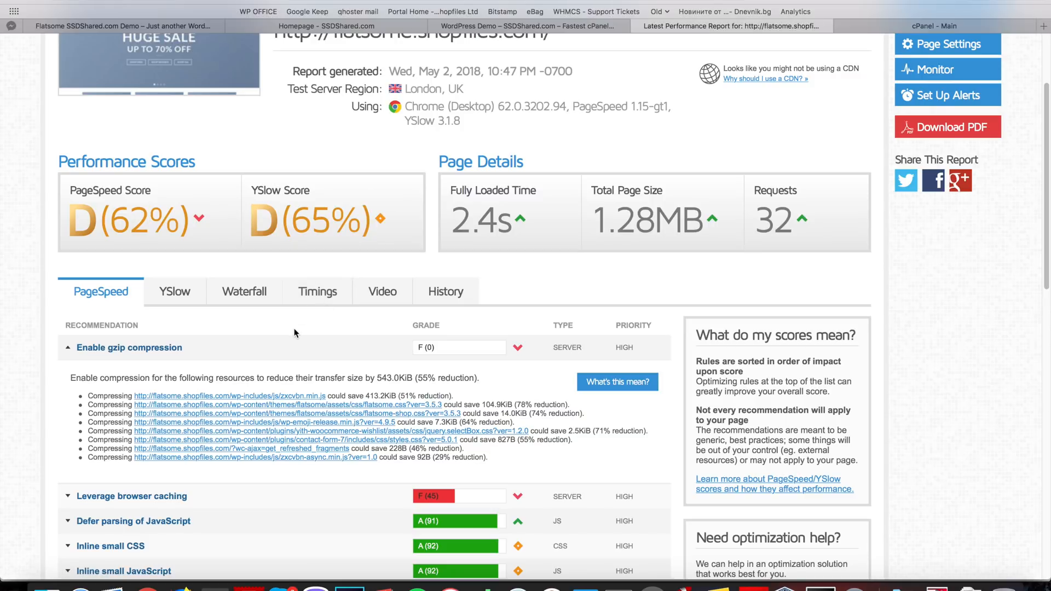
pyautogui.moveTo(488, 28)
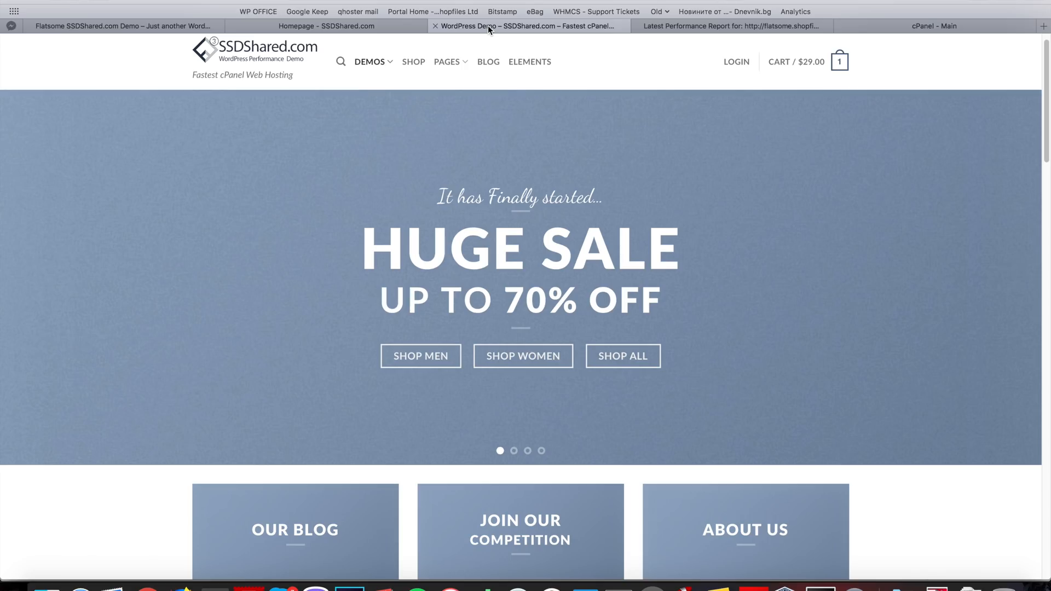
# - Review the GTmetrix report's PageSpeed and YSlow recommendations for the site
pyautogui.scroll(-3)
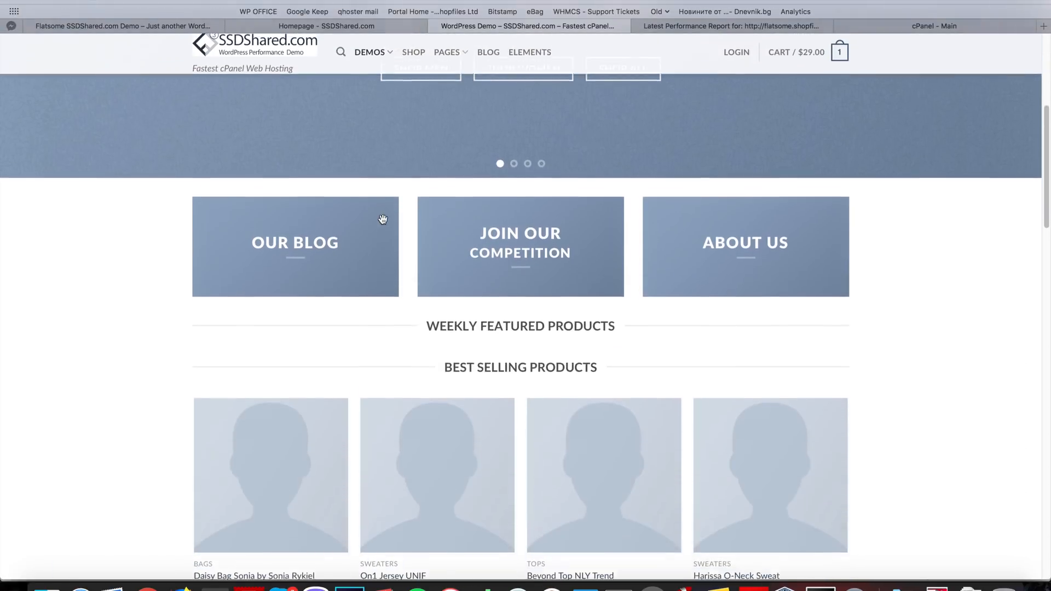
pyautogui.scroll(3)
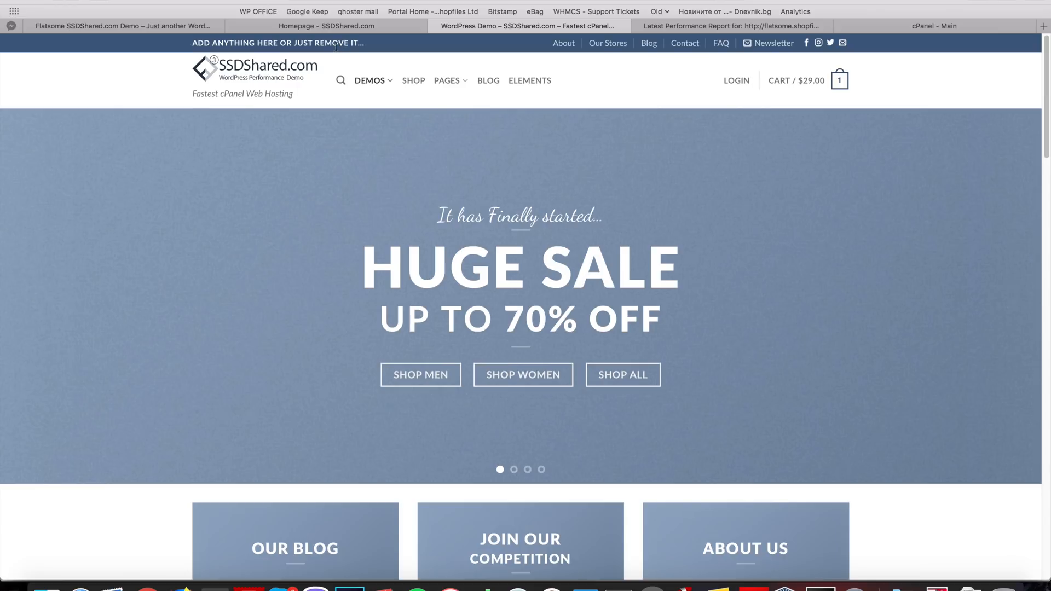
pyautogui.click(731, 26)
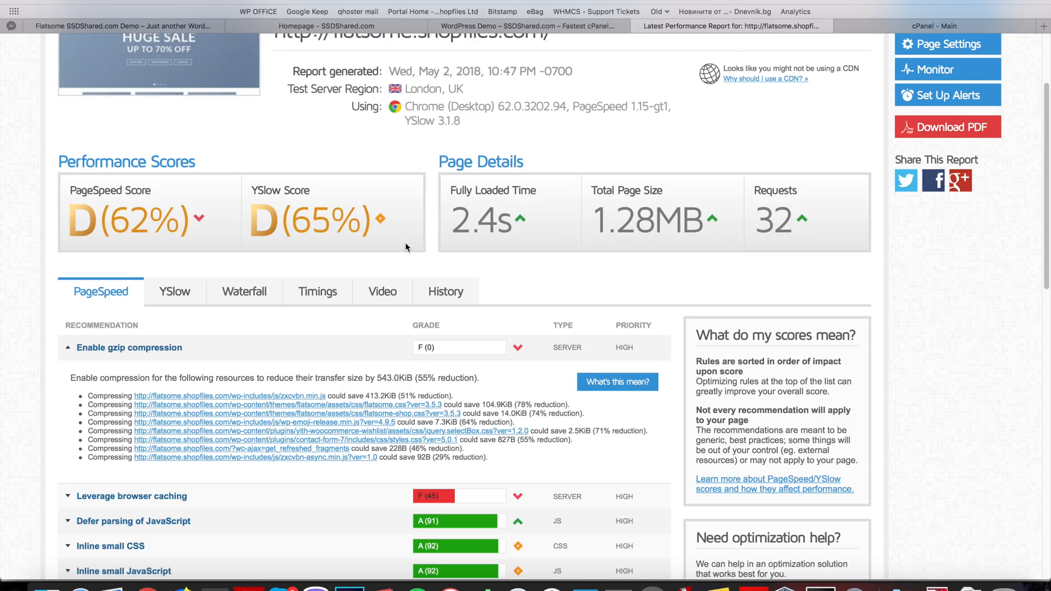
pyautogui.scroll(3)
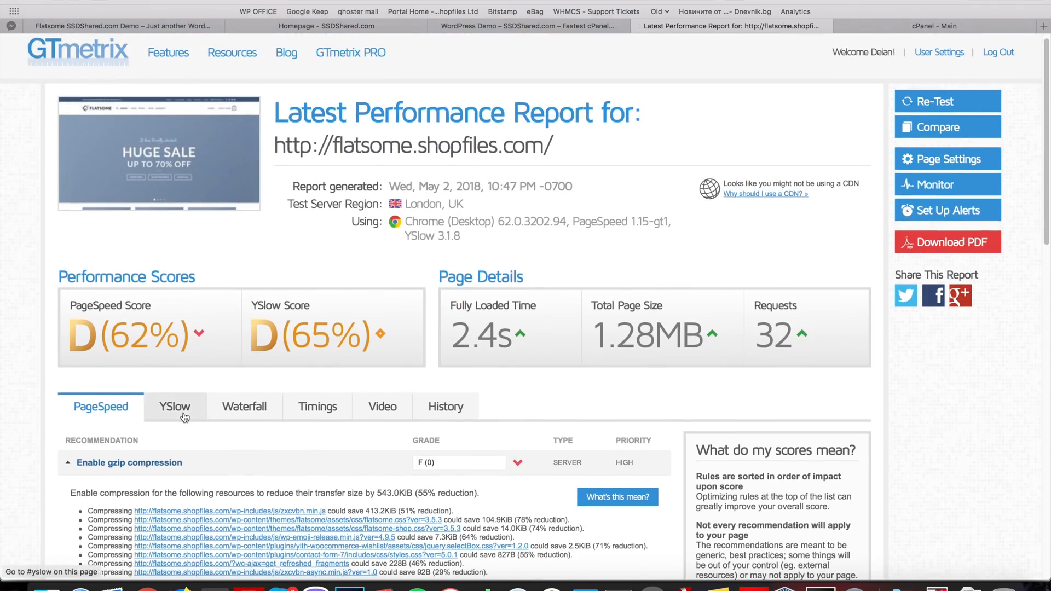
pyautogui.moveTo(385, 212)
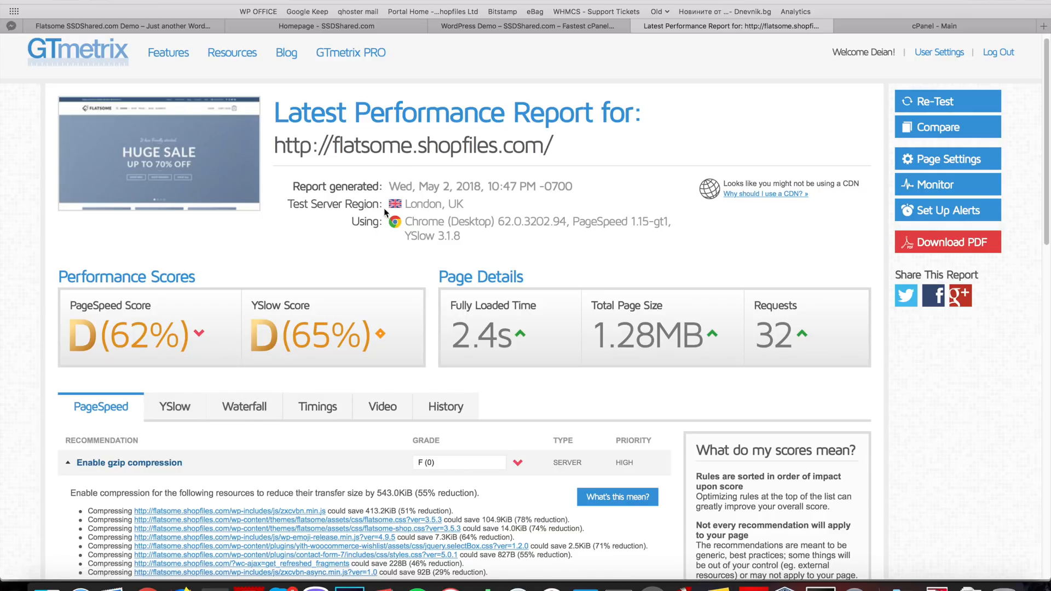
pyautogui.moveTo(137, 350)
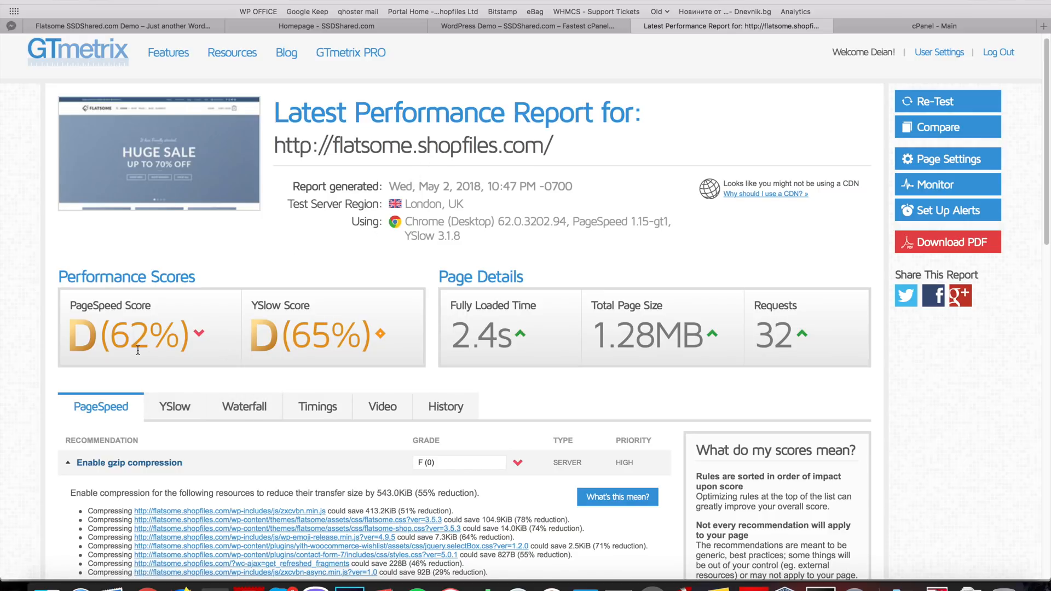
pyautogui.scroll(-3)
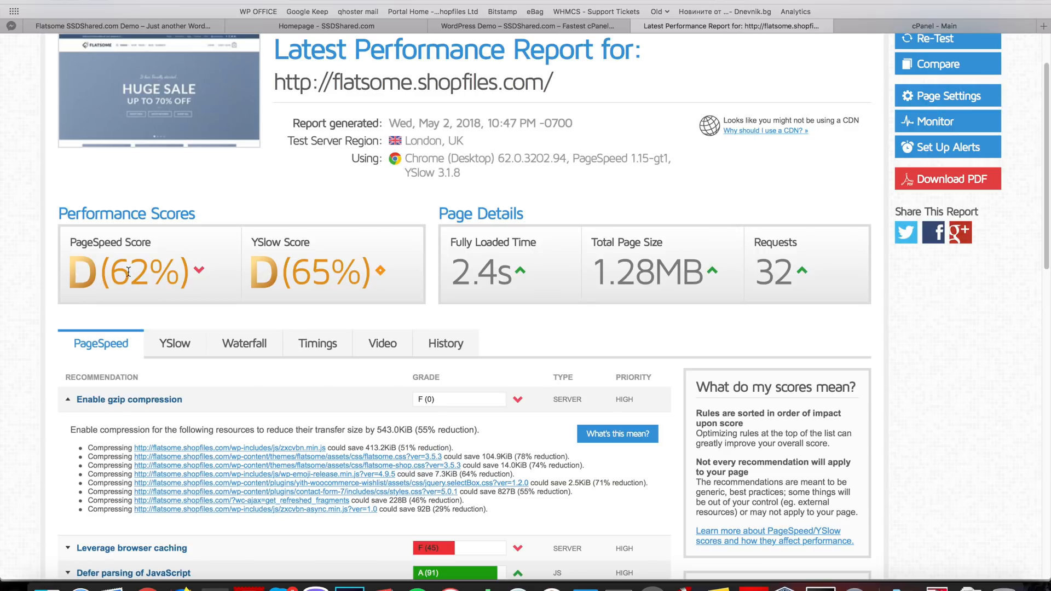
pyautogui.moveTo(295, 255)
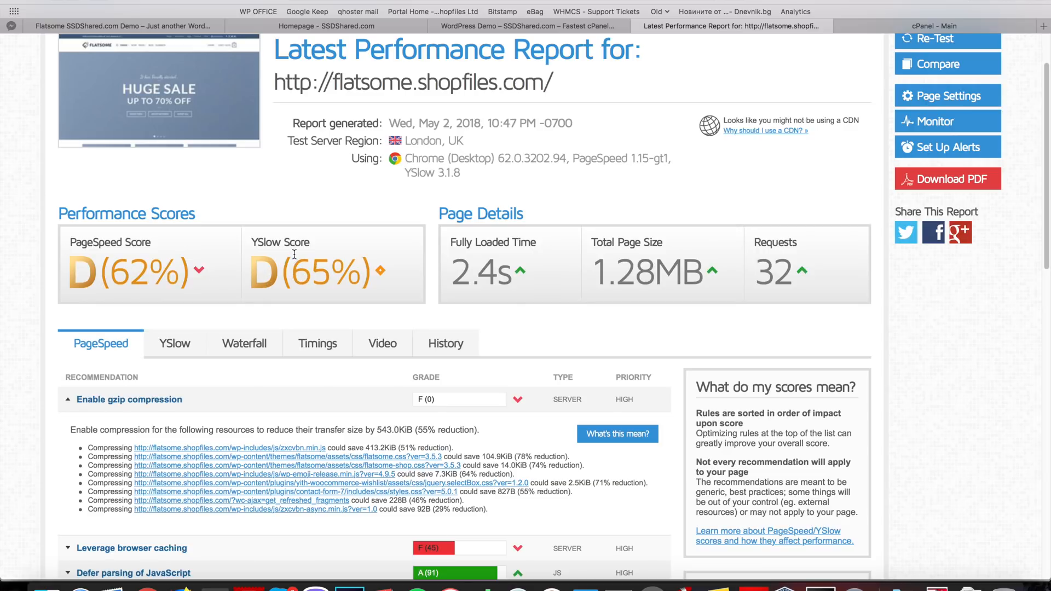
pyautogui.scroll(-3)
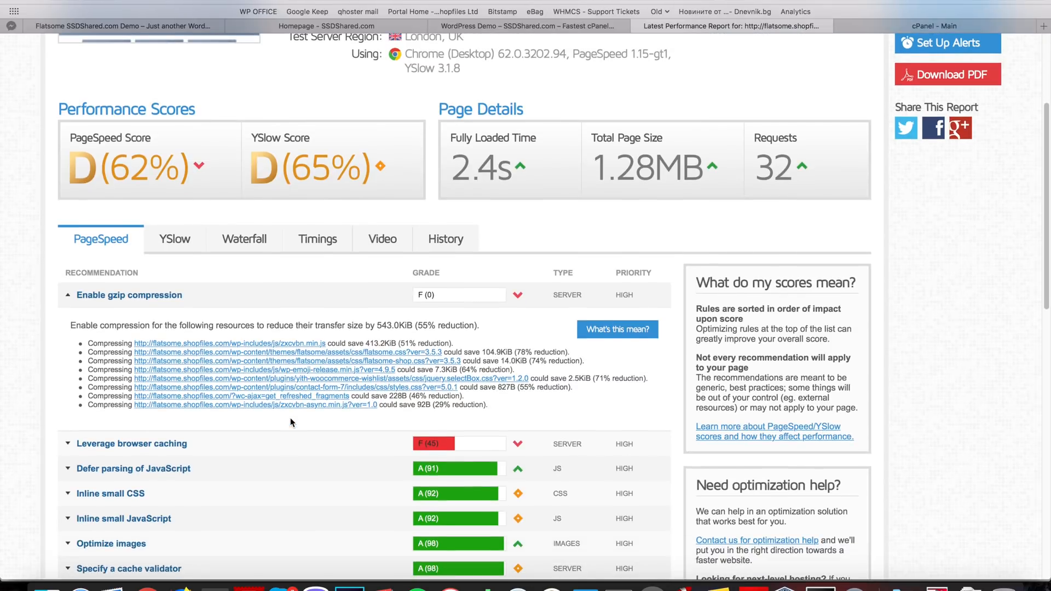
pyautogui.moveTo(107, 243)
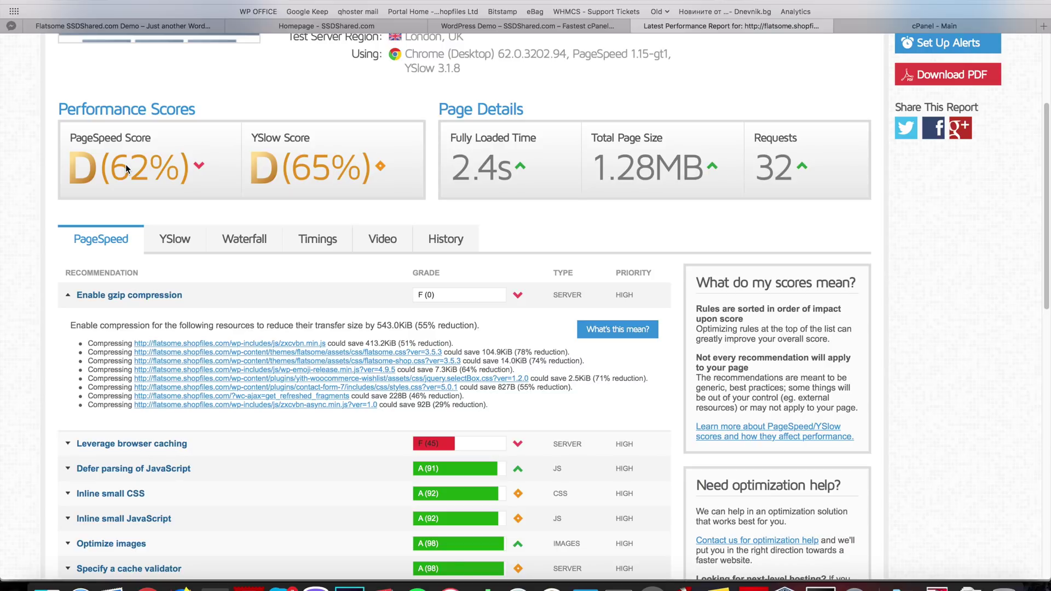
pyautogui.scroll(-3)
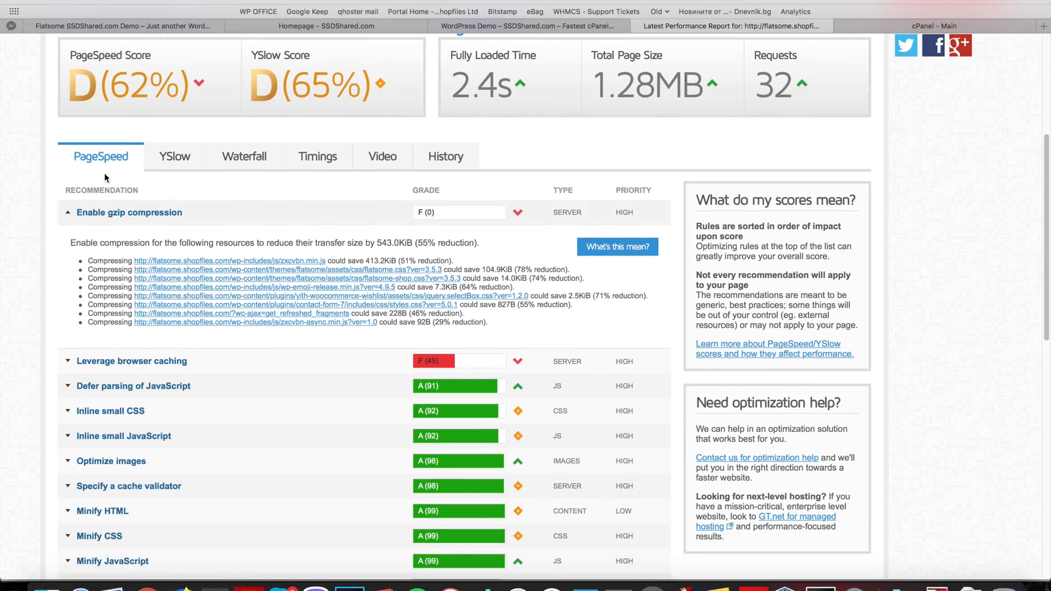
pyautogui.click(174, 156)
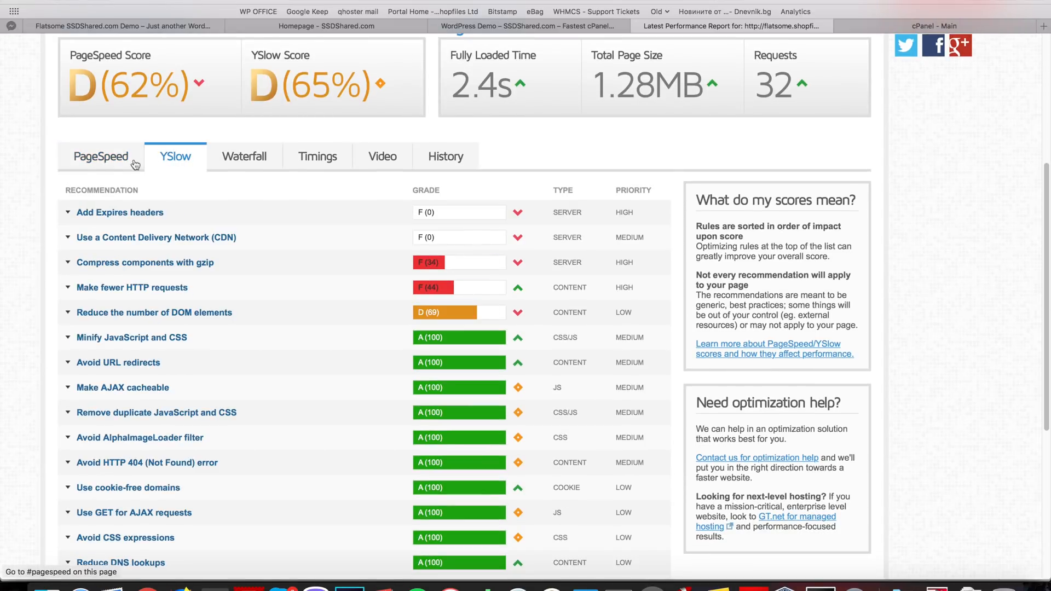
pyautogui.click(101, 156)
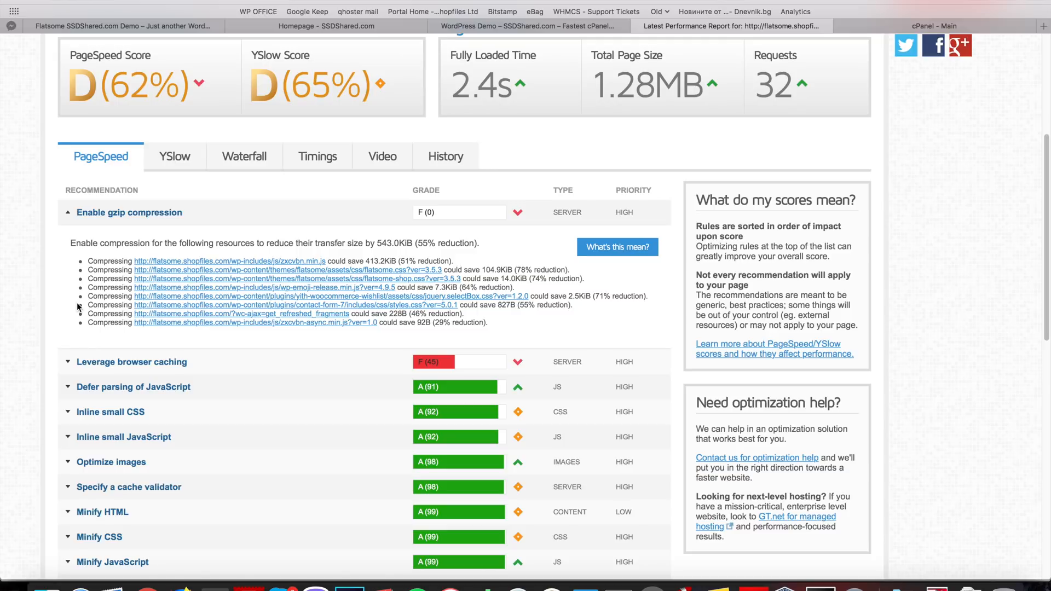
pyautogui.moveTo(40, 403)
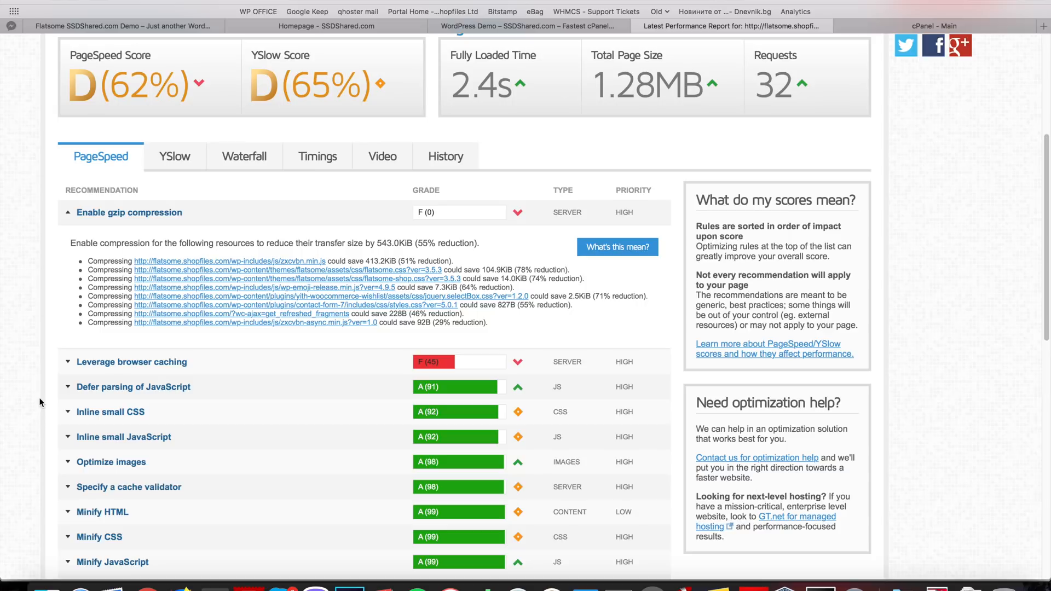
pyautogui.scroll(-3)
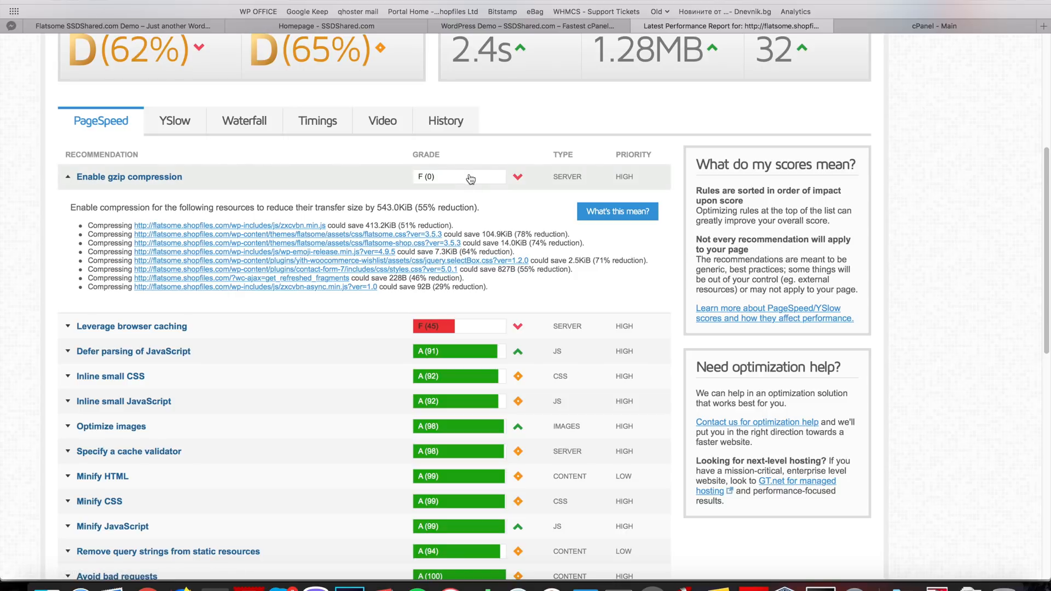
pyautogui.moveTo(131, 189)
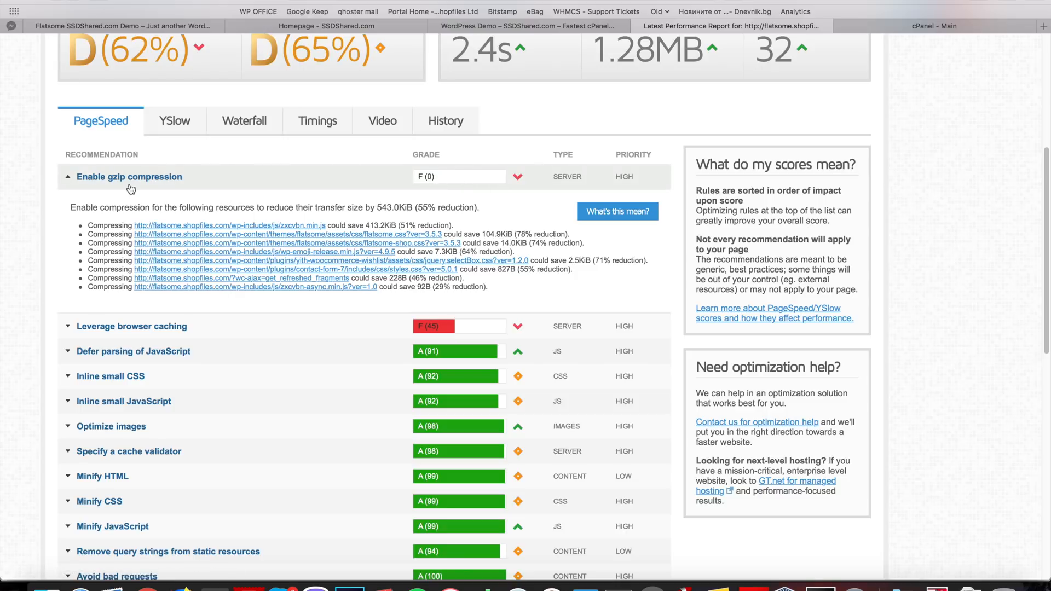
pyautogui.moveTo(131, 329)
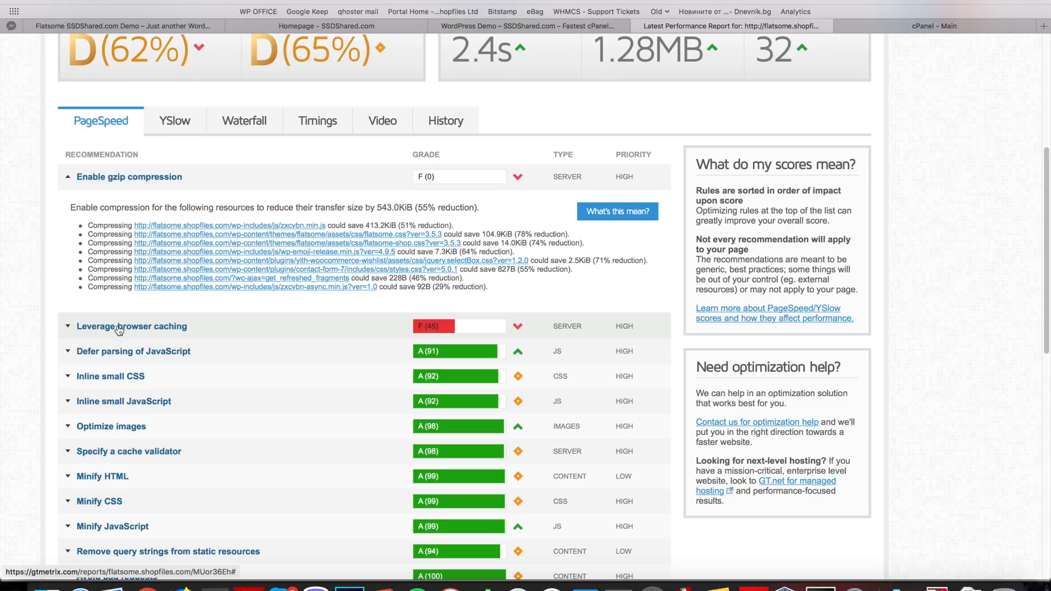
pyautogui.moveTo(230, 300)
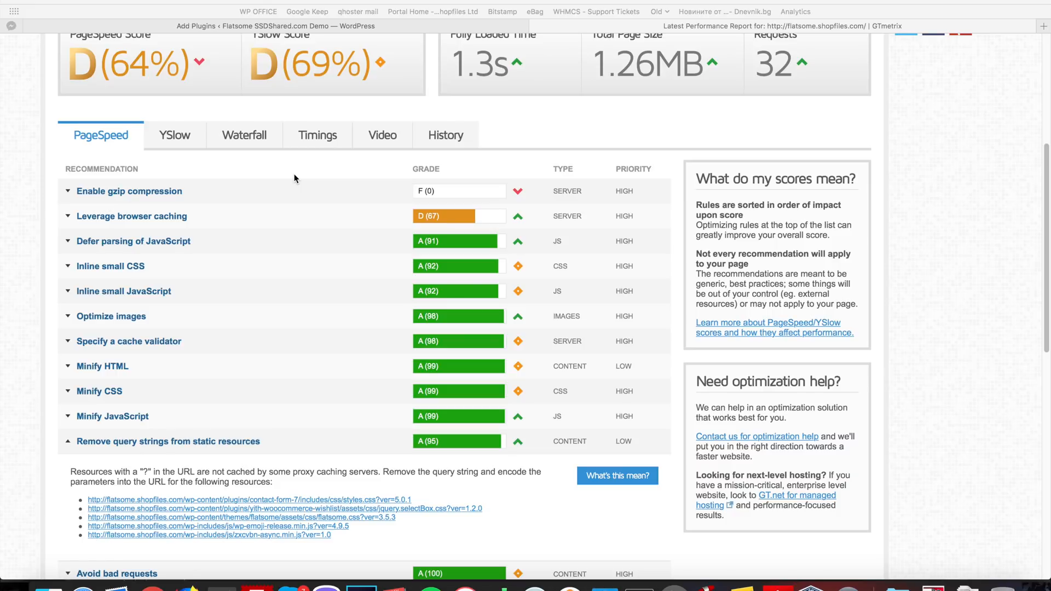
pyautogui.moveTo(235, 209)
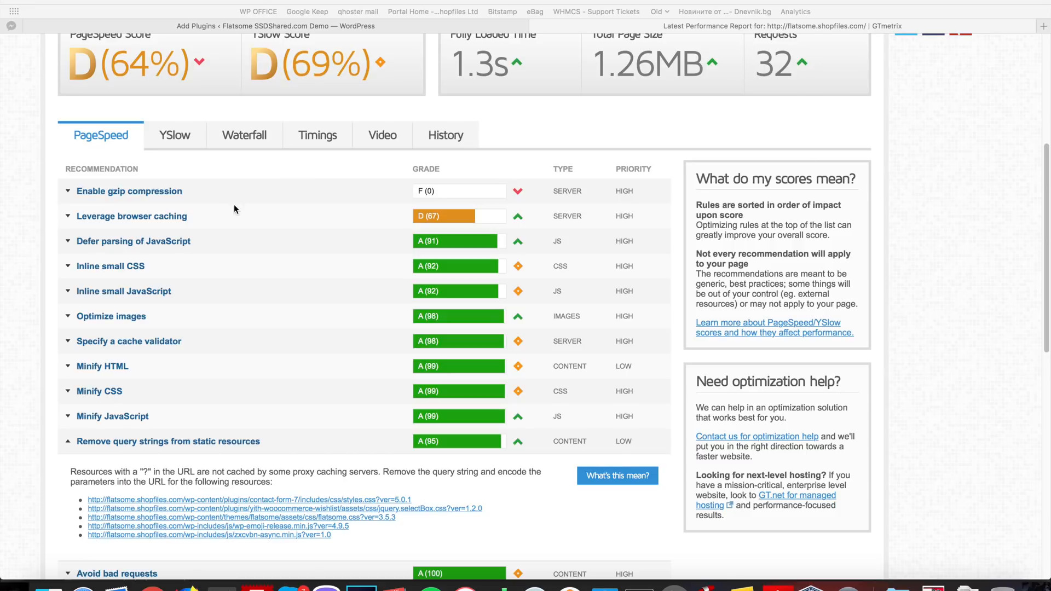
pyautogui.moveTo(205, 197)
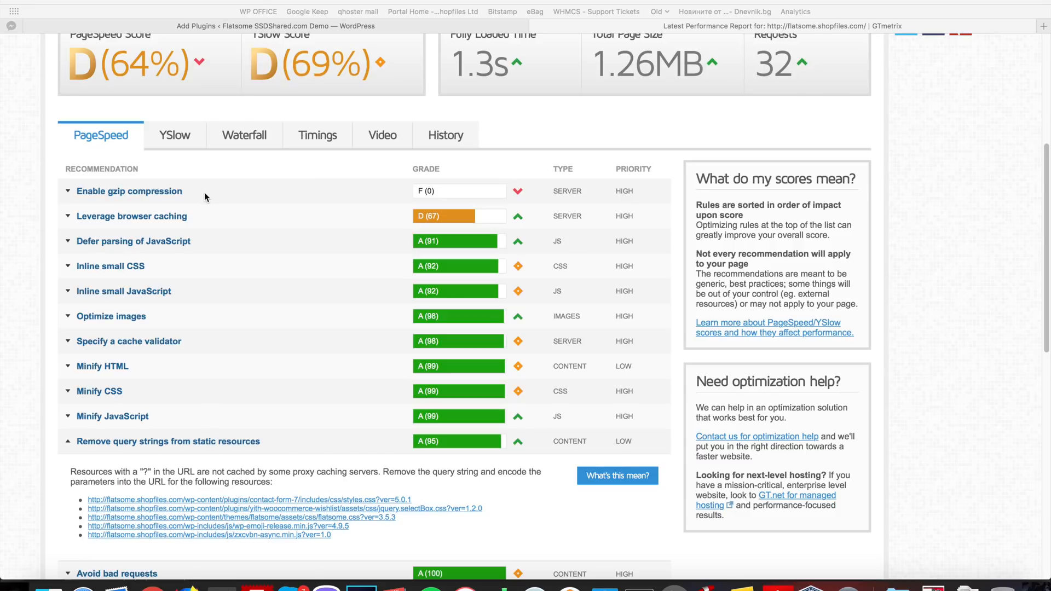
pyautogui.moveTo(116, 198)
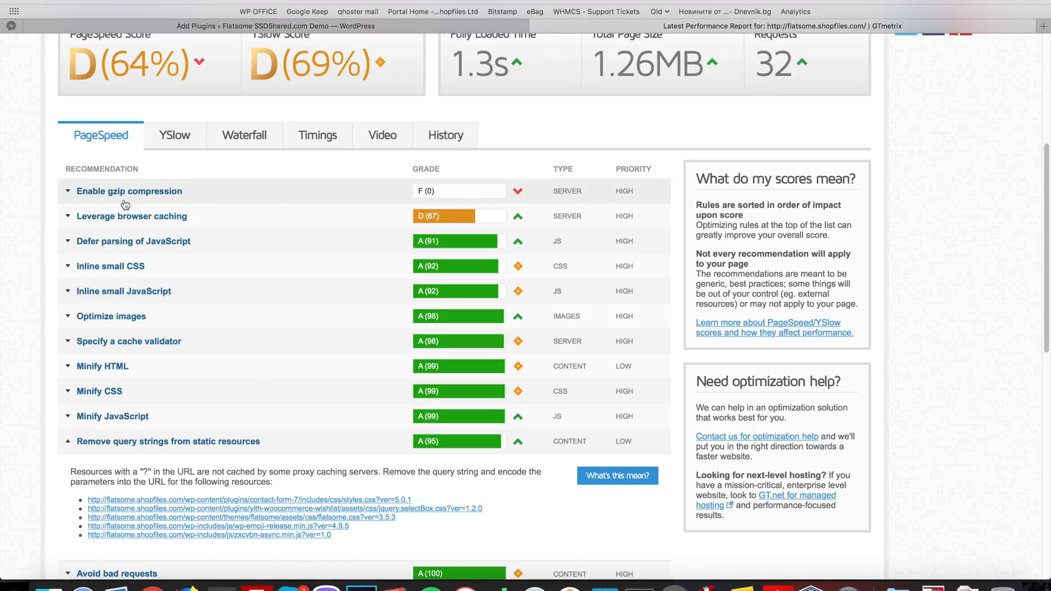
pyautogui.moveTo(162, 195)
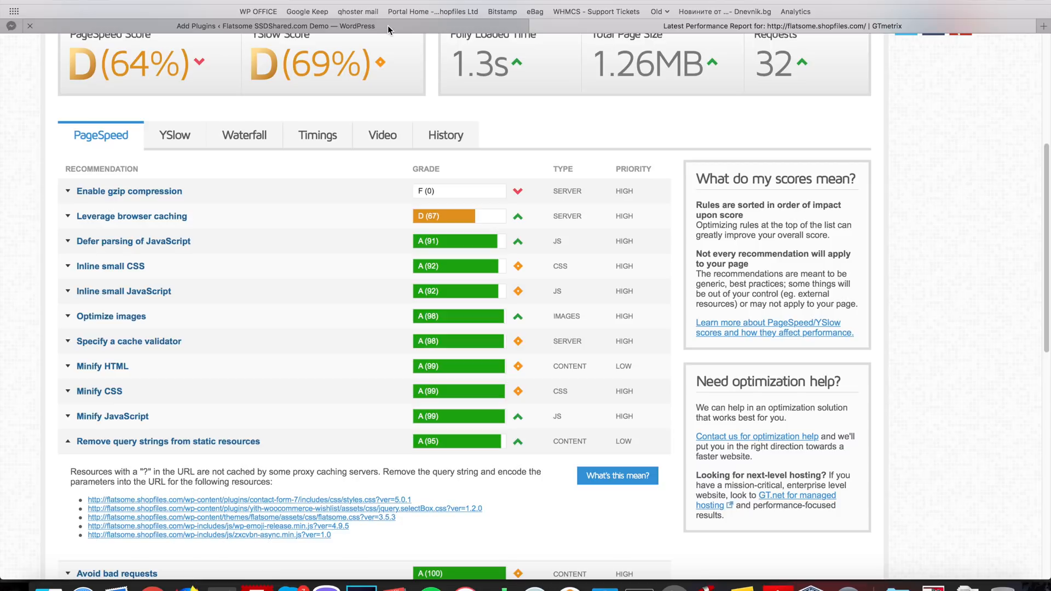
pyautogui.moveTo(387, 28)
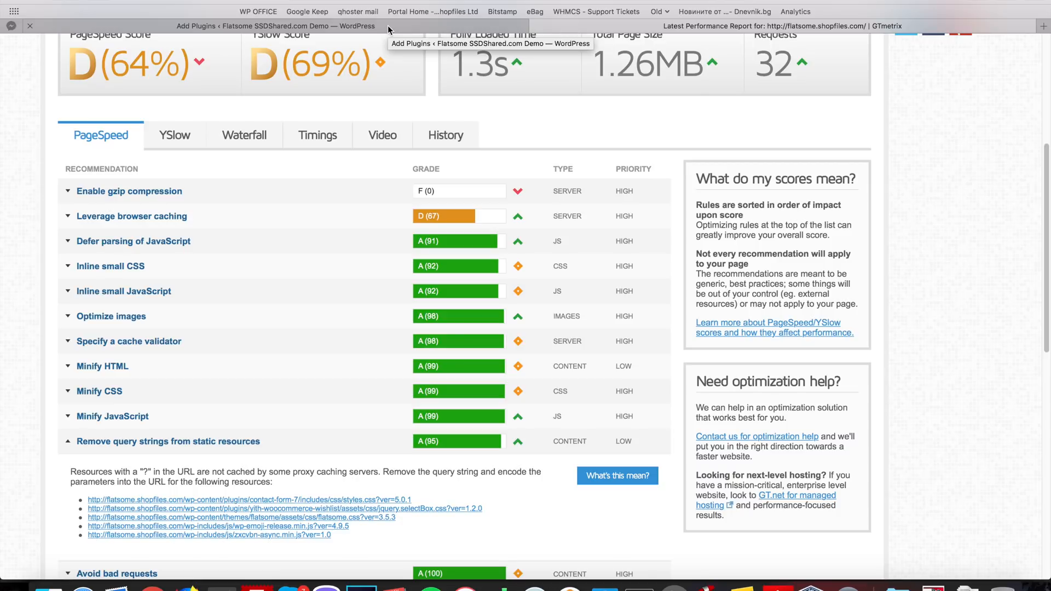
pyautogui.moveTo(388, 29)
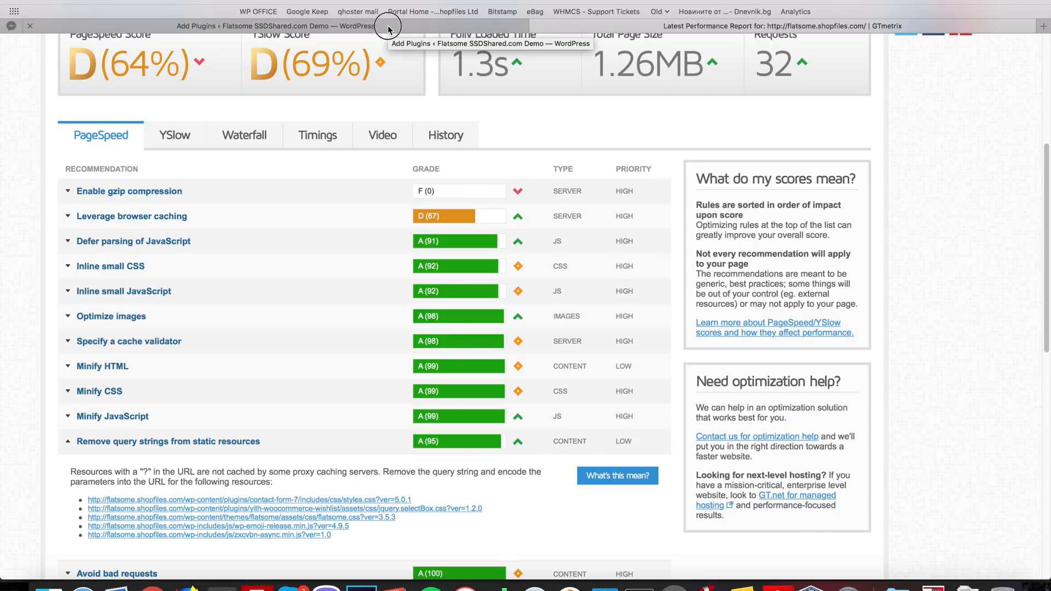
# - Search plugins for 'cache', then install and activate W3 Total Cache
pyautogui.click(275, 26)
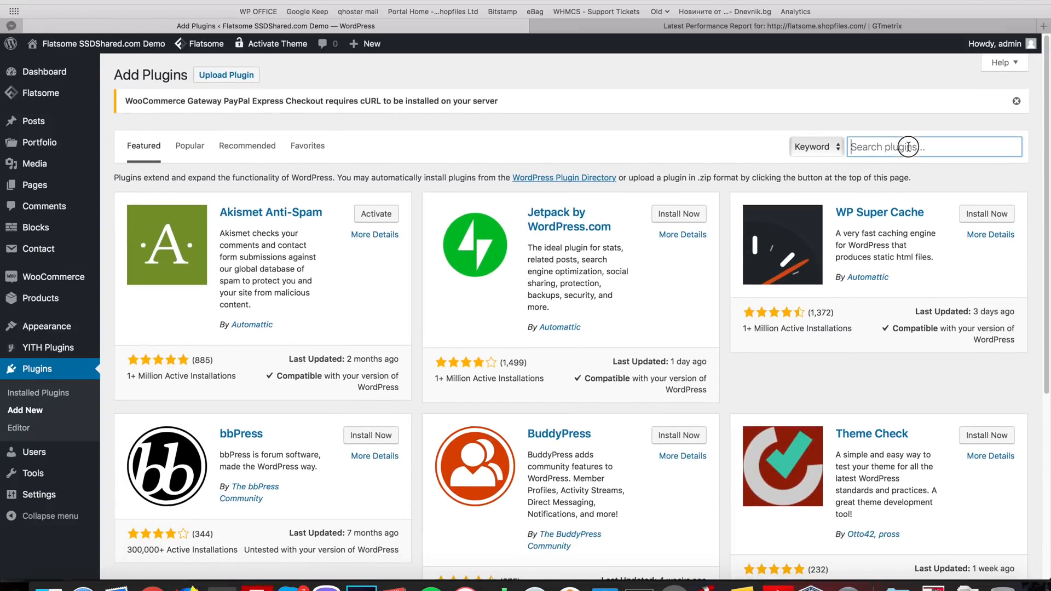
pyautogui.write('cache')
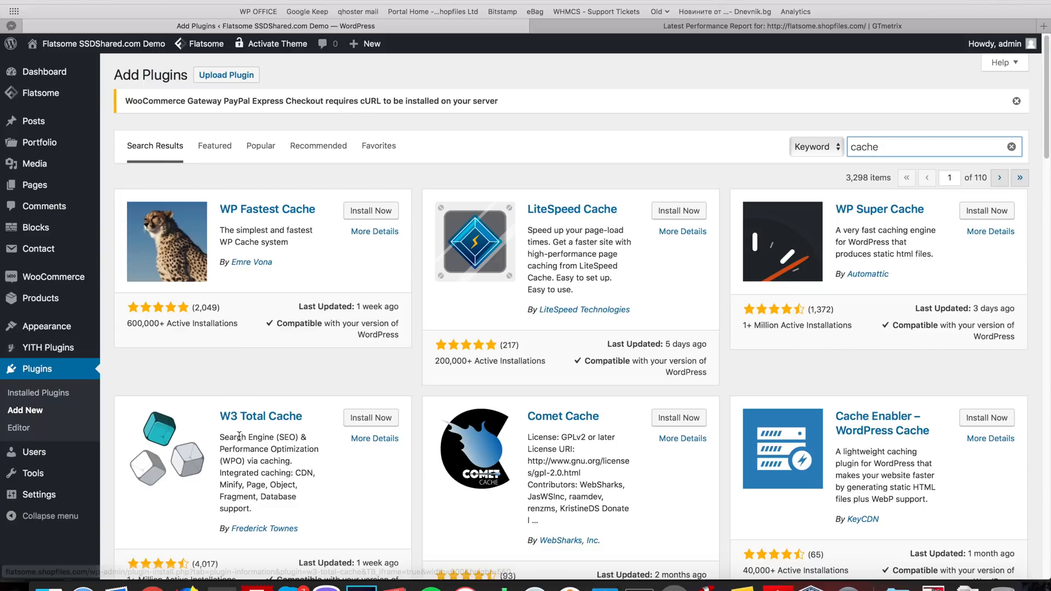
pyautogui.click(371, 418)
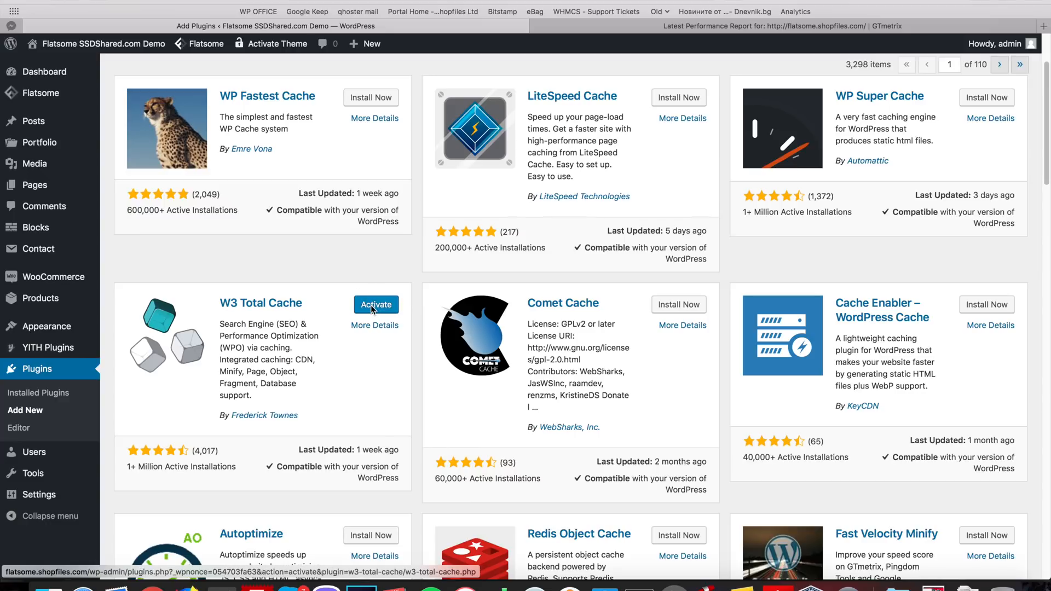
pyautogui.click(376, 304)
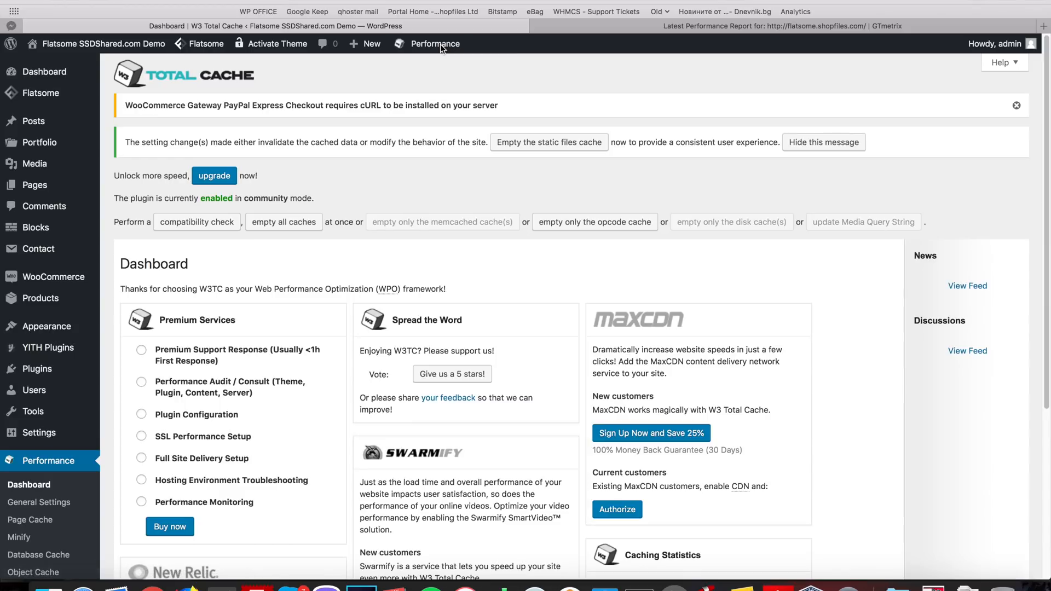
# - Enable Page Cache and Minify in General Settings, accepting the minify risk warning
pyautogui.scroll(-3)
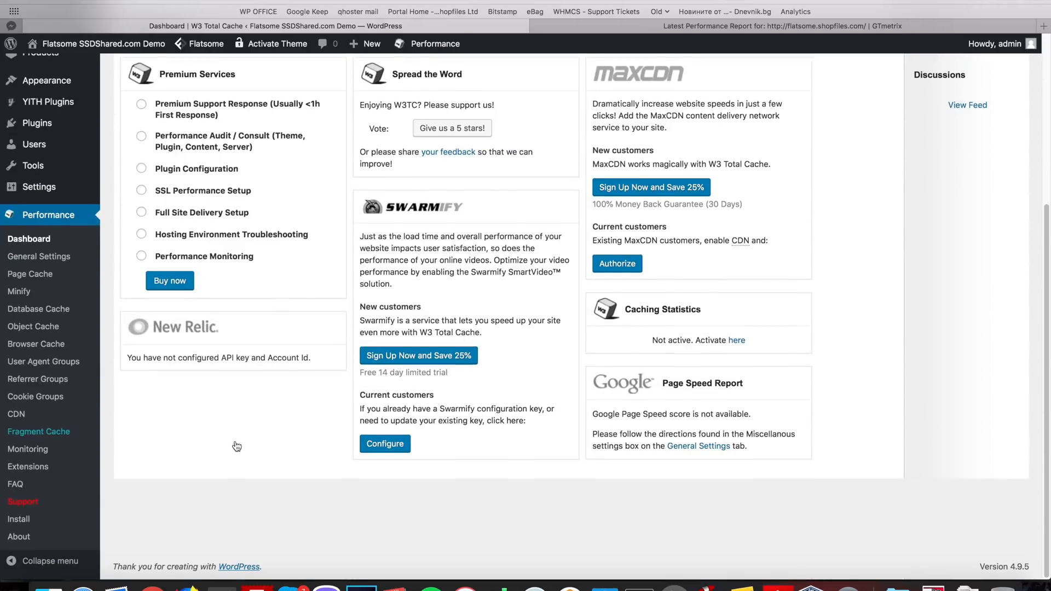
pyautogui.click(39, 257)
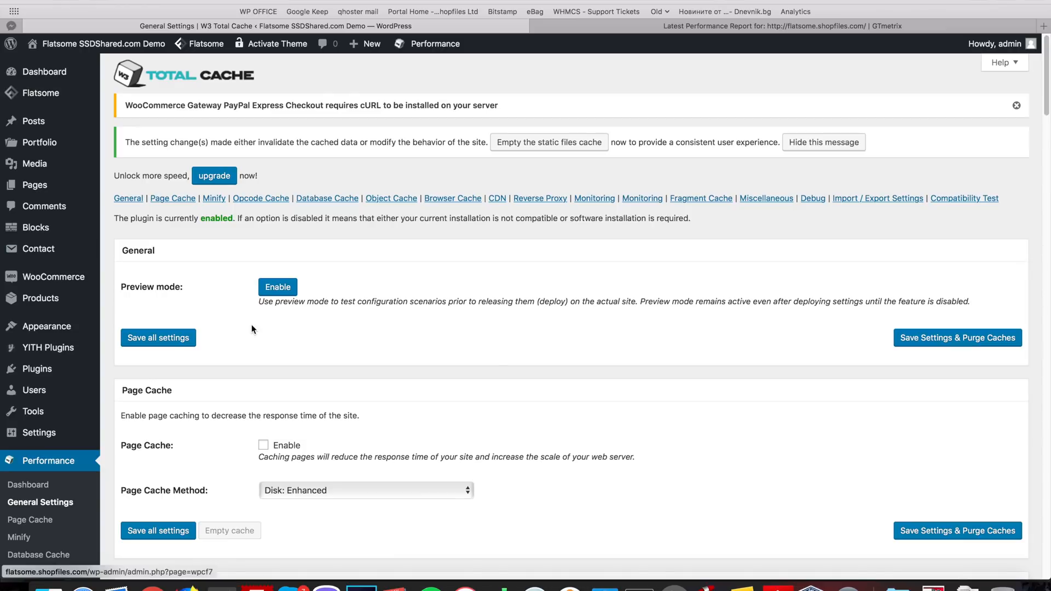
pyautogui.moveTo(214, 485)
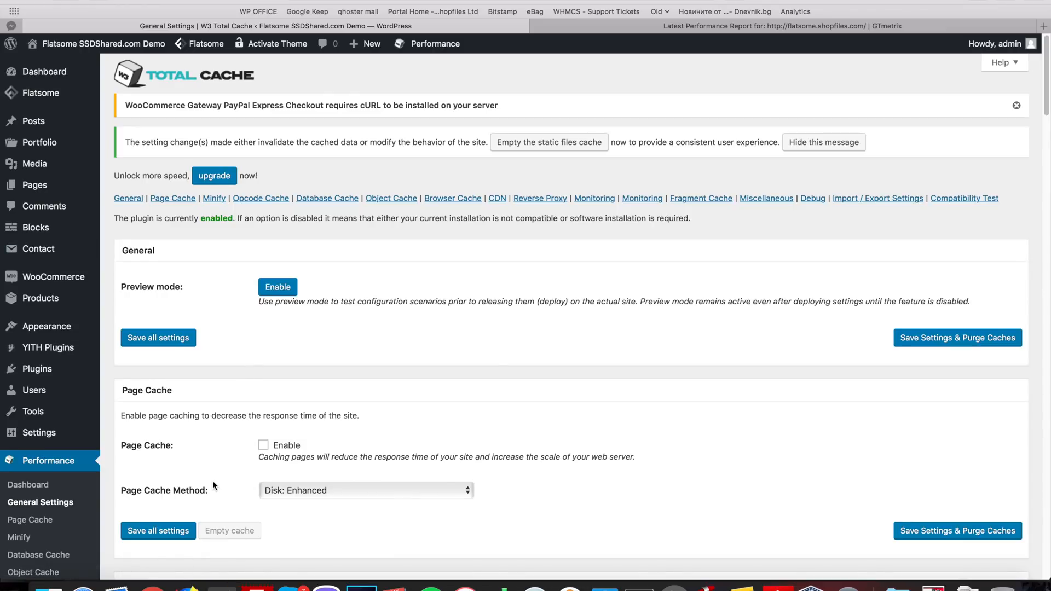
pyautogui.scroll(-3)
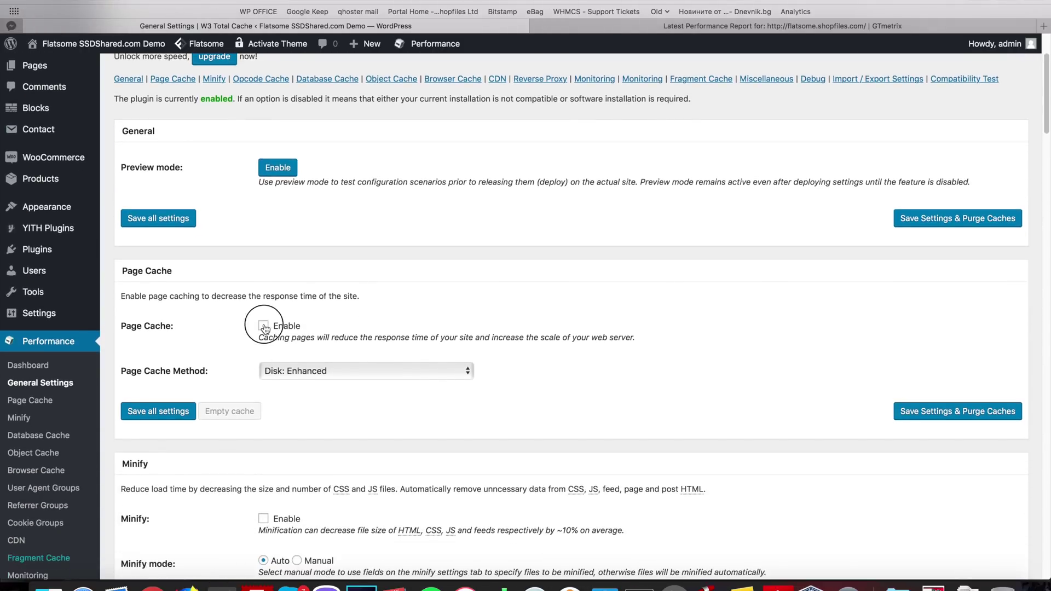
pyautogui.click(263, 326)
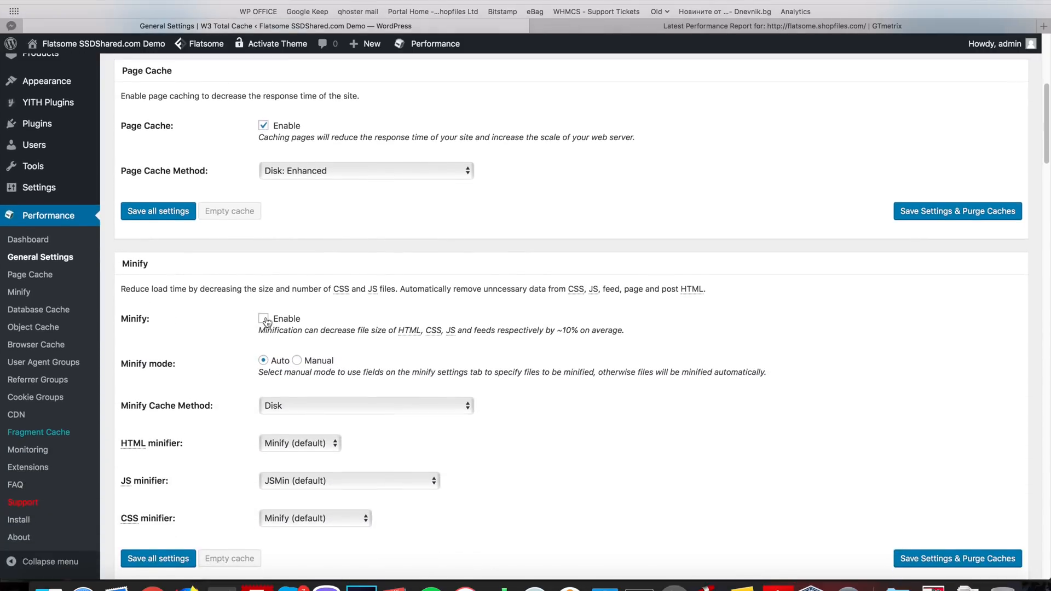
pyautogui.click(263, 318)
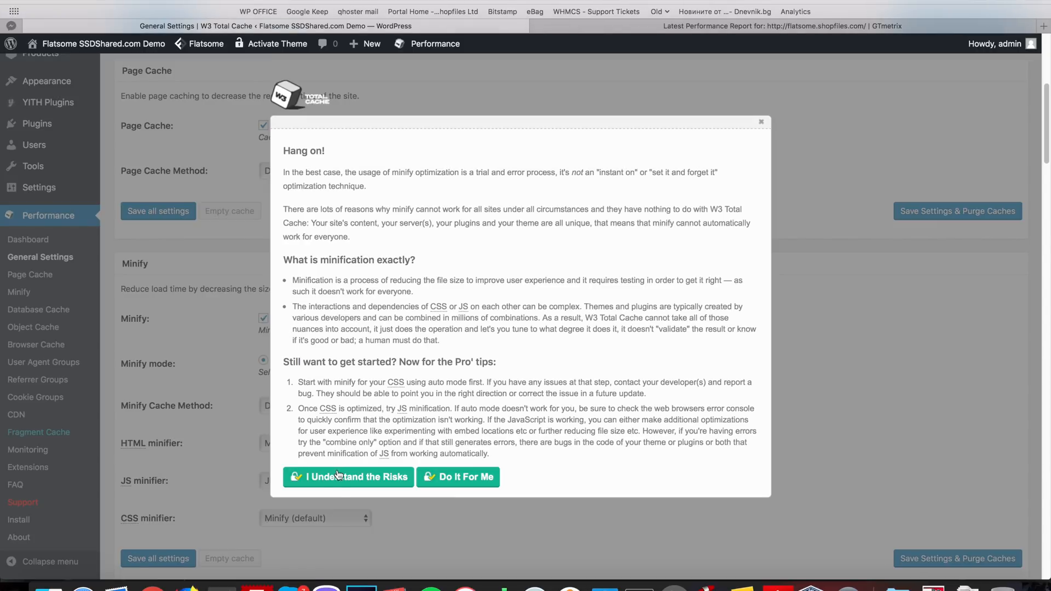
pyautogui.click(348, 477)
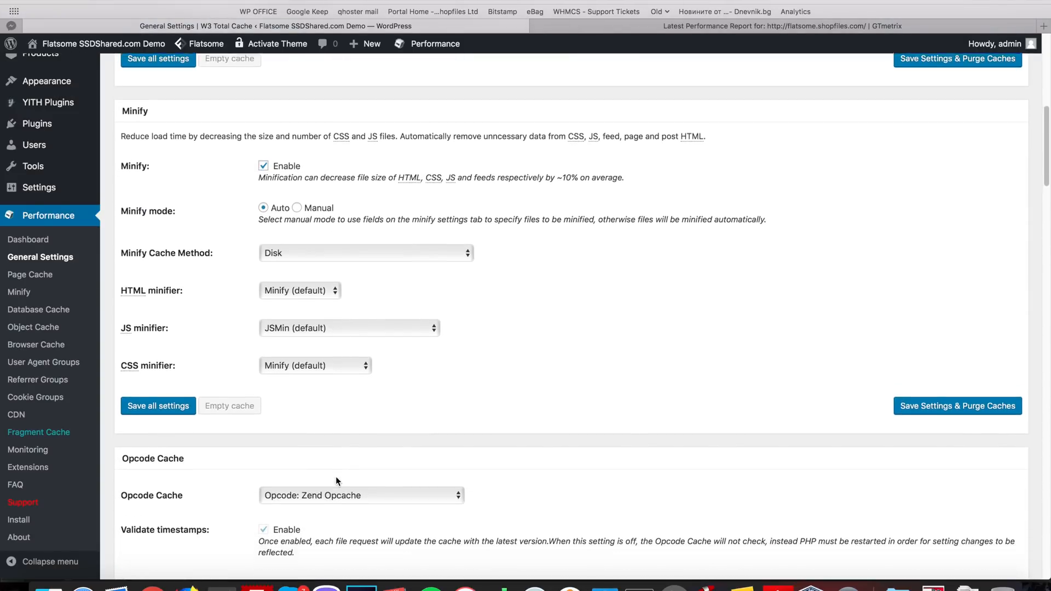
# - Enable Object Cache and Browser Cache
pyautogui.scroll(-3)
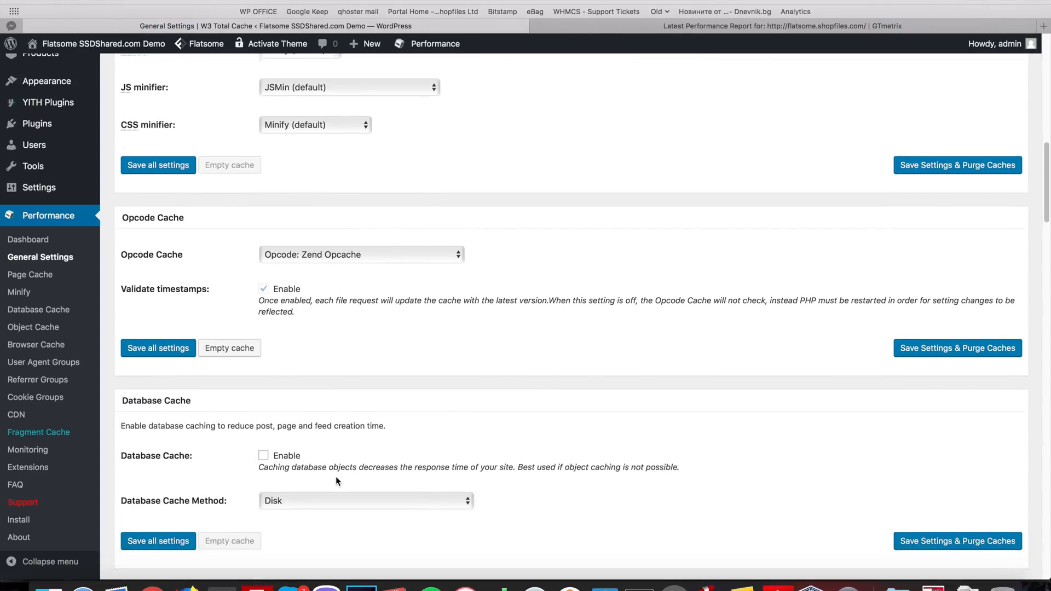
pyautogui.scroll(-3)
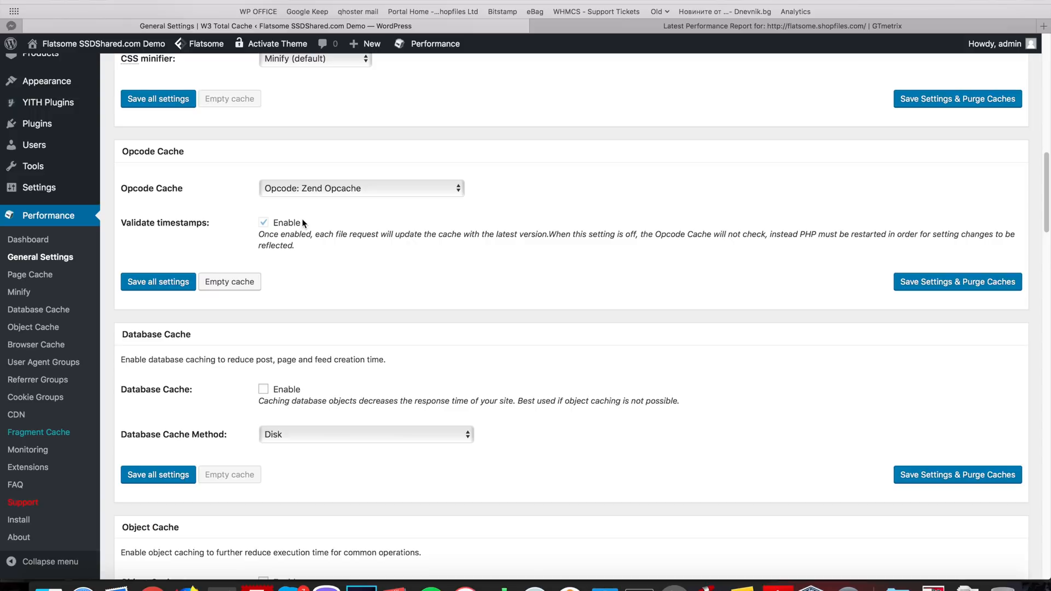
pyautogui.scroll(-3)
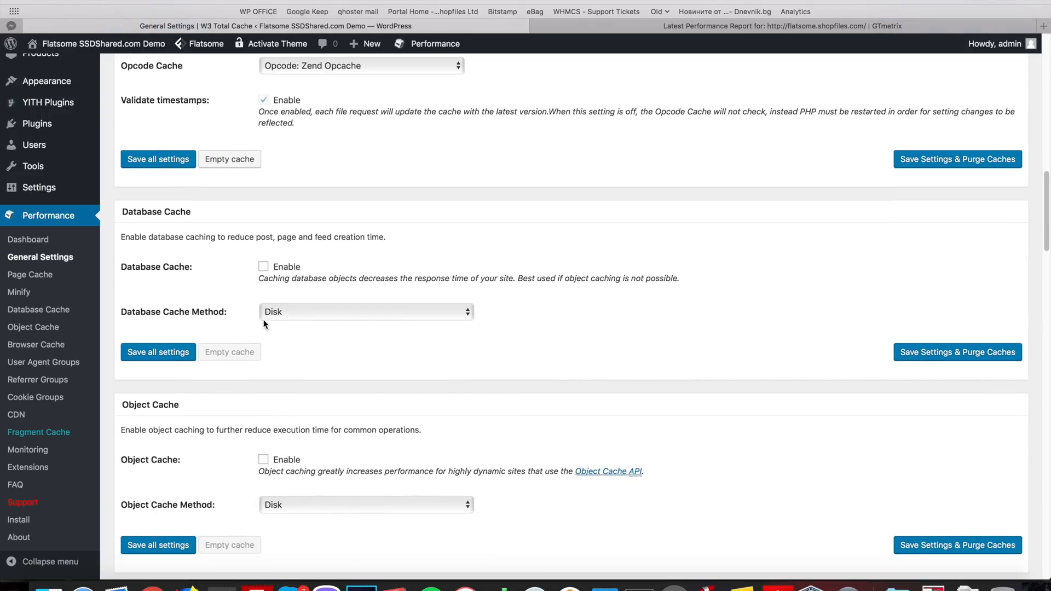
pyautogui.click(262, 266)
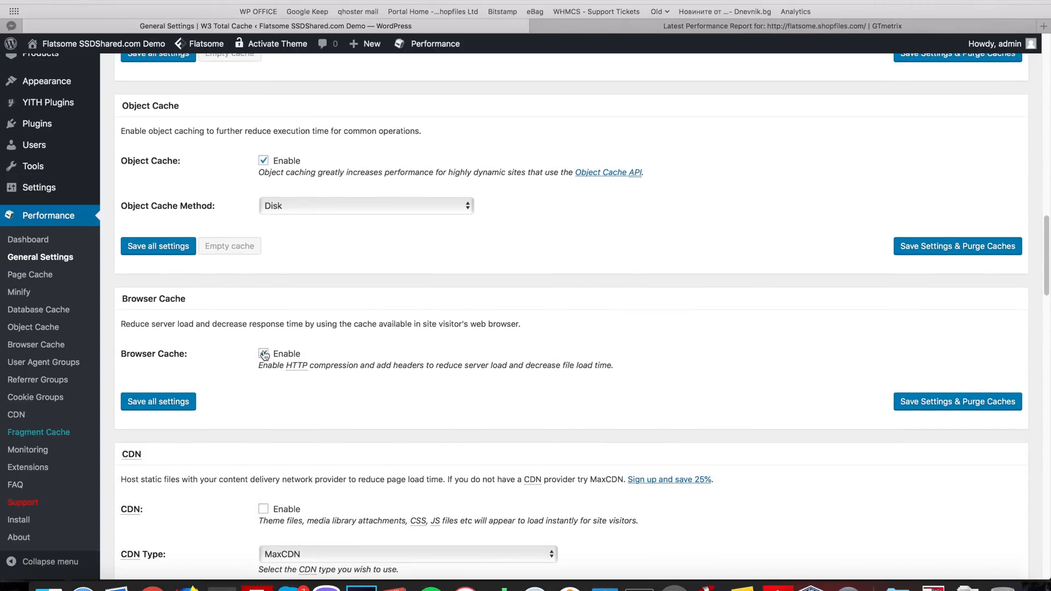
pyautogui.click(263, 355)
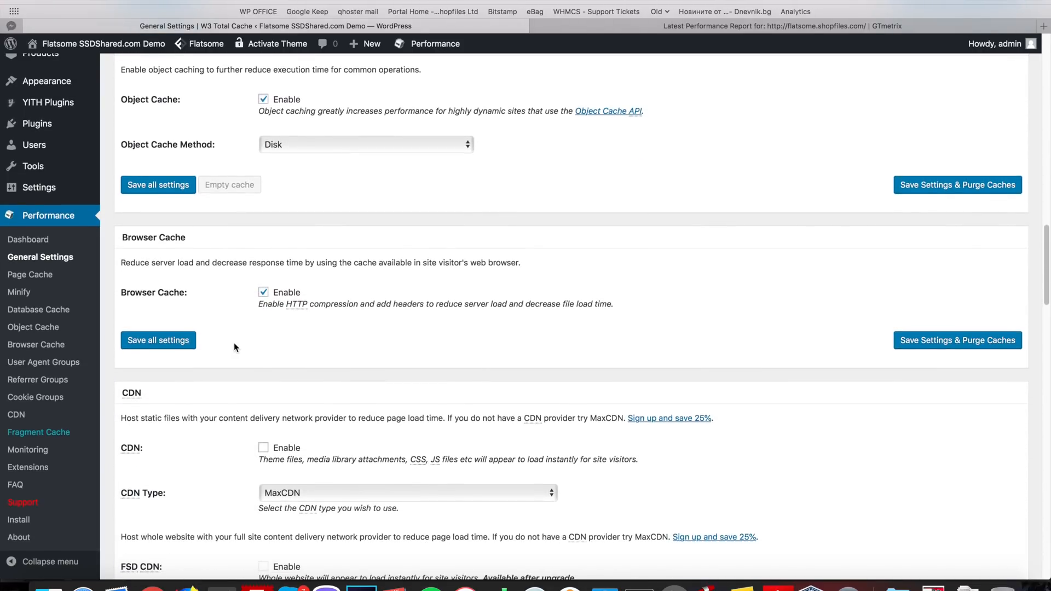
# - Save all the W3 Total Cache general settings
pyautogui.scroll(-3)
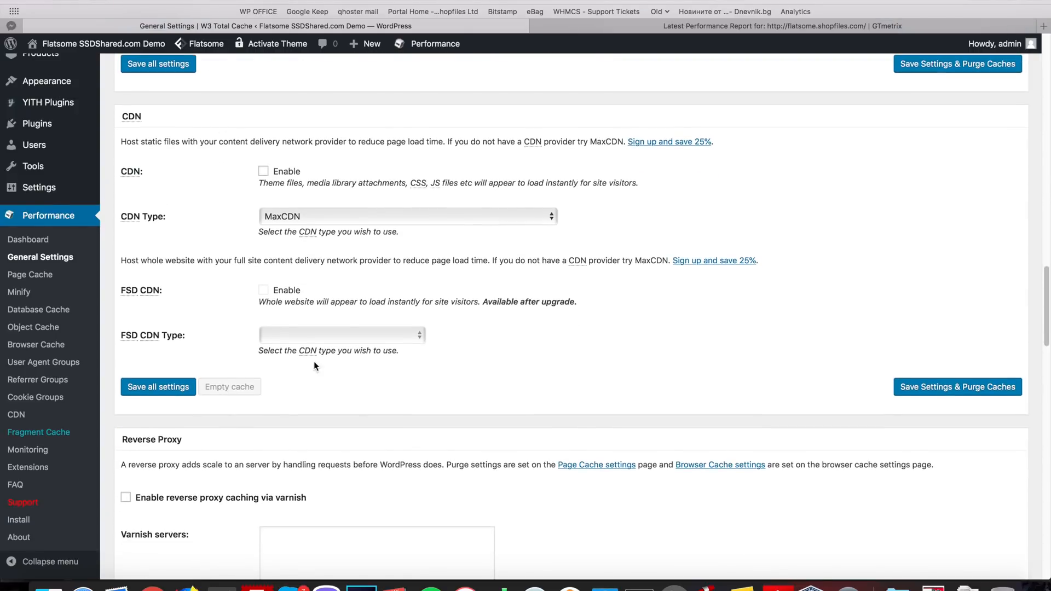
pyautogui.moveTo(339, 372)
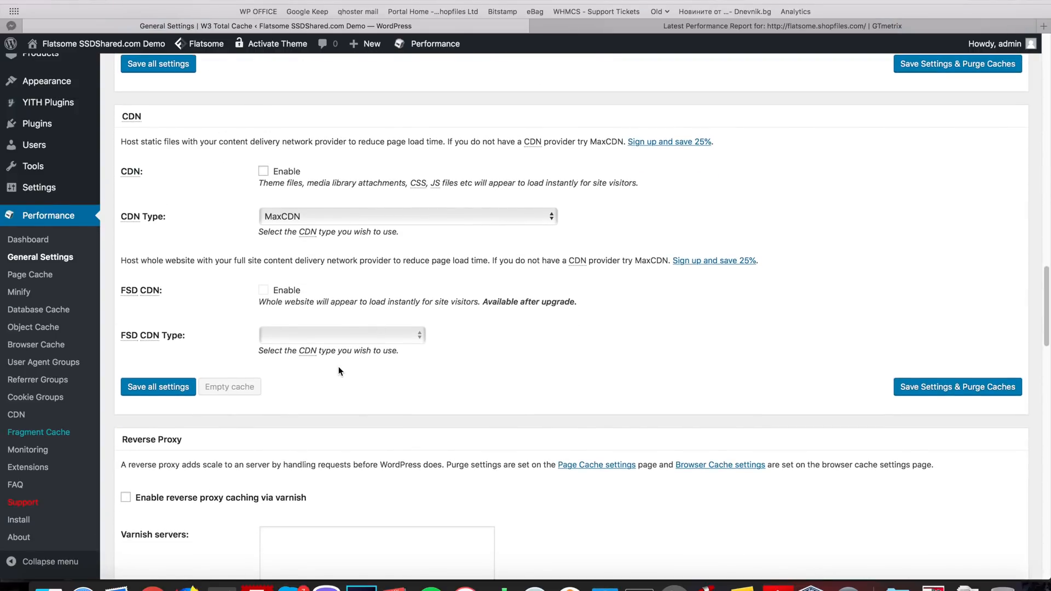
pyautogui.scroll(-3)
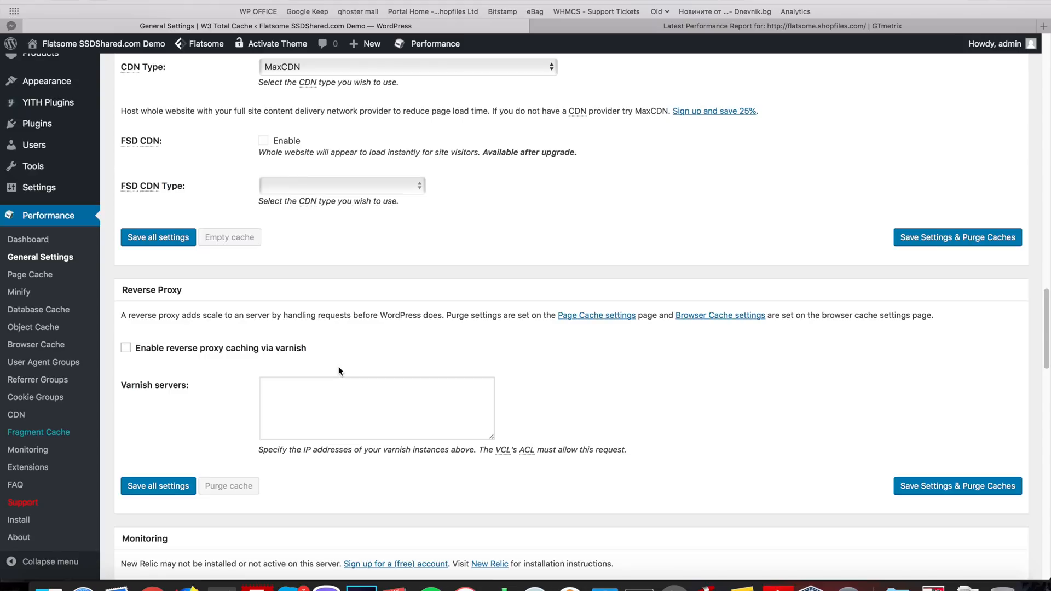
pyautogui.scroll(-3)
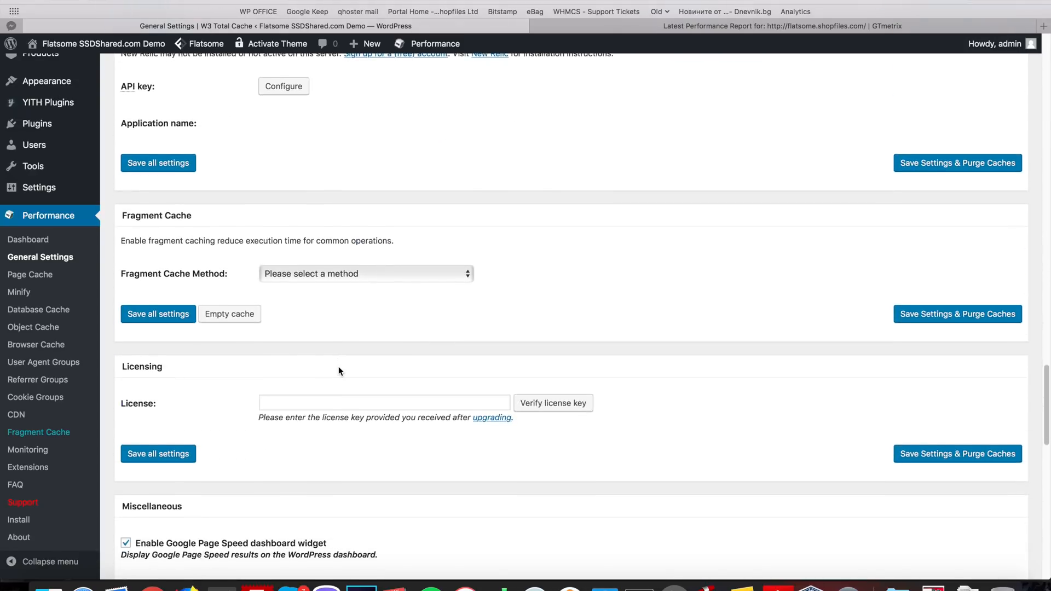
pyautogui.scroll(-3)
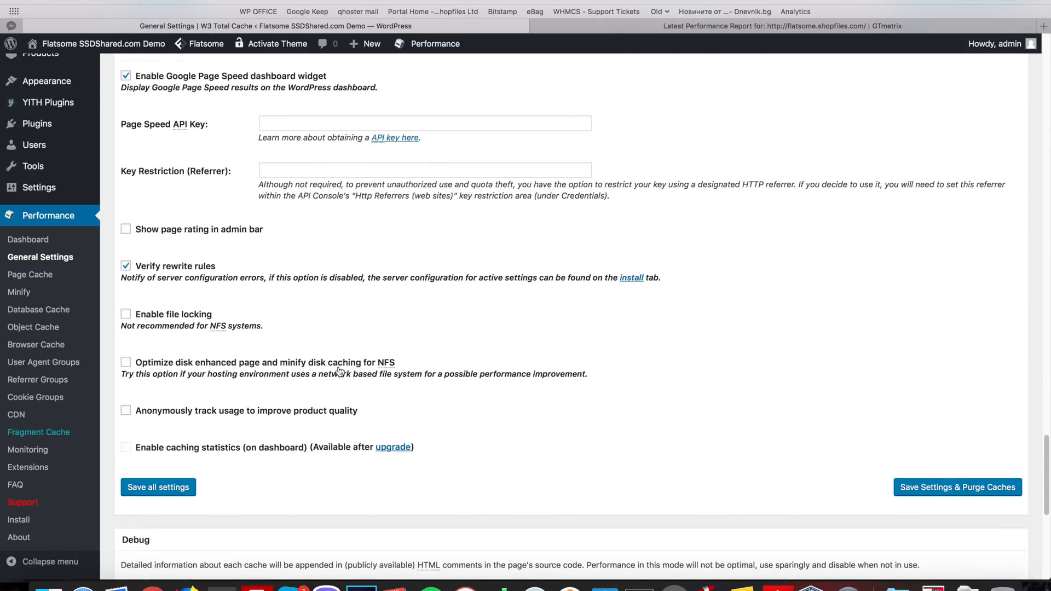
pyautogui.scroll(-3)
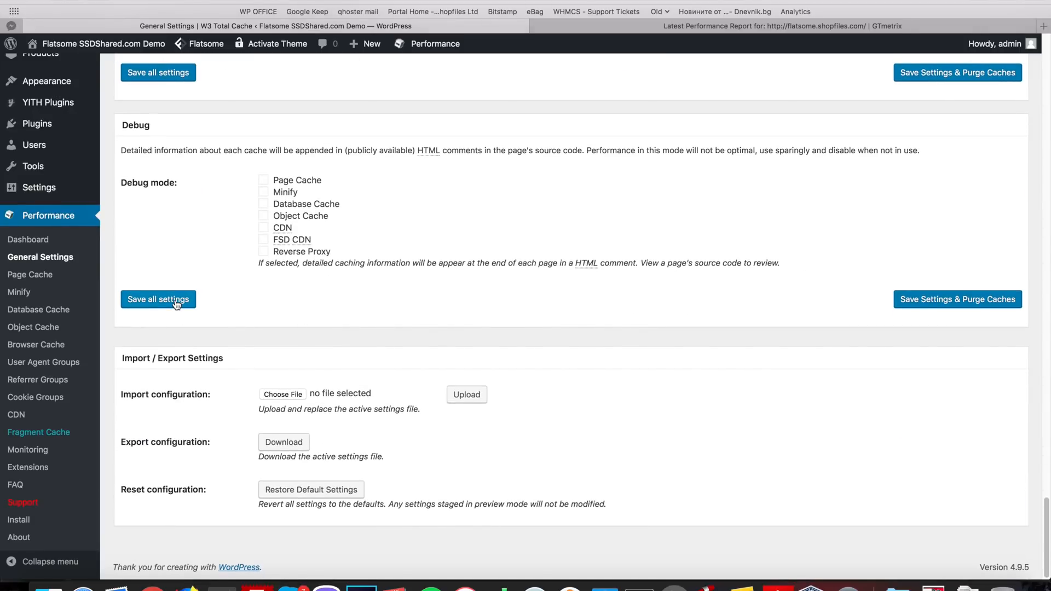
pyautogui.click(158, 299)
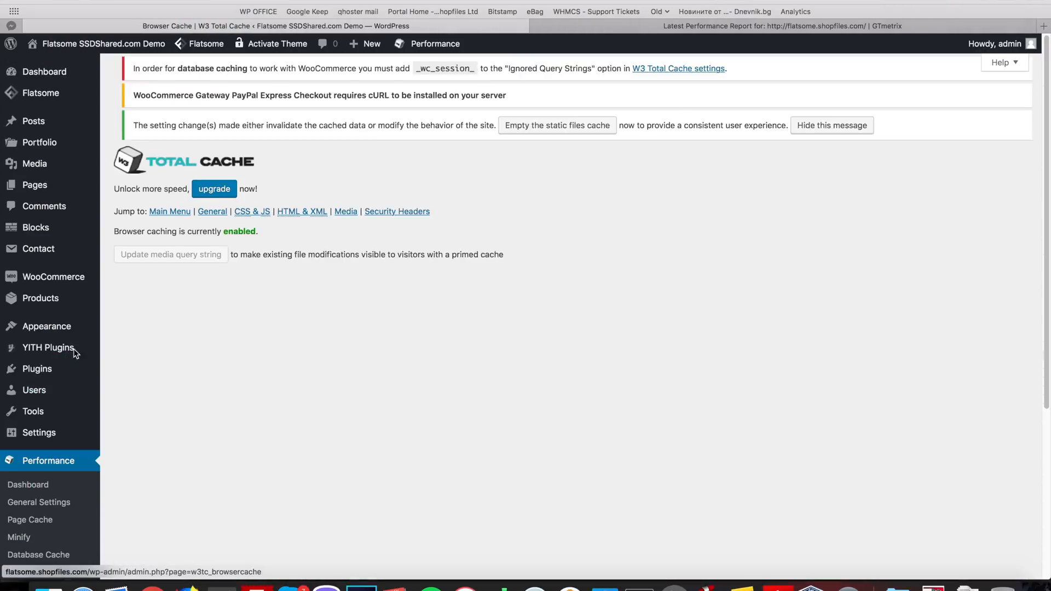
# - Look over the Browser Cache header and gzip options, then return to GTmetrix
pyautogui.scroll(-3)
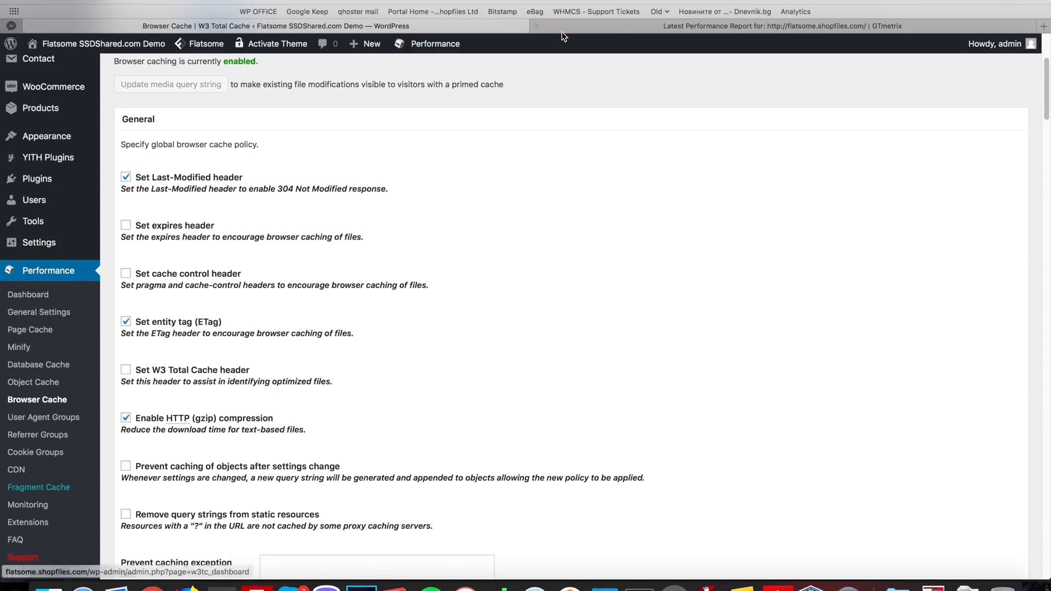
pyautogui.scroll(-3)
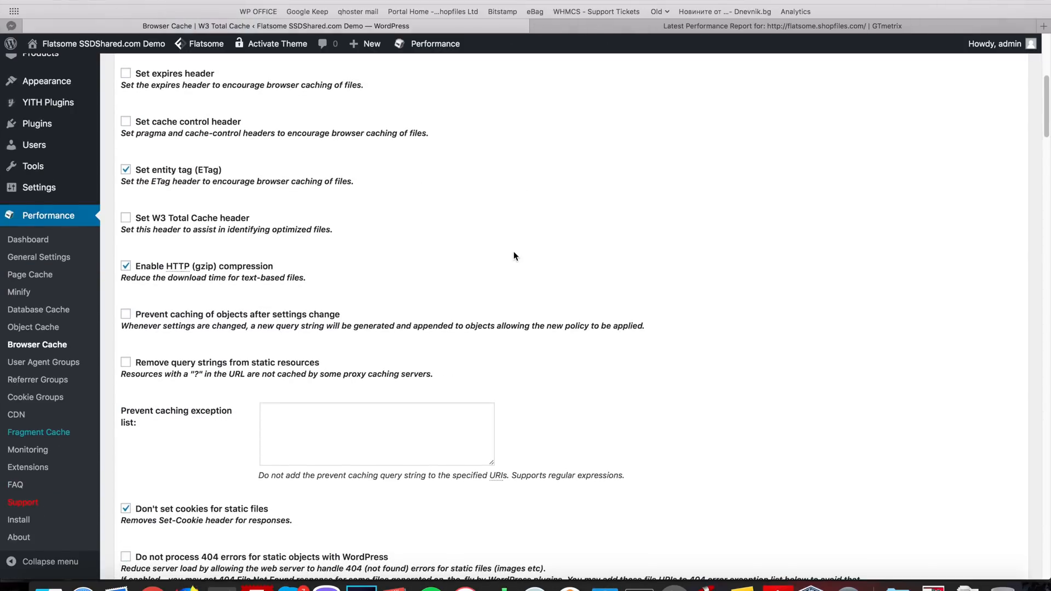
pyautogui.scroll(3)
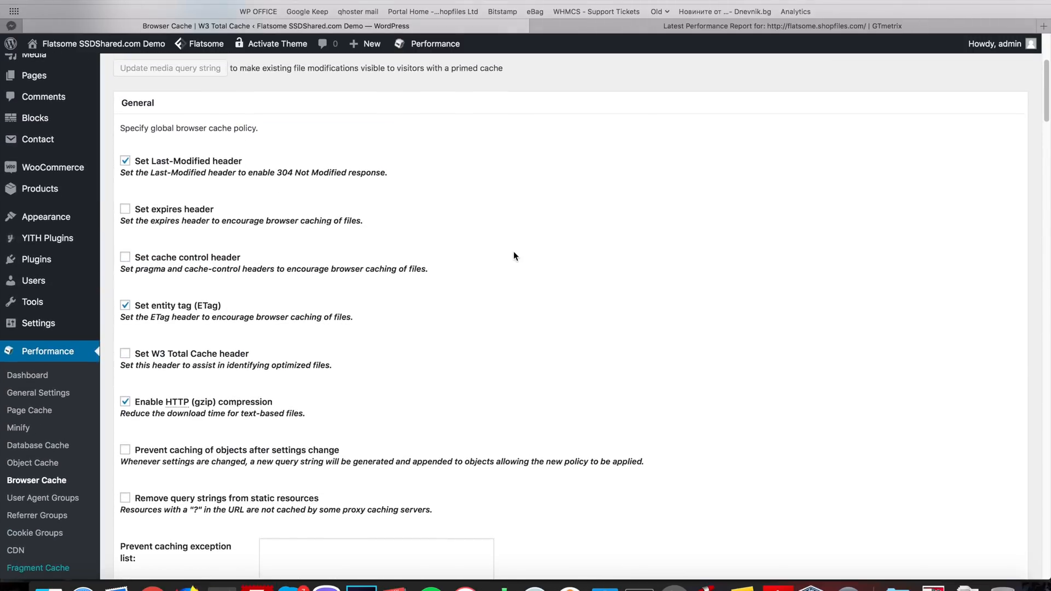
pyautogui.click(775, 27)
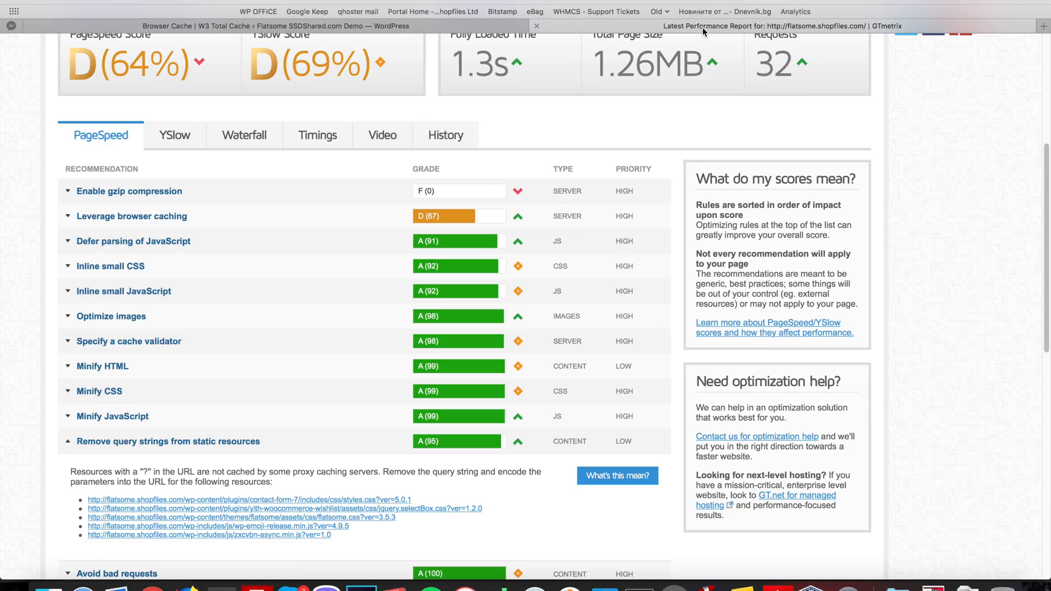
# - Re-run the GTmetrix test and expand the Leverage browser caching resource list
pyautogui.scroll(3)
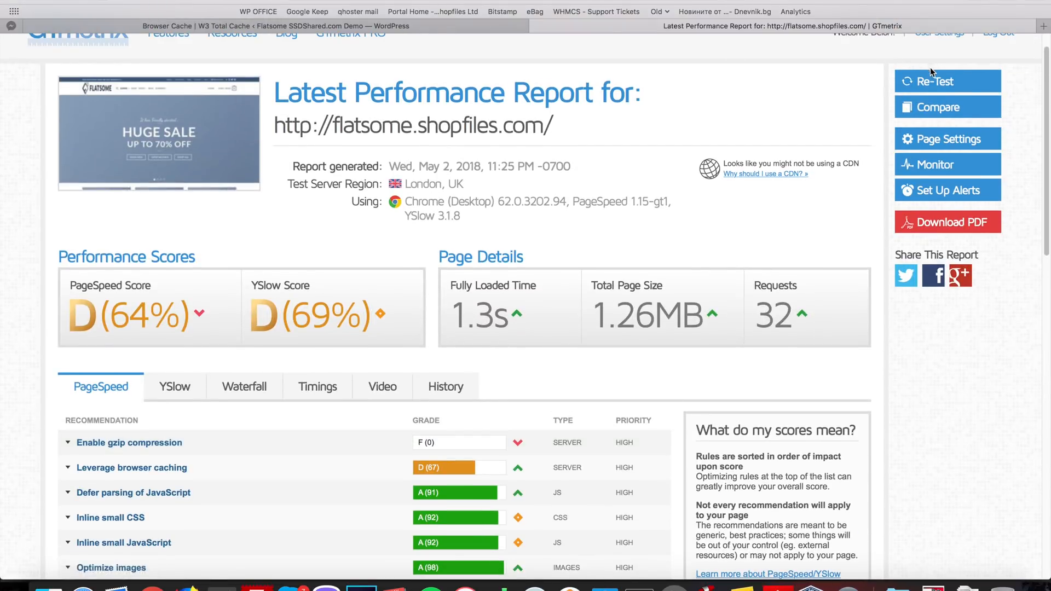
pyautogui.click(946, 81)
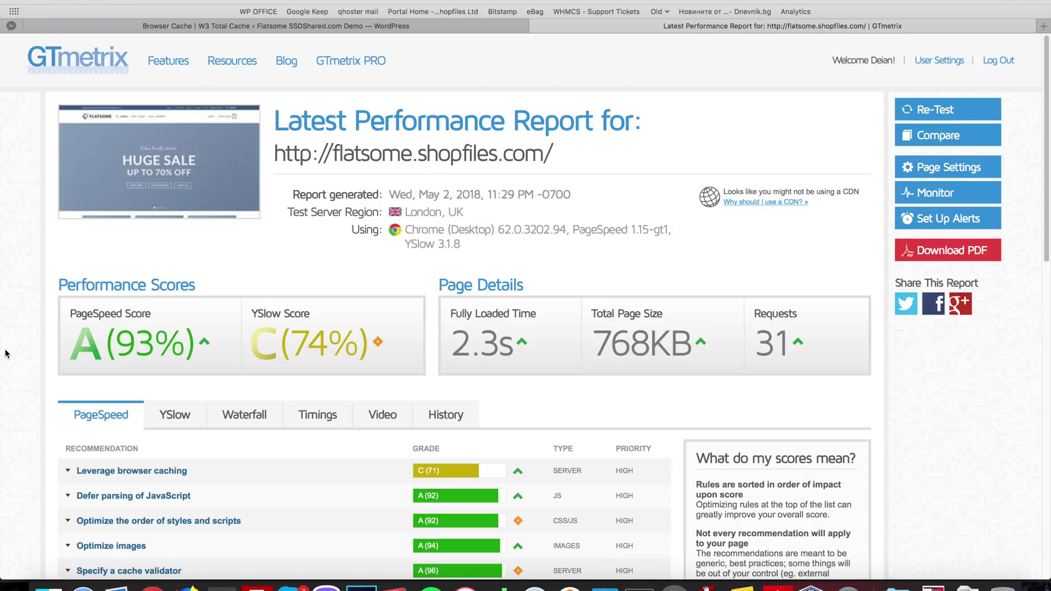
pyautogui.moveTo(141, 349)
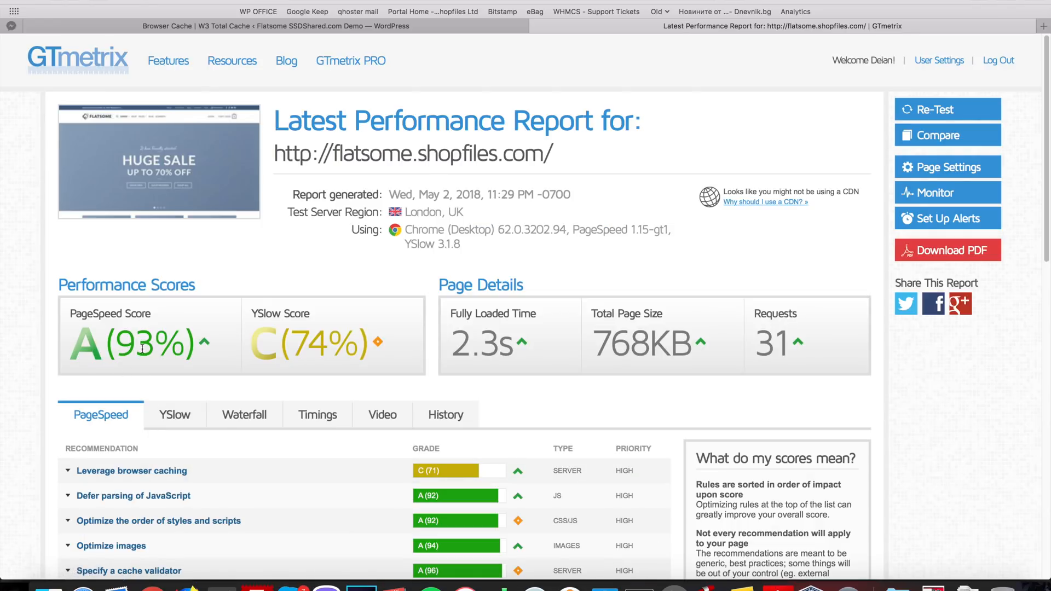
pyautogui.scroll(-3)
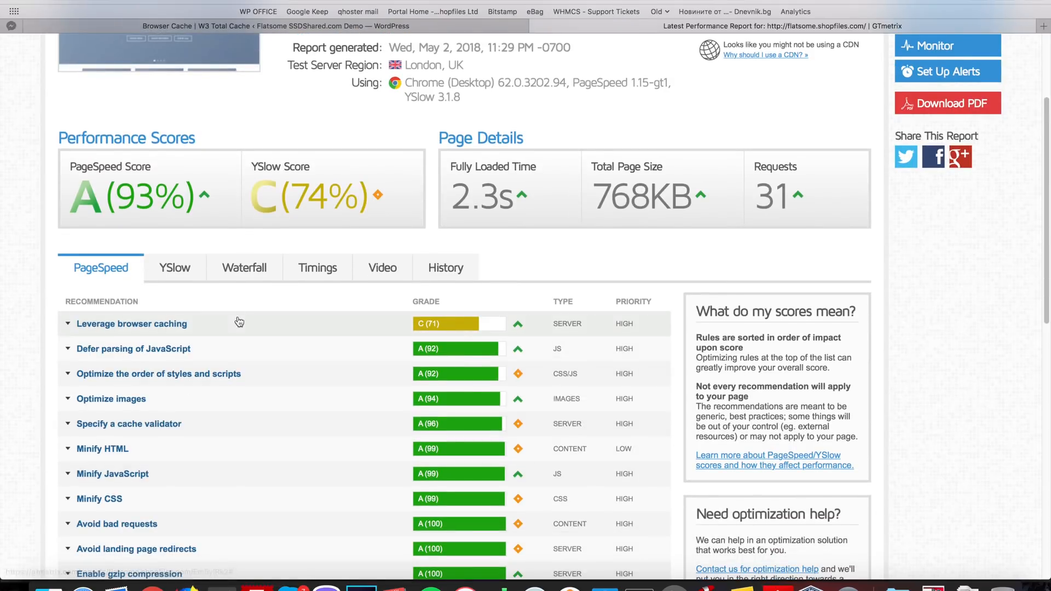
pyautogui.scroll(-3)
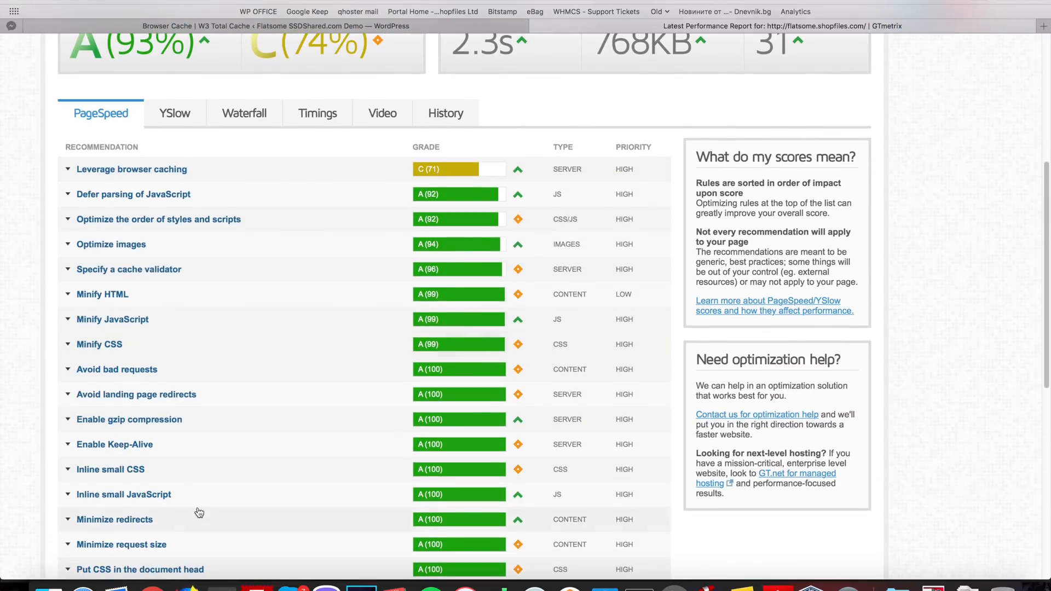
pyautogui.moveTo(247, 268)
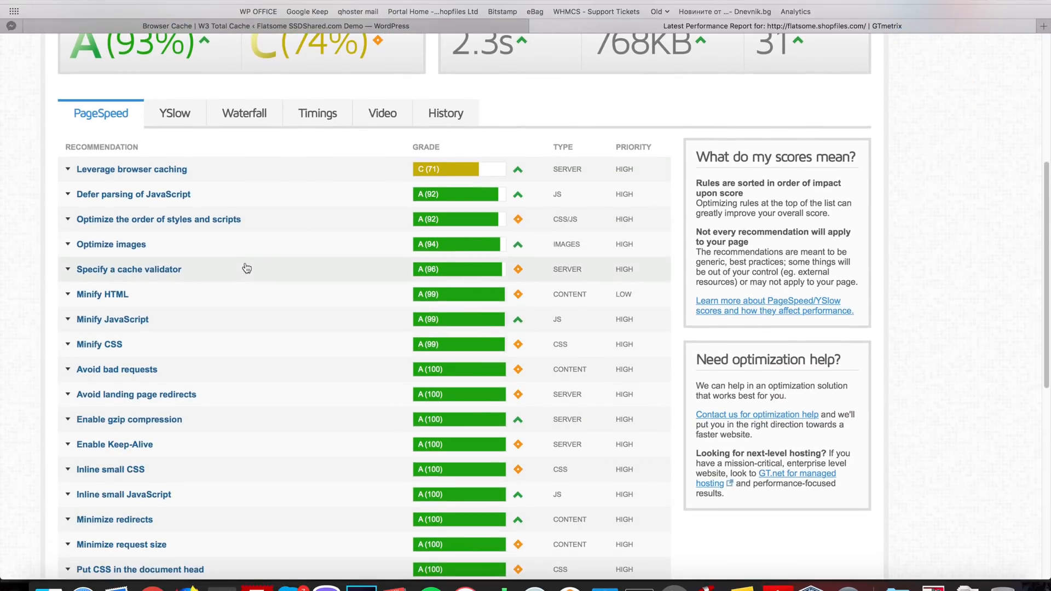
pyautogui.moveTo(197, 170)
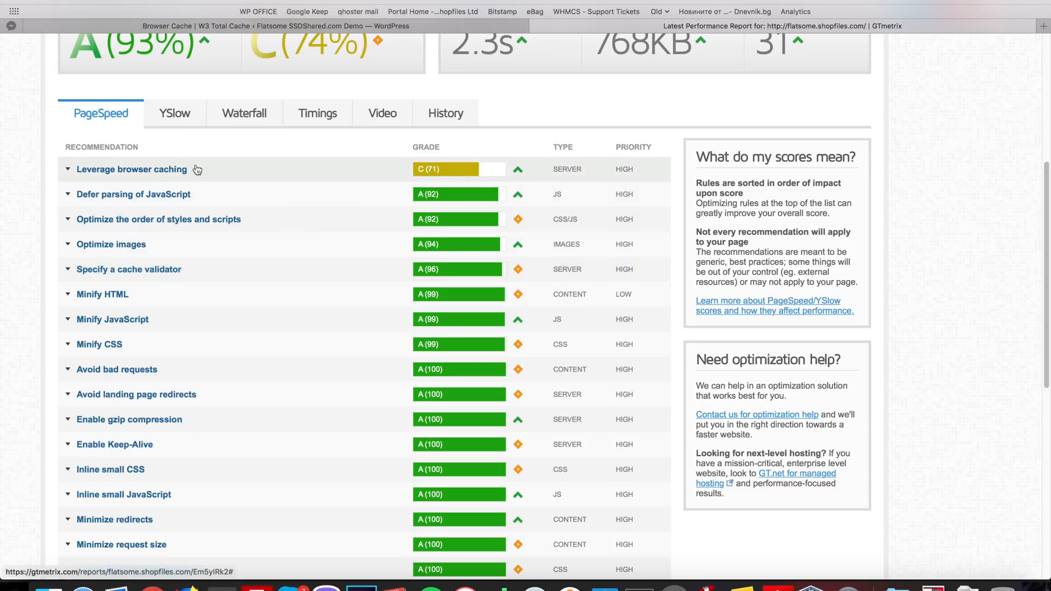
pyautogui.click(131, 169)
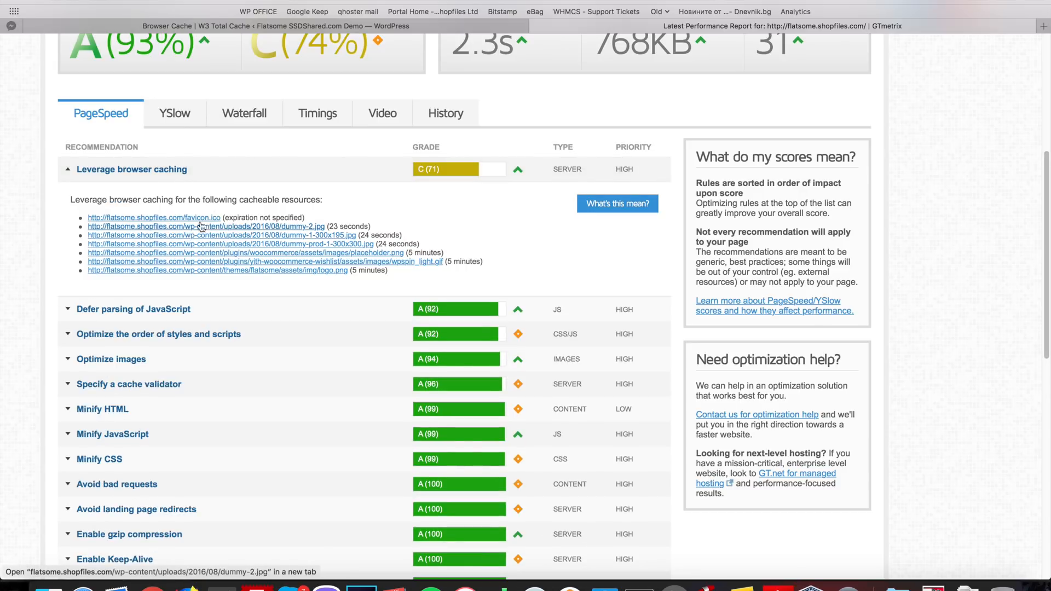
pyautogui.moveTo(213, 307)
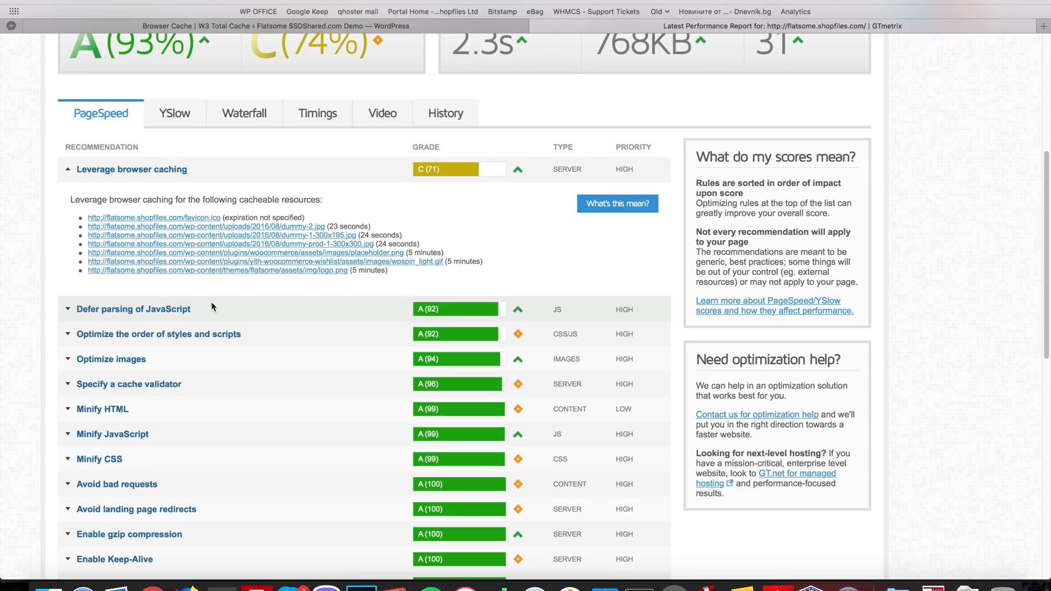
pyautogui.moveTo(226, 319)
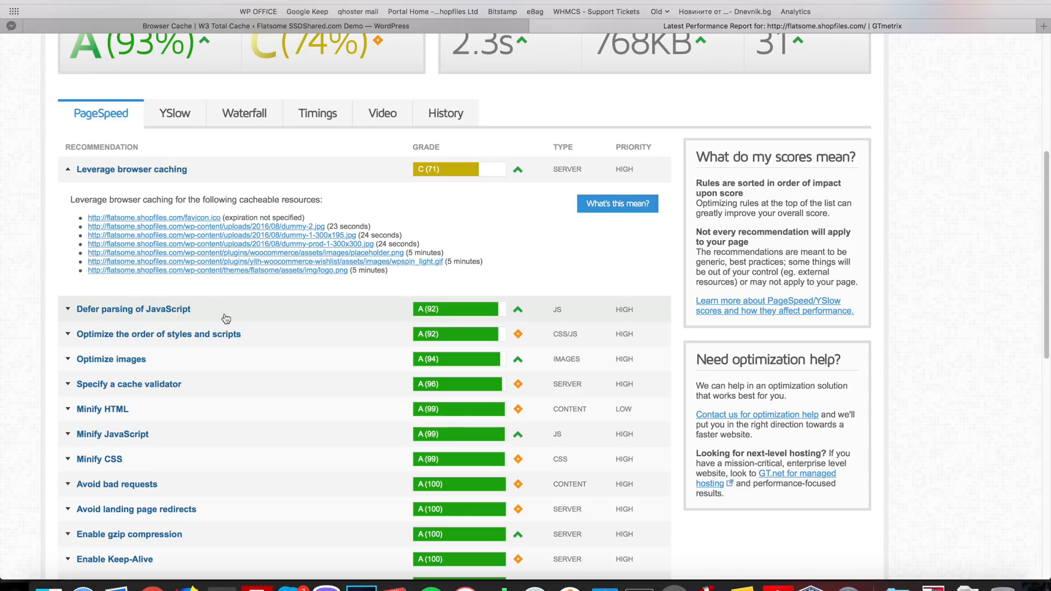
pyautogui.moveTo(570, 105)
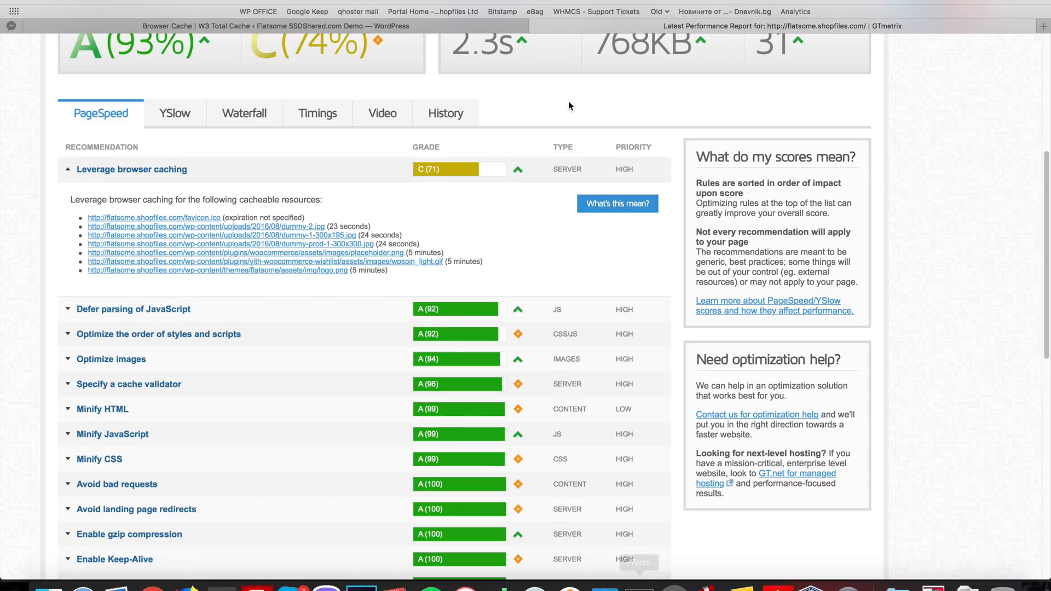
pyautogui.scroll(3)
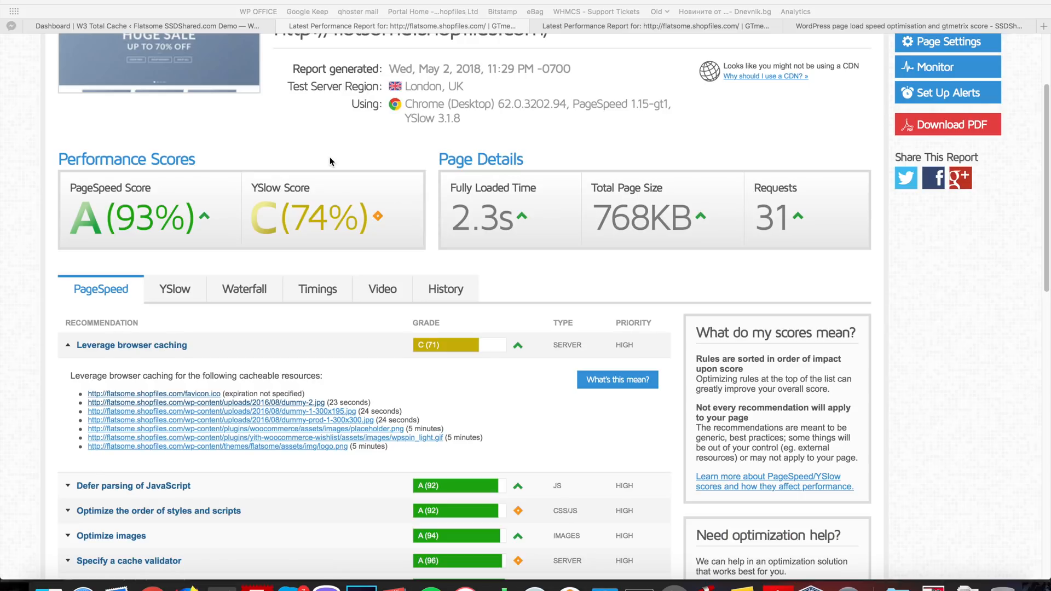
pyautogui.moveTo(159, 353)
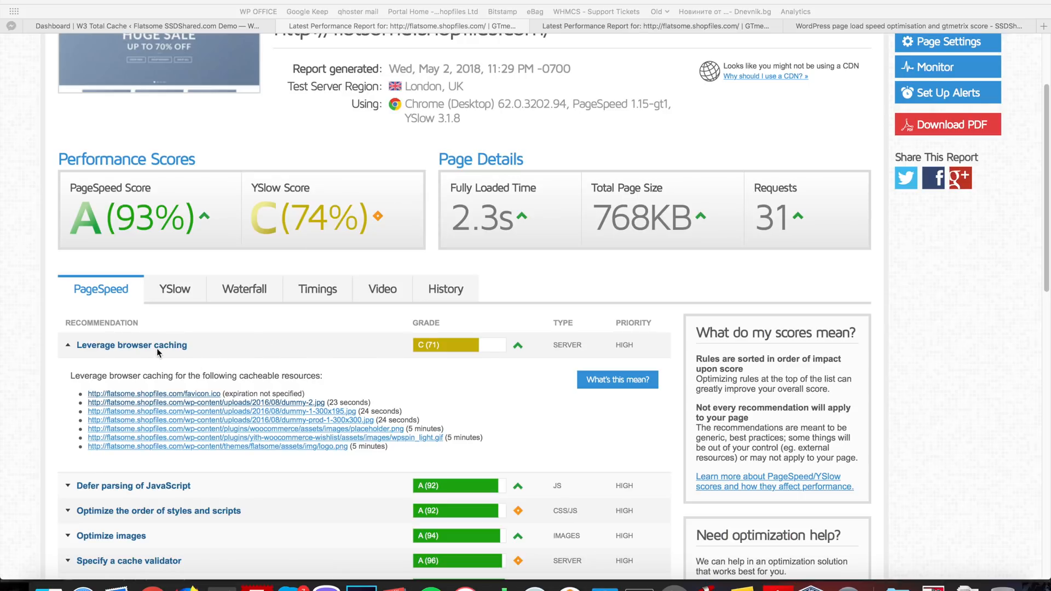
pyautogui.moveTo(275, 340)
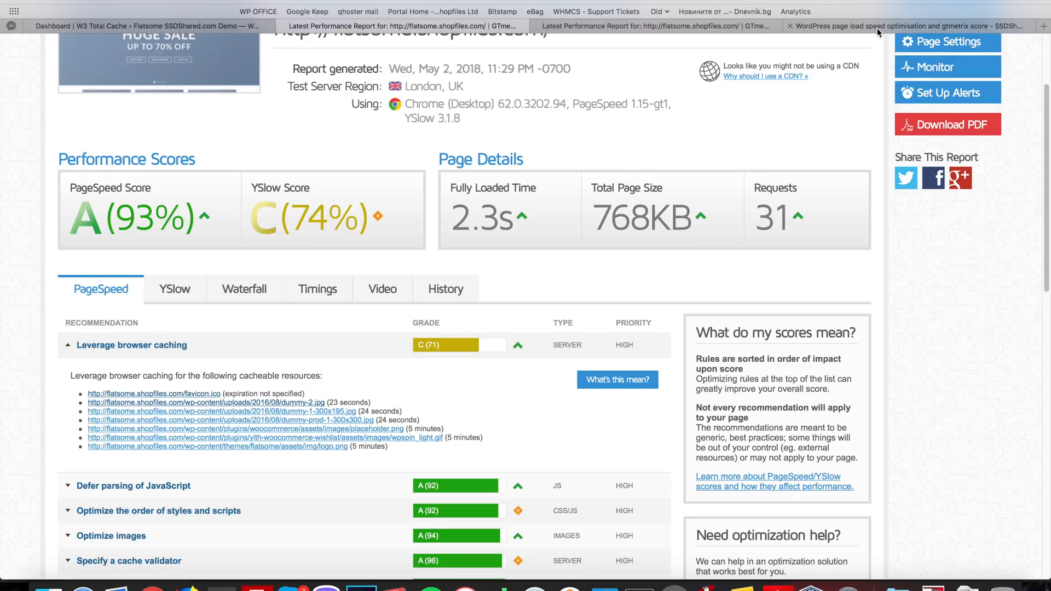
# - Open the SSDShared page-speed tutorial and select its EXPIRES CACHING rules block
pyautogui.click(905, 25)
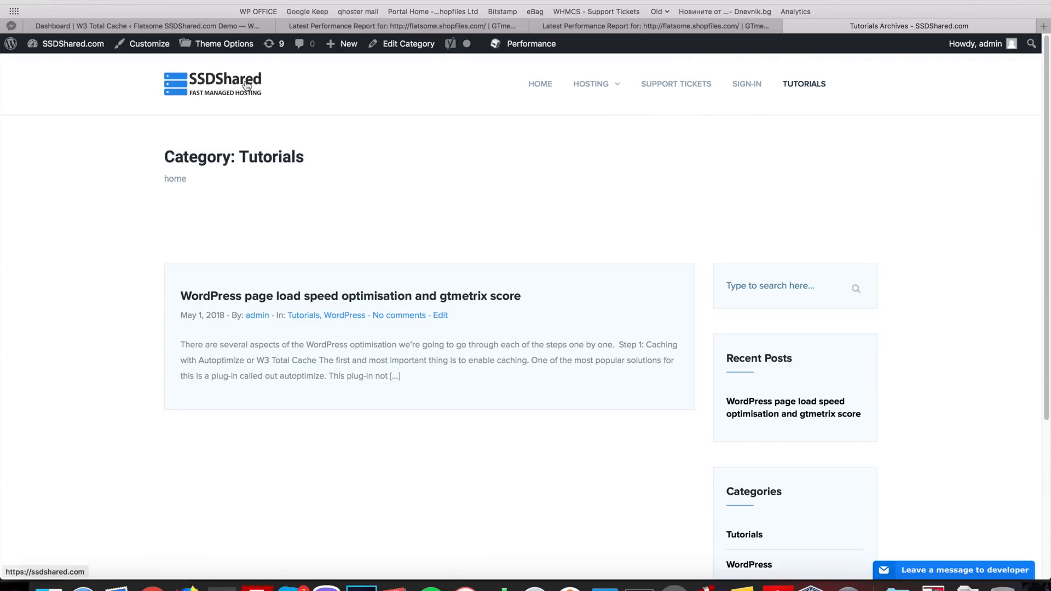
pyautogui.click(349, 295)
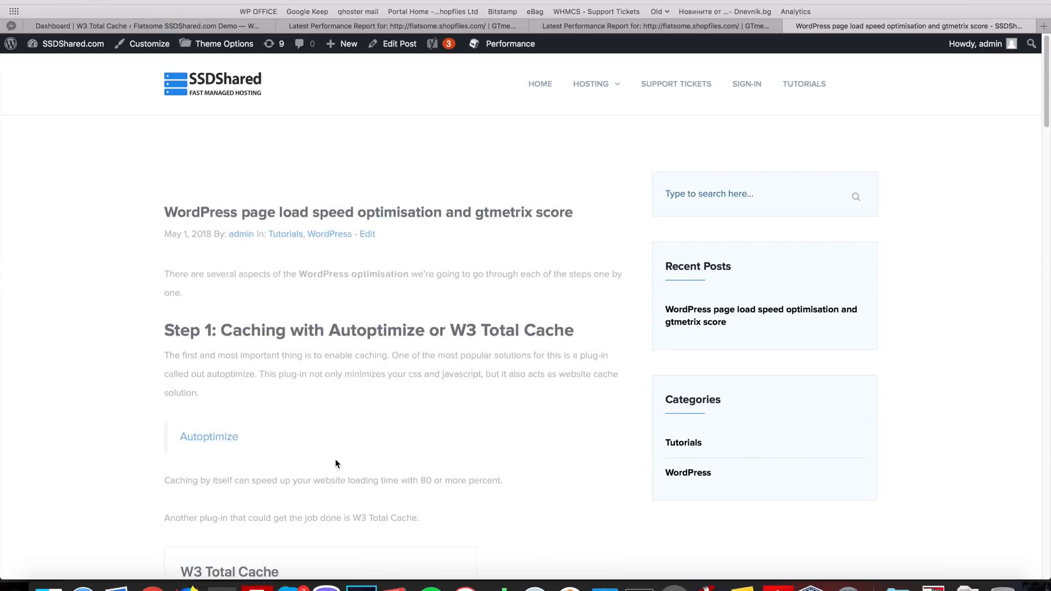
pyautogui.scroll(-3)
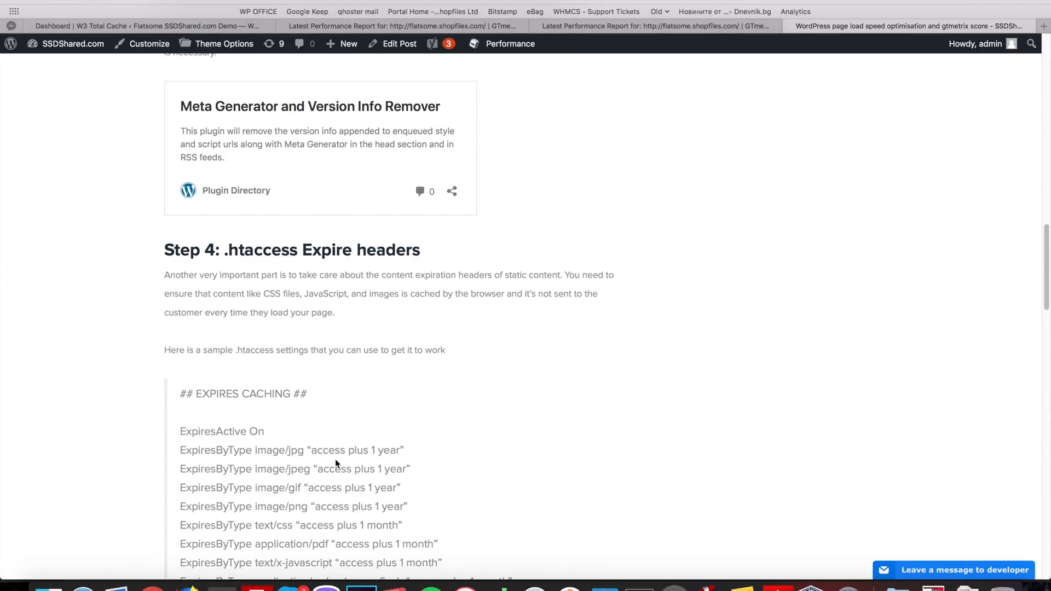
pyautogui.scroll(-3)
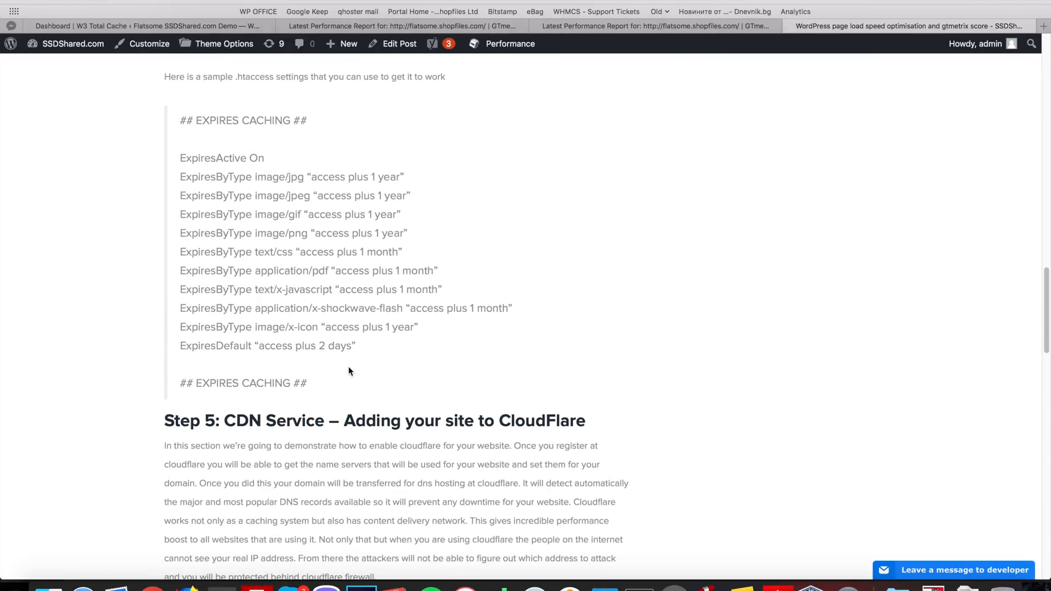
pyautogui.moveTo(181, 120); pyautogui.dragTo(348, 372)
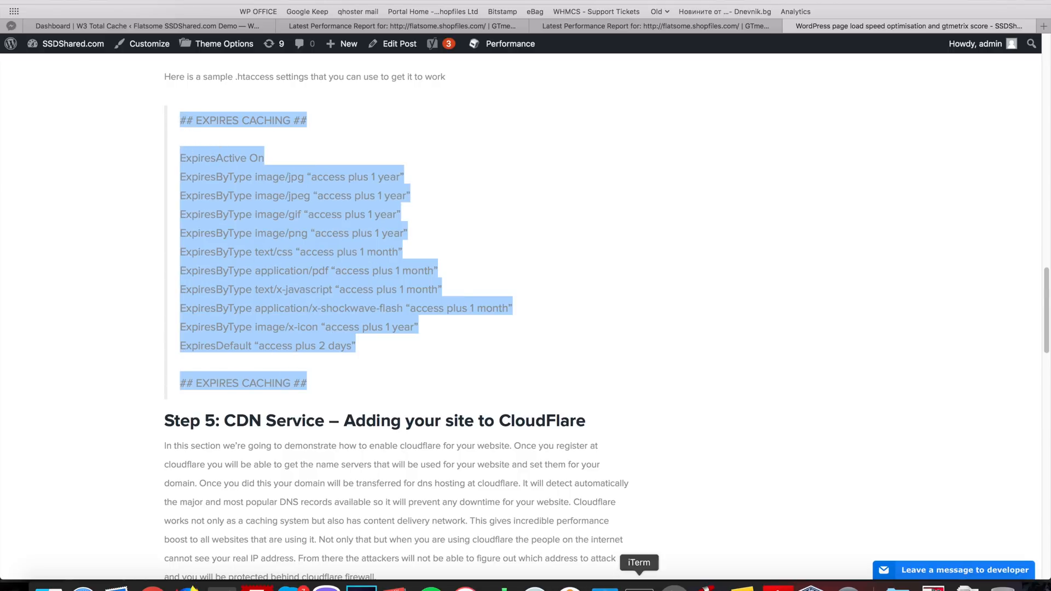
pyautogui.click(638, 562)
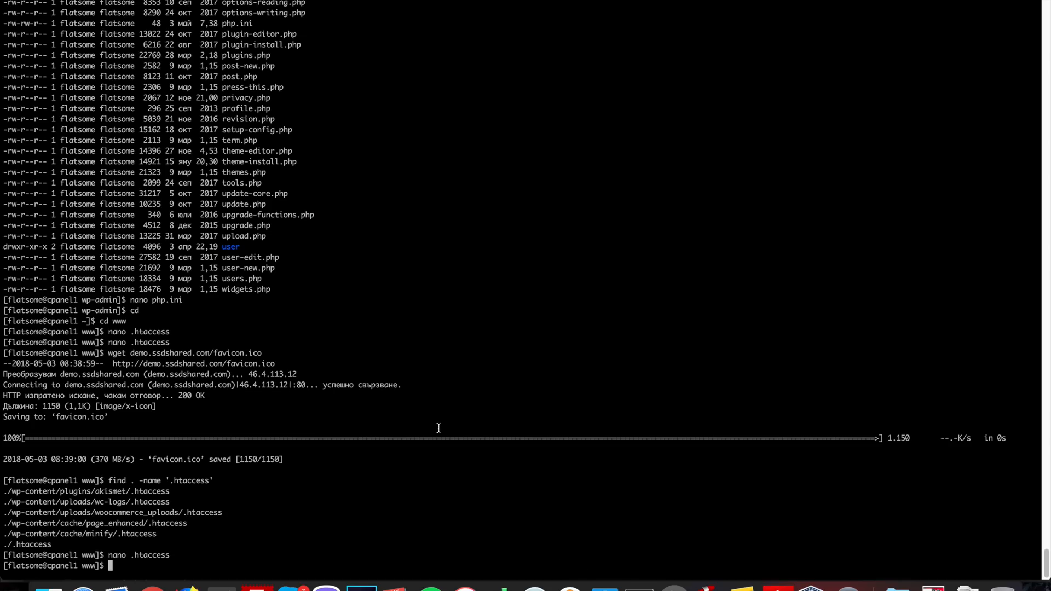
# - Open .htaccess in nano, check the mod_expires block at the top, and exit
pyautogui.press('Return')
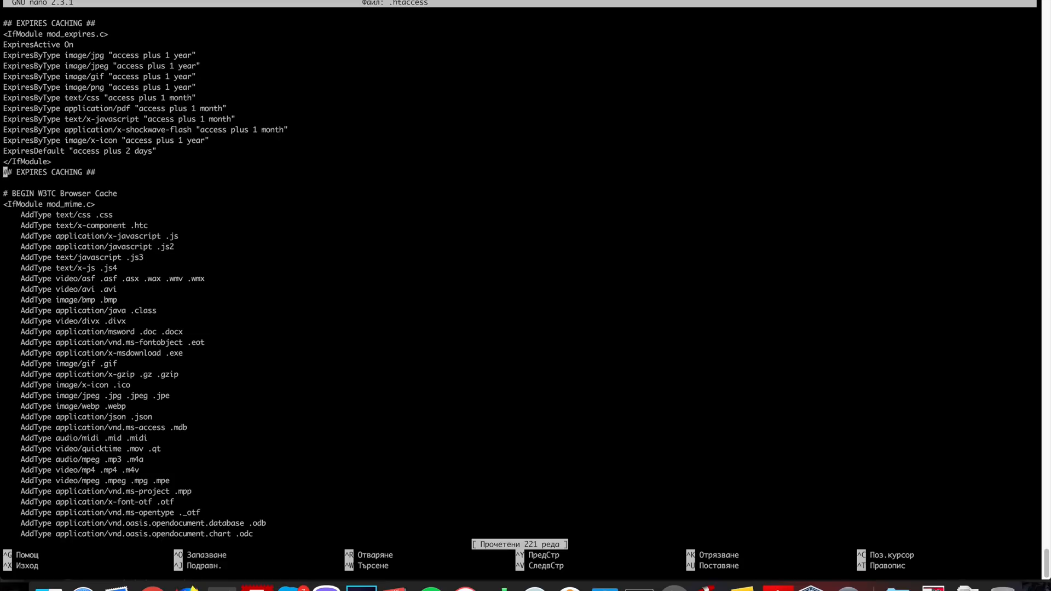
pyautogui.press('ctrl+x')
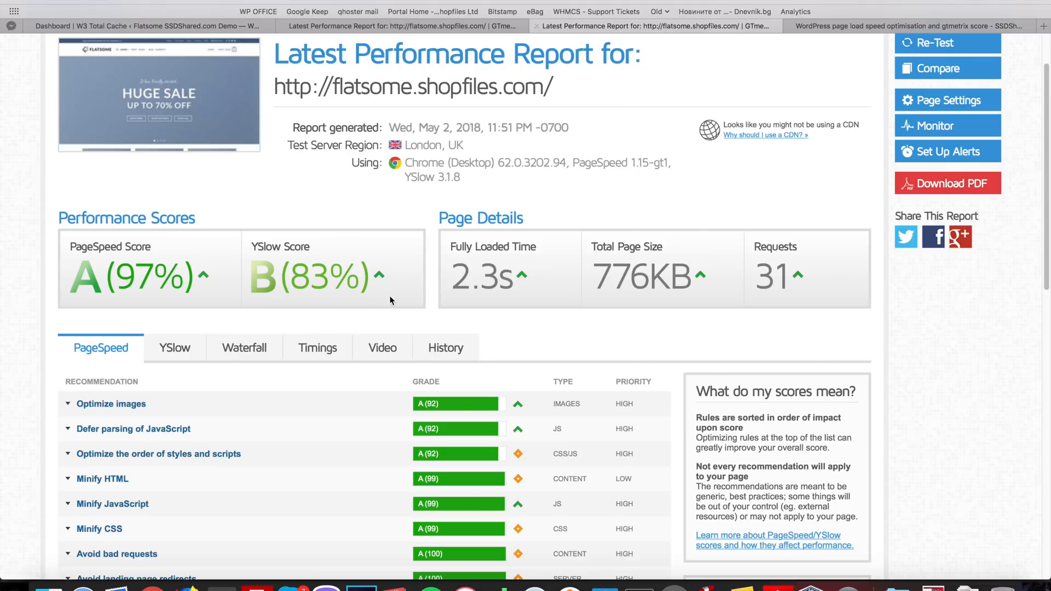
# - Expand GTmetrix's Optimize images advice listing four images that could save 9.8KiB
pyautogui.scroll(-3)
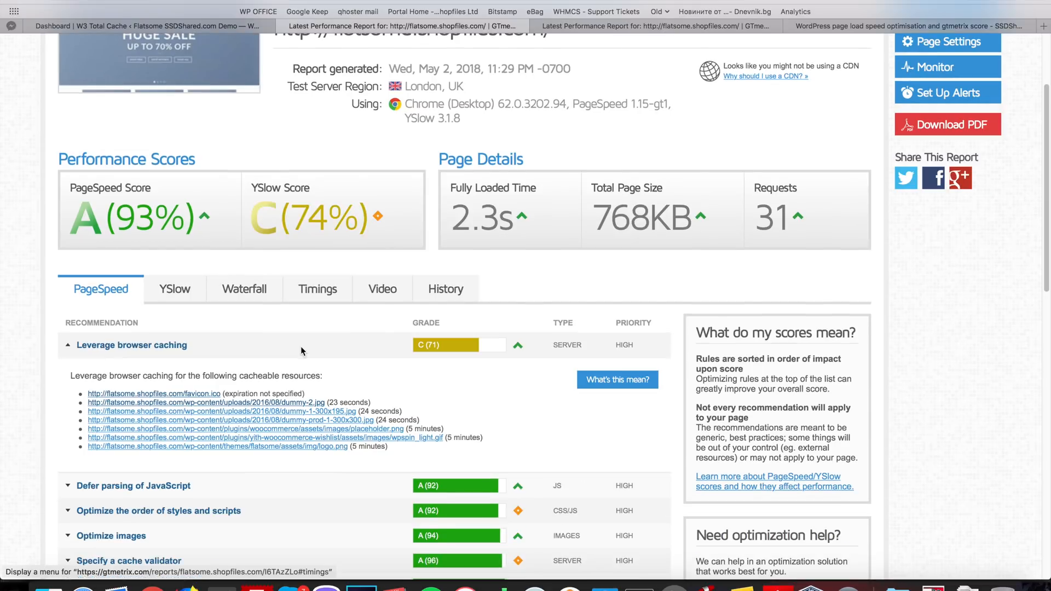
pyautogui.moveTo(306, 230)
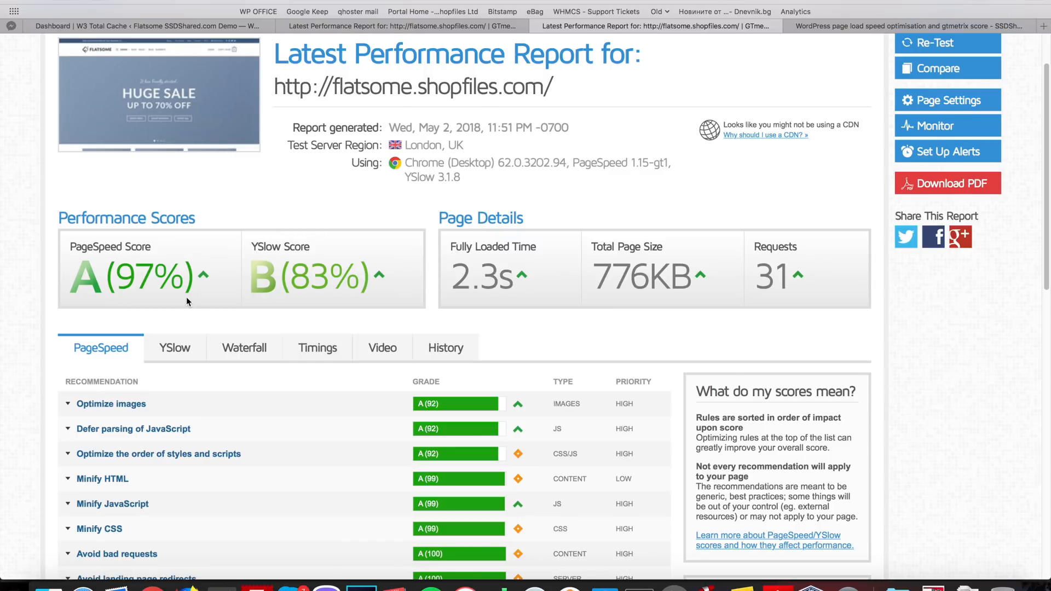
pyautogui.moveTo(291, 290)
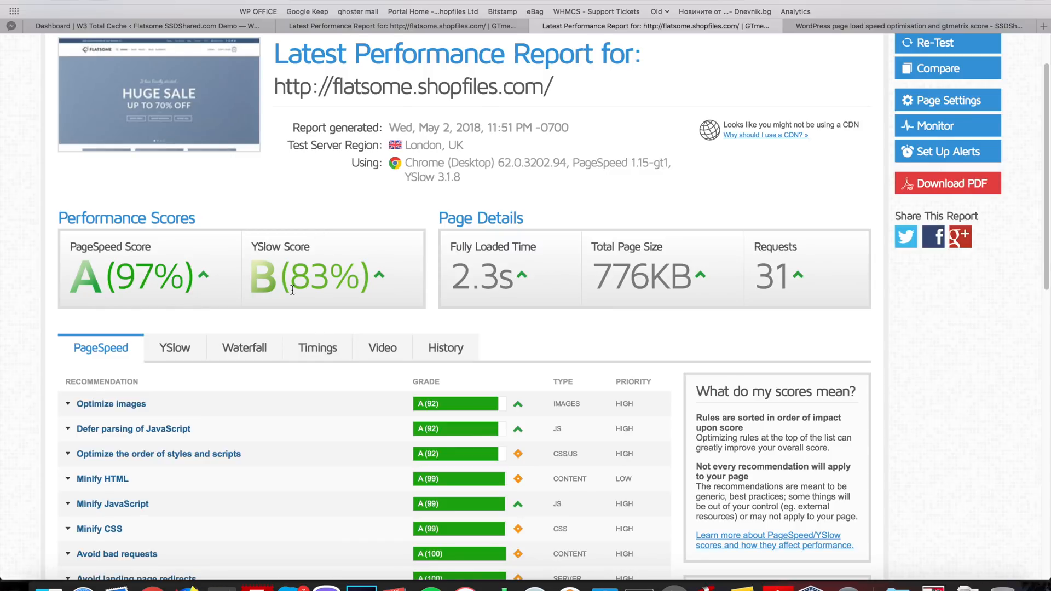
pyautogui.scroll(-3)
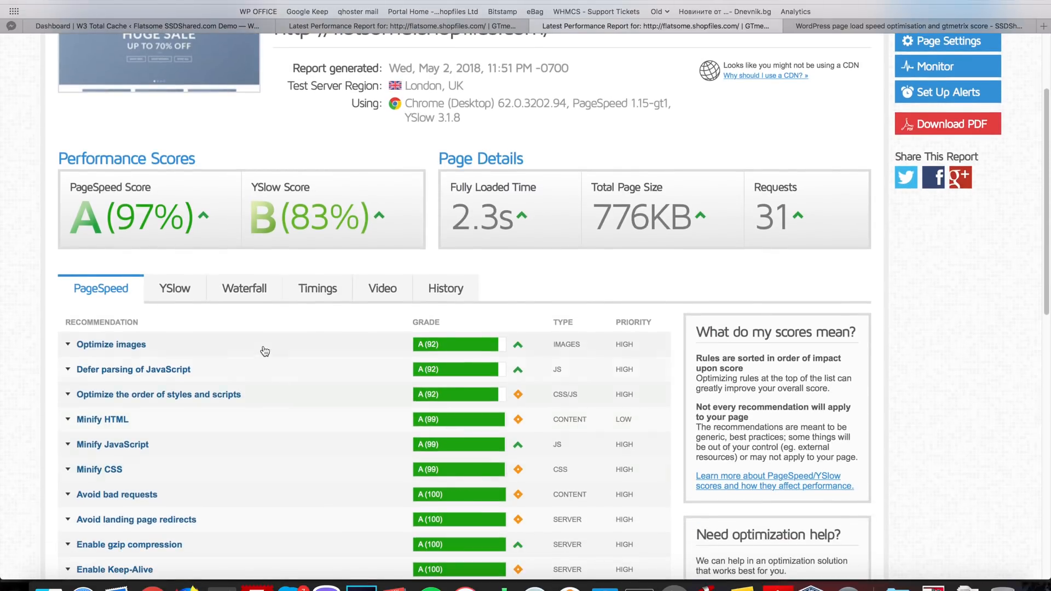
pyautogui.moveTo(220, 349)
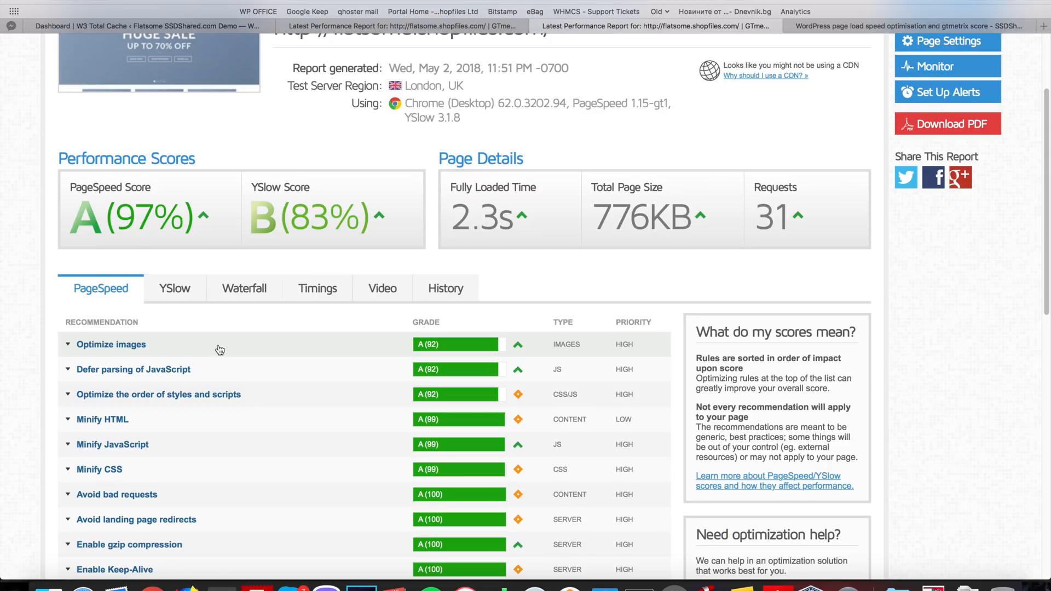
pyautogui.moveTo(428, 353)
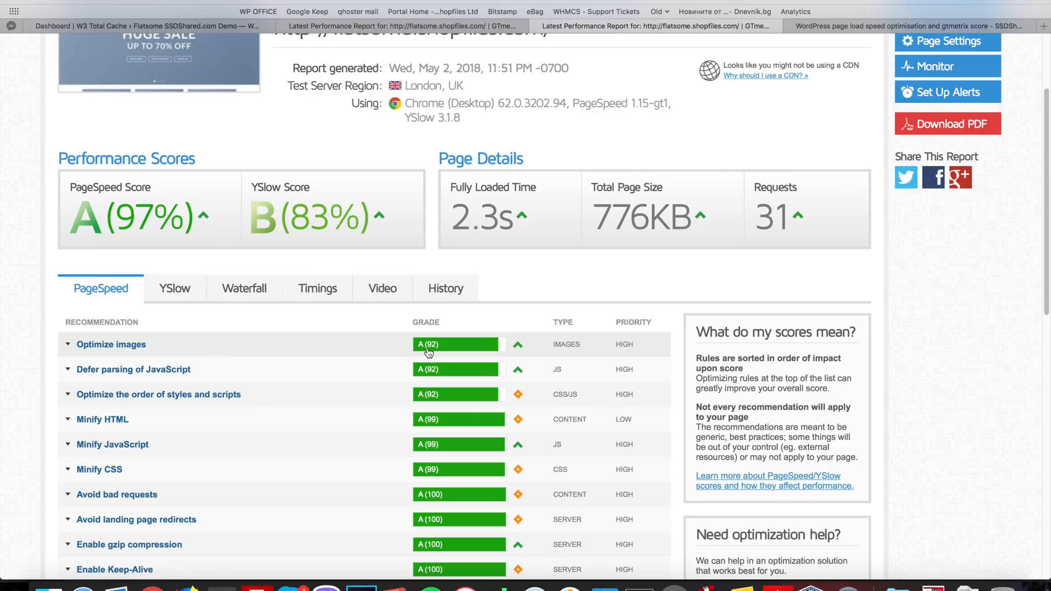
pyautogui.click(111, 344)
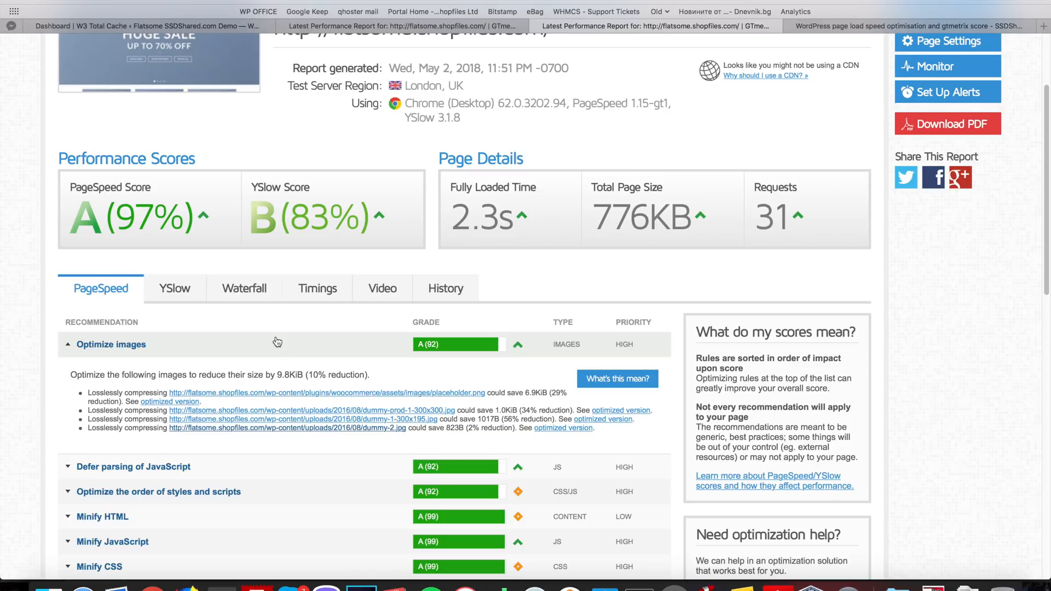
pyautogui.moveTo(250, 458)
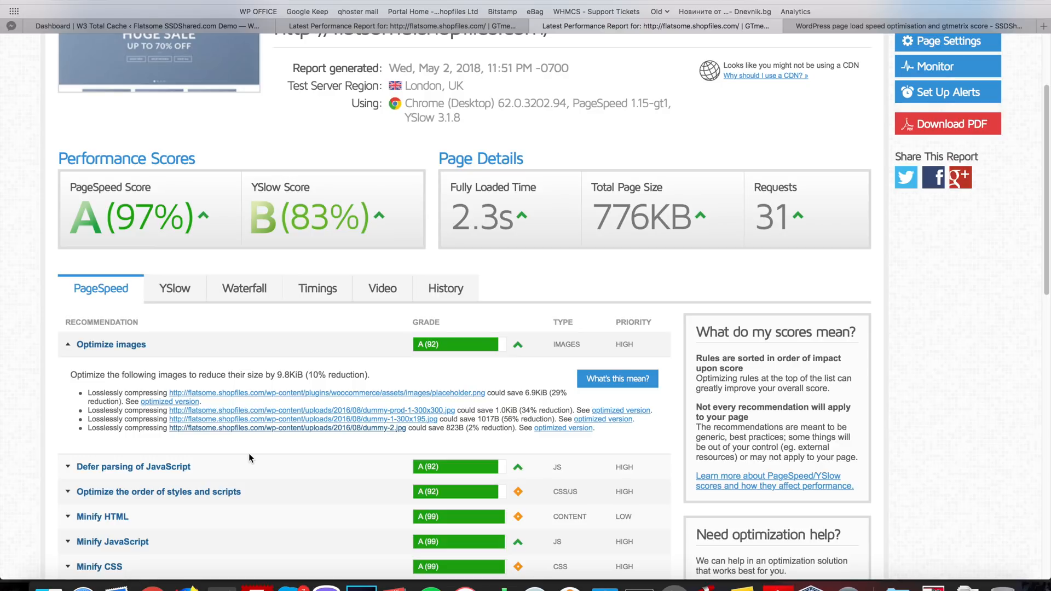
pyautogui.moveTo(146, 370)
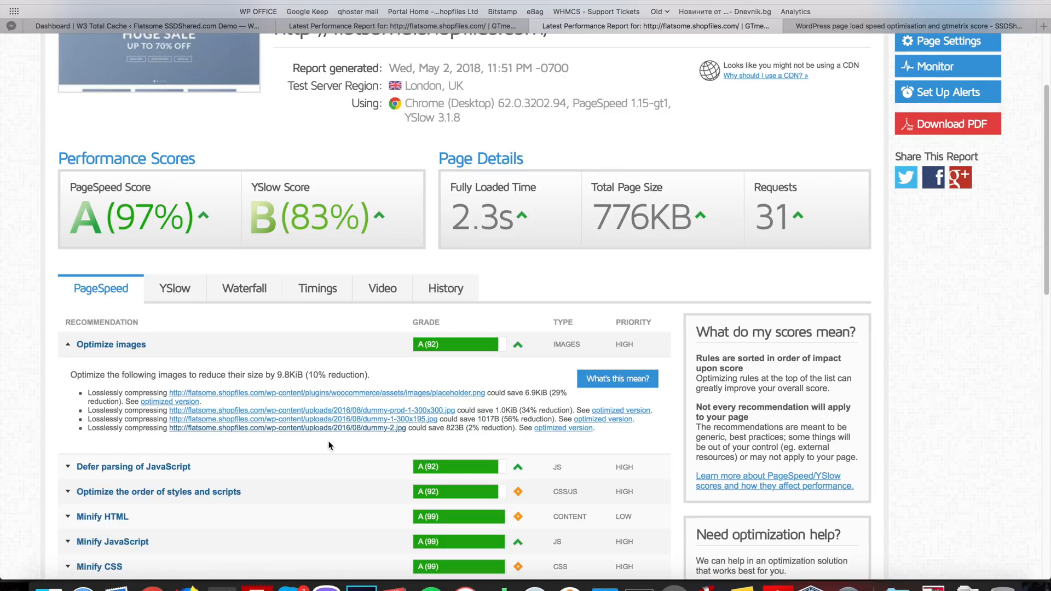
pyautogui.moveTo(314, 370)
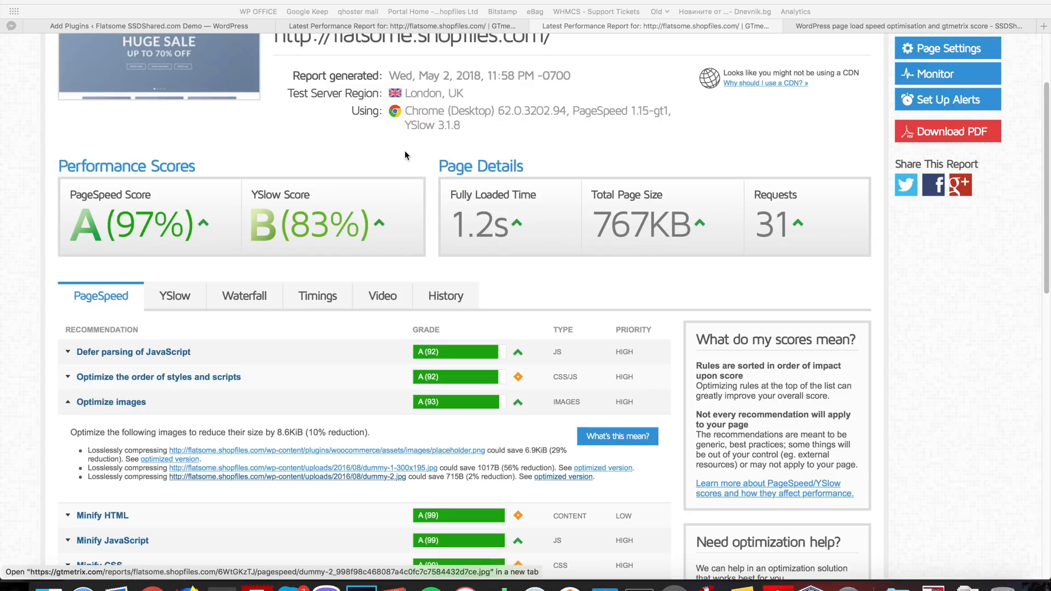
pyautogui.moveTo(179, 449)
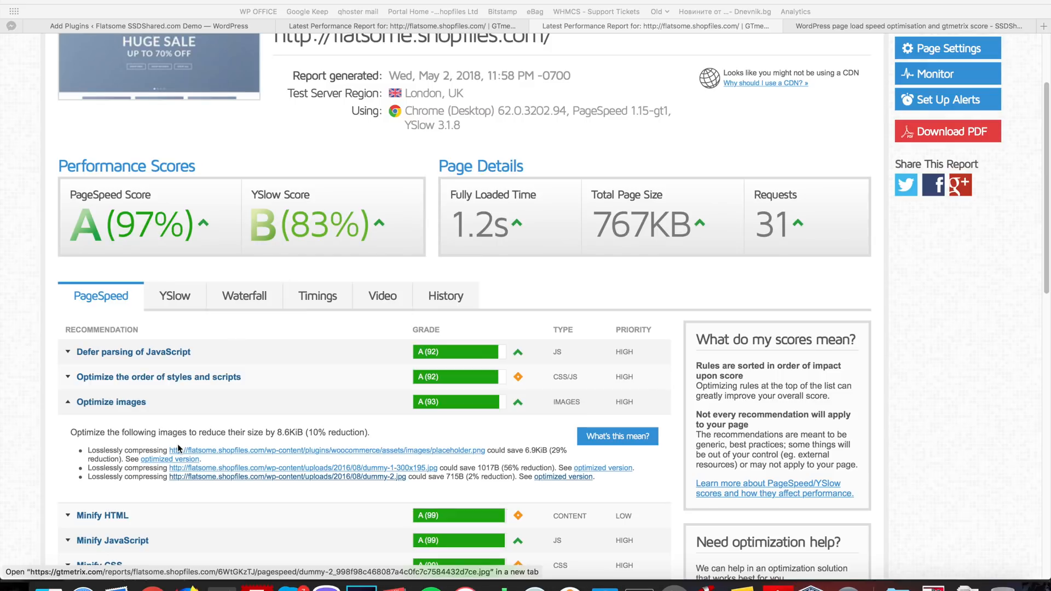
pyautogui.moveTo(147, 420)
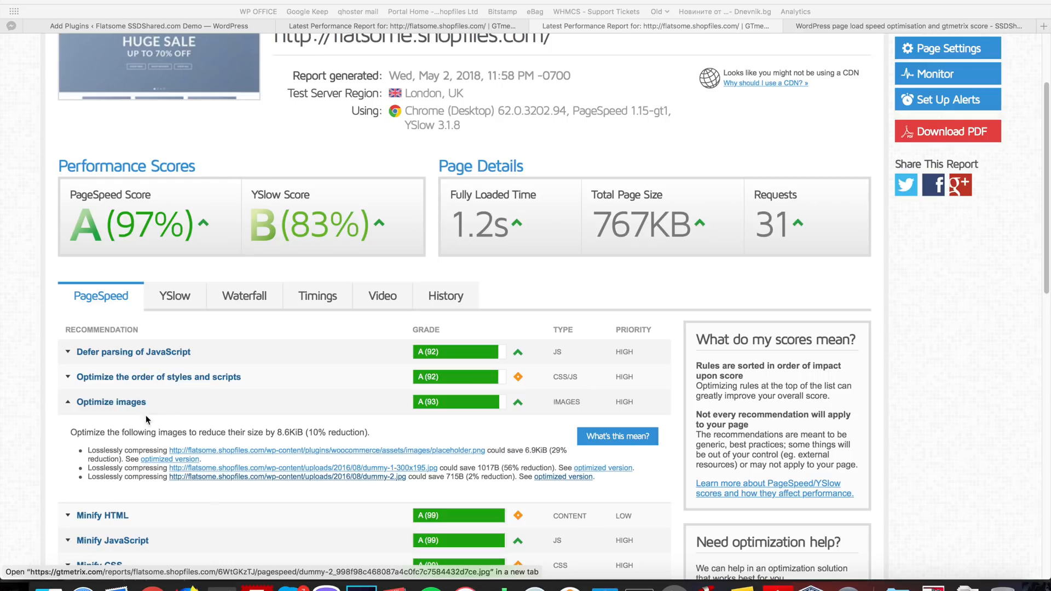
pyautogui.moveTo(168, 500)
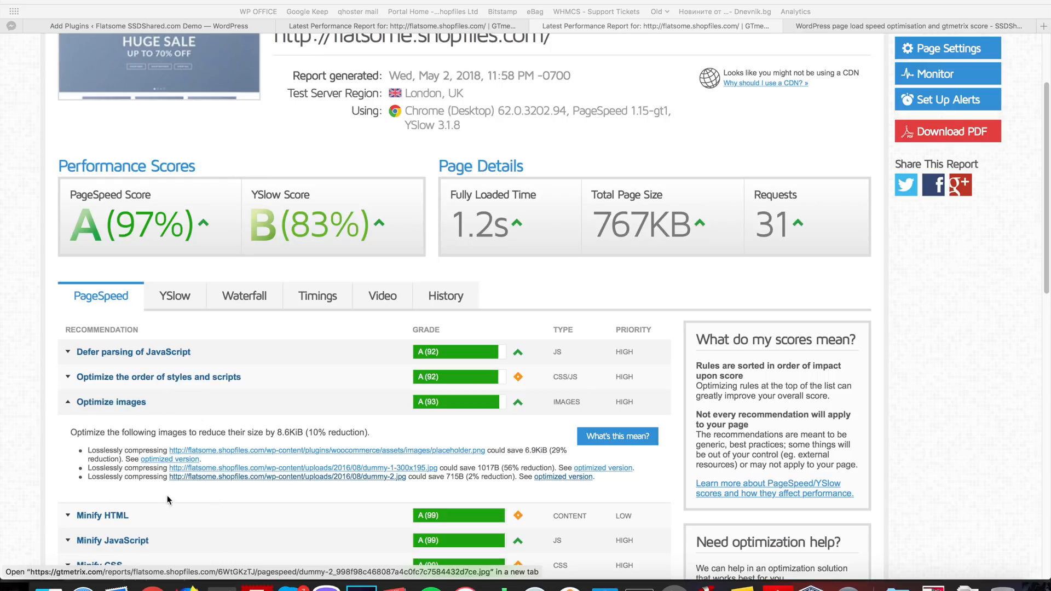
pyautogui.moveTo(186, 429)
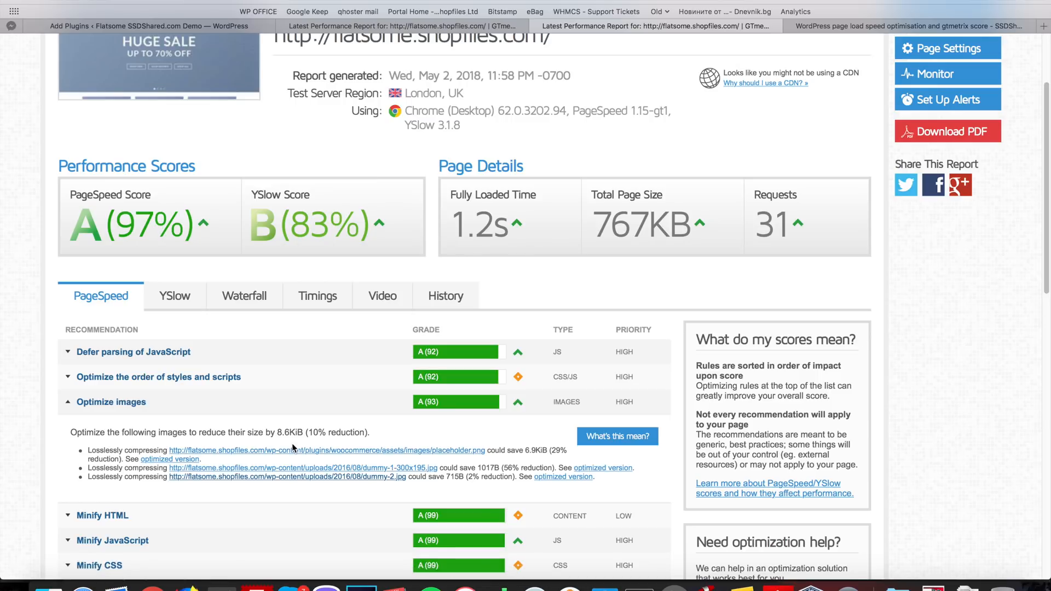
pyautogui.moveTo(403, 490)
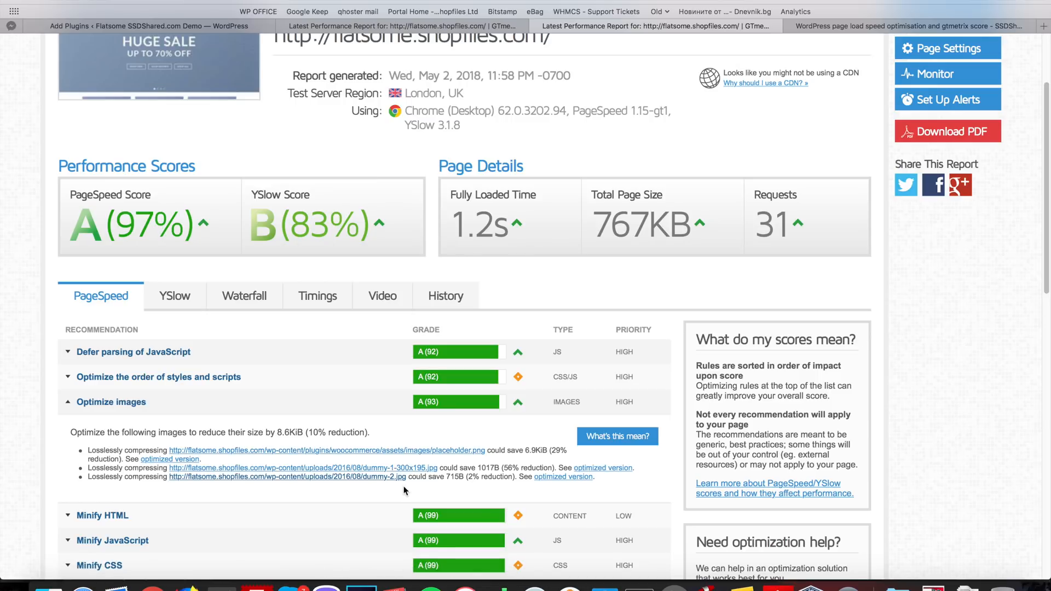
pyautogui.moveTo(404, 484)
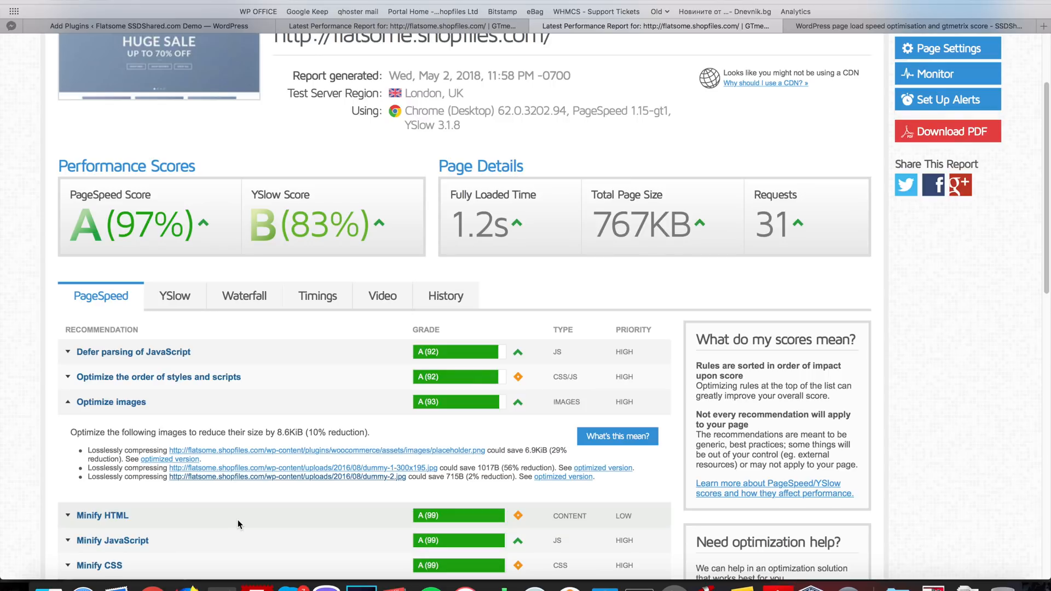
pyautogui.moveTo(613, 571)
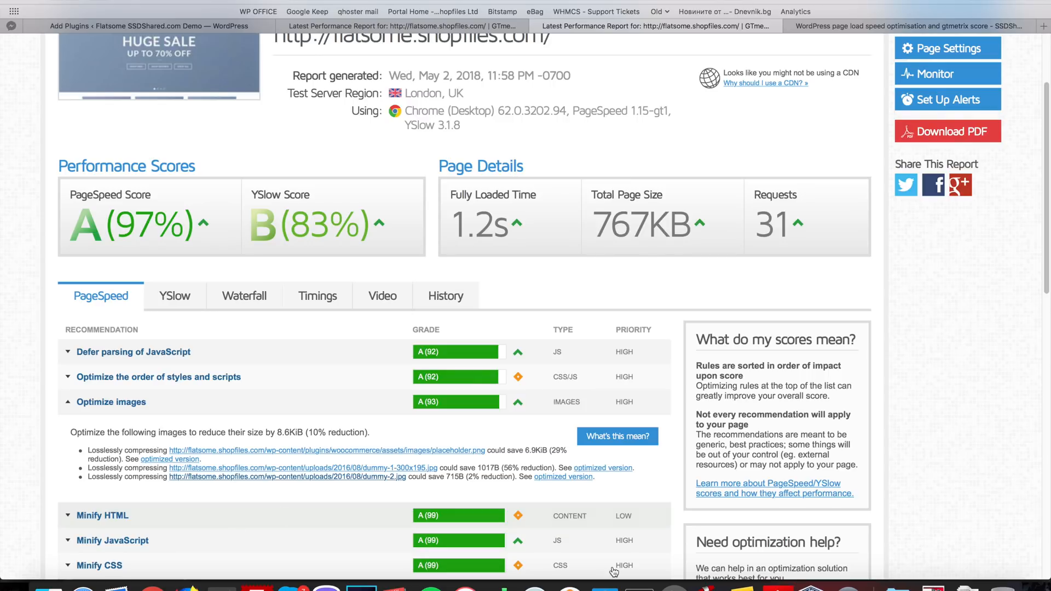
pyautogui.moveTo(639, 589)
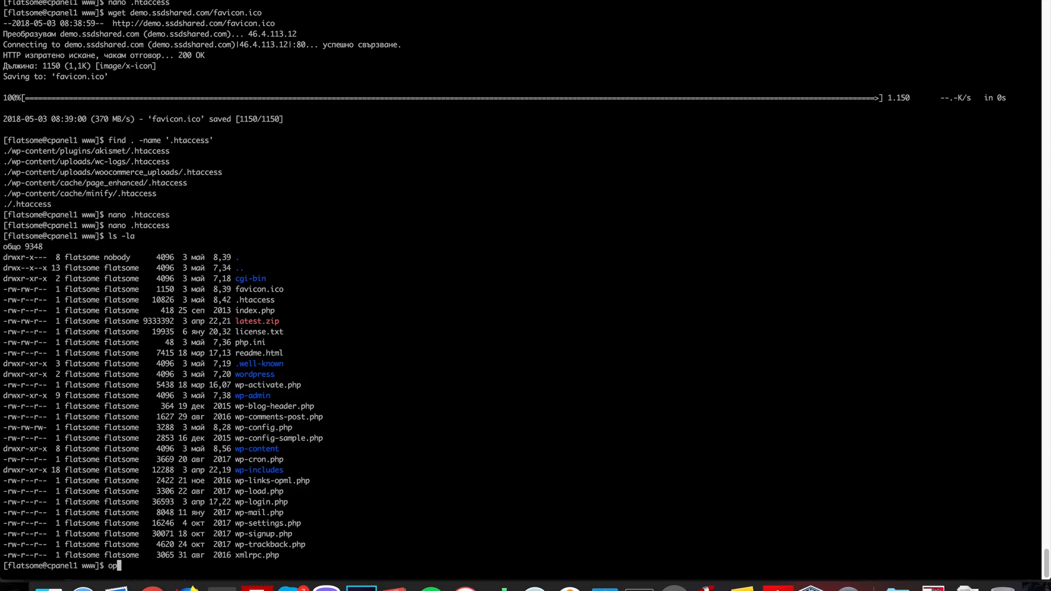
# - Run optipng in iTerm to confirm the PNG optimizer is installed
pyautogui.write('tiping')
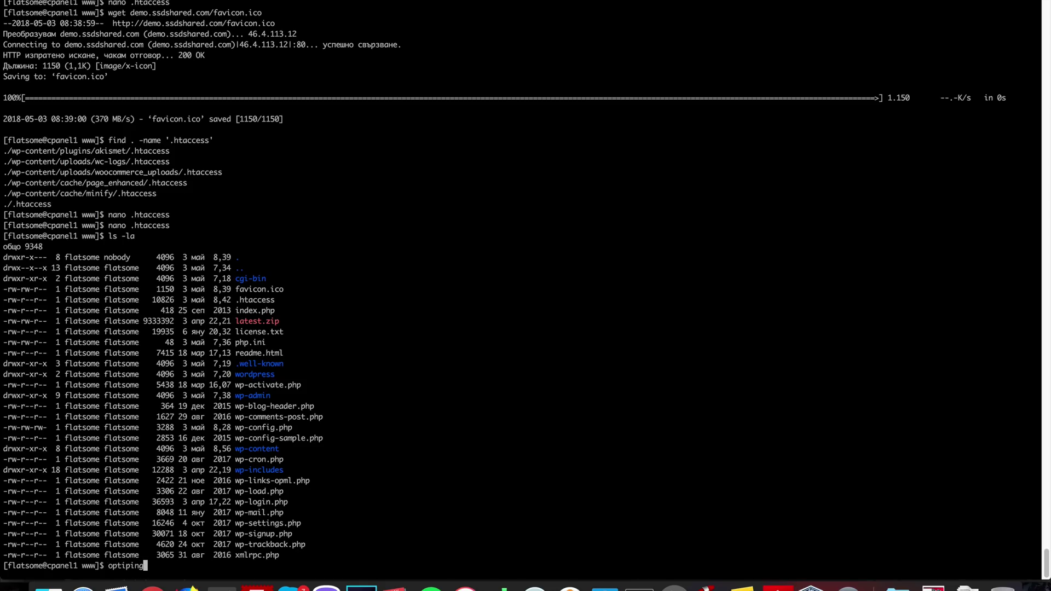
pyautogui.press('Return')
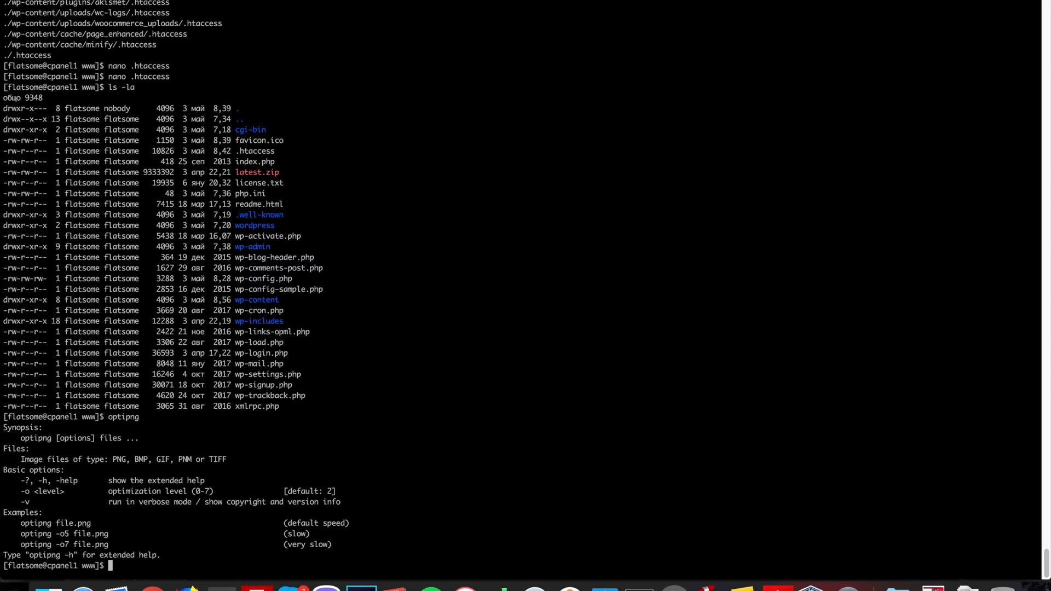
pyautogui.moveTo(576, 307)
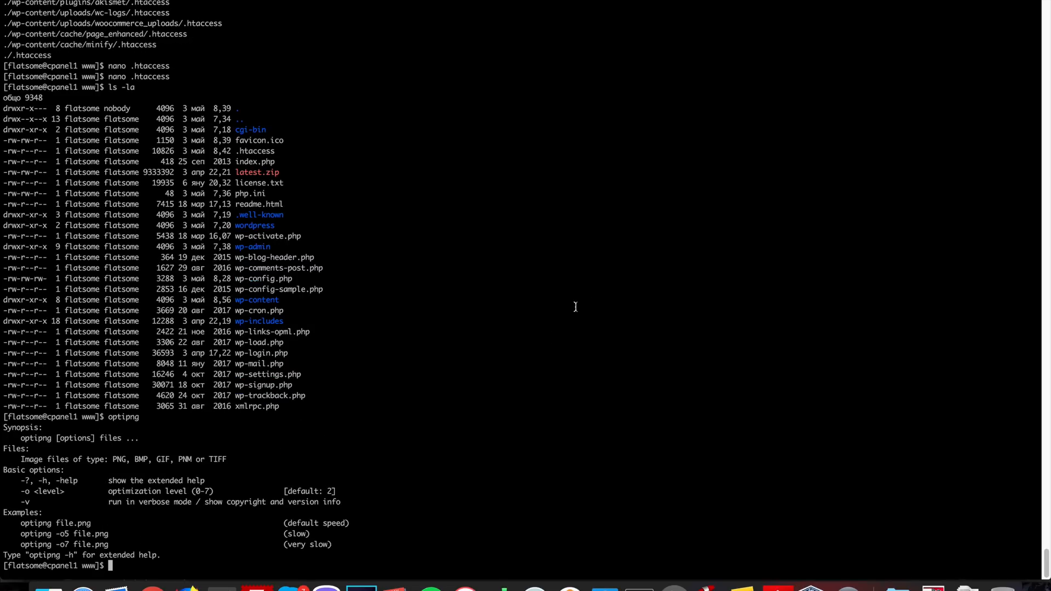
pyautogui.moveTo(377, 416)
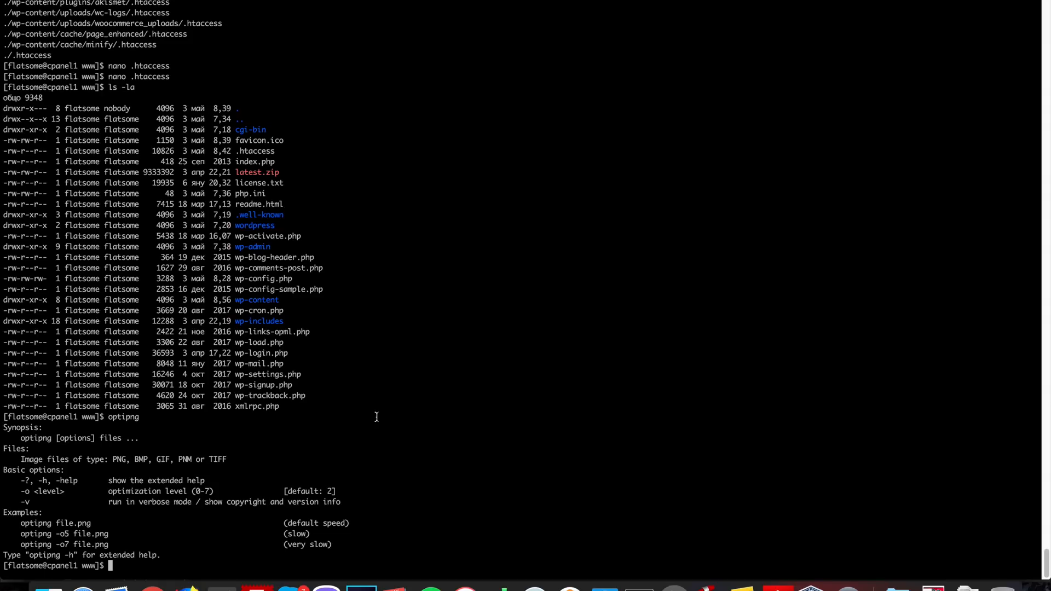
pyautogui.moveTo(378, 422)
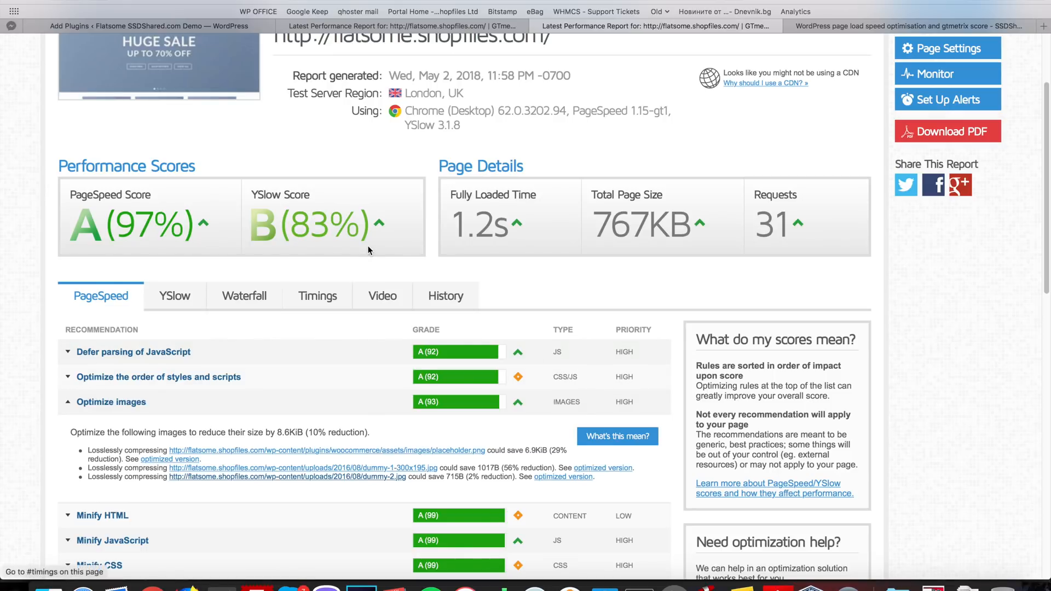
pyautogui.moveTo(317, 296)
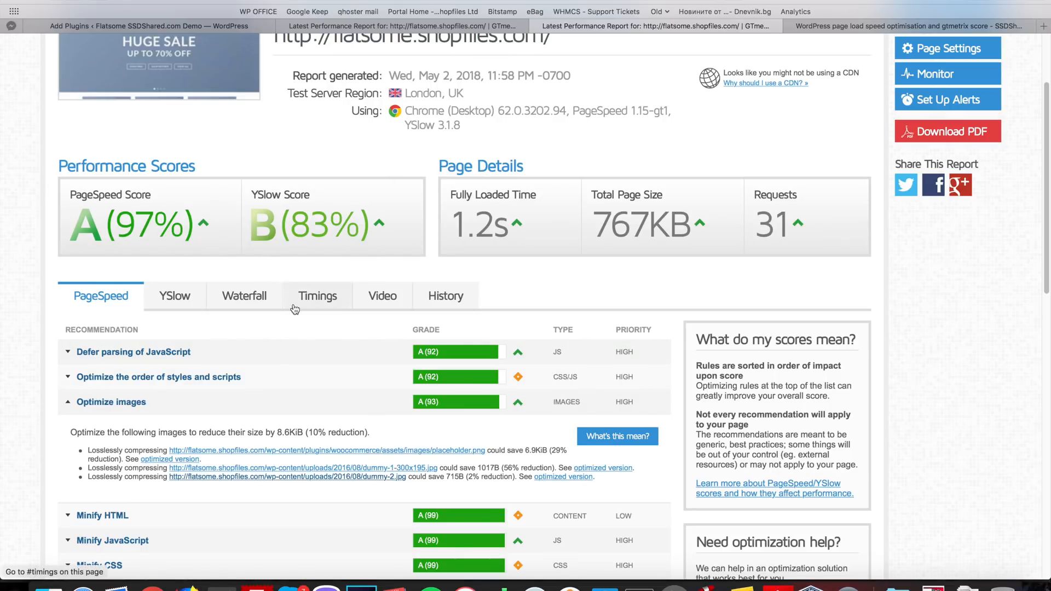
# - Scroll the 'smush' plugin search results showing Smush Image Compression already Active
pyautogui.click(147, 26)
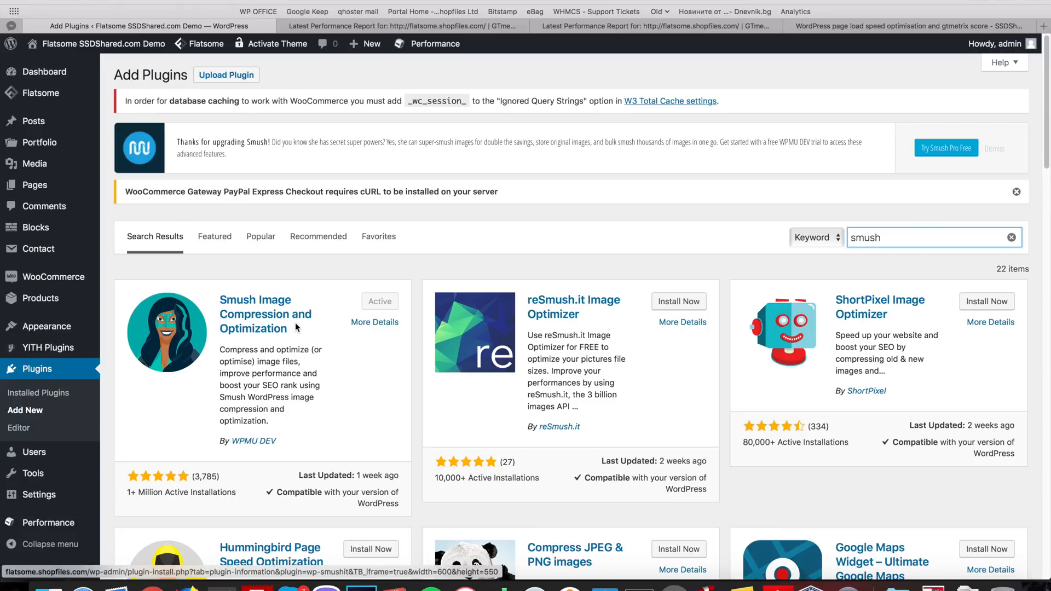
pyautogui.moveTo(271, 423)
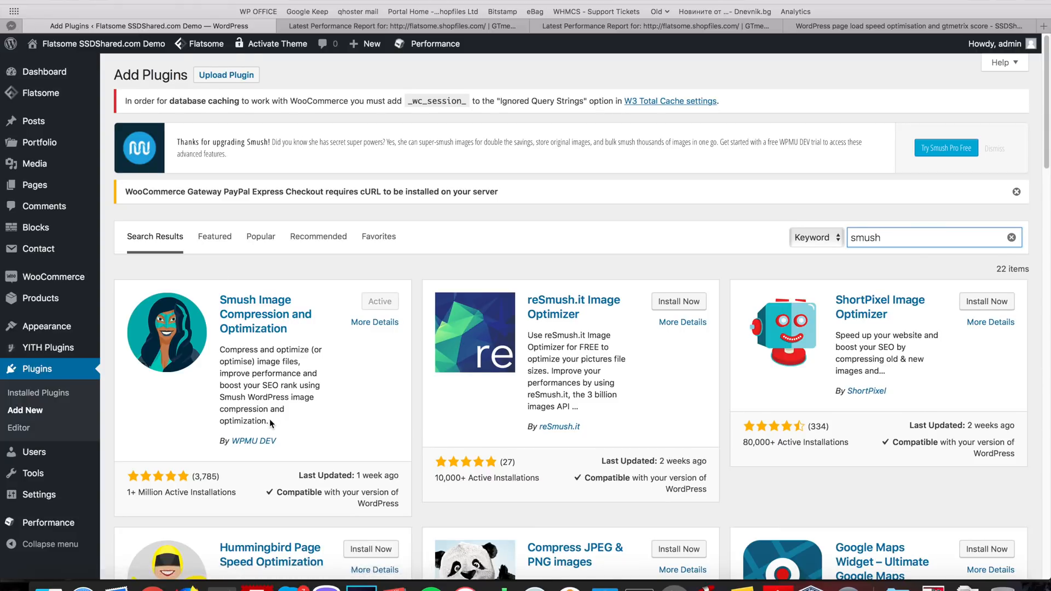
pyautogui.scroll(-3)
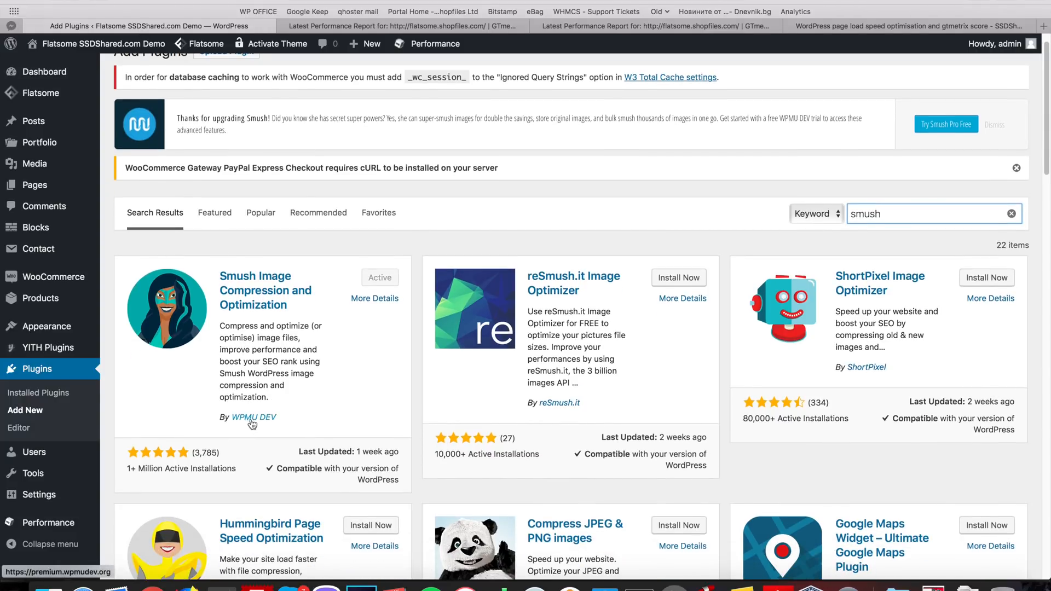
pyautogui.moveTo(338, 411)
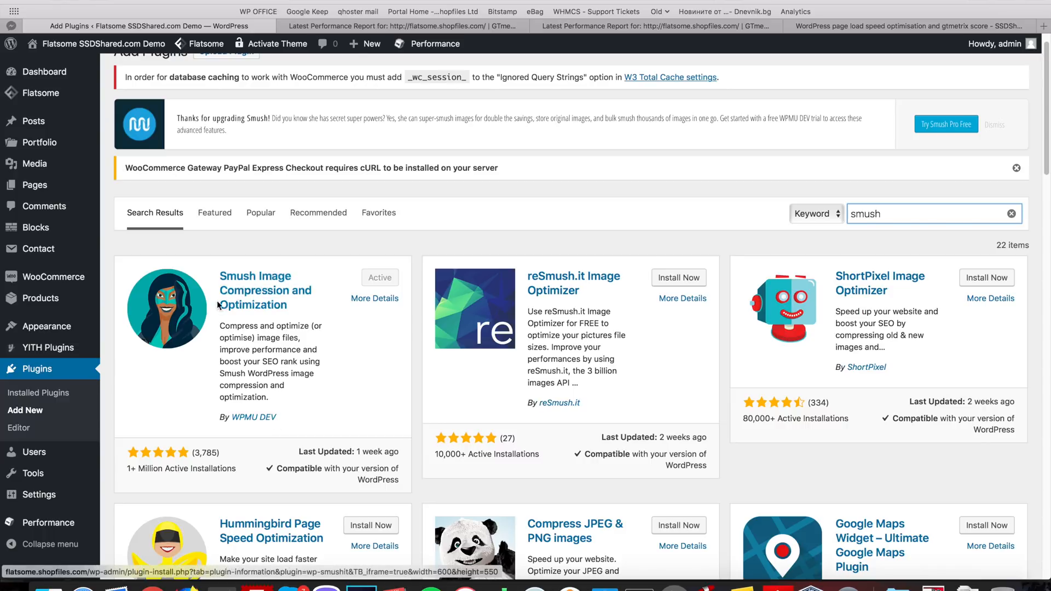
pyautogui.moveTo(265, 290)
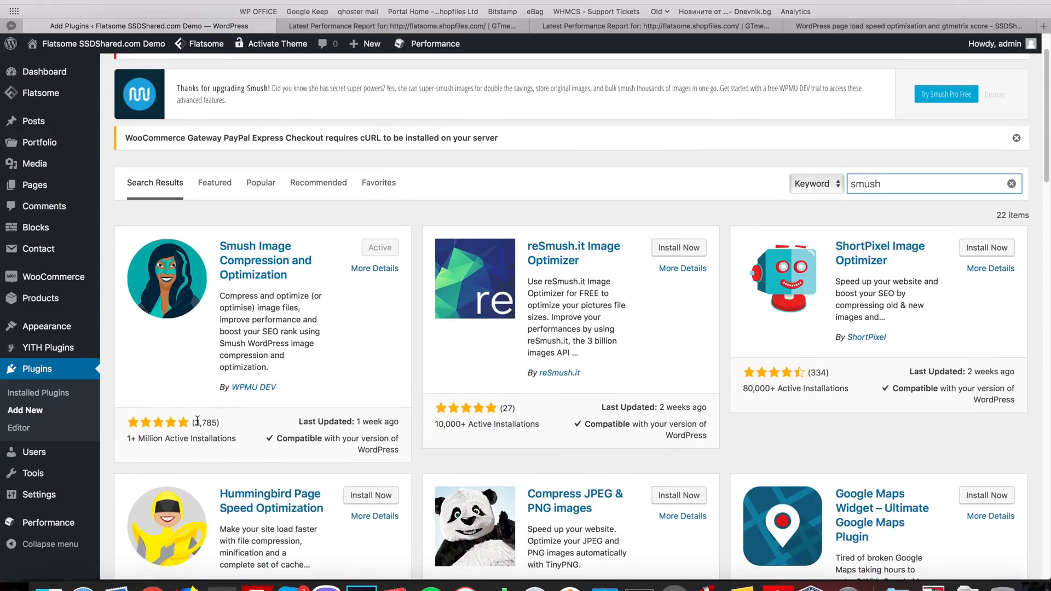
pyautogui.scroll(3)
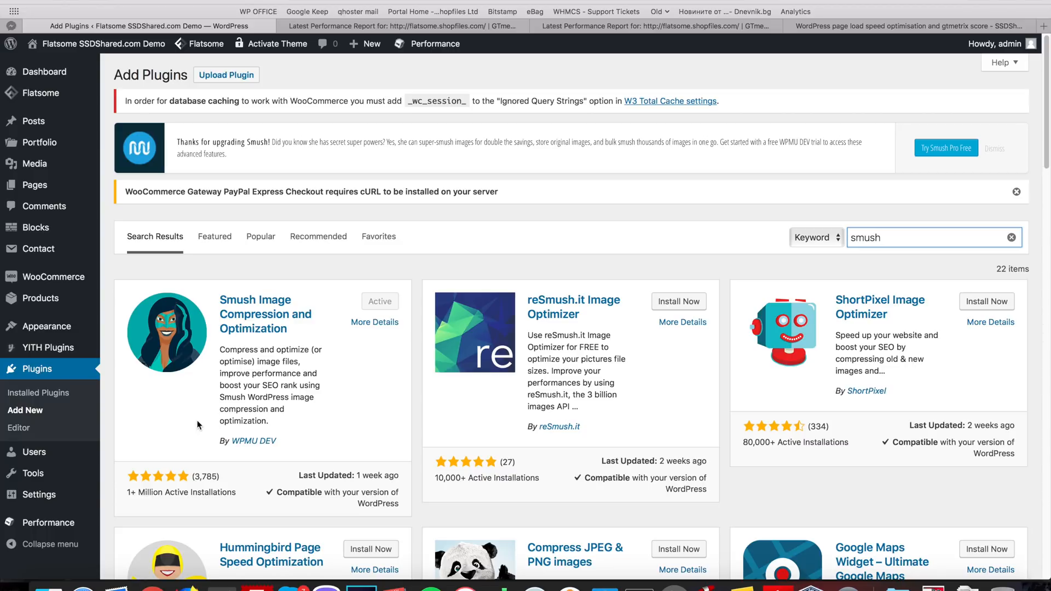
pyautogui.moveTo(402, 26)
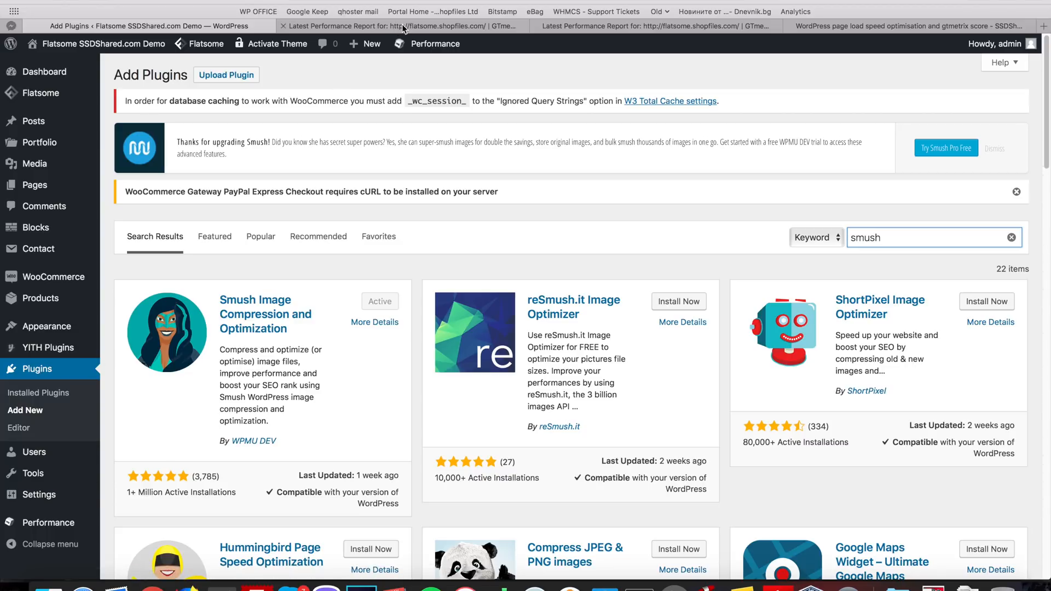
pyautogui.moveTo(402, 26)
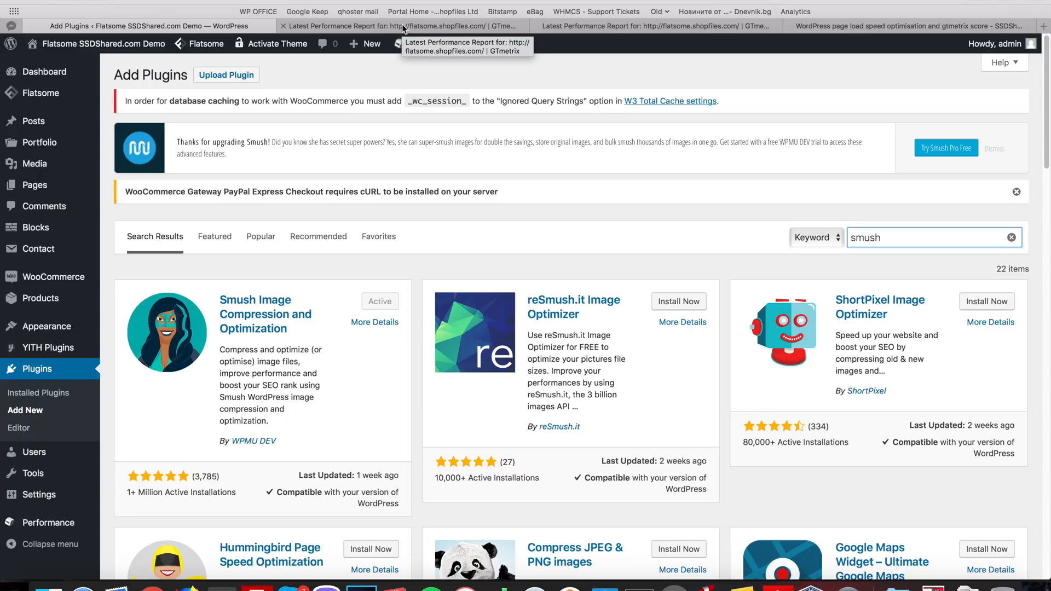
# - Re-test flatsome.shopfiles.com from the GTmetrix report for a fresh score
pyautogui.click(402, 26)
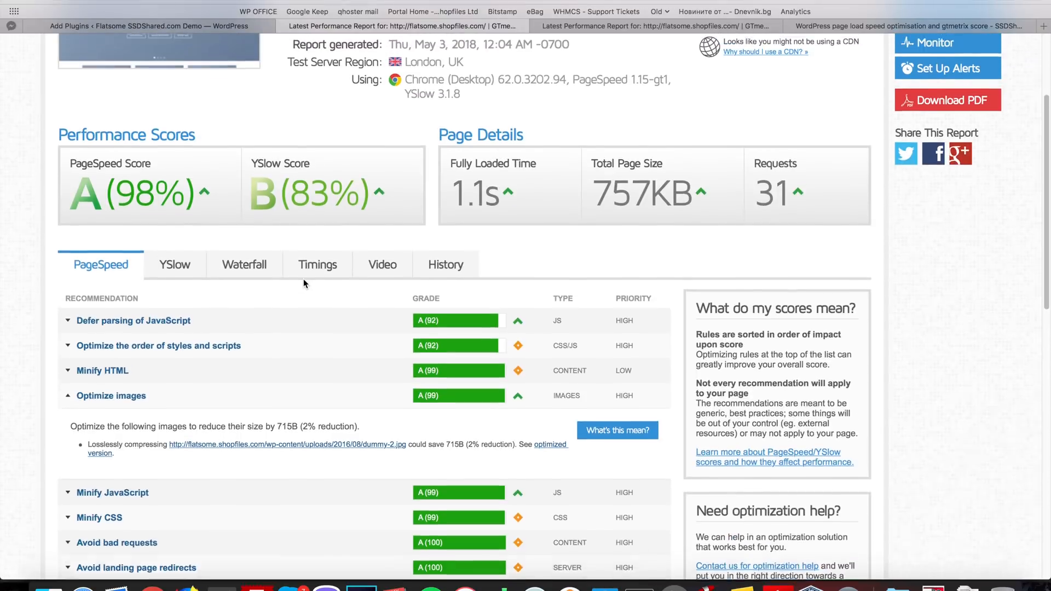
pyautogui.scroll(3)
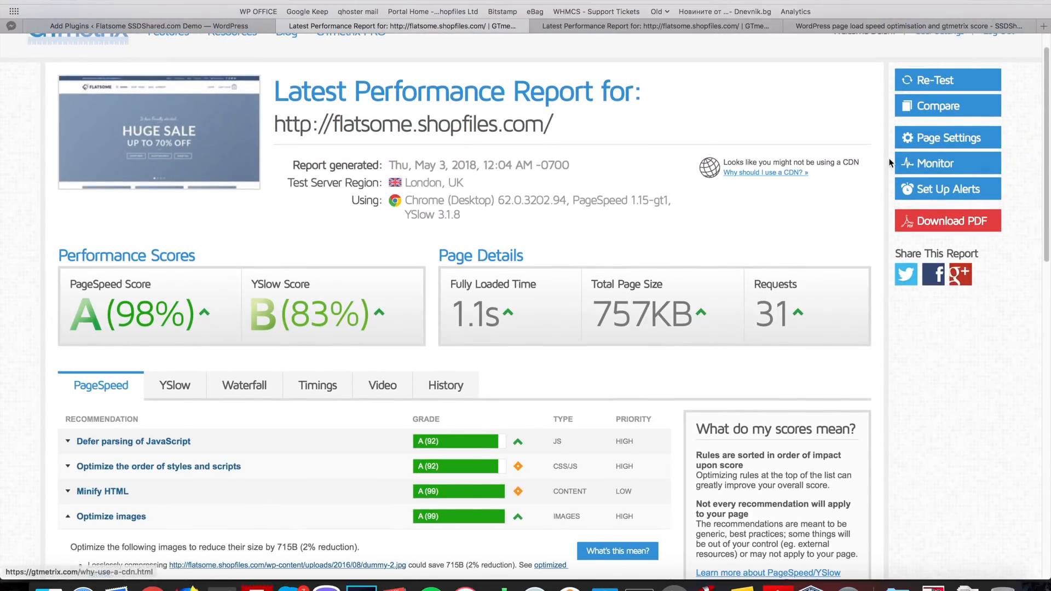
pyautogui.click(933, 78)
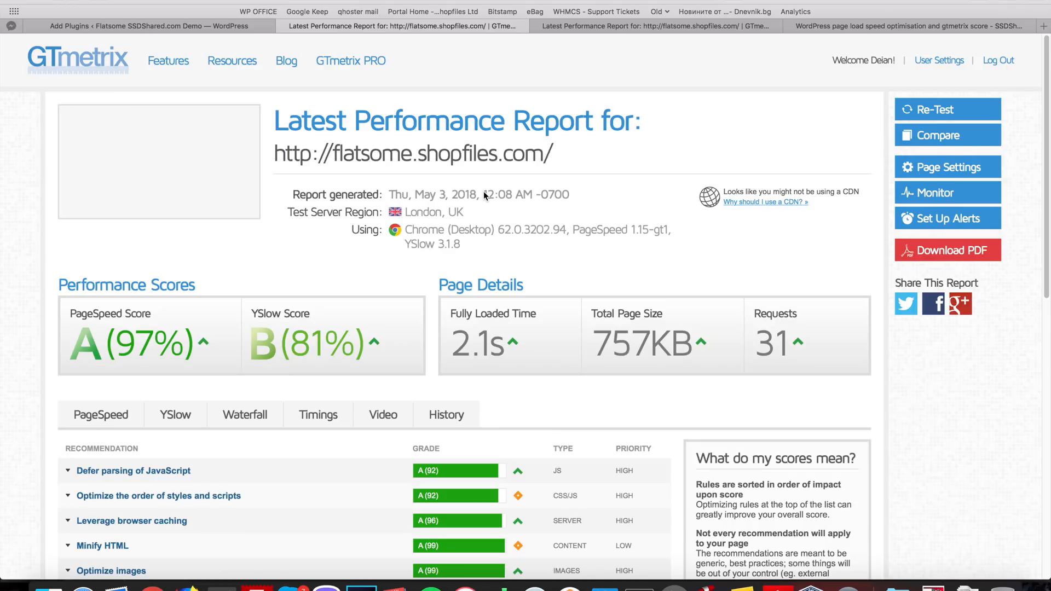
# - Expand the script-ordering, browser-caching and image recommendations, revealing one CSS file and a 715B image
pyautogui.scroll(-3)
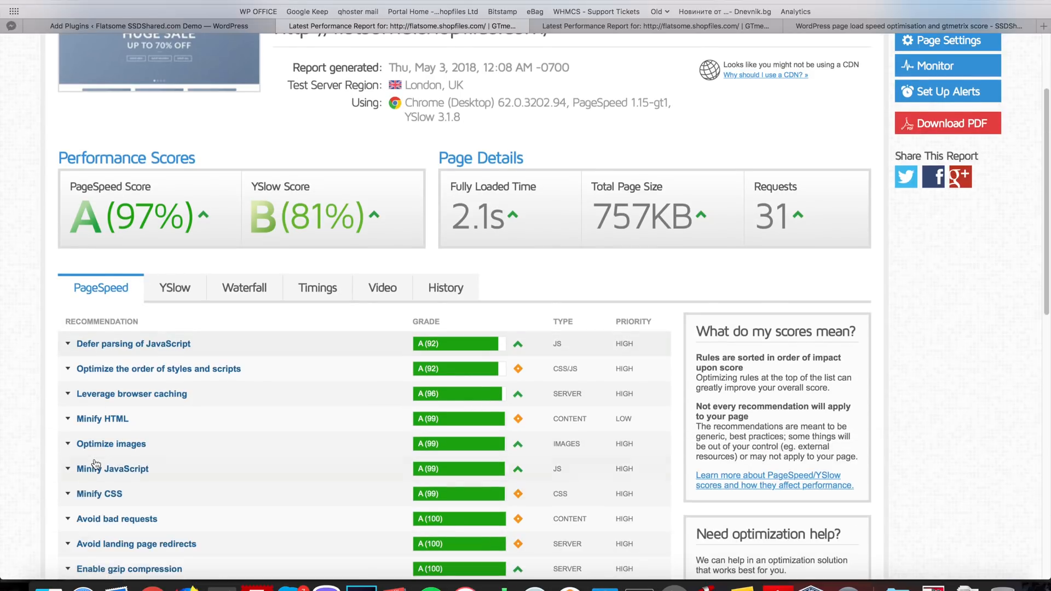
pyautogui.moveTo(262, 369)
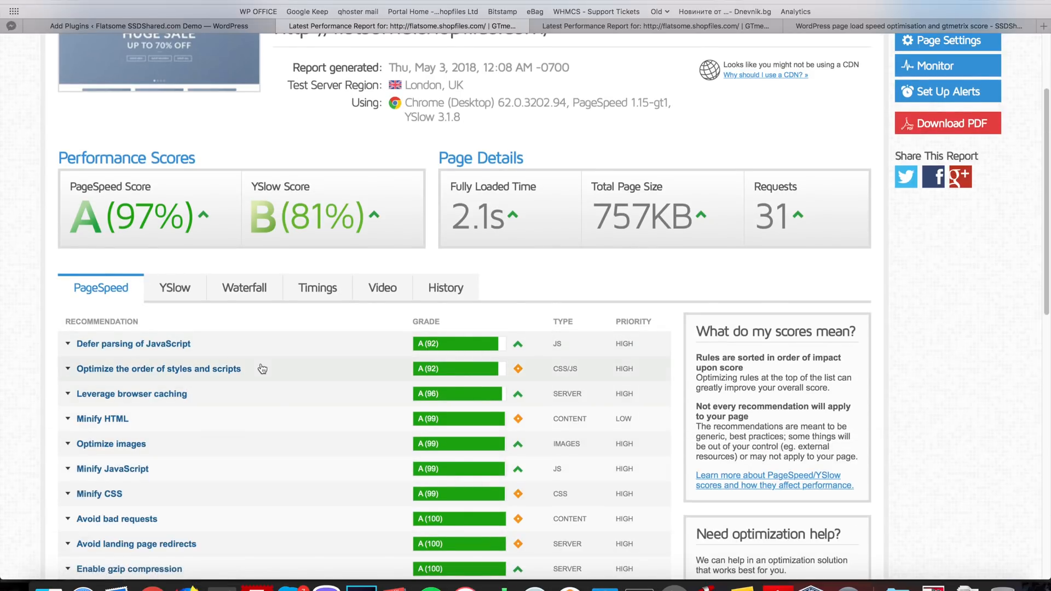
pyautogui.click(158, 369)
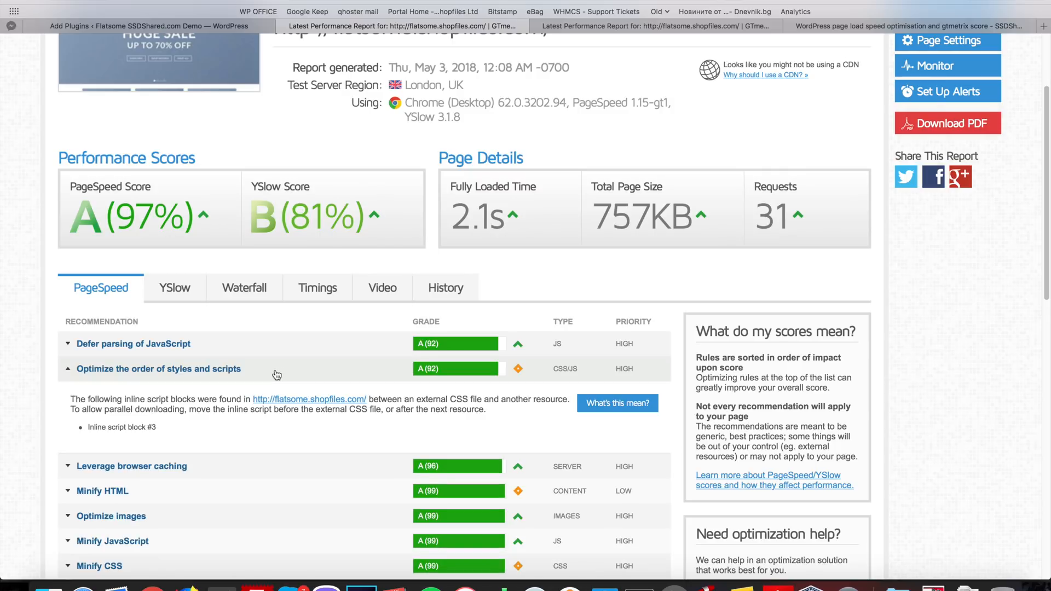
pyautogui.scroll(-3)
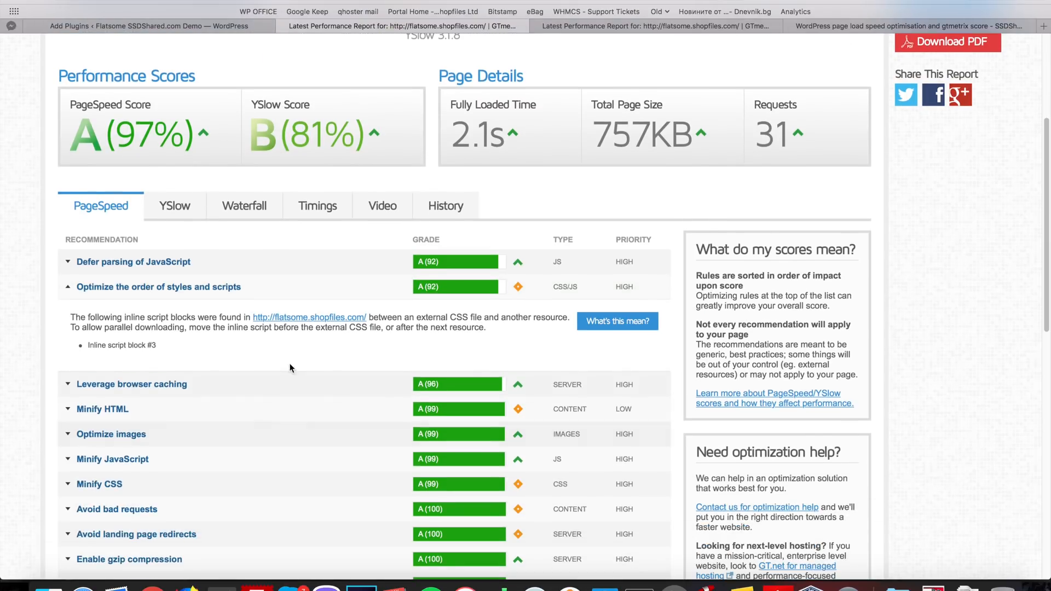
pyautogui.click(132, 384)
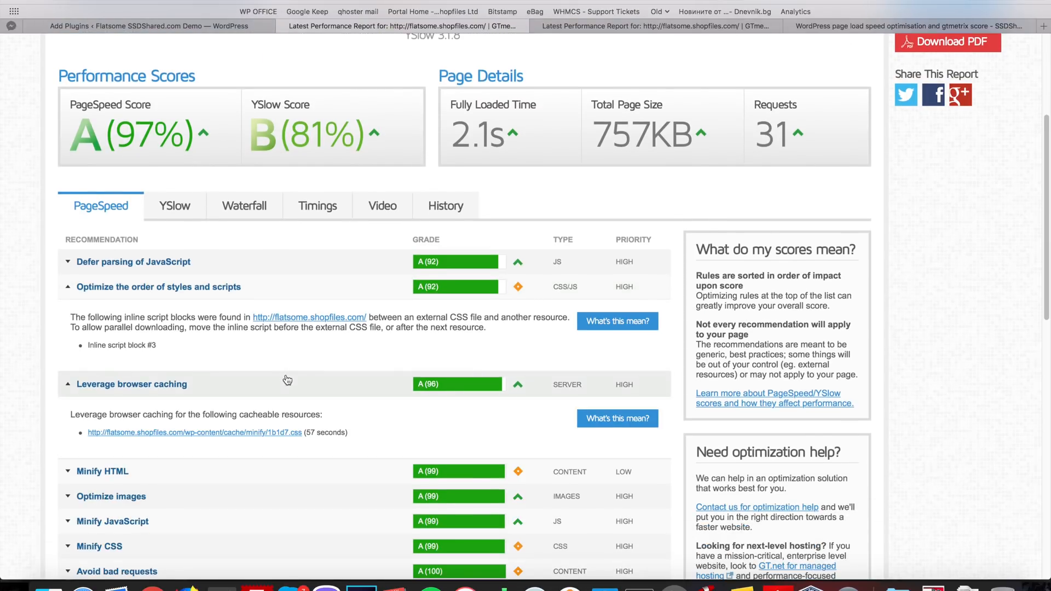
pyautogui.moveTo(194, 433)
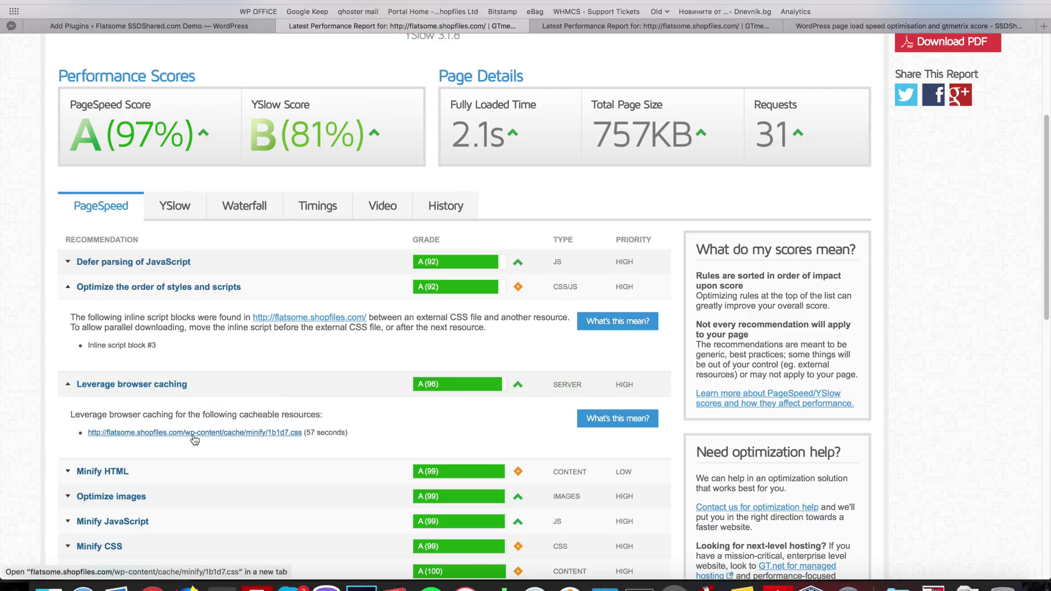
pyautogui.moveTo(304, 434)
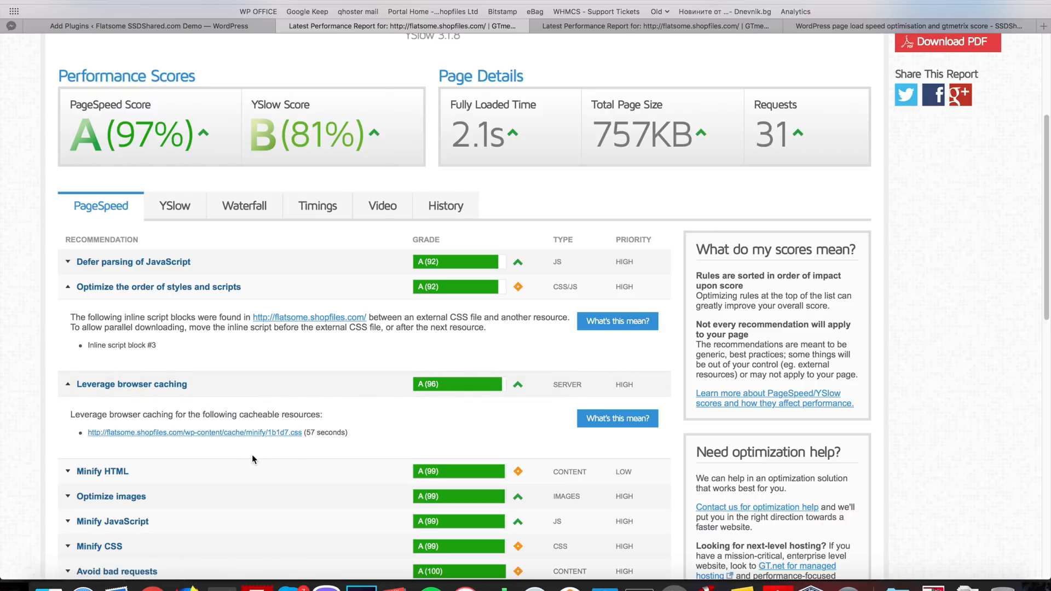
pyautogui.moveTo(280, 444)
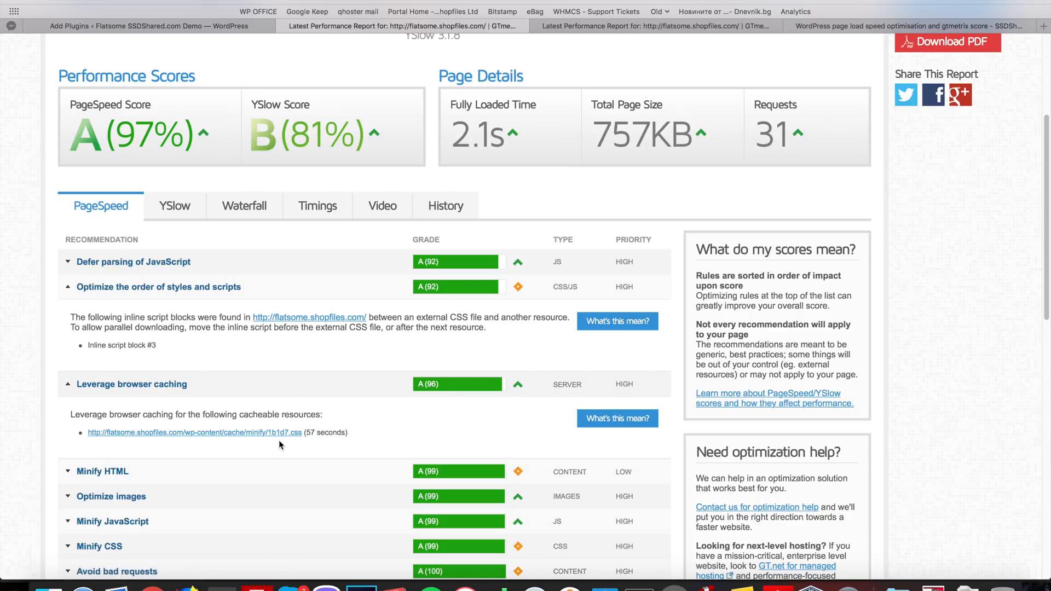
pyautogui.scroll(3)
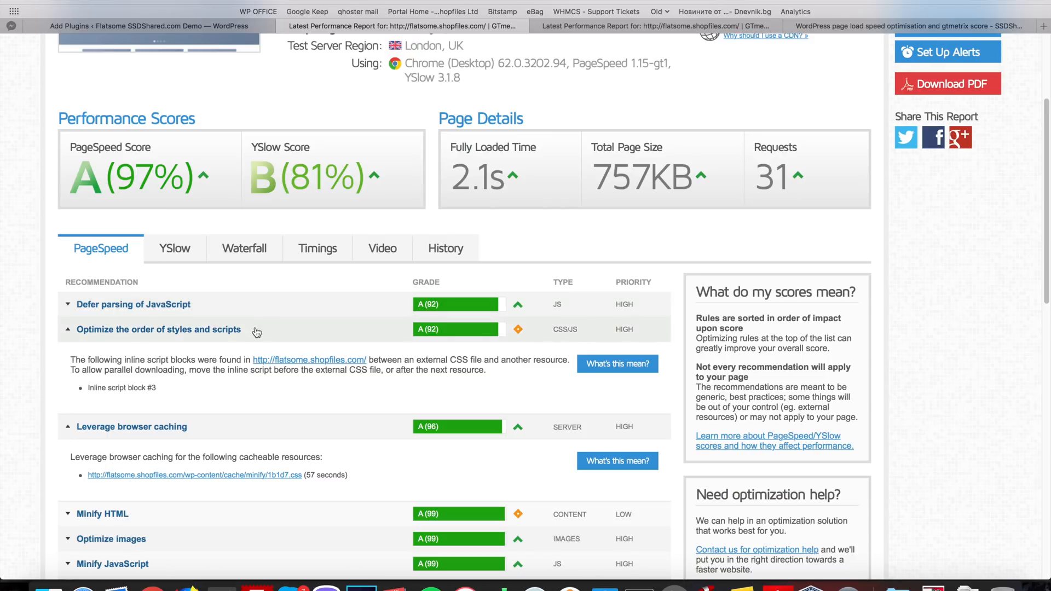
pyautogui.scroll(-3)
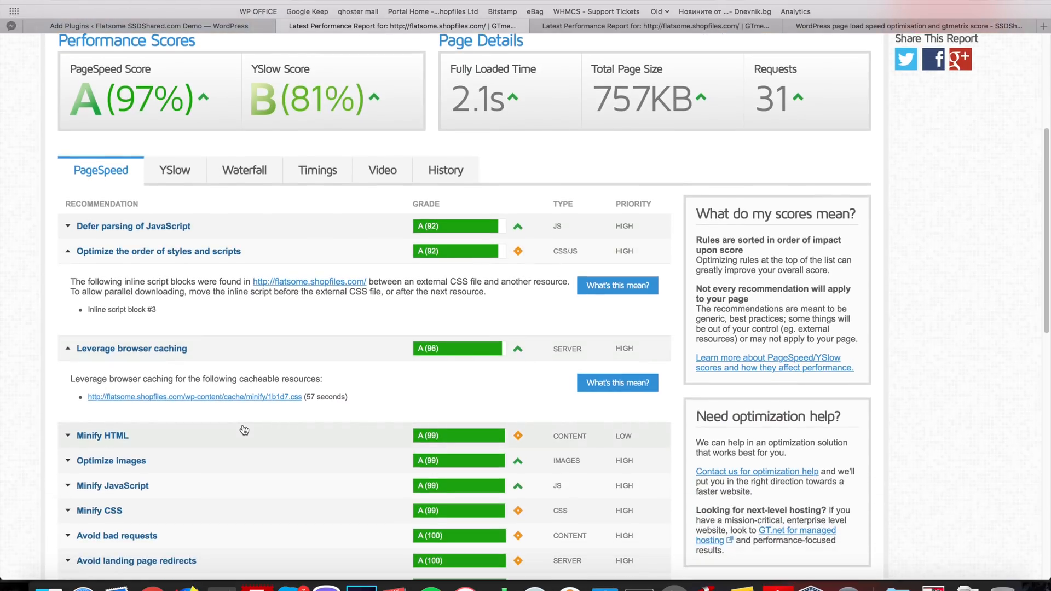
pyautogui.click(110, 460)
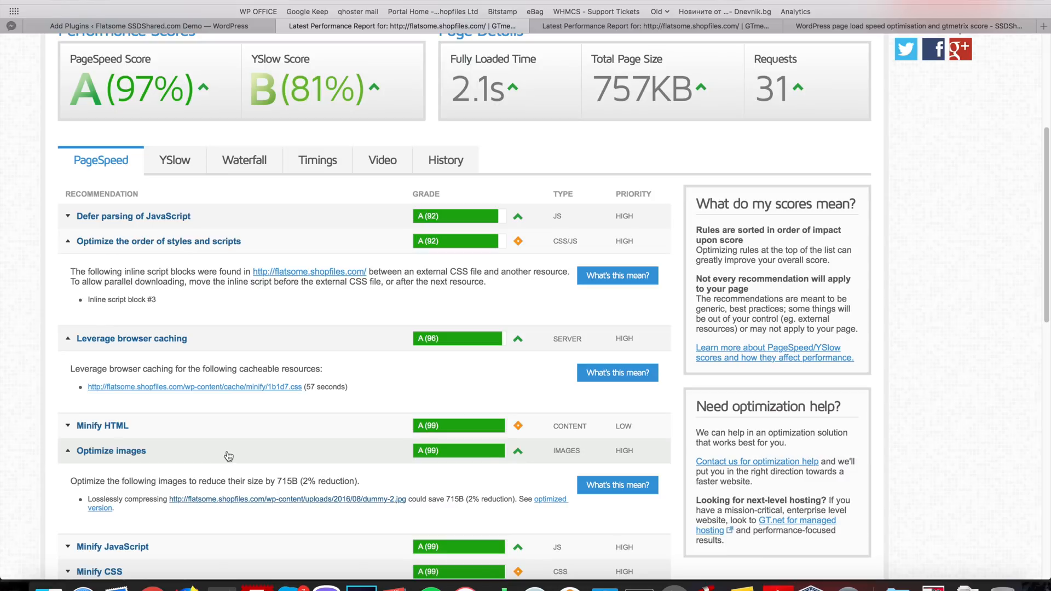
pyautogui.moveTo(345, 503)
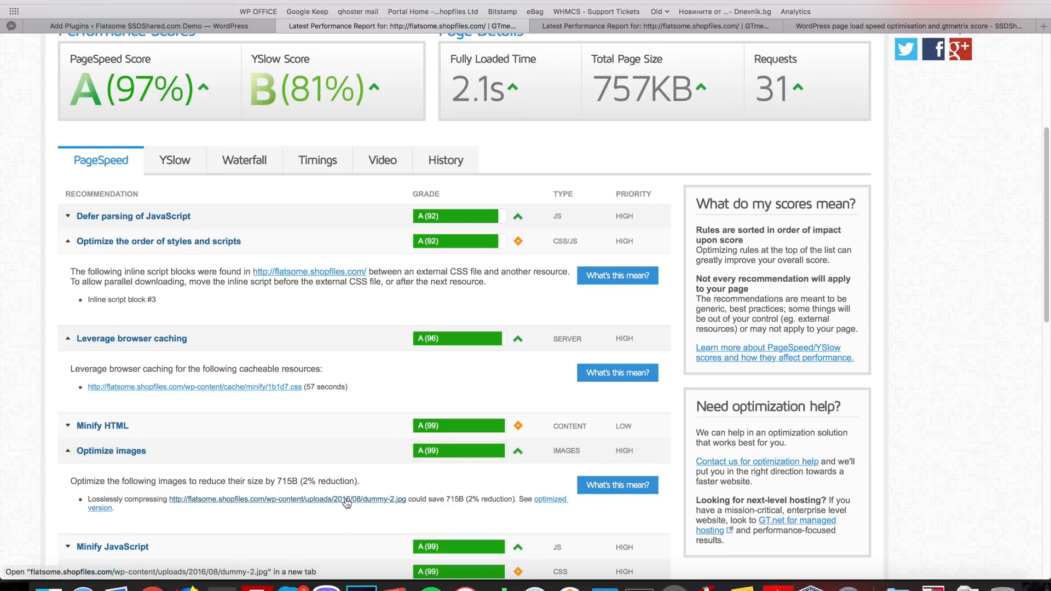
pyautogui.moveTo(301, 488)
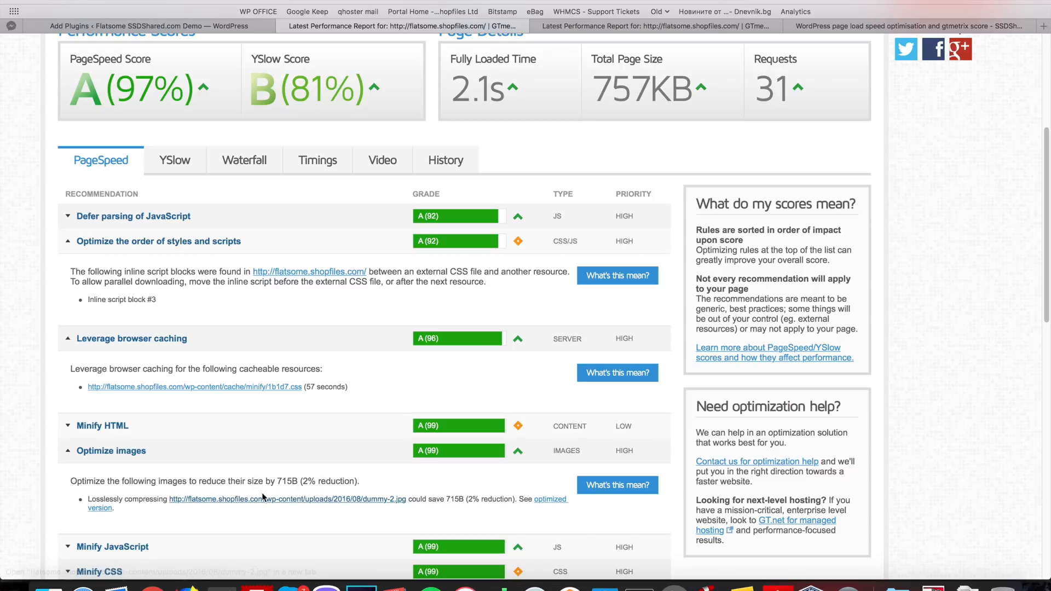
pyautogui.moveTo(546, 490)
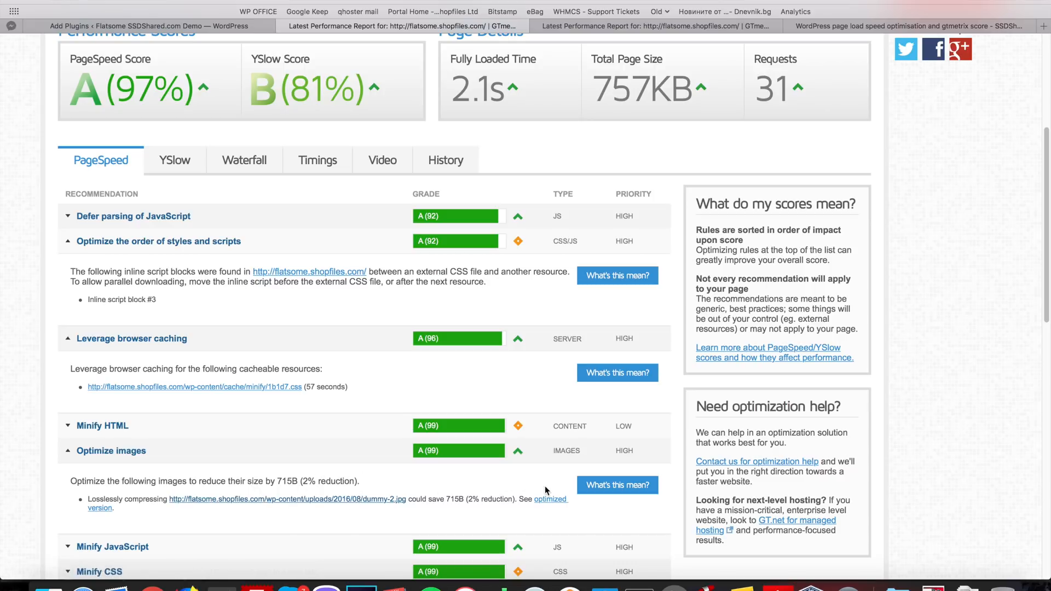
pyautogui.moveTo(549, 499)
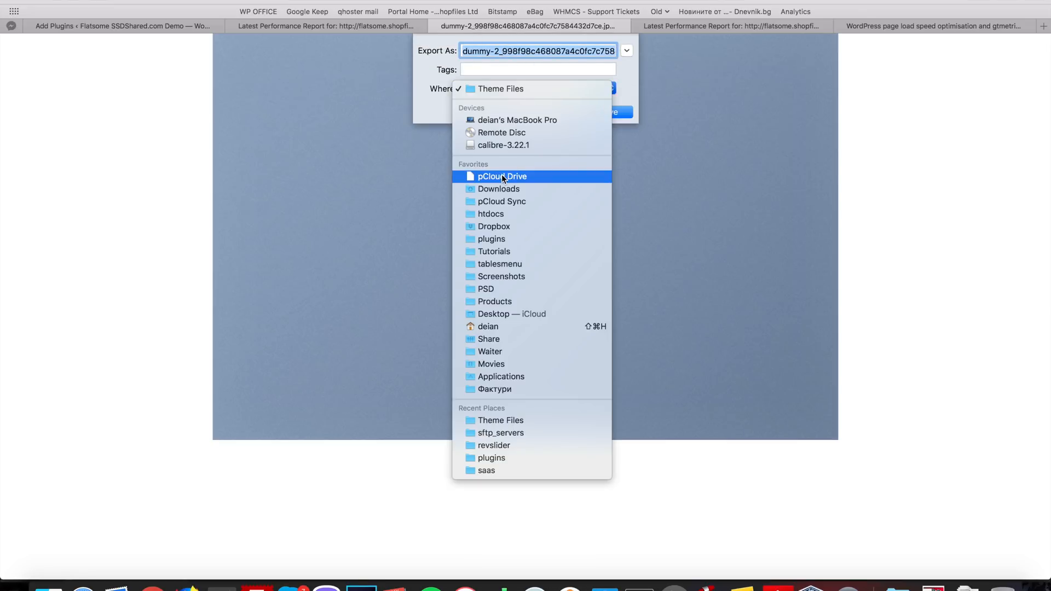
# - Choose a local folder for saving the optimized dummy-2.jpg image
pyautogui.click(499, 188)
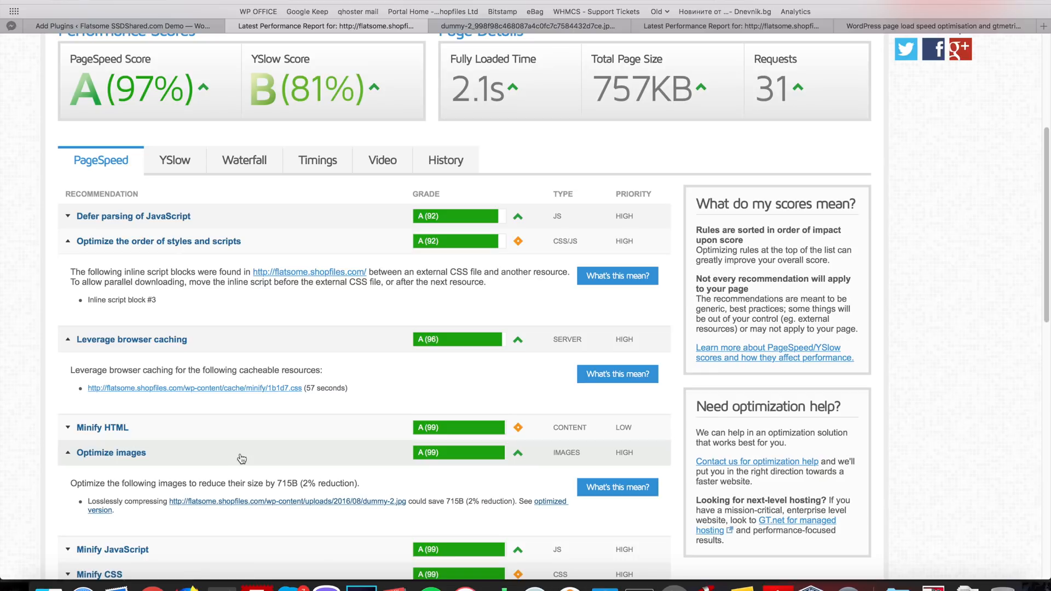
pyautogui.moveTo(320, 508)
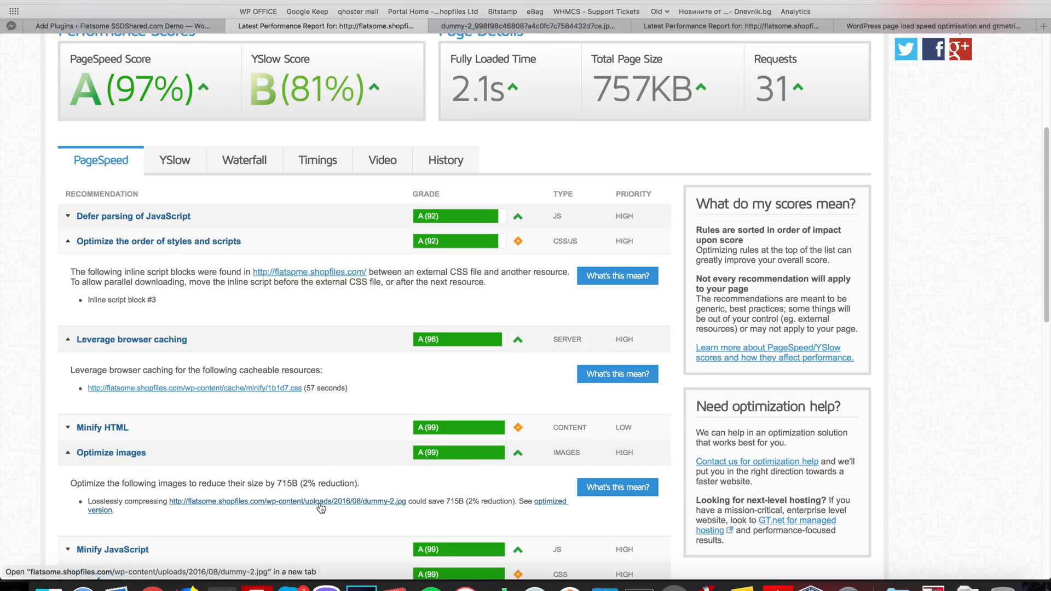
pyautogui.moveTo(430, 511)
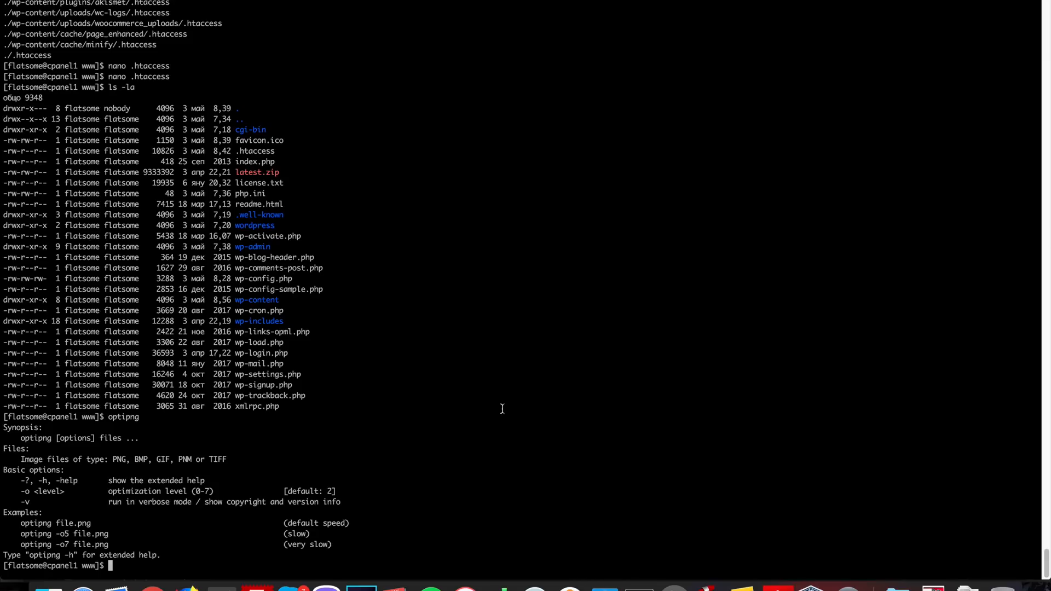
# - Go to wp-content/uploads/2016/08 and wget the optimized dummy-2 image from GTmetrix
pyautogui.write('cd wp-content/')
pyautogui.write('cd 201')
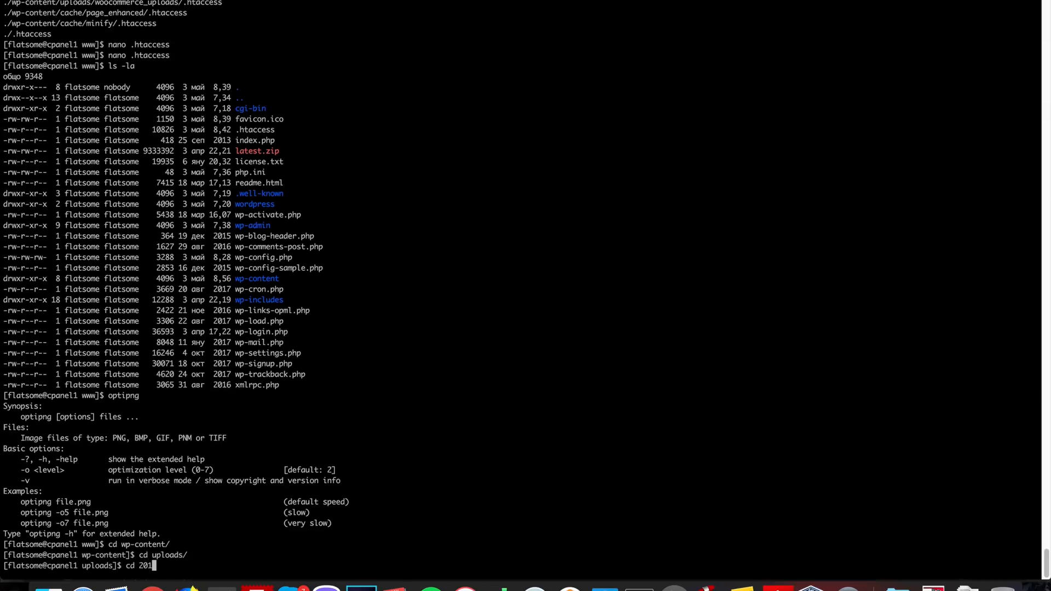
pyautogui.press('Return')
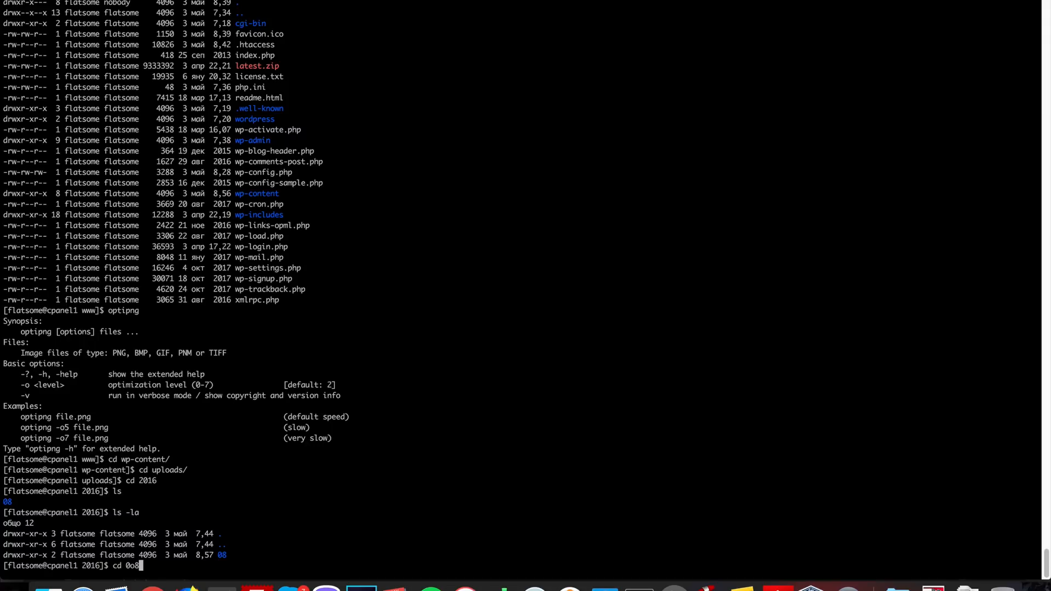
pyautogui.press('Return')
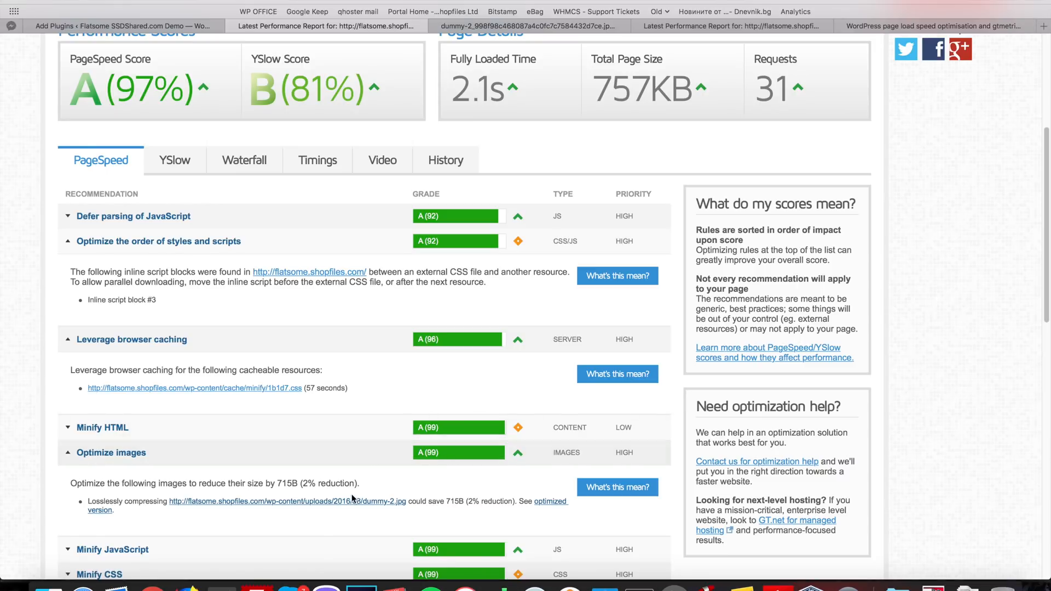
pyautogui.moveTo(394, 511)
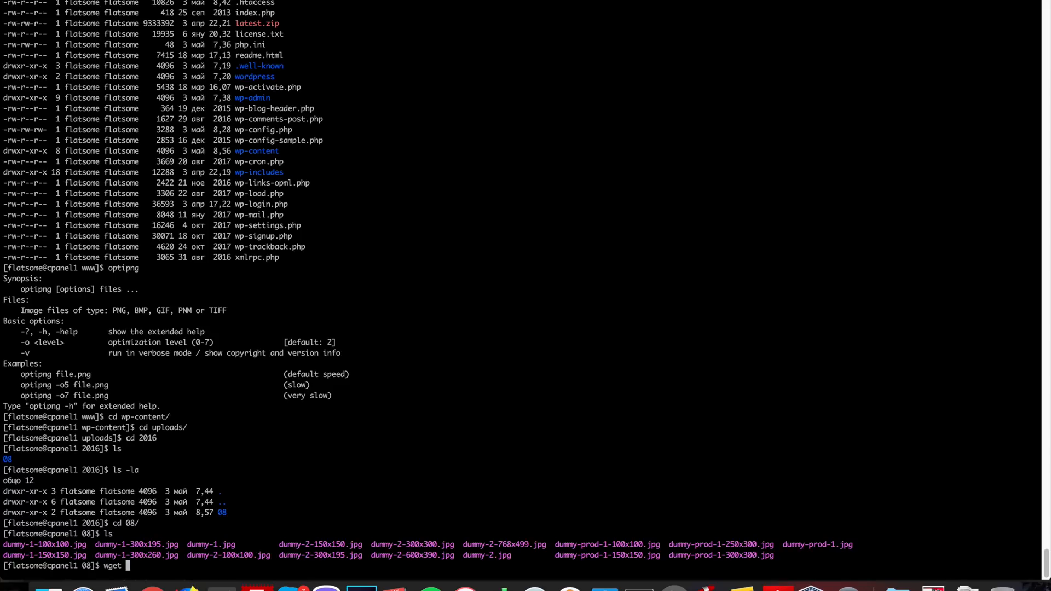
pyautogui.press('Return')
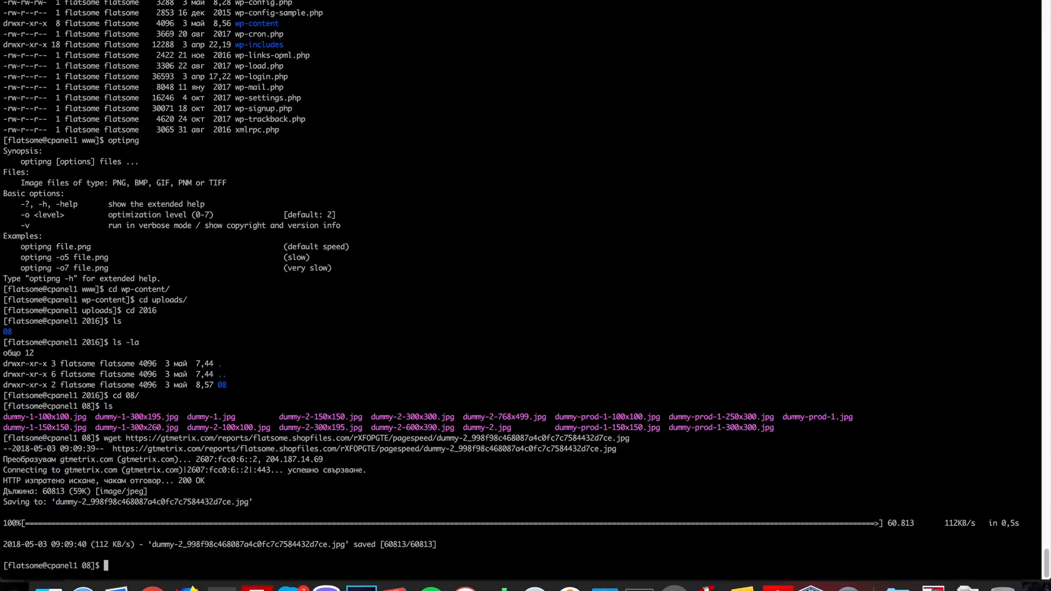
# - Delete the original dummy-2.jpg and rename the downloaded copy to dummy-2.jpg
pyautogui.write('rm -f dummy-2.jpg')
pyautogui.write('mv dummy-')
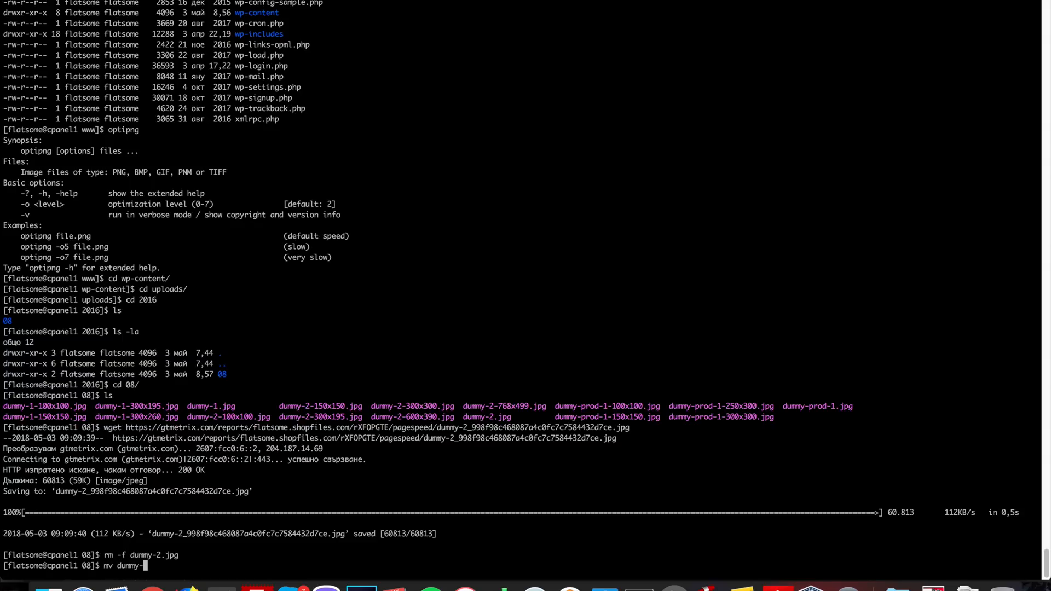
pyautogui.write('2')
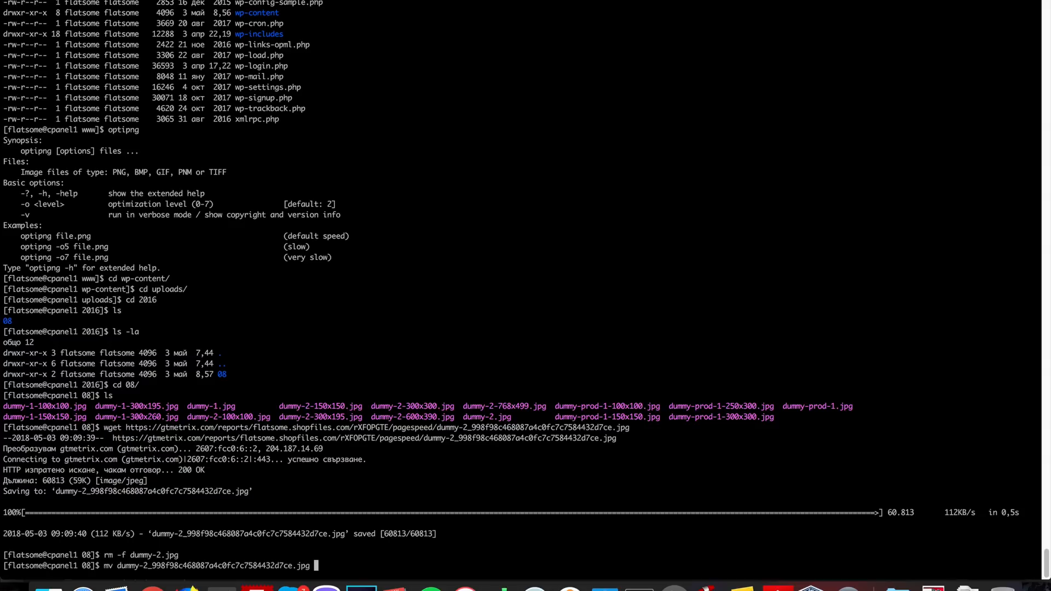
pyautogui.write('dumh')
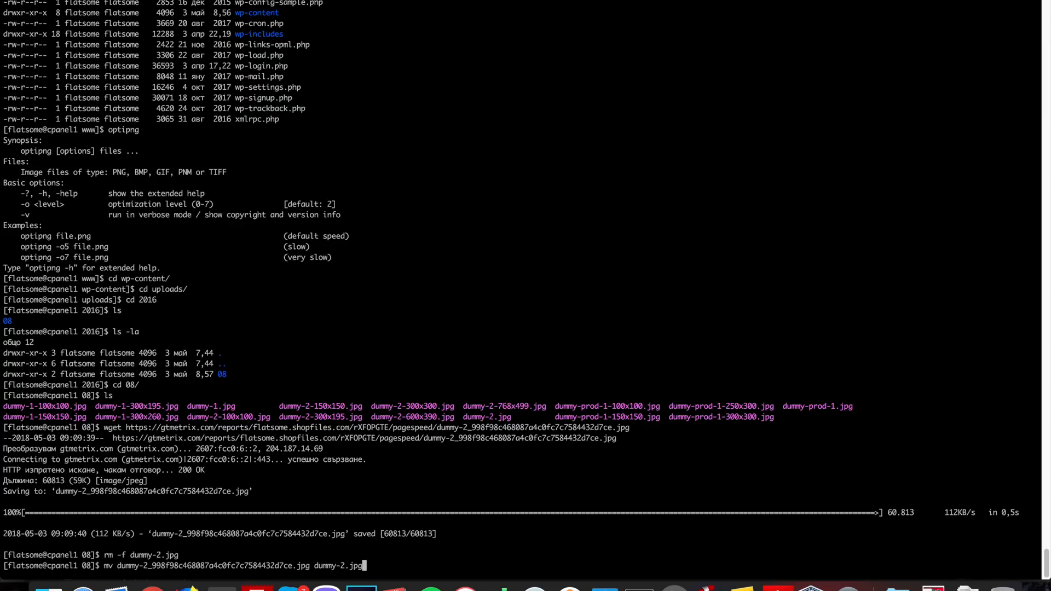
pyautogui.press('Return')
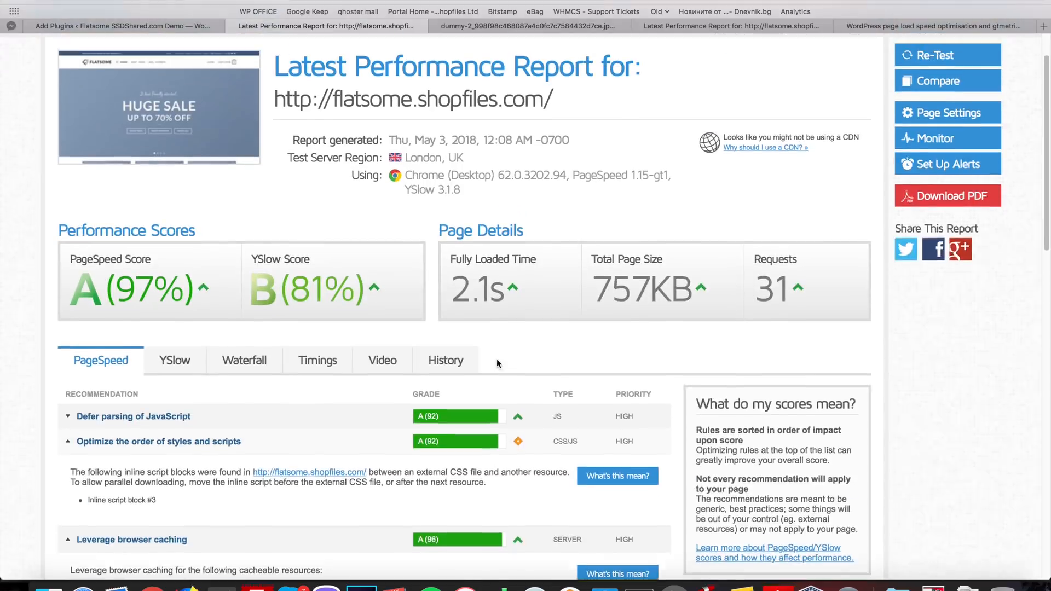
# - Re-test the site (PageSpeed 98%, YSlow 83%), expand Minify CSS, then view YSlow recommendations
pyautogui.click(932, 54)
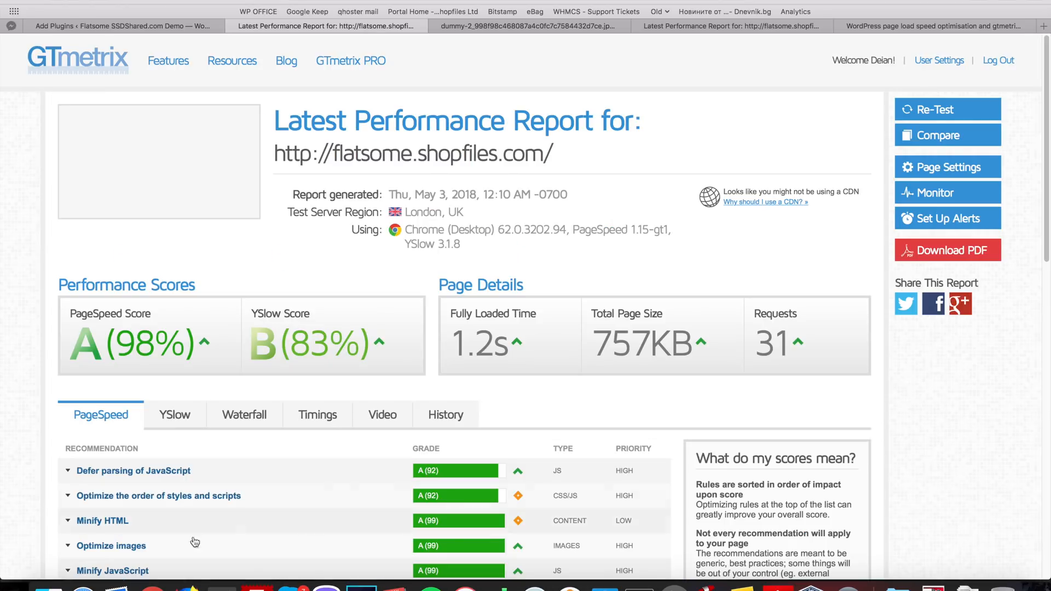
pyautogui.scroll(-3)
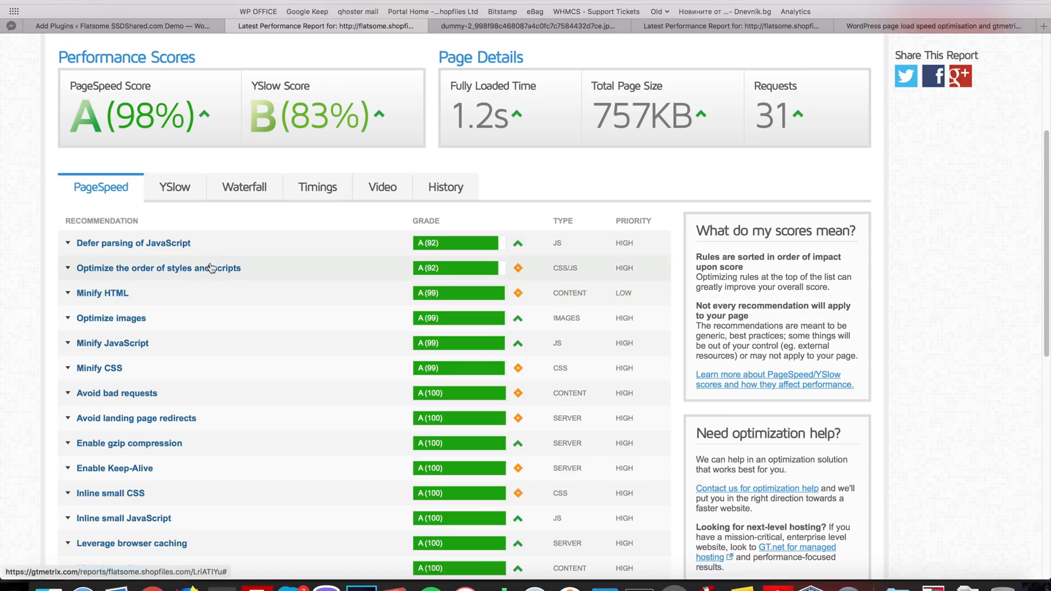
pyautogui.moveTo(239, 281)
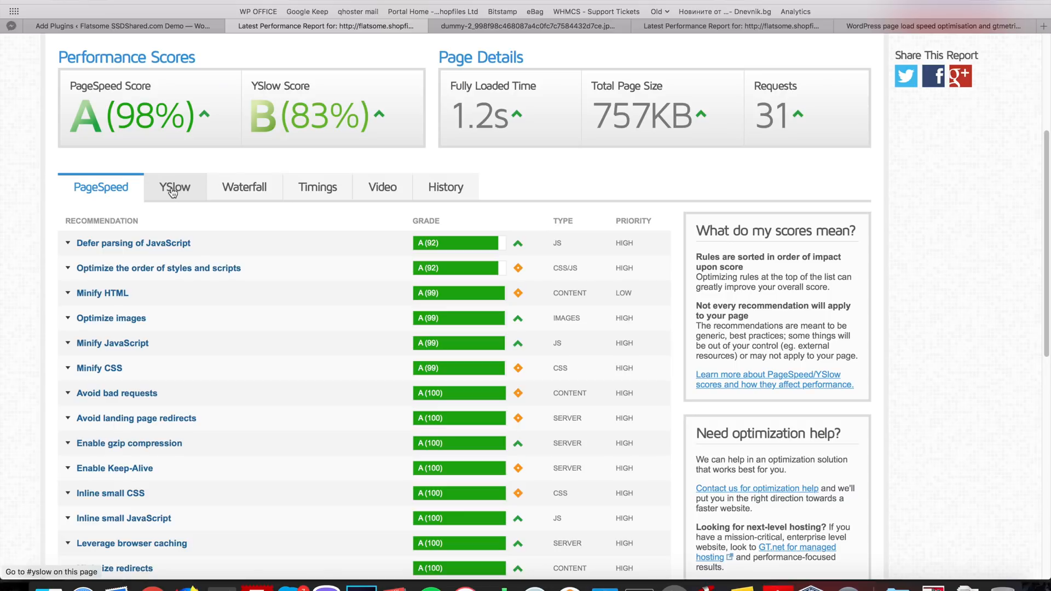
pyautogui.click(100, 368)
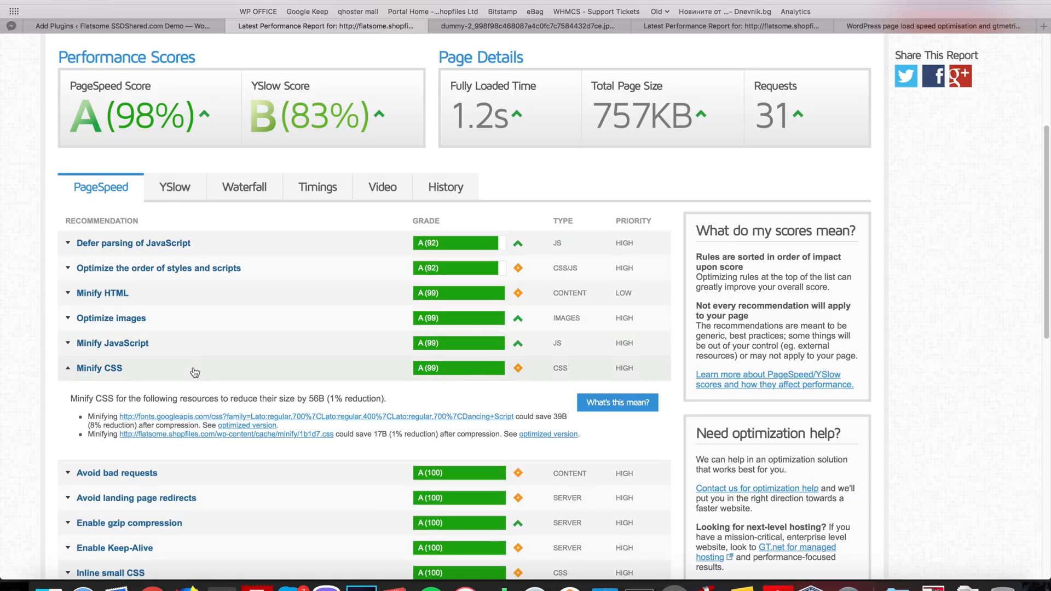
pyautogui.moveTo(262, 436)
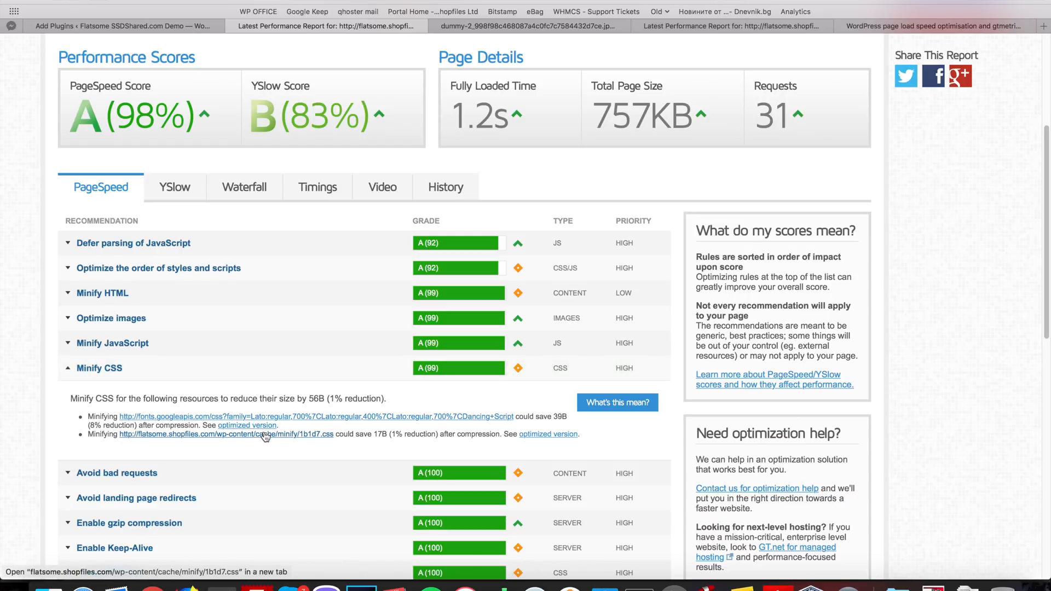
pyautogui.moveTo(267, 444)
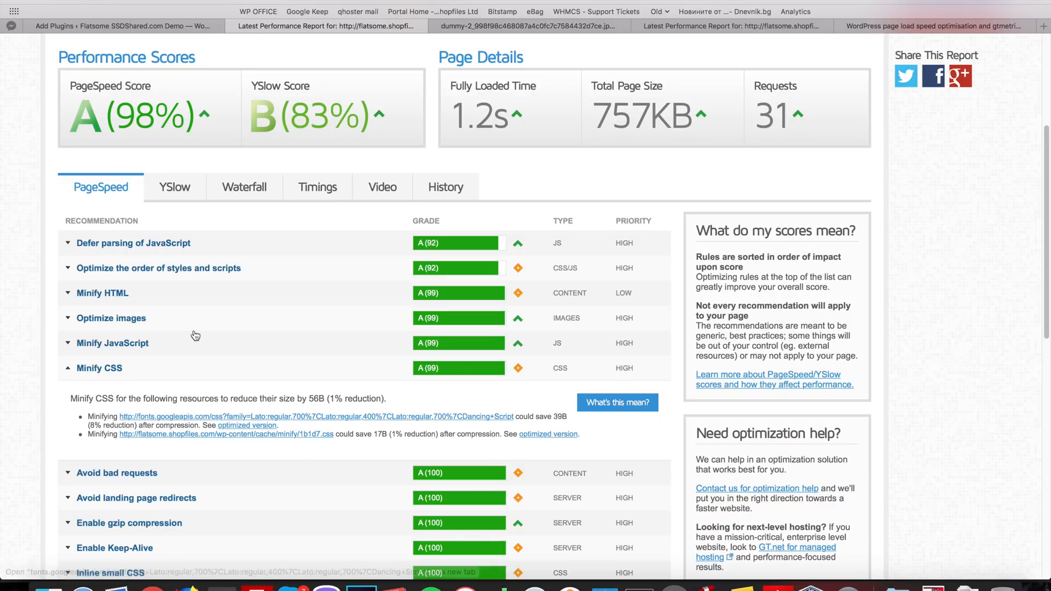
pyautogui.scroll(3)
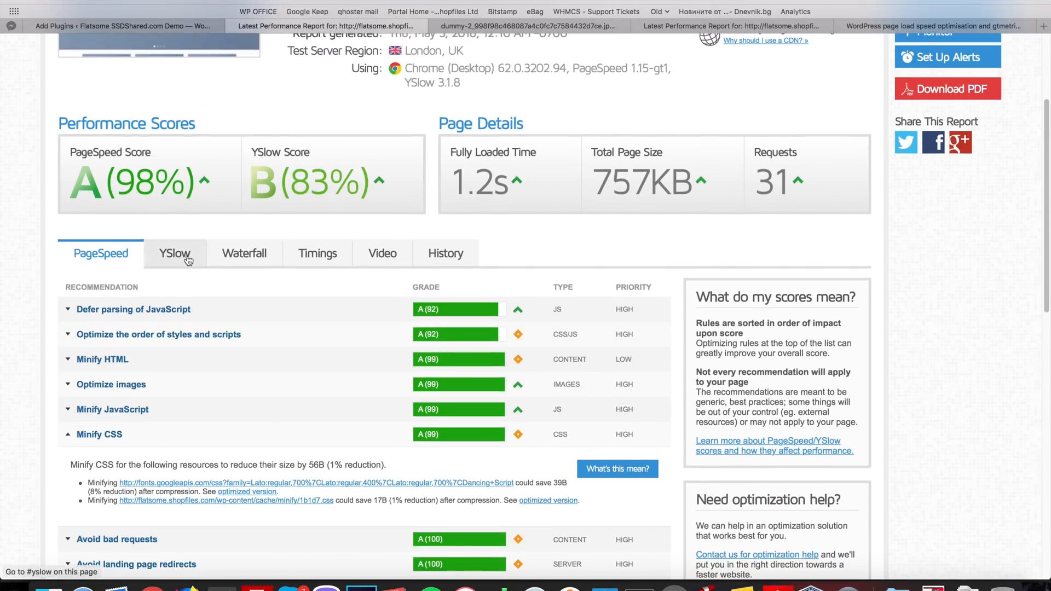
pyautogui.click(175, 253)
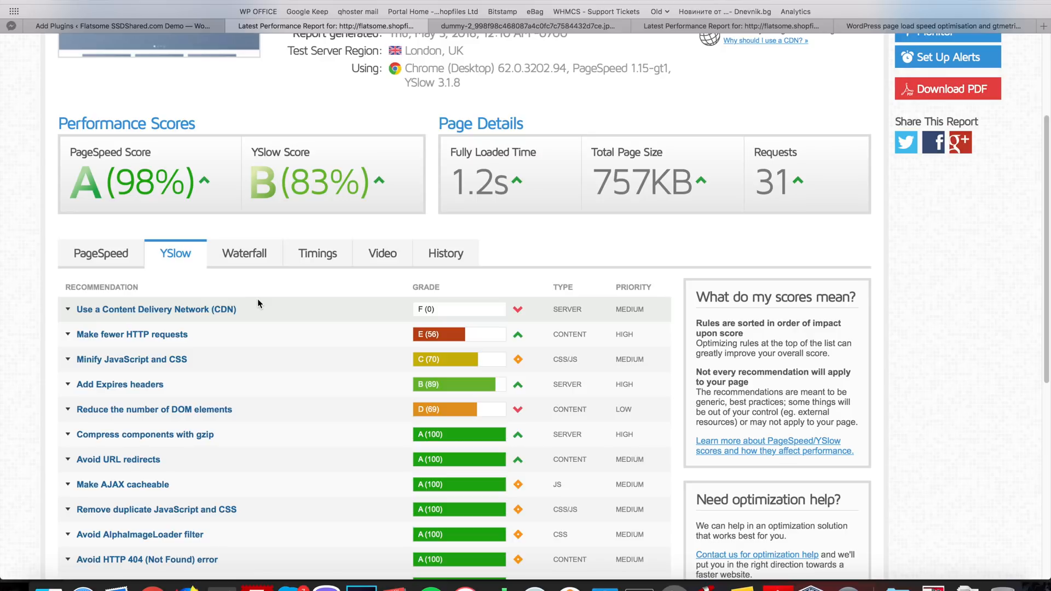
pyautogui.moveTo(226, 368)
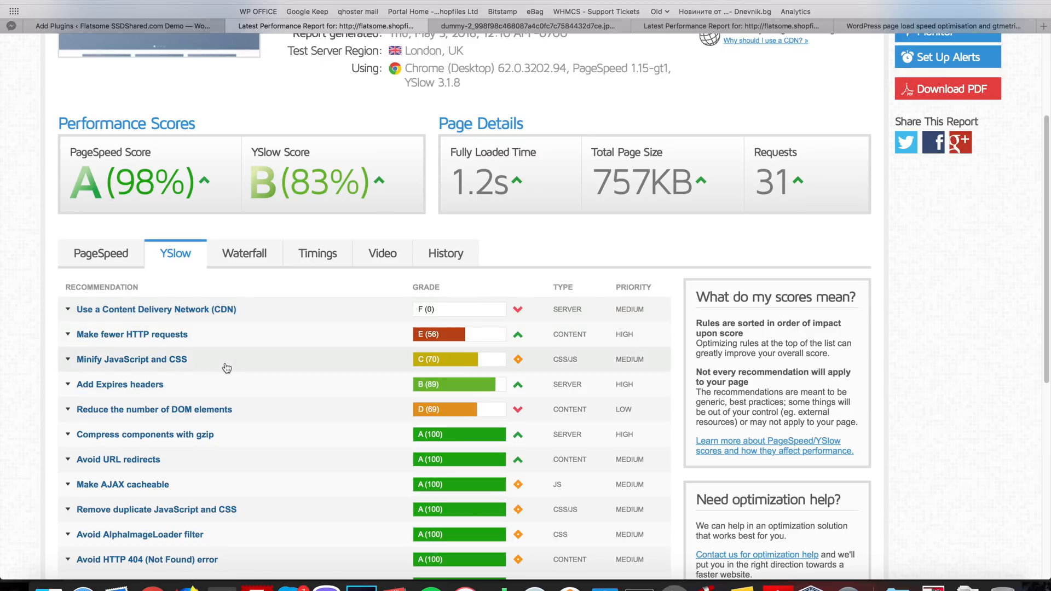
pyautogui.moveTo(303, 189)
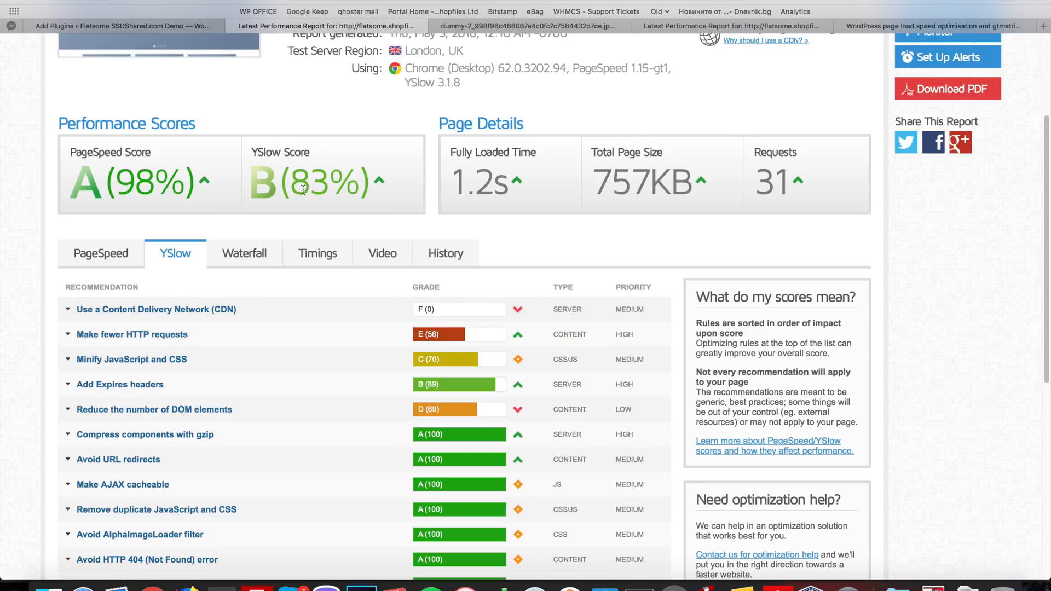
pyautogui.moveTo(278, 203)
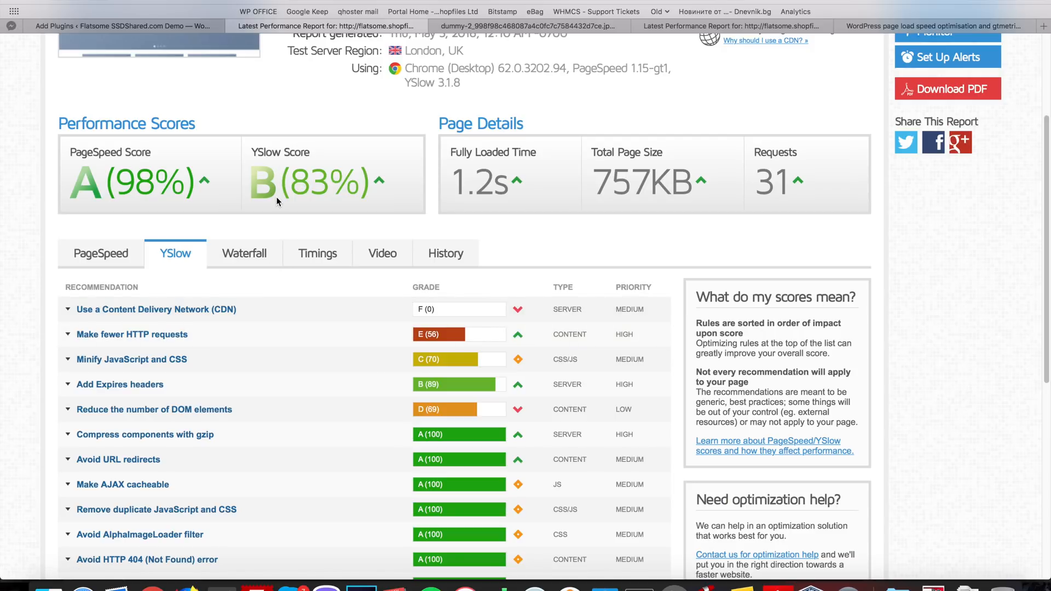
pyautogui.moveTo(209, 353)
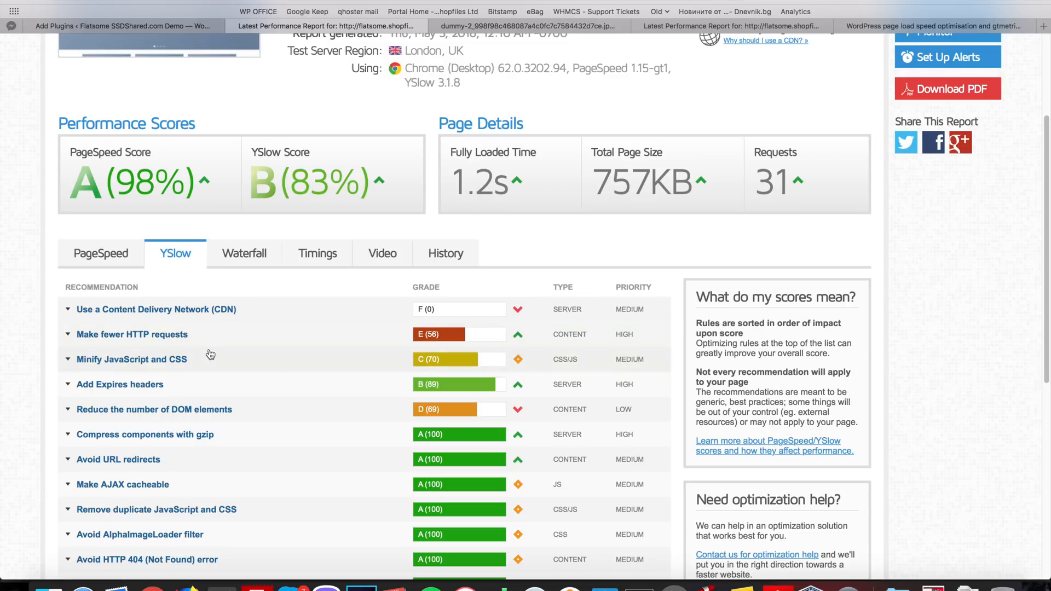
pyautogui.moveTo(209, 374)
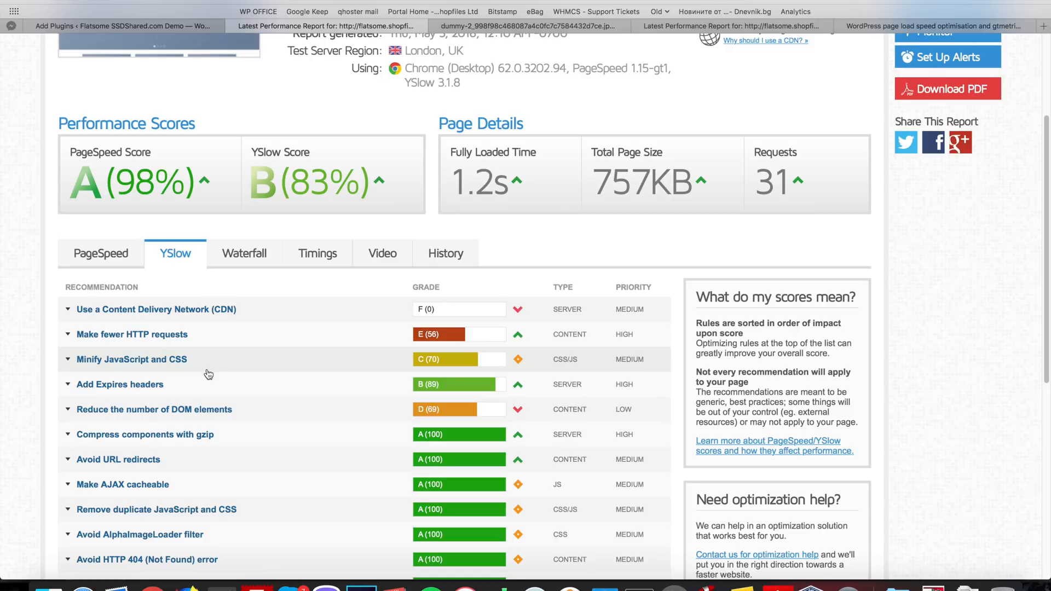
pyautogui.moveTo(255, 370)
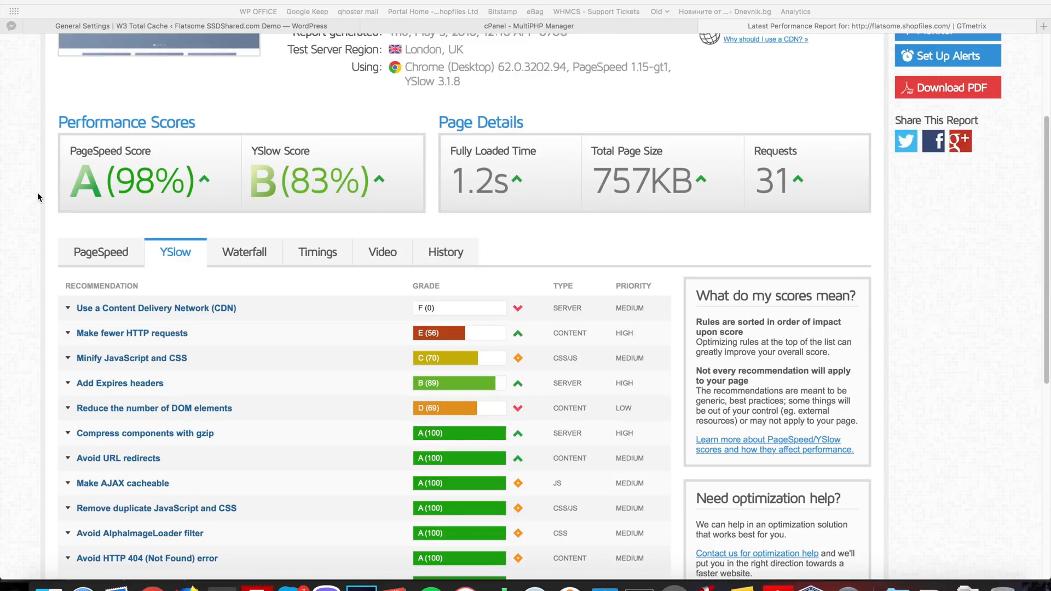
pyautogui.moveTo(243, 382)
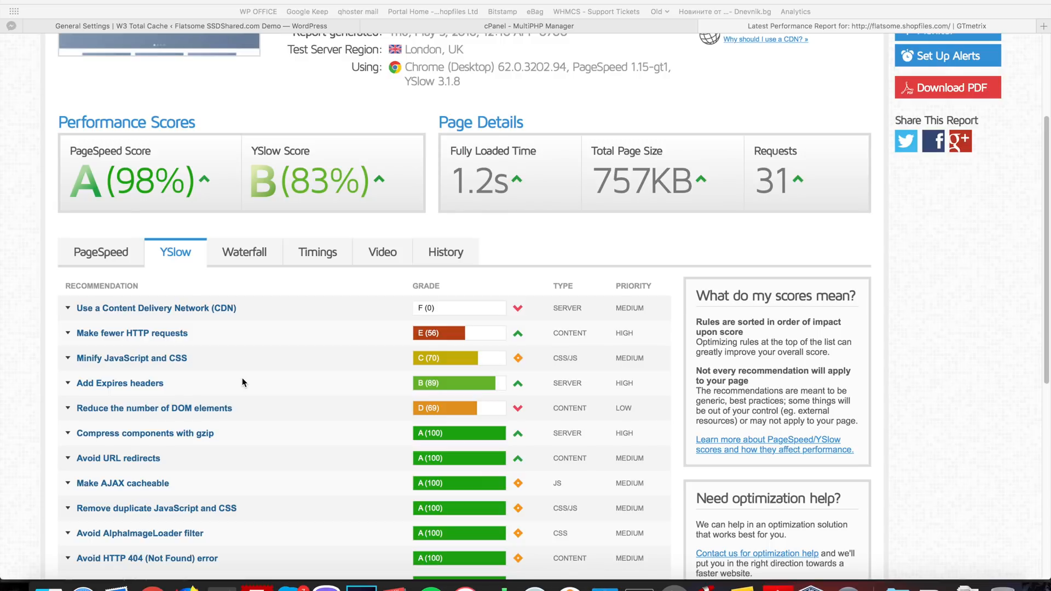
pyautogui.moveTo(299, 285)
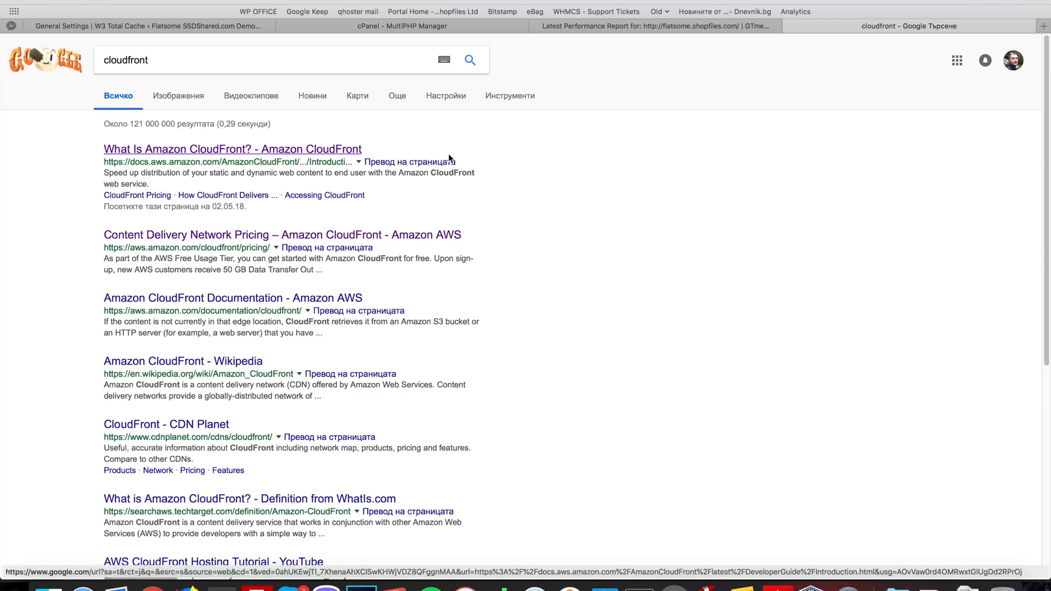
# - Open the 'What Is Amazon CloudFront?' docs result and go to the AWS Console
pyautogui.click(232, 149)
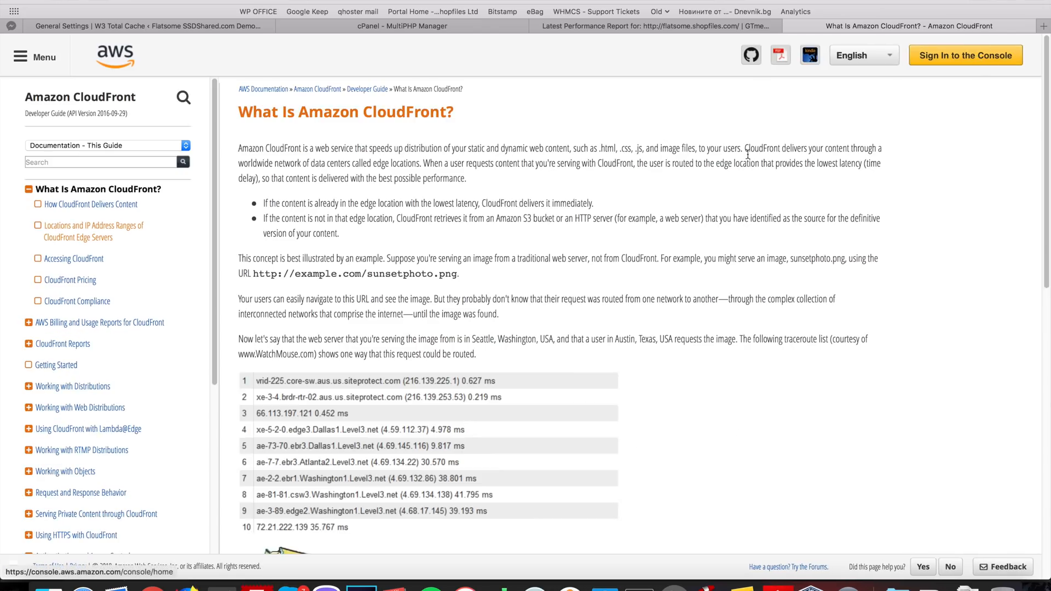
pyautogui.click(964, 55)
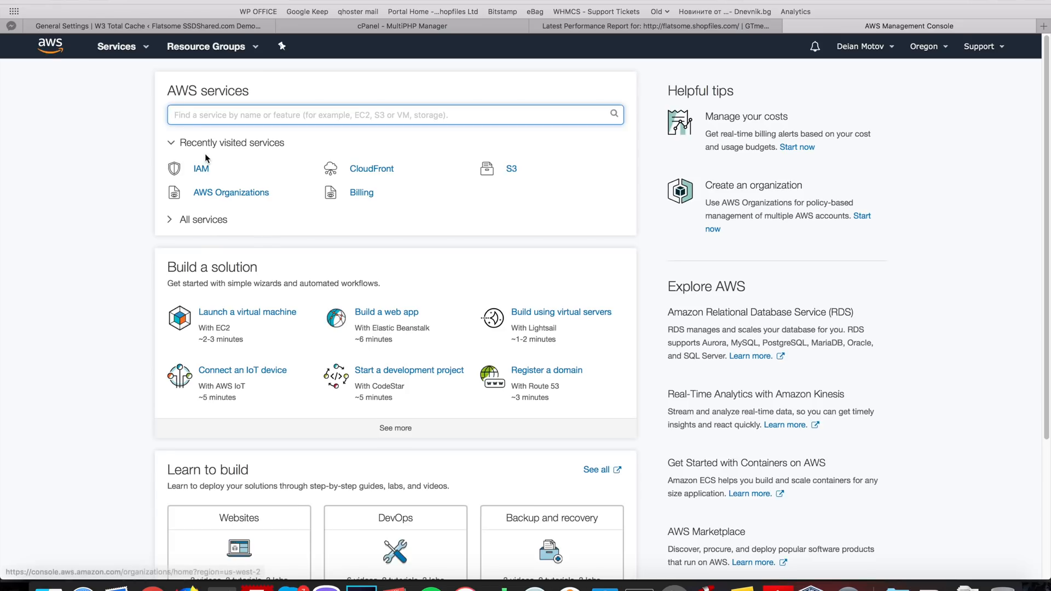
# - Delete the 'flatsome' user from IAM Users, leaving four users
pyautogui.click(200, 168)
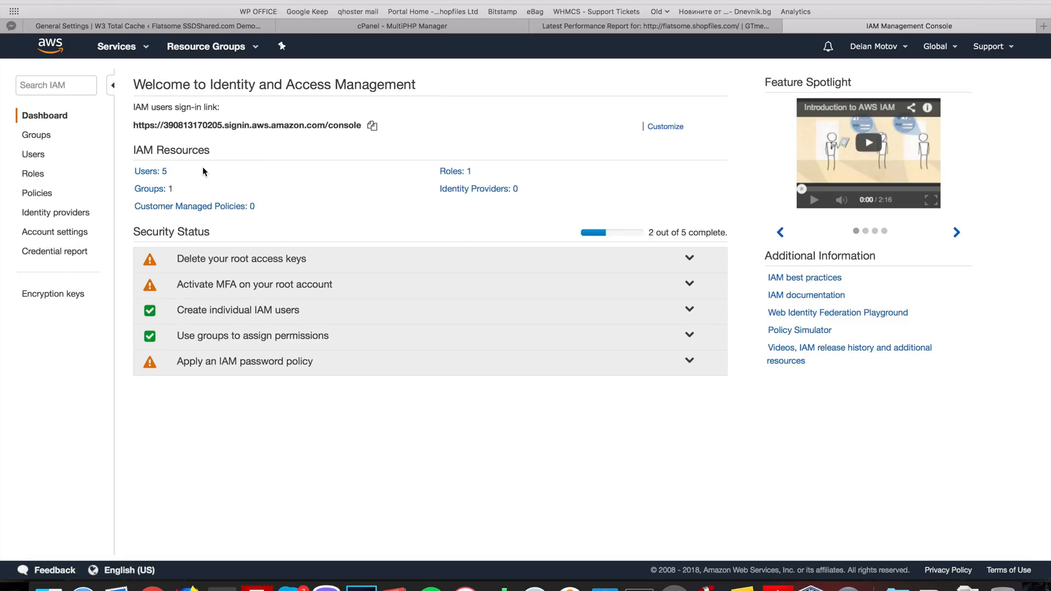
pyautogui.moveTo(272, 210)
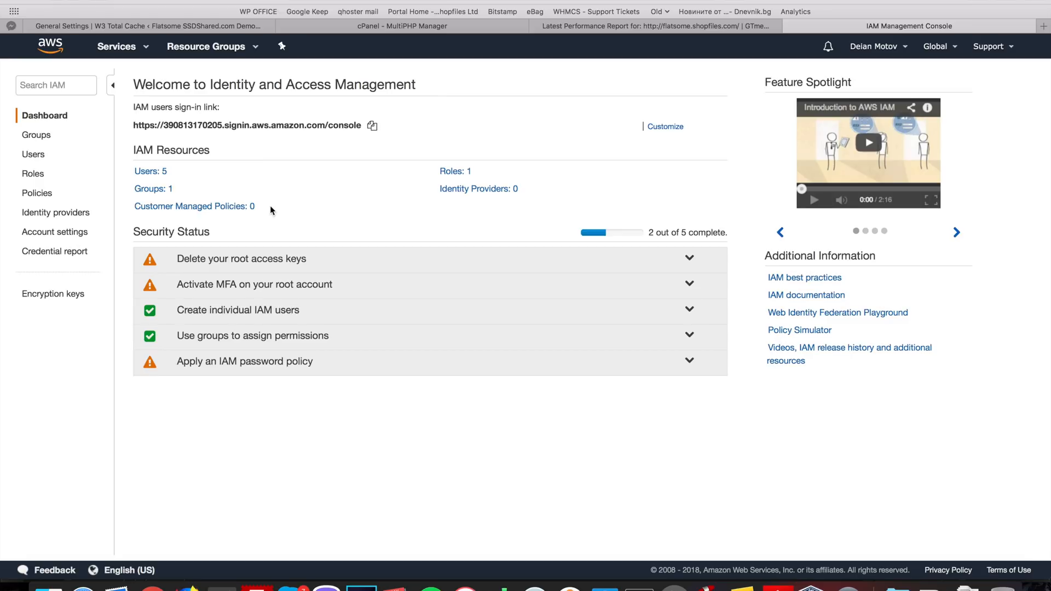
pyautogui.moveTo(154, 171)
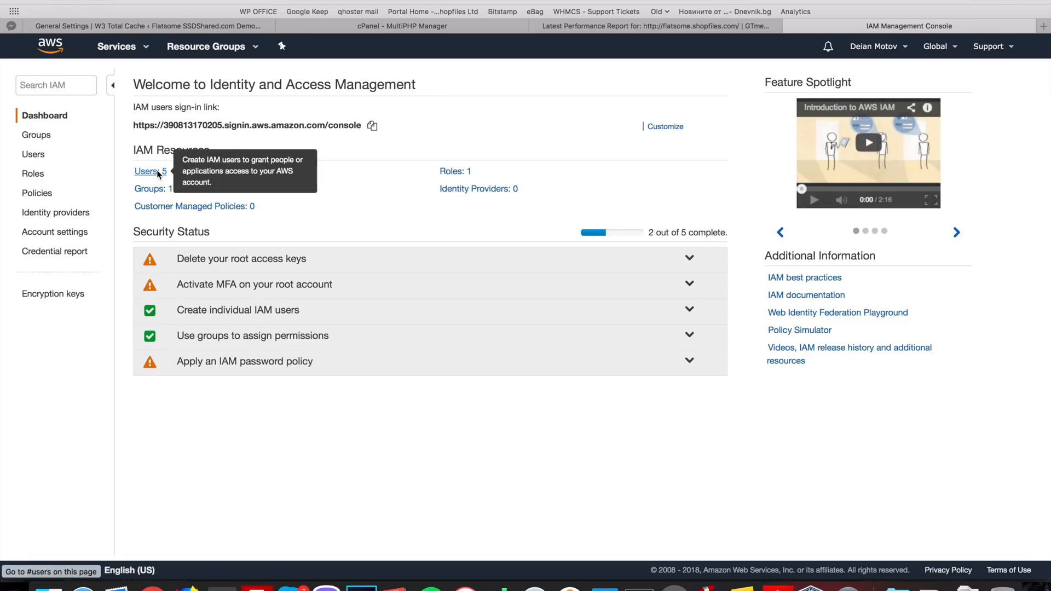
pyautogui.click(146, 172)
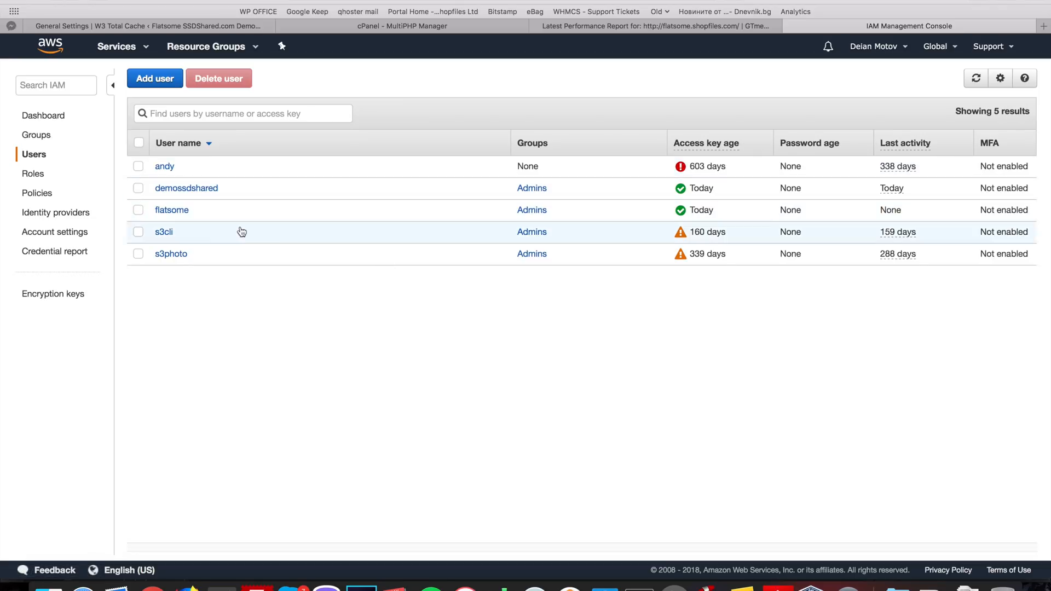
pyautogui.click(138, 210)
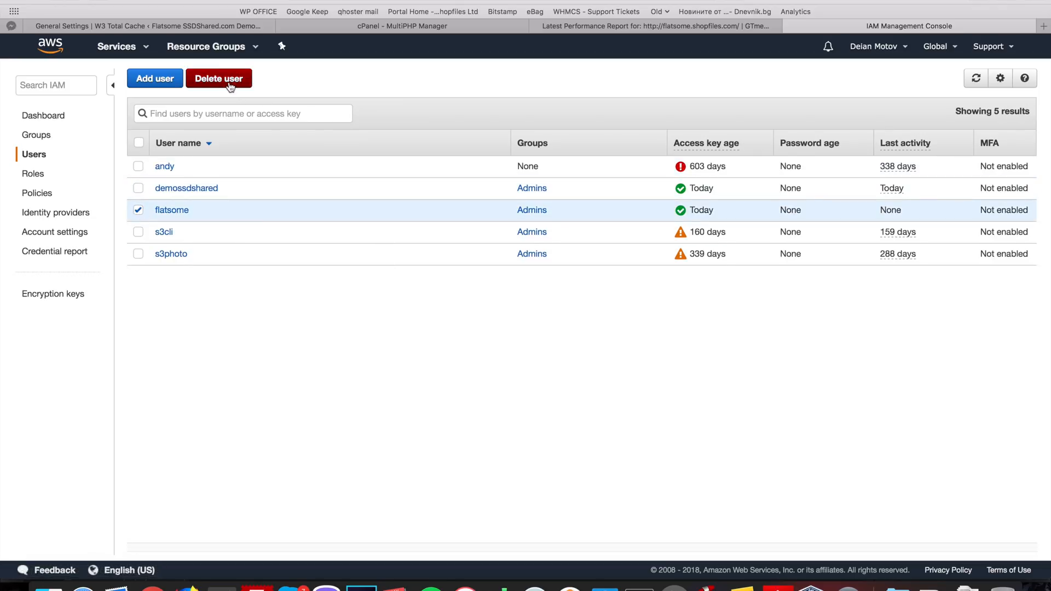
pyautogui.click(219, 78)
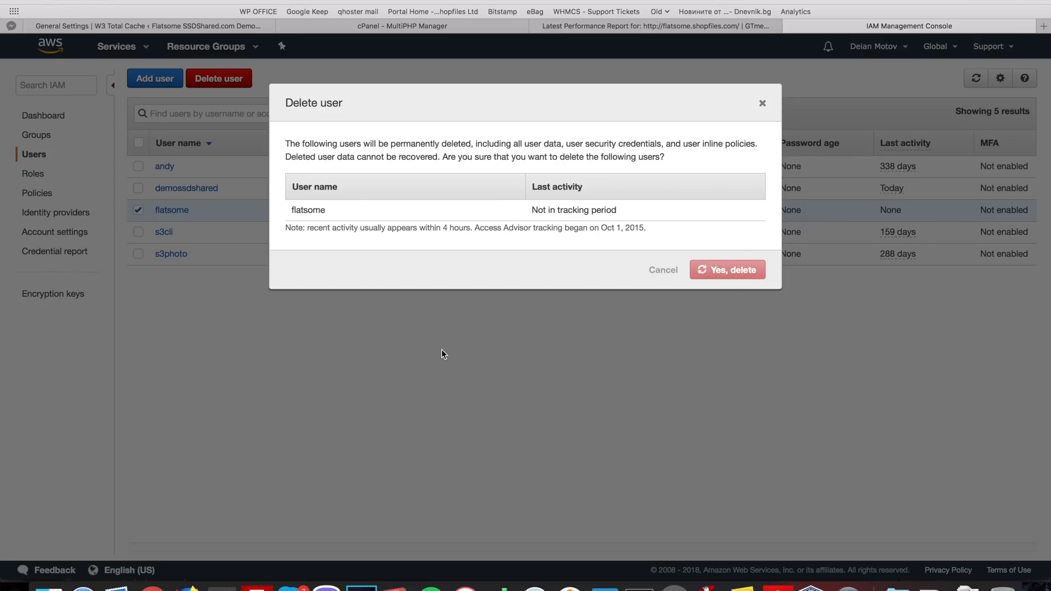
pyautogui.click(726, 269)
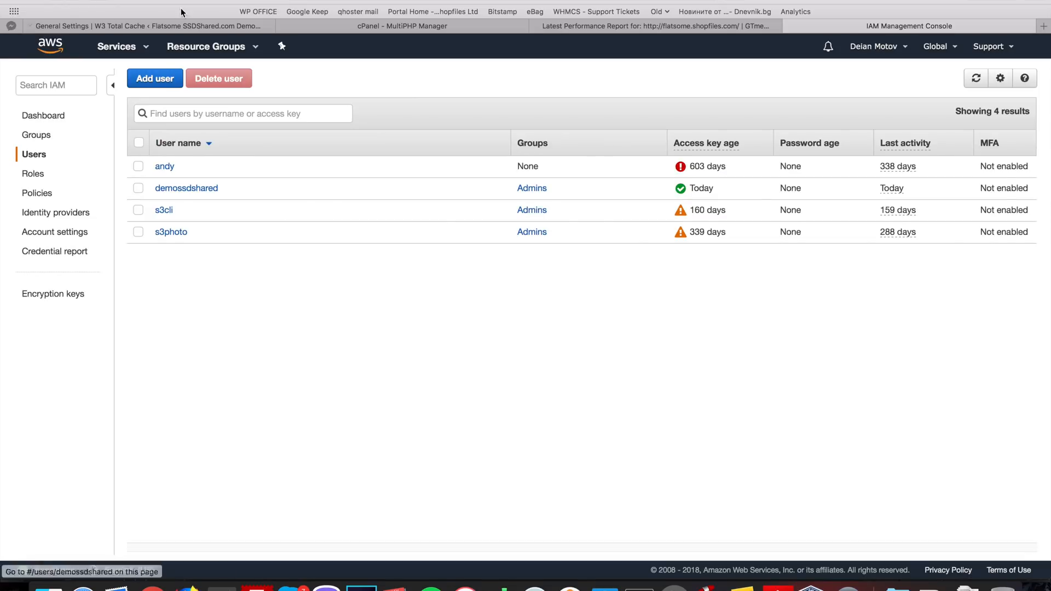
# - Add IAM user 'flatsome' with programmatic access in the Admins group
pyautogui.click(154, 78)
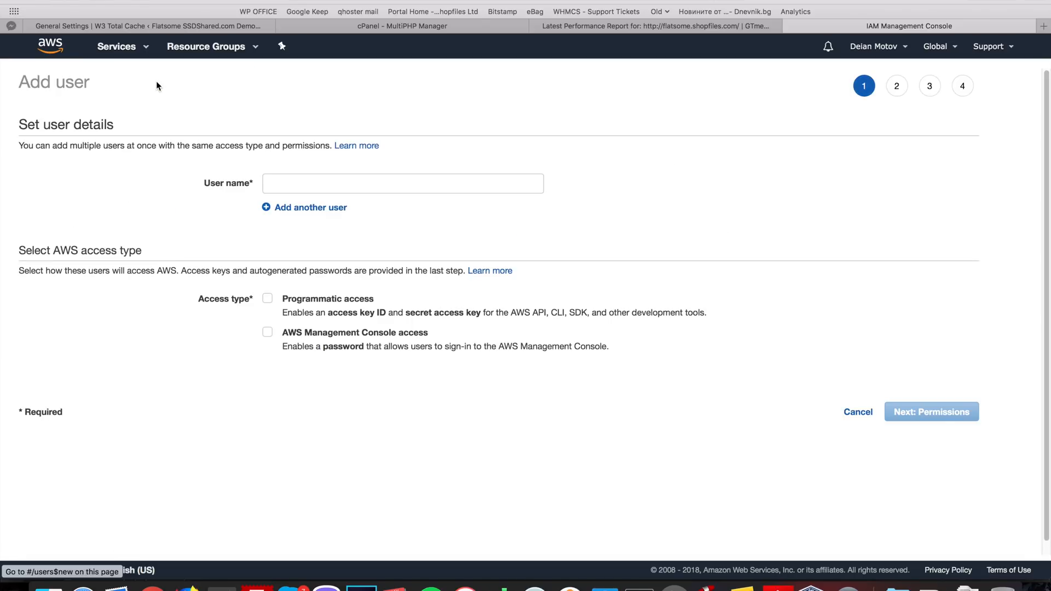
pyautogui.write('flat')
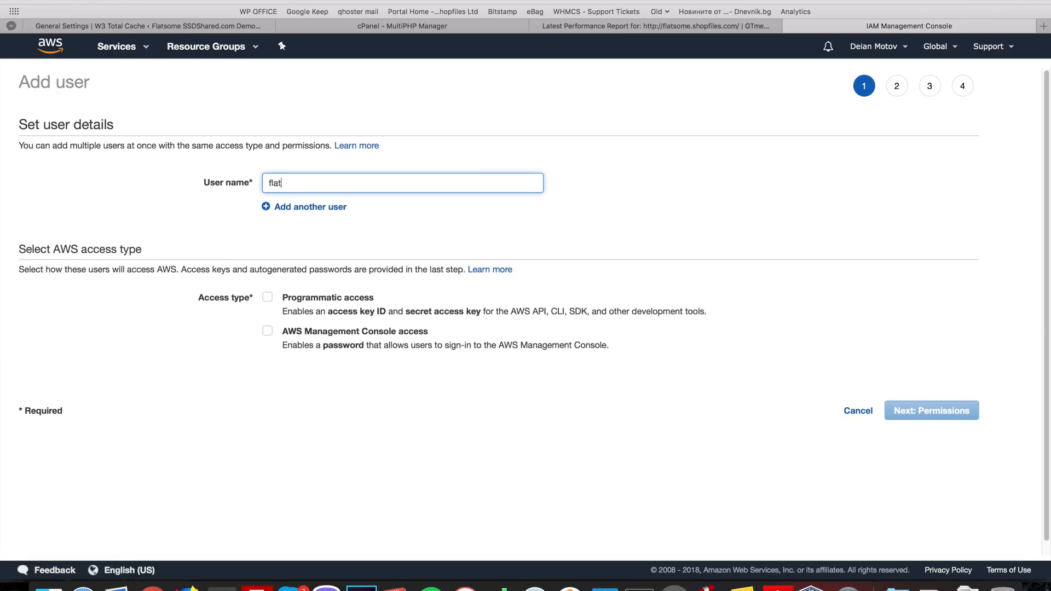
pyautogui.write('s')
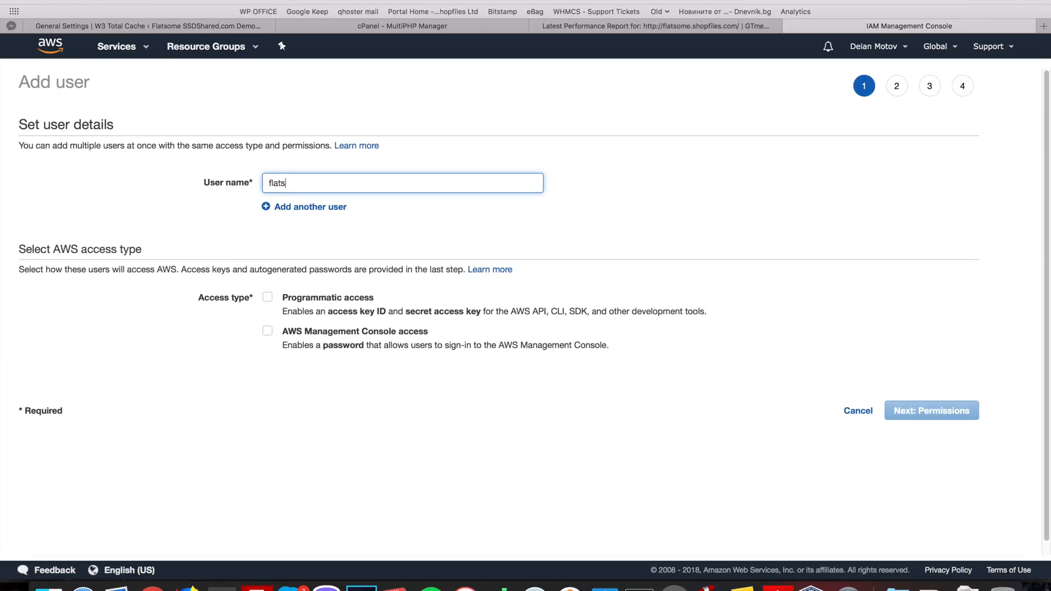
pyautogui.write('ome')
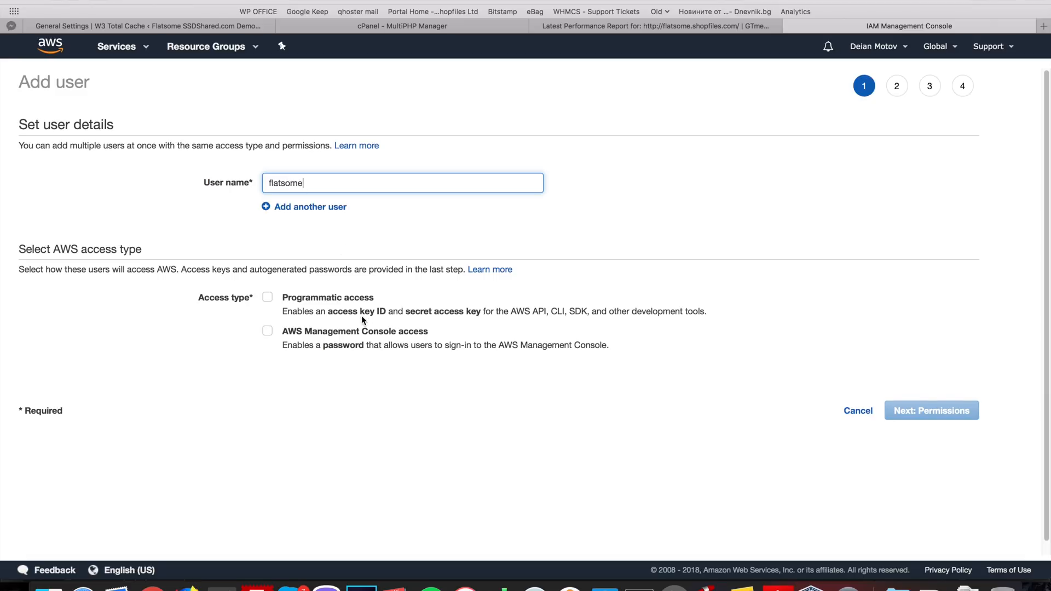
pyautogui.click(267, 297)
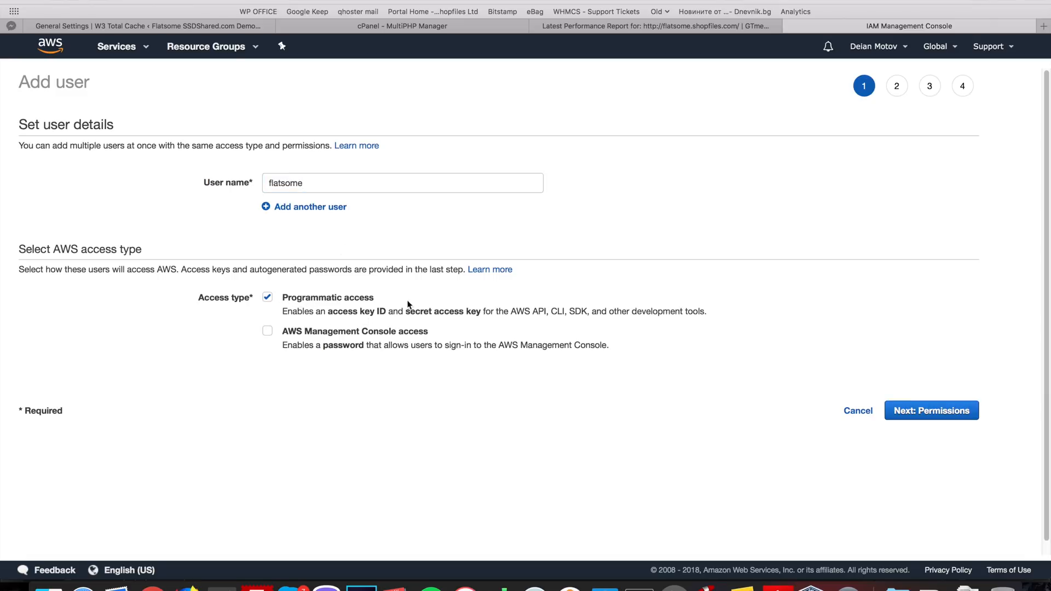
pyautogui.click(931, 410)
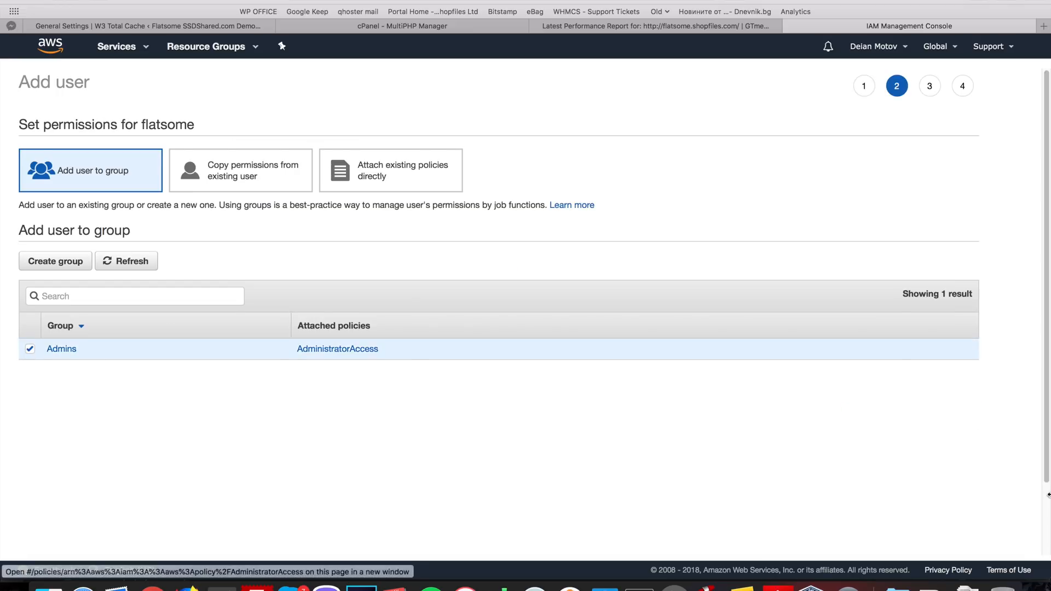
pyautogui.click(946, 366)
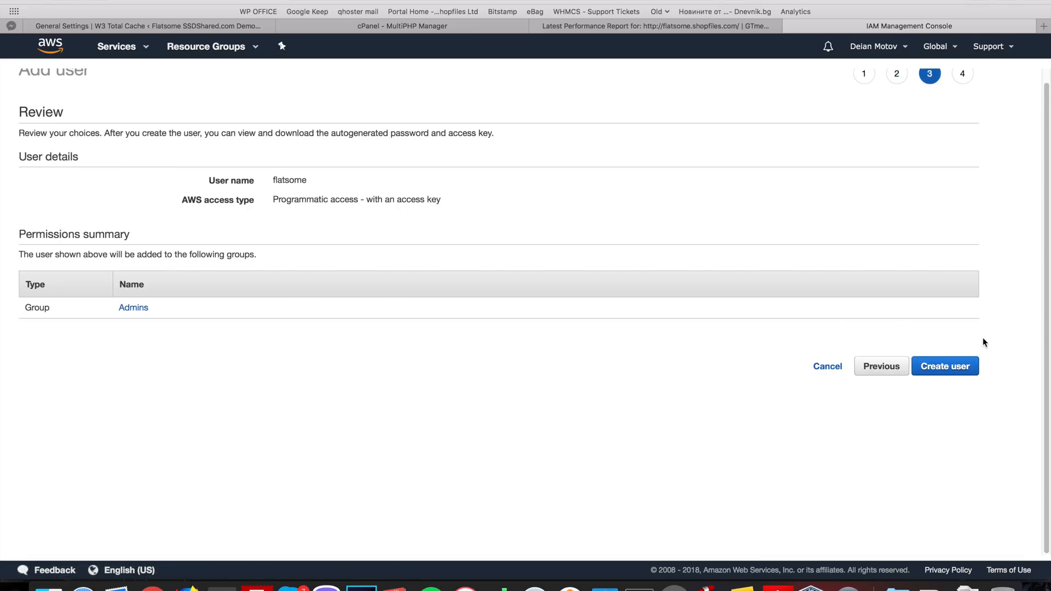
pyautogui.click(944, 366)
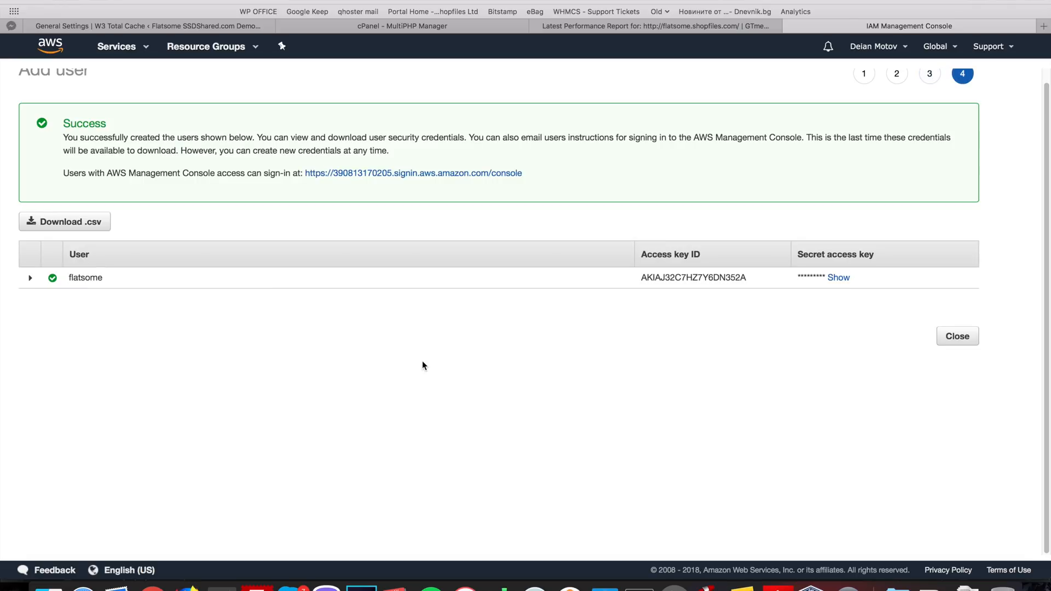
# - Download the credentials .csv, reveal the secret access key and copy the access key ID
pyautogui.click(65, 221)
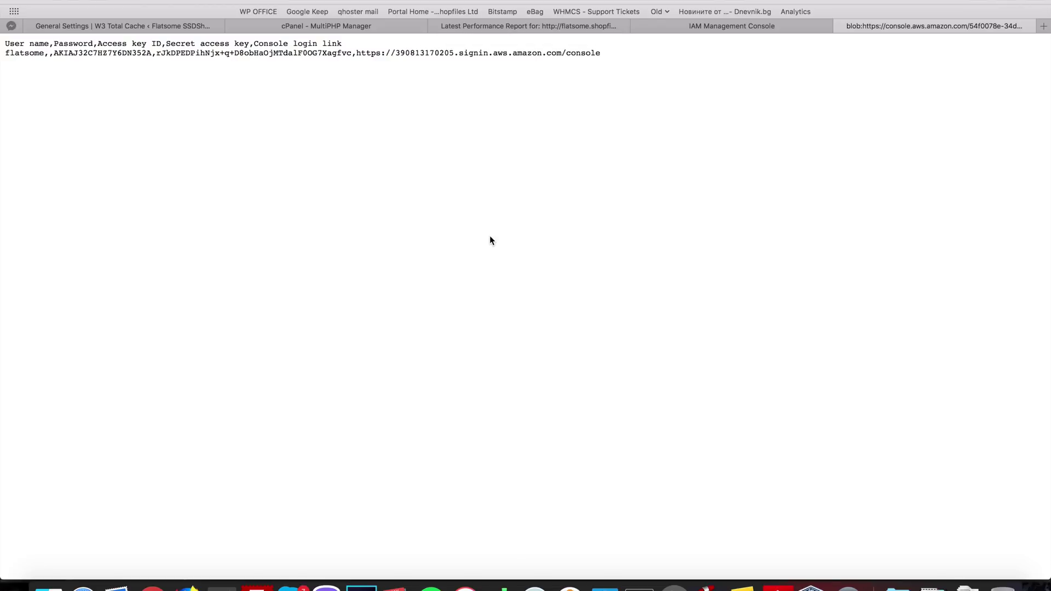
pyautogui.click(731, 26)
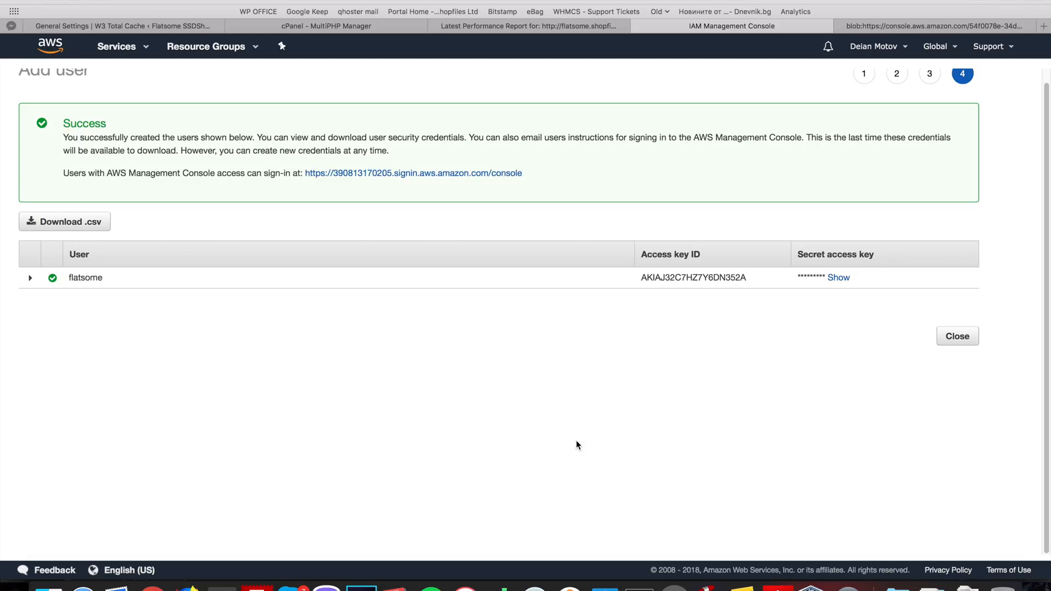
pyautogui.moveTo(810, 307)
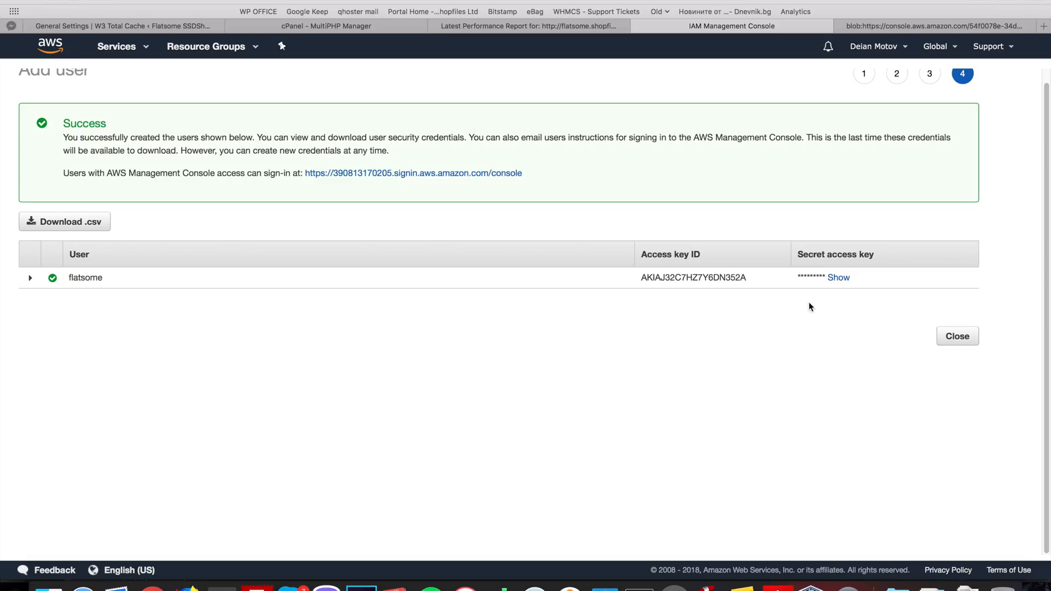
pyautogui.click(838, 278)
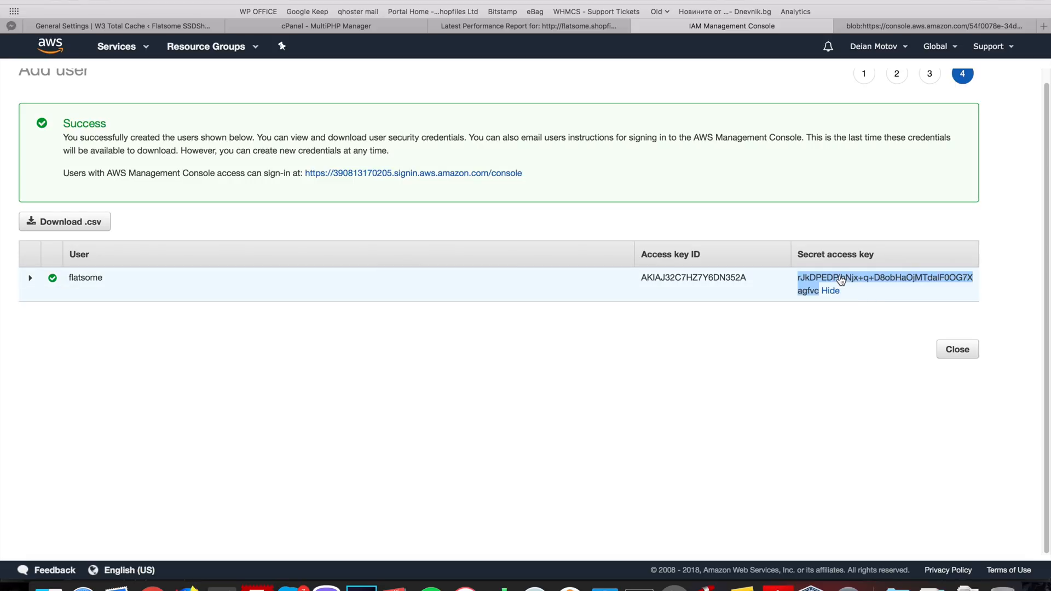
pyautogui.doubleClick(694, 278)
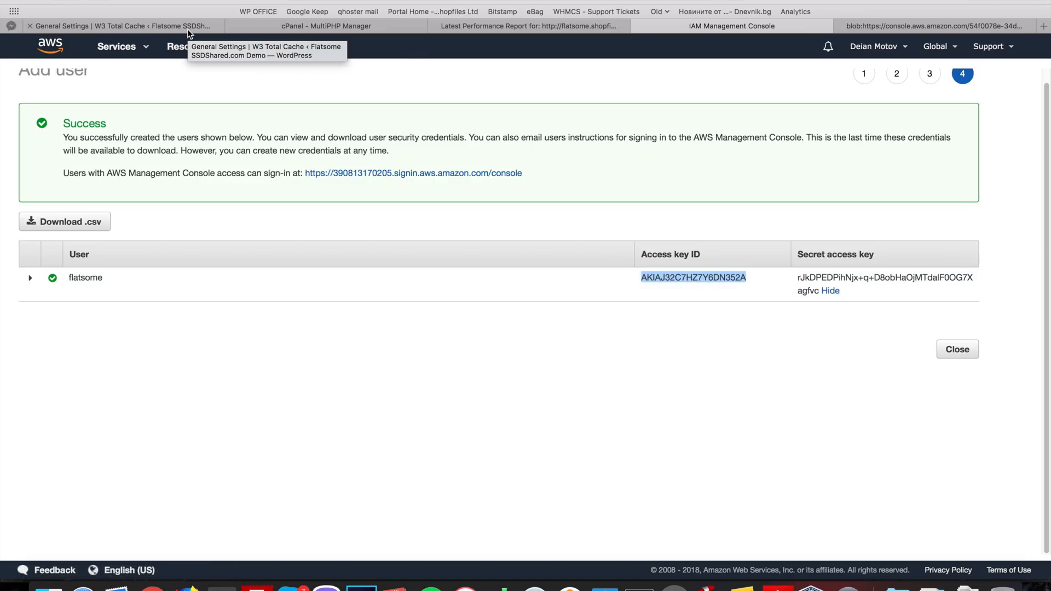
# - Enable the CDN in W3 Total Cache General Settings with Amazon CloudFront as type
pyautogui.click(120, 26)
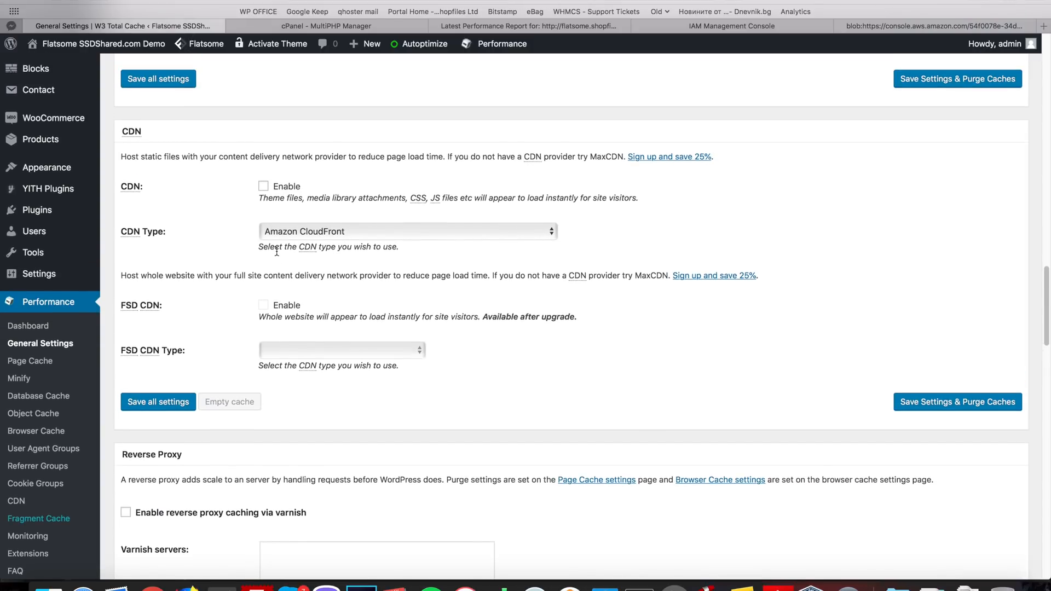
pyautogui.moveTo(143, 312)
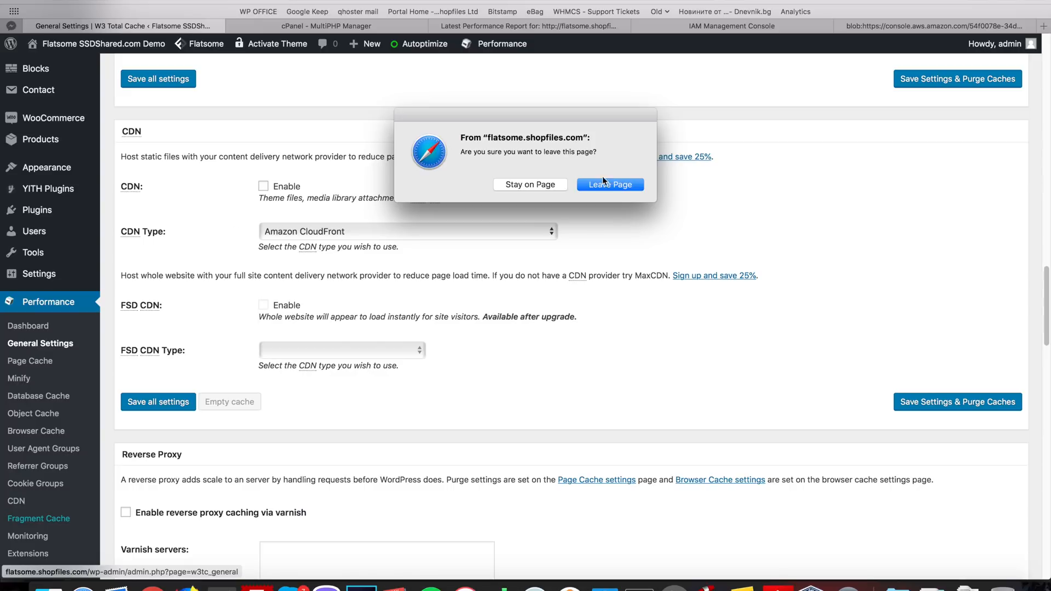
pyautogui.click(609, 184)
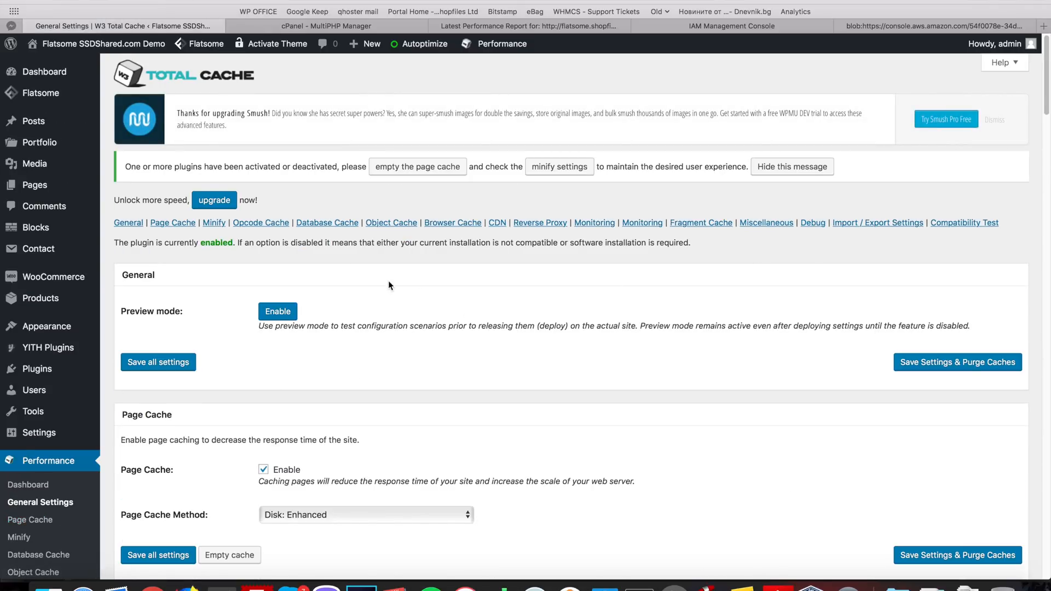
pyautogui.scroll(-3)
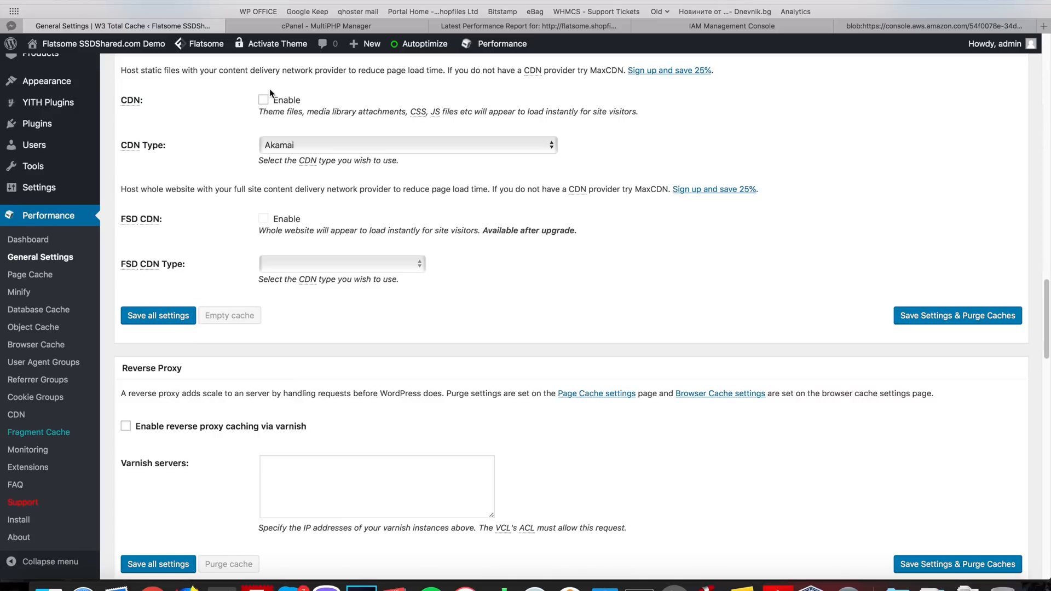
pyautogui.click(407, 144)
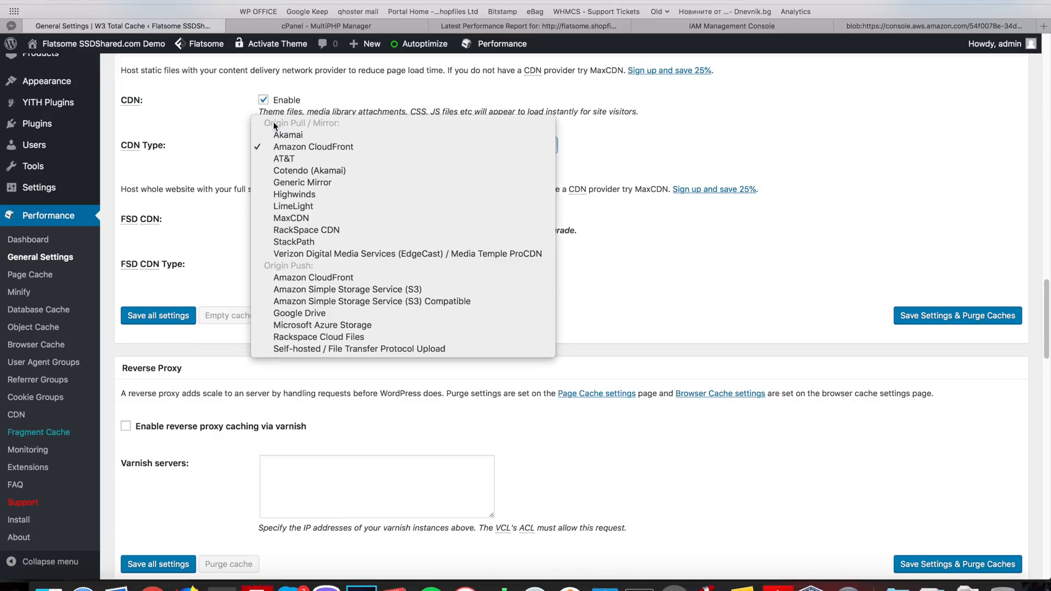
pyautogui.moveTo(322, 155)
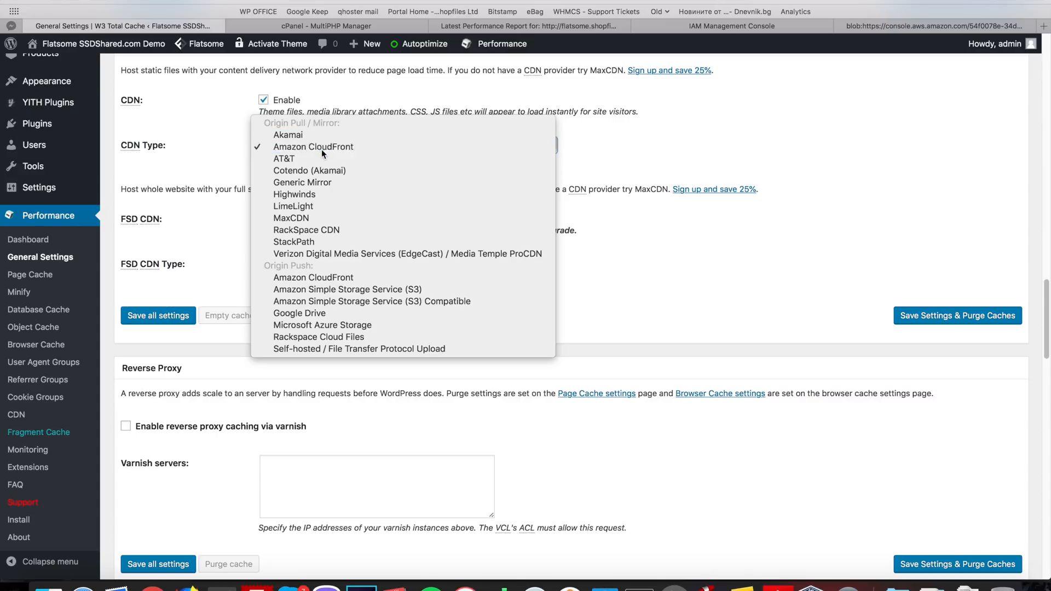
pyautogui.click(313, 146)
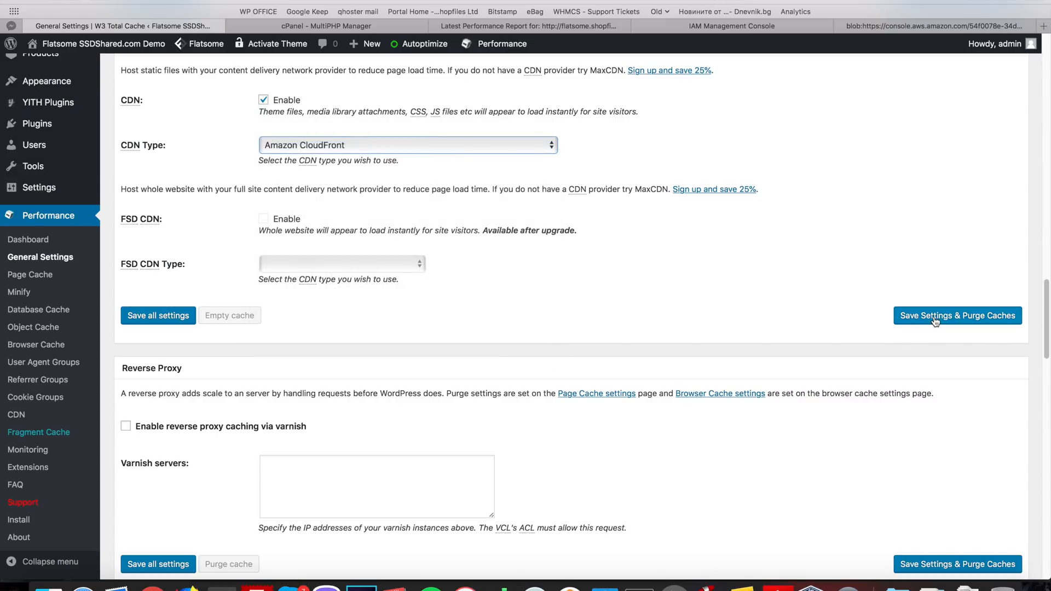
pyautogui.moveTo(601, 299)
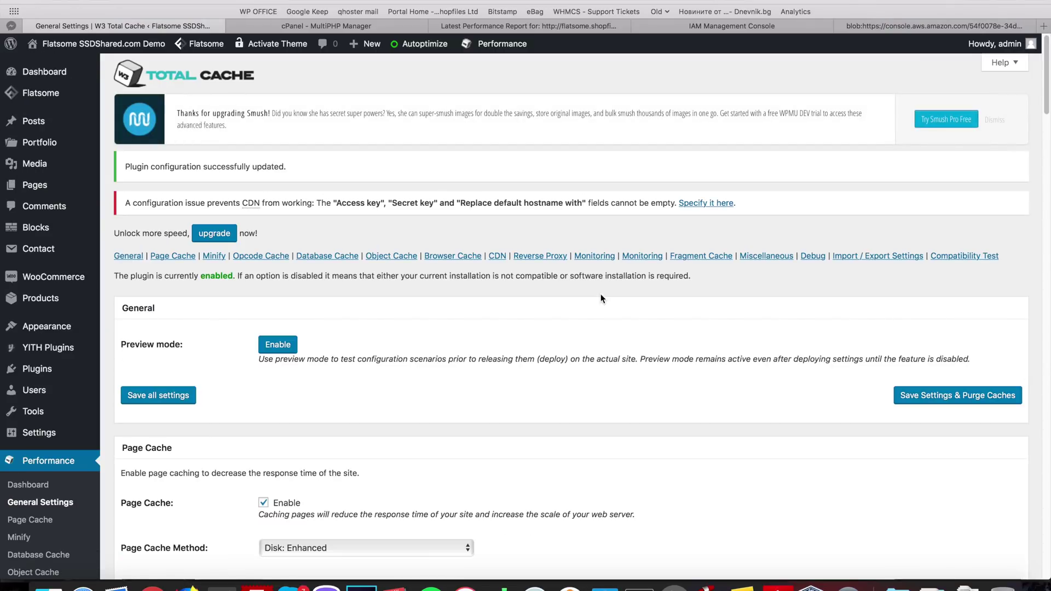
pyautogui.moveTo(549, 198)
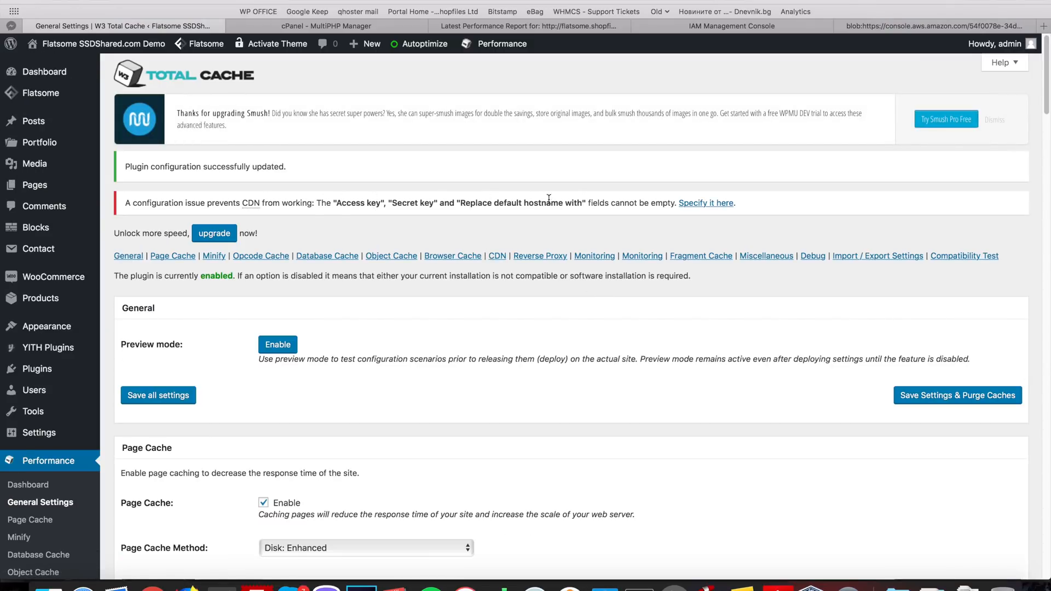
pyautogui.moveTo(706, 203)
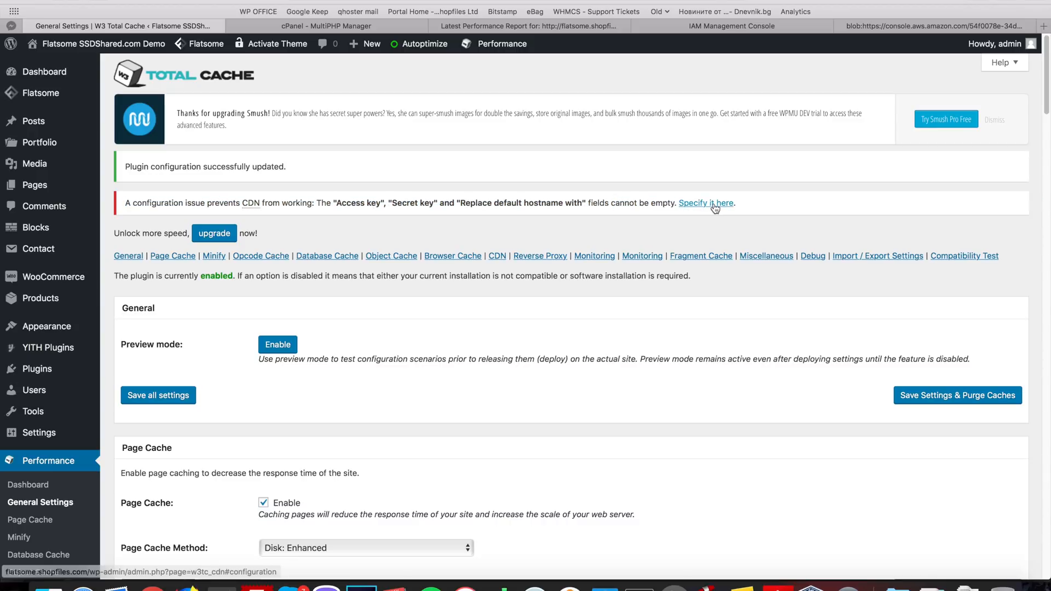
# - Enter the IAM access key ID and secret key into the CloudFront CDN configuration
pyautogui.click(705, 203)
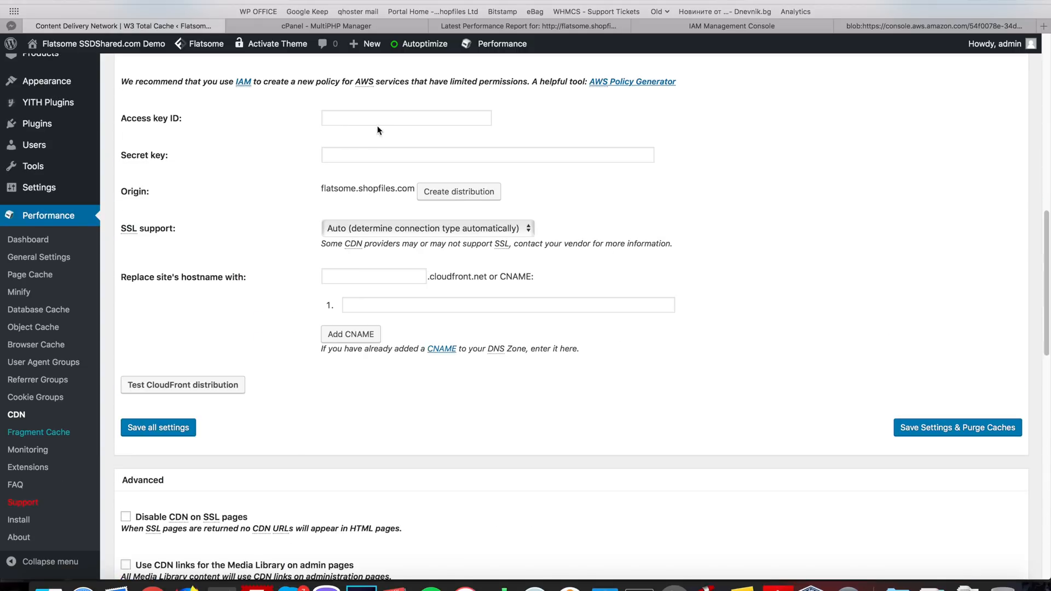
pyautogui.click(487, 155)
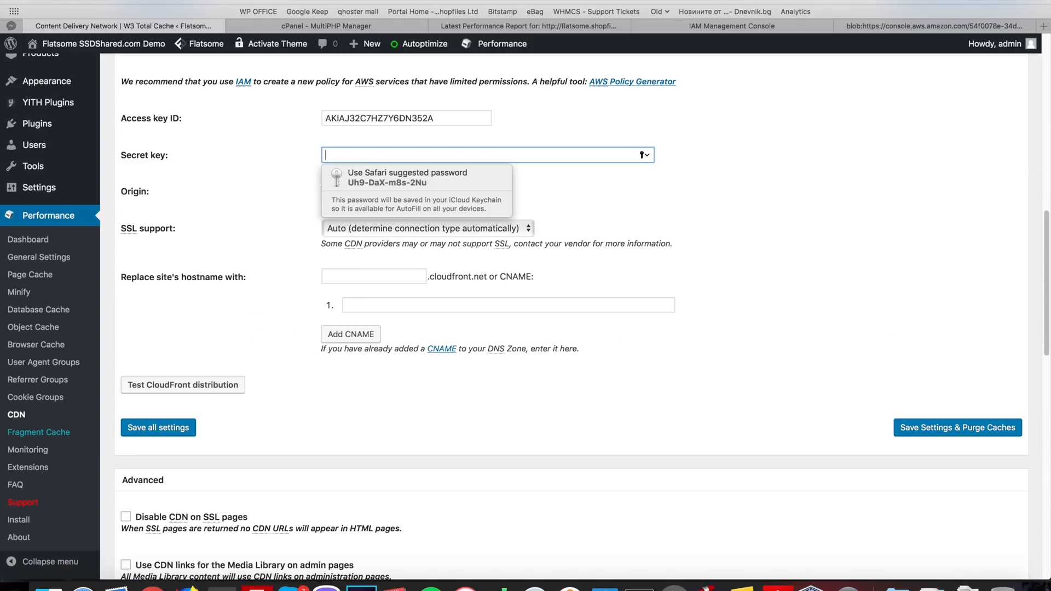
pyautogui.click(529, 25)
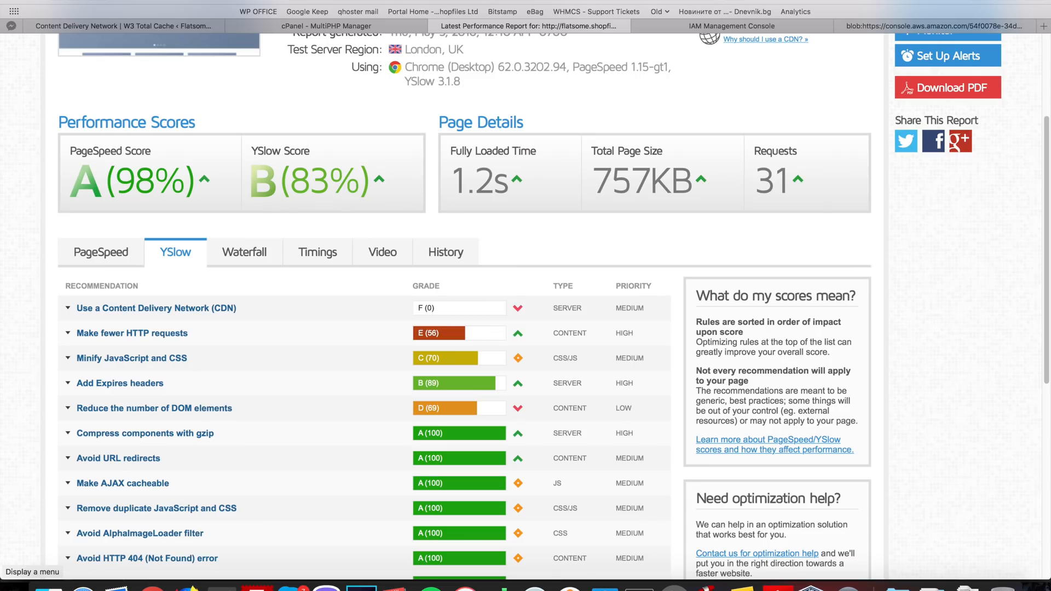
pyautogui.click(731, 25)
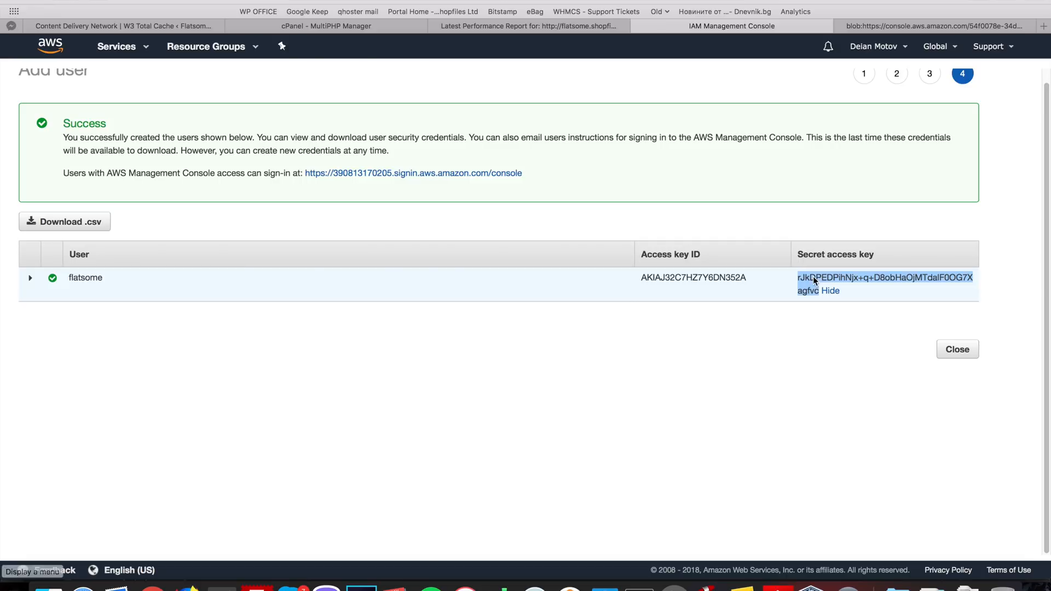
pyautogui.click(120, 26)
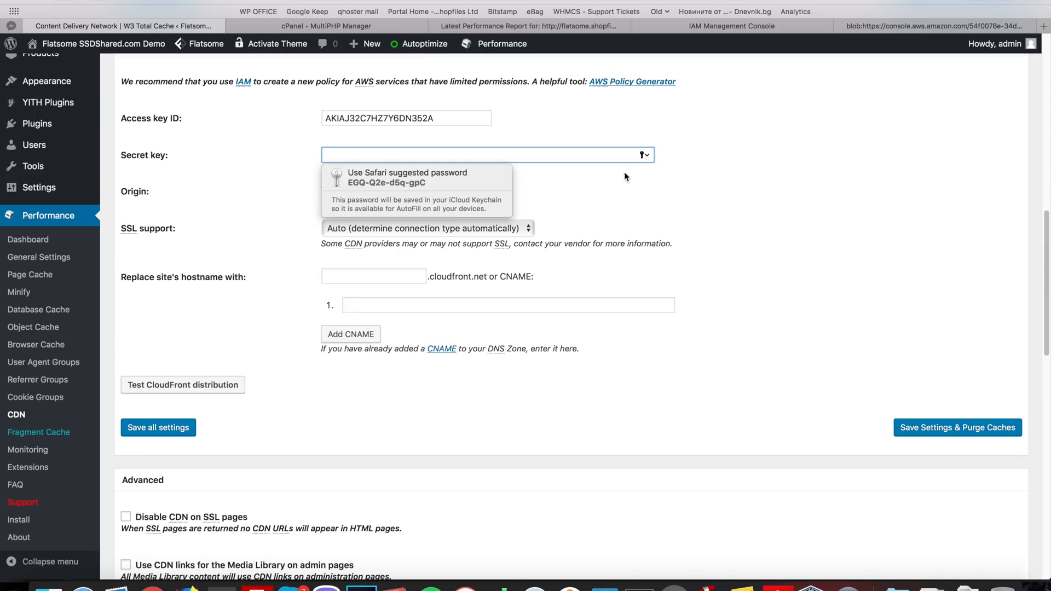
pyautogui.click(407, 177)
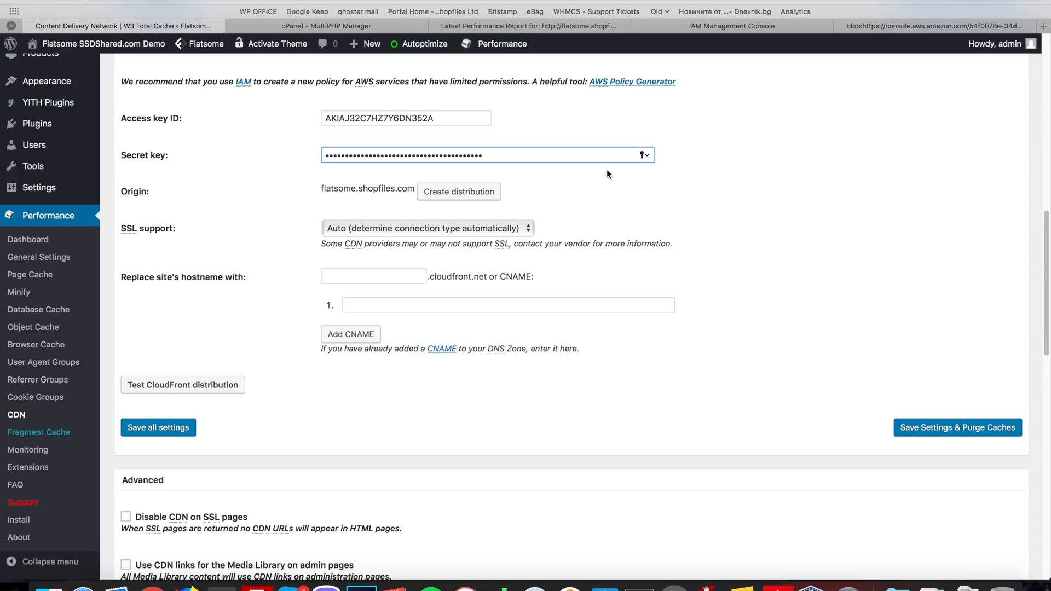
pyautogui.moveTo(668, 253)
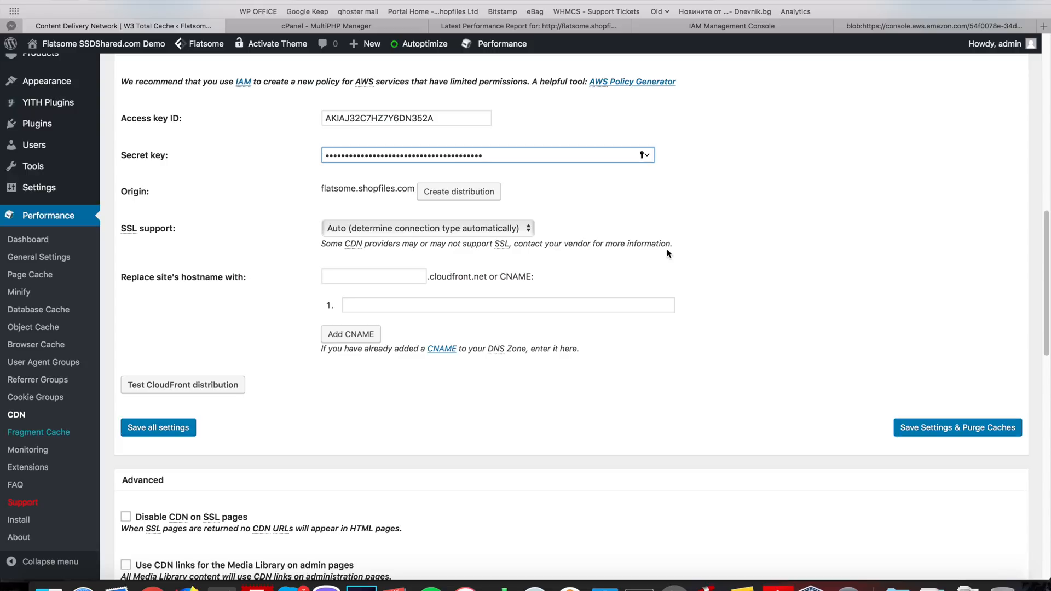
# - Save the CDN configuration and create a CloudFront distribution for flatsome.shopfiles.com
pyautogui.scroll(3)
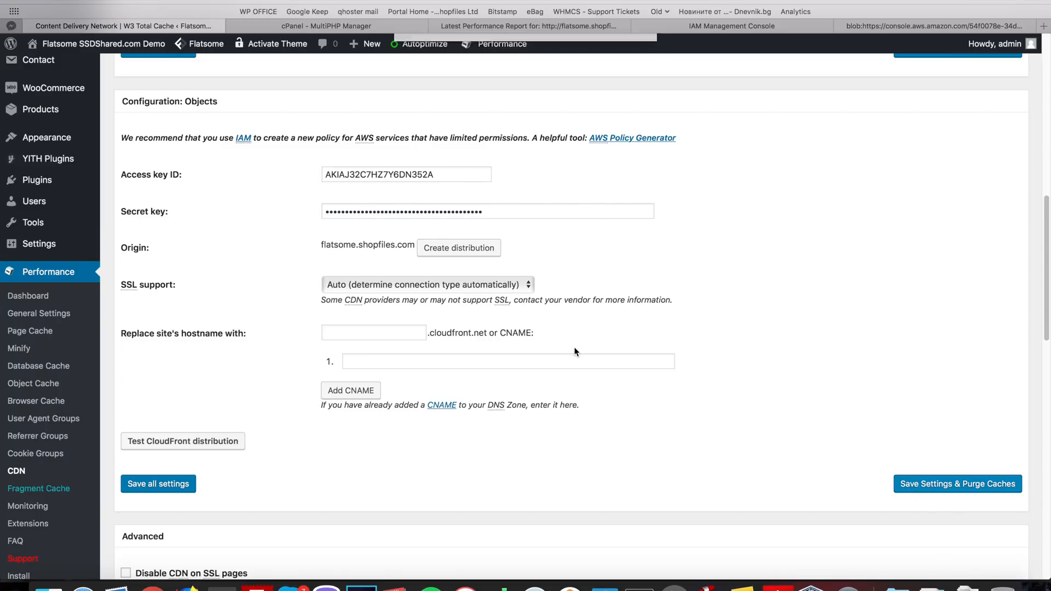
pyautogui.click(157, 483)
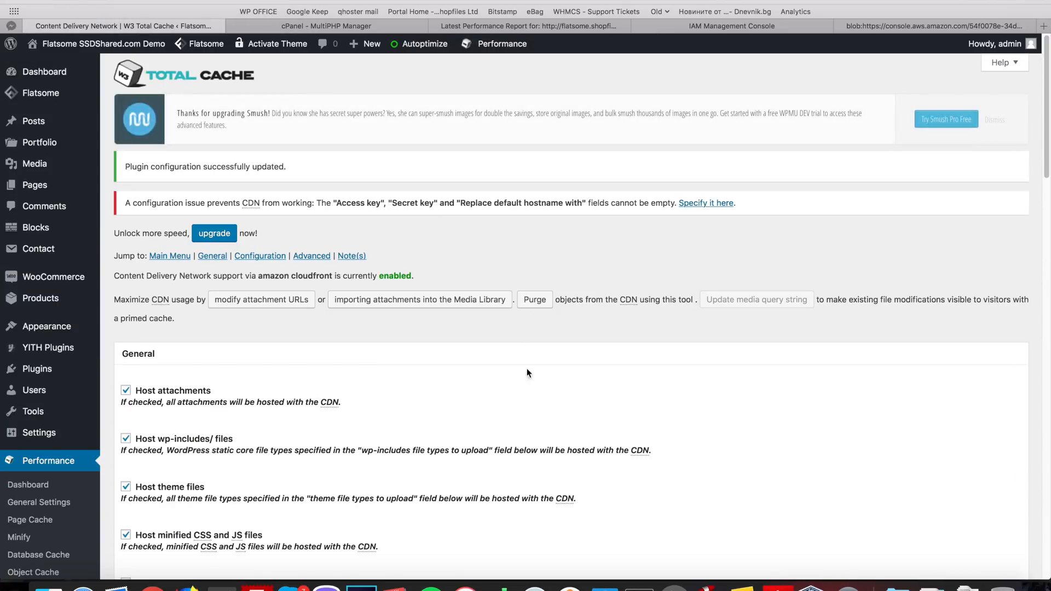
pyautogui.scroll(-3)
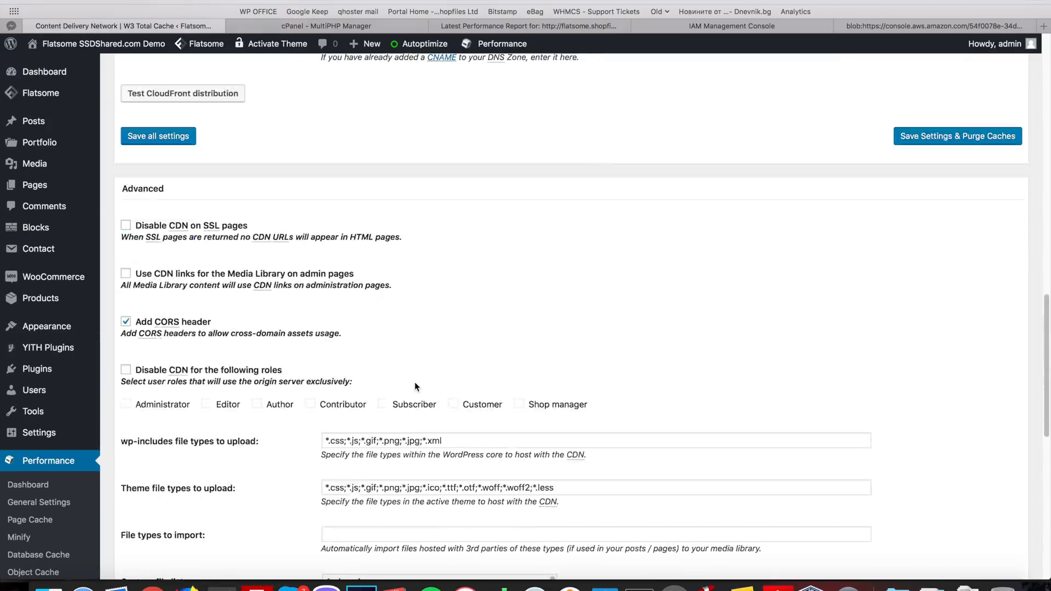
pyautogui.scroll(3)
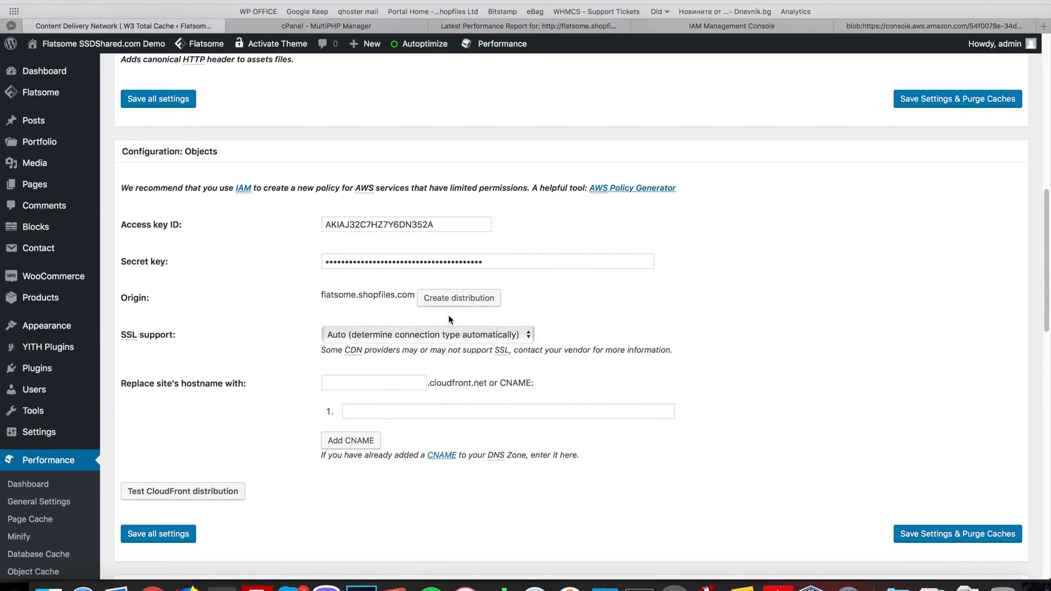
pyautogui.moveTo(459, 298)
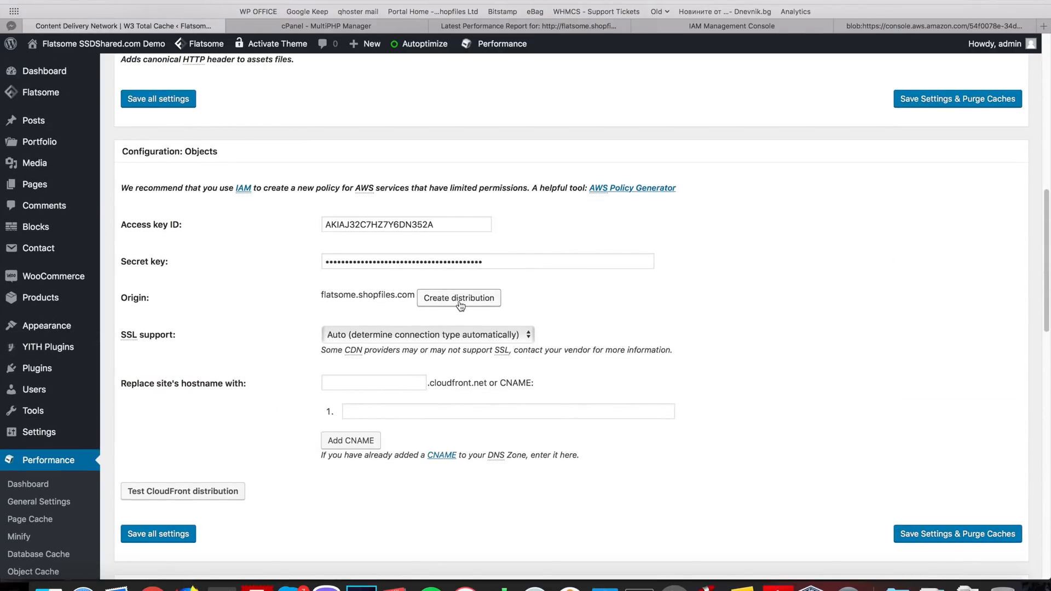
pyautogui.click(458, 298)
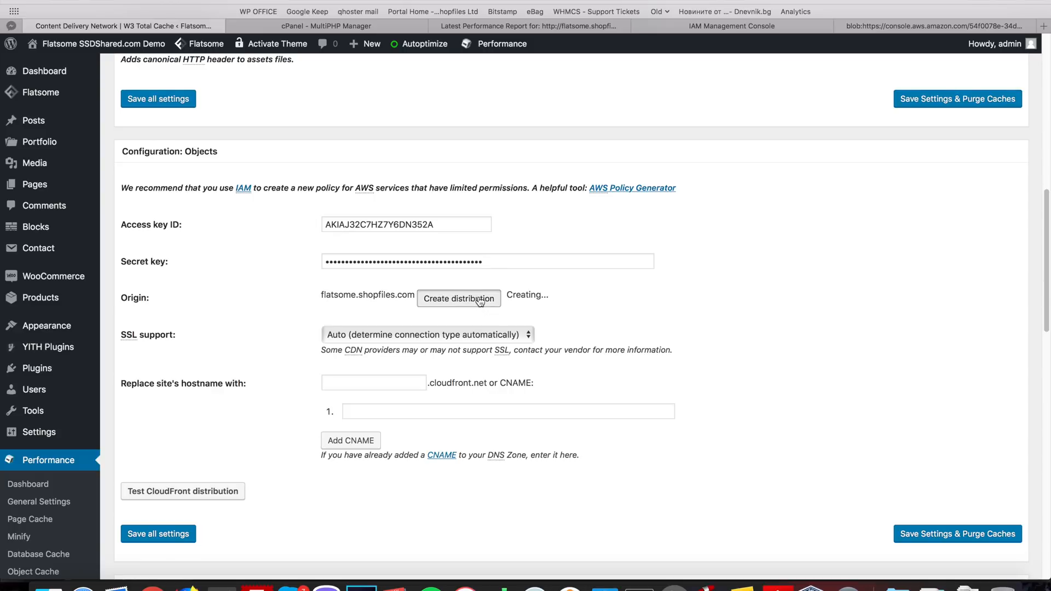
pyautogui.click(458, 298)
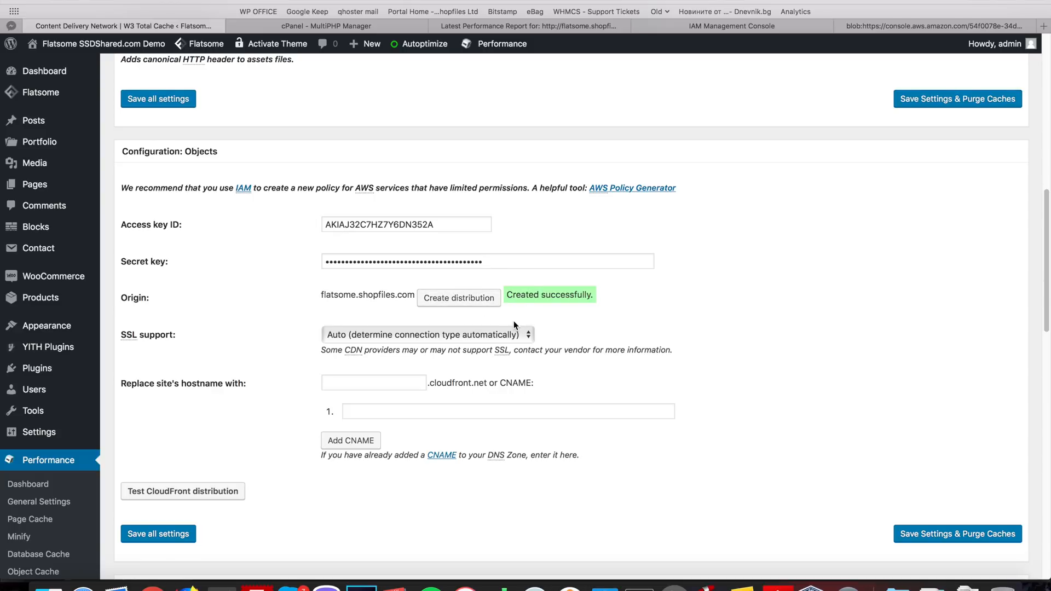
pyautogui.click(498, 412)
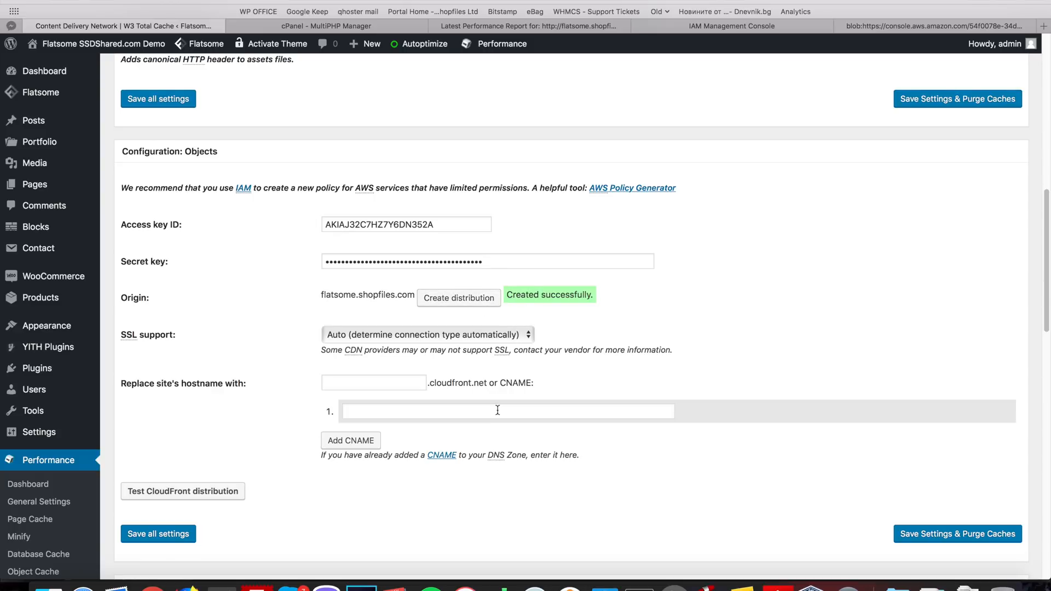
pyautogui.click(372, 383)
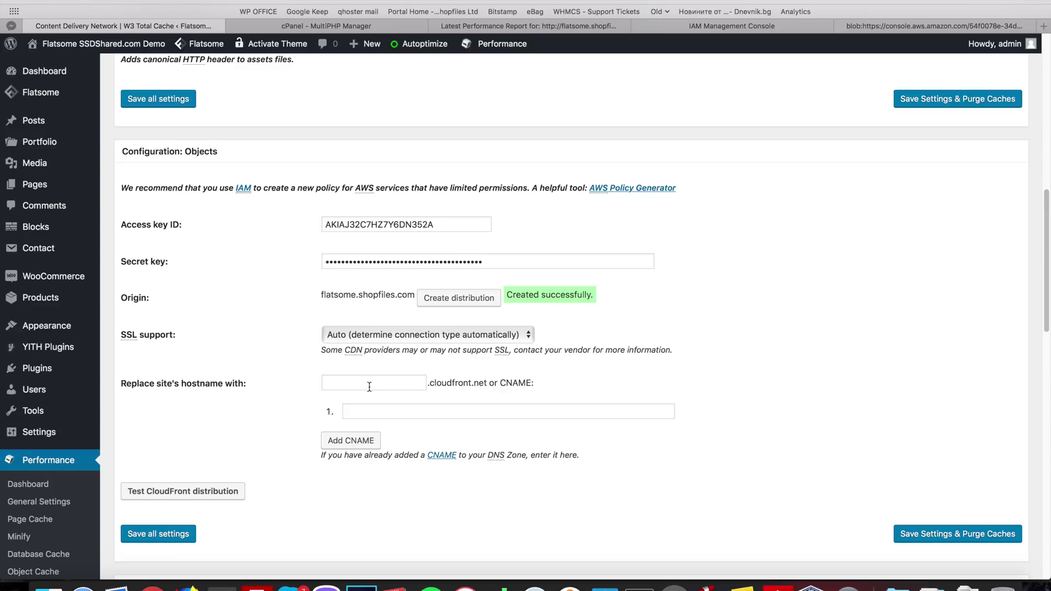
pyautogui.moveTo(751, 32)
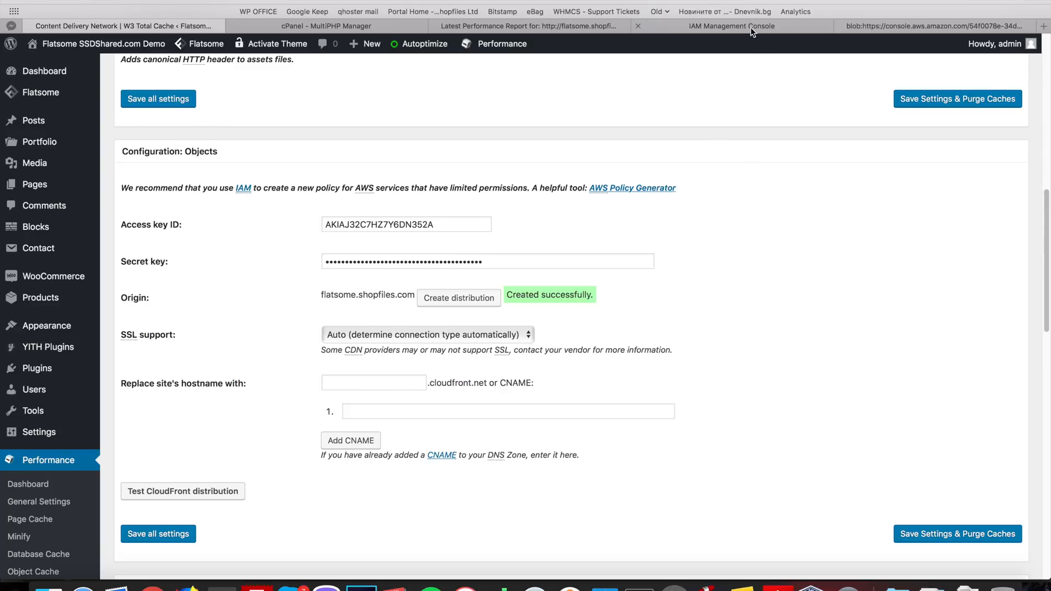
# - Copy the new flatsome.shopfiles.com distribution's cloudfront.net domain from CloudFront Distributions
pyautogui.click(731, 26)
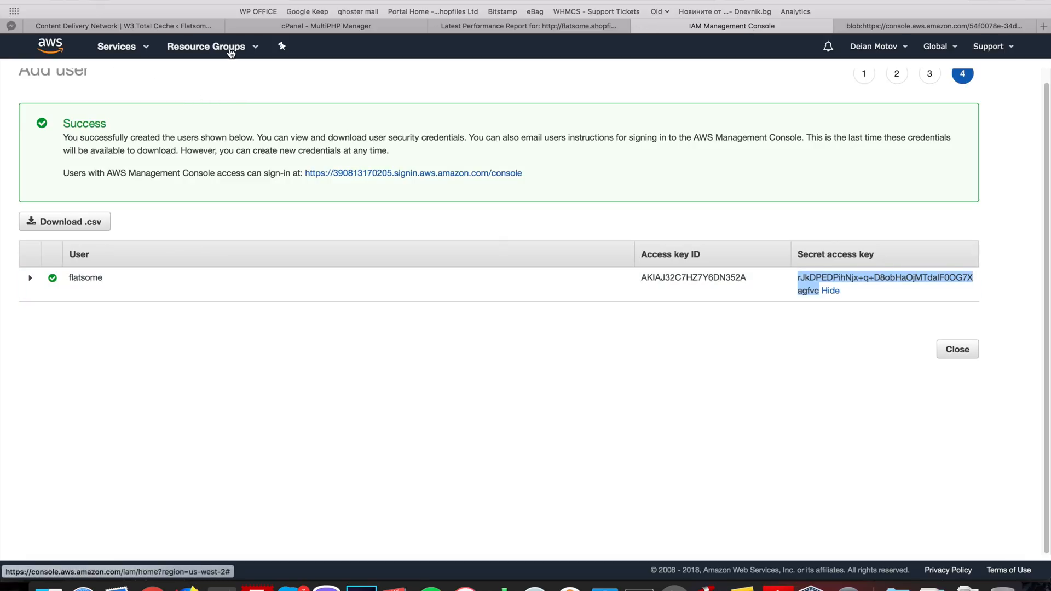
pyautogui.write('clou')
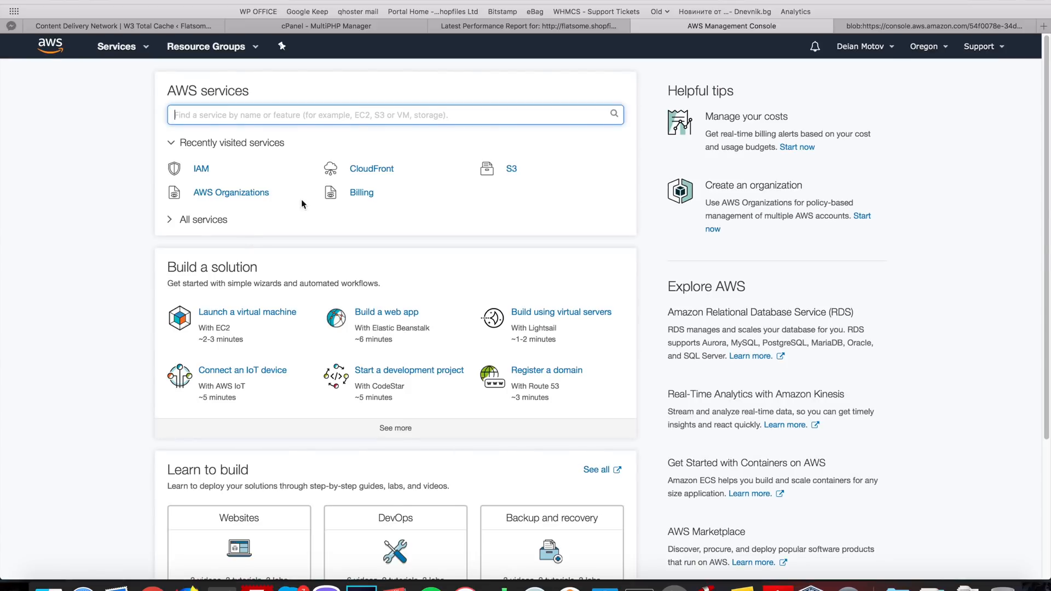
pyautogui.click(372, 168)
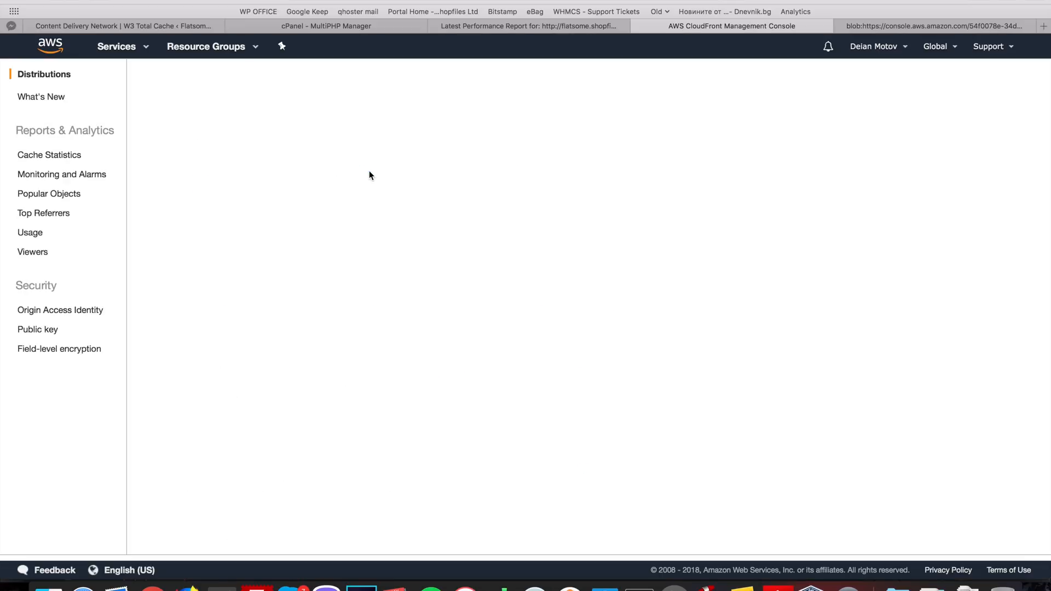
pyautogui.click(44, 74)
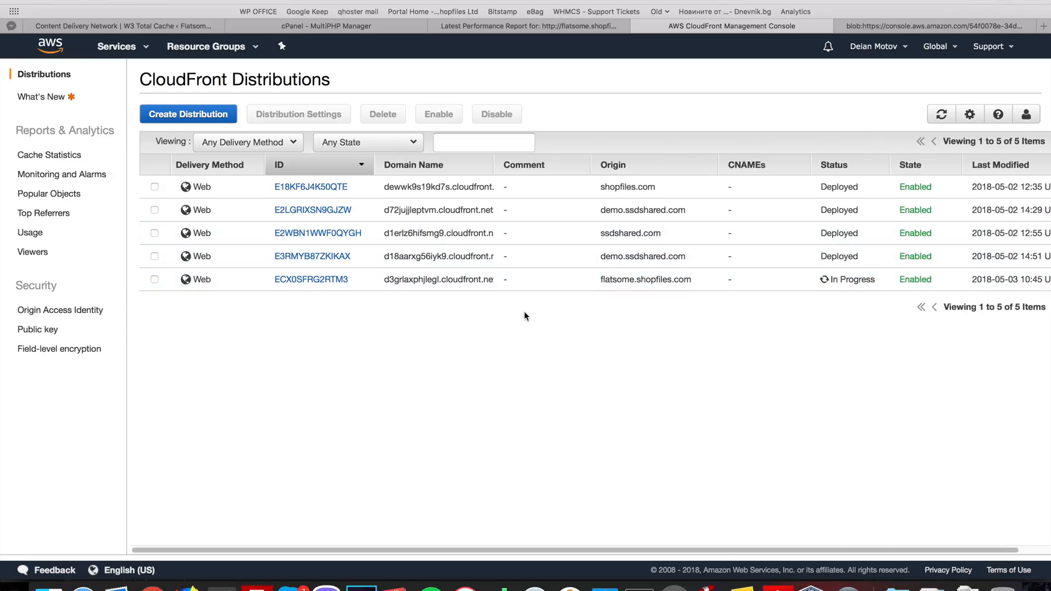
pyautogui.moveTo(516, 177)
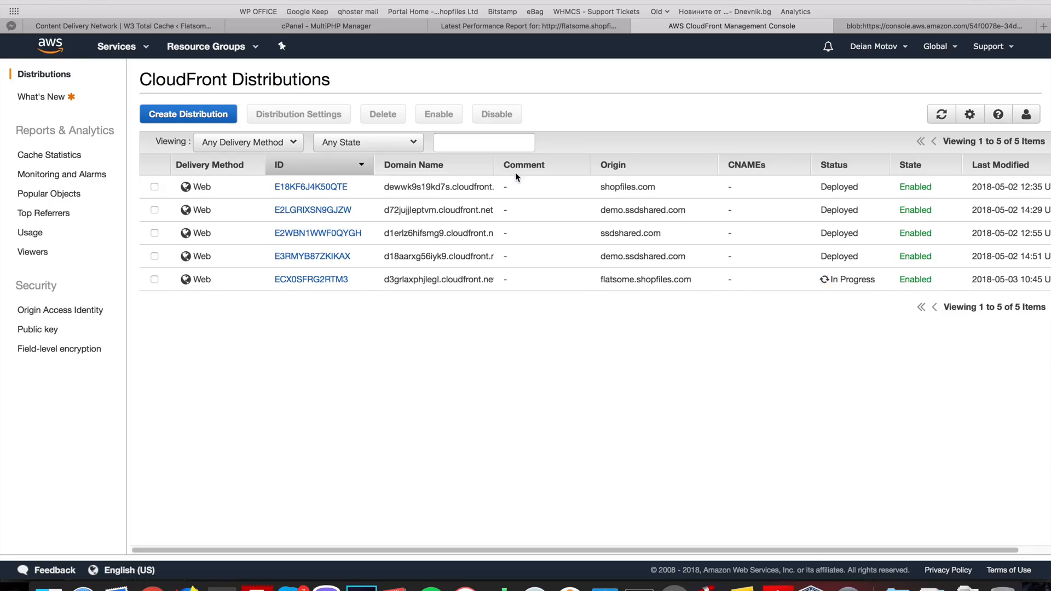
pyautogui.click(414, 165)
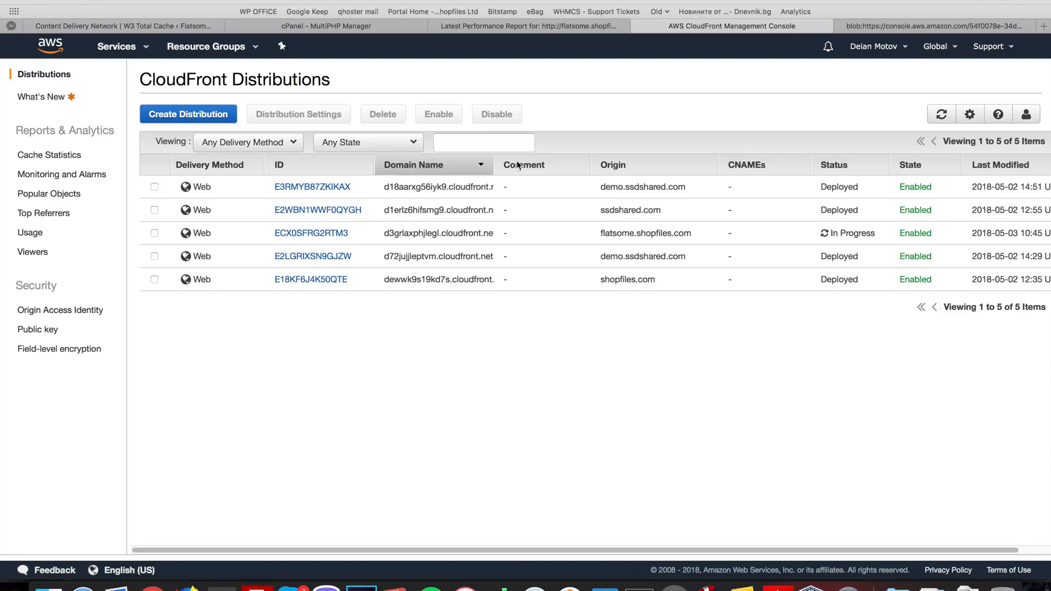
pyautogui.moveTo(479, 209)
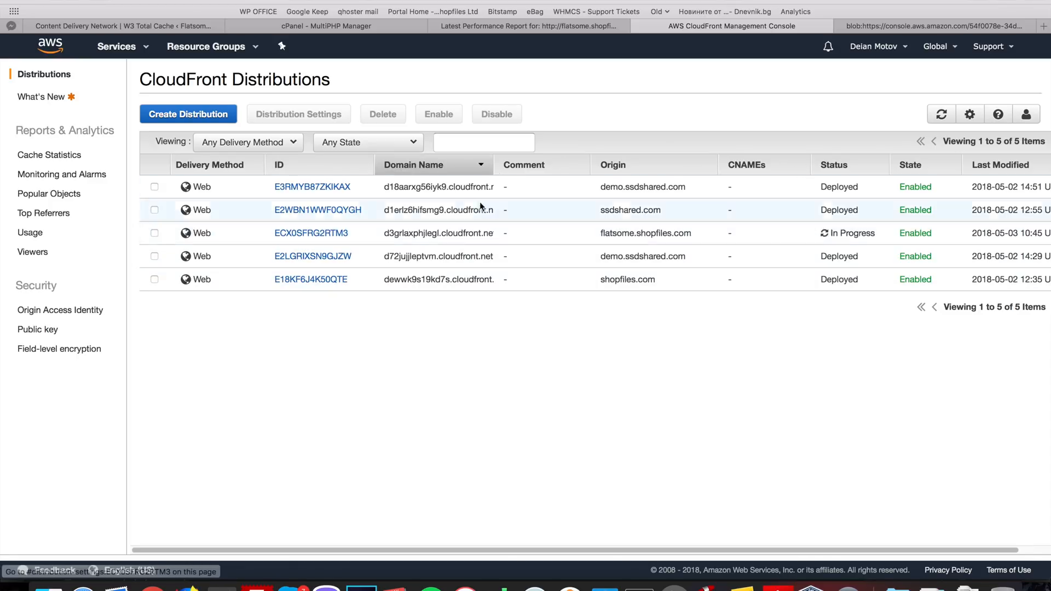
pyautogui.moveTo(976, 174)
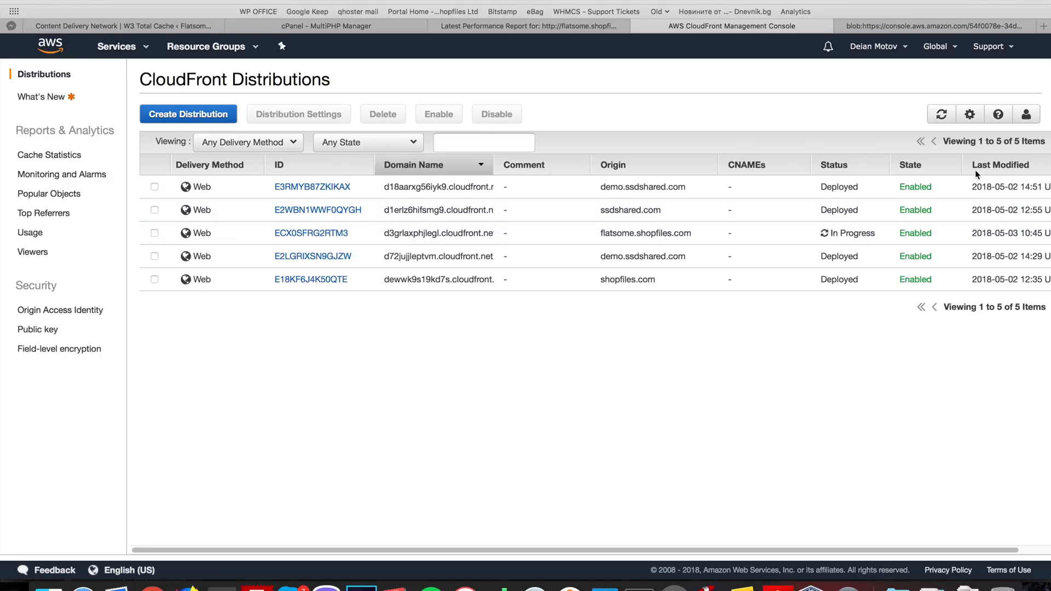
pyautogui.click(1001, 165)
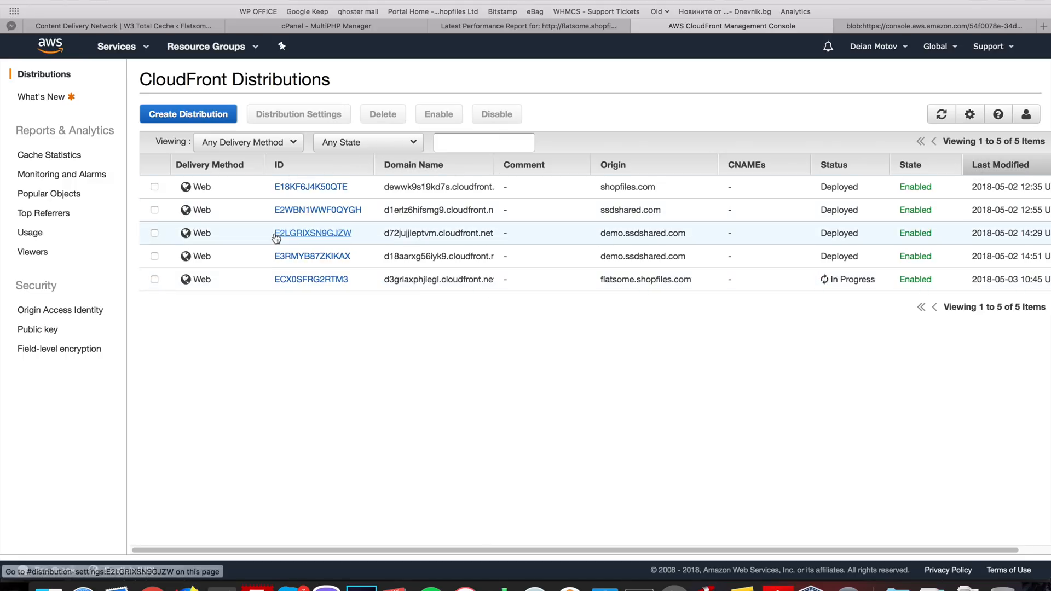
pyautogui.click(154, 279)
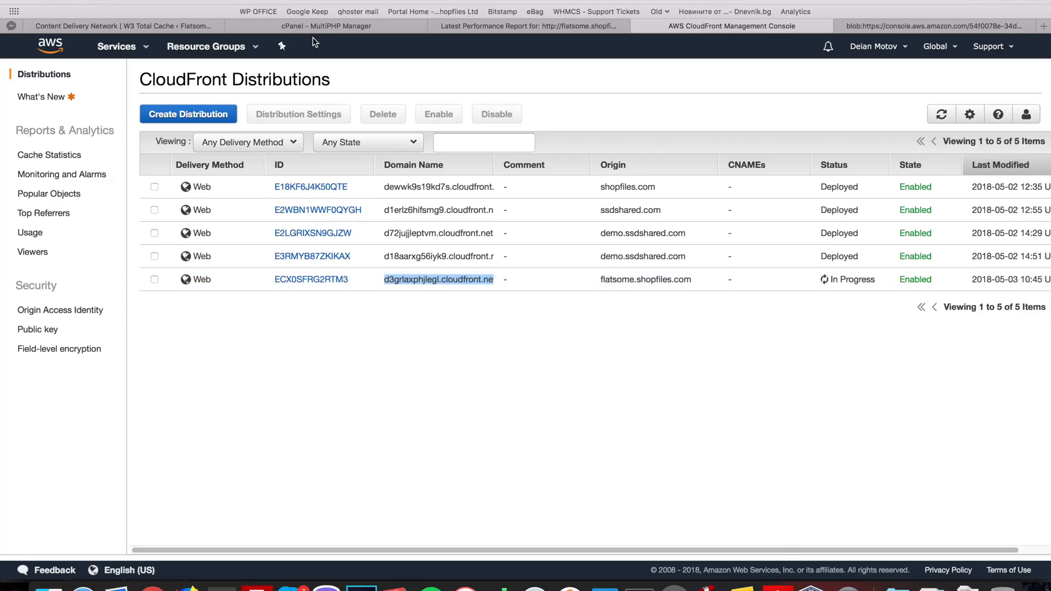
pyautogui.click(120, 26)
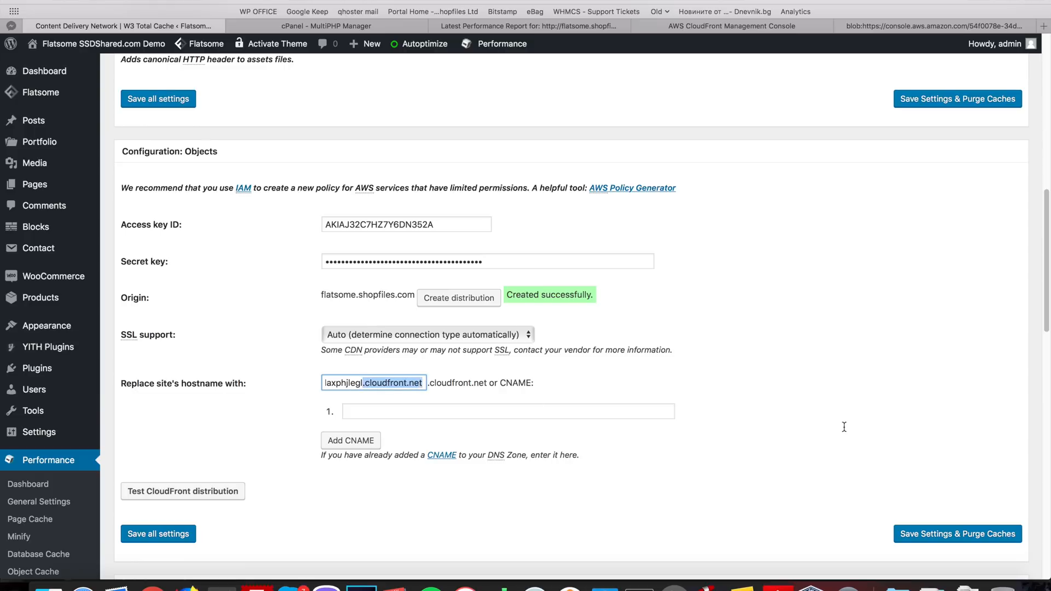
# - Set 'Replace site's hostname with' to the CloudFront subdomain and save all settings
pyautogui.click(507, 411)
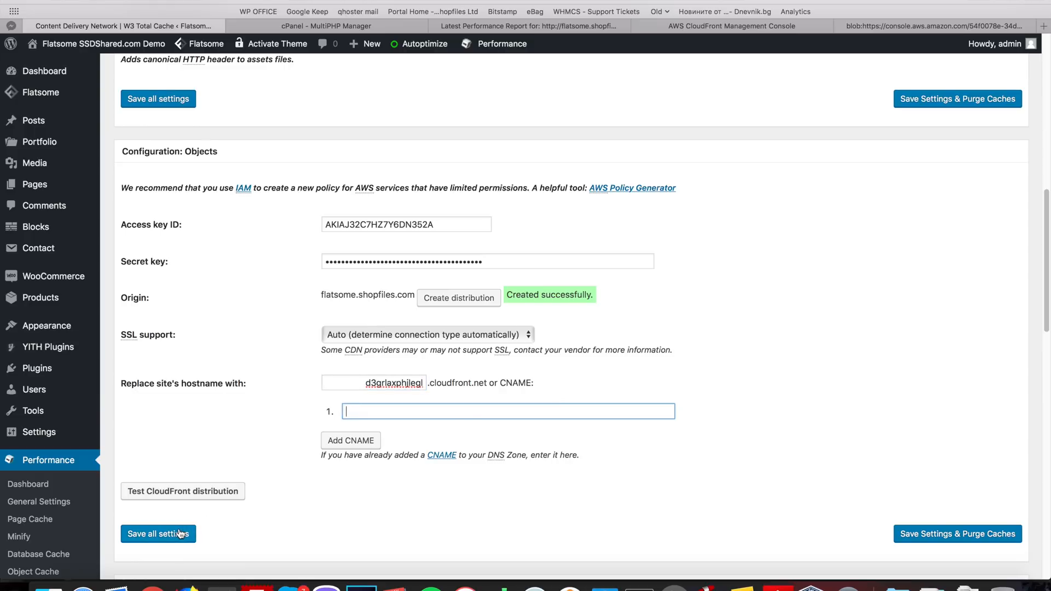
pyautogui.click(158, 534)
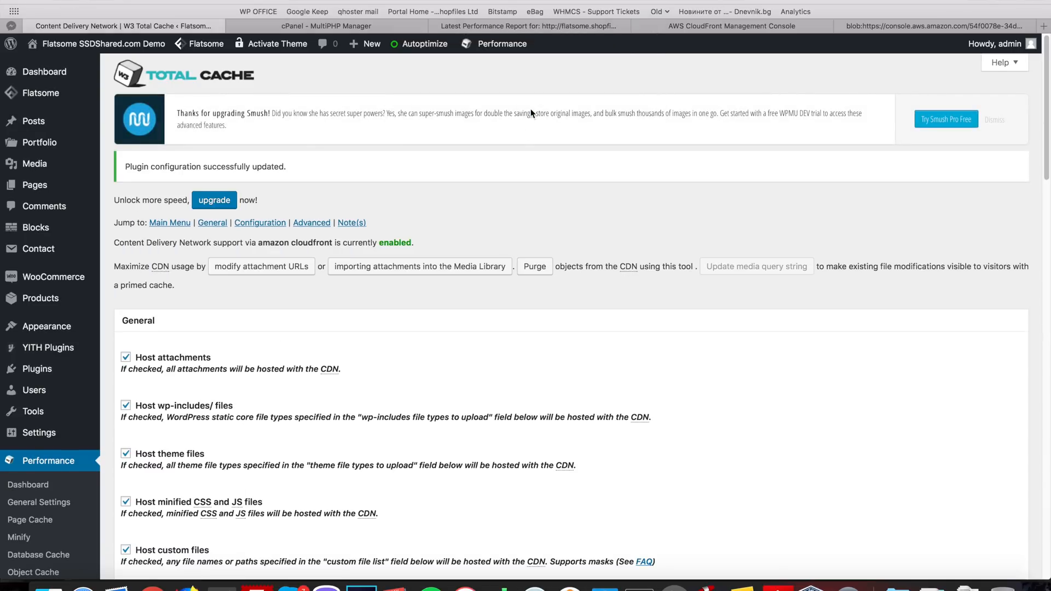
pyautogui.scroll(-3)
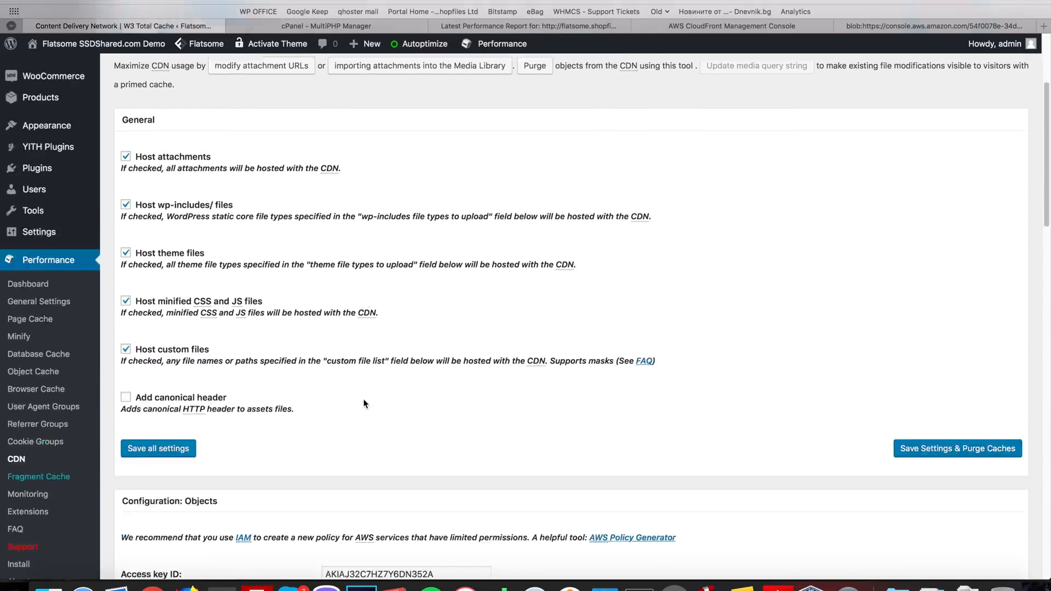
pyautogui.scroll(-3)
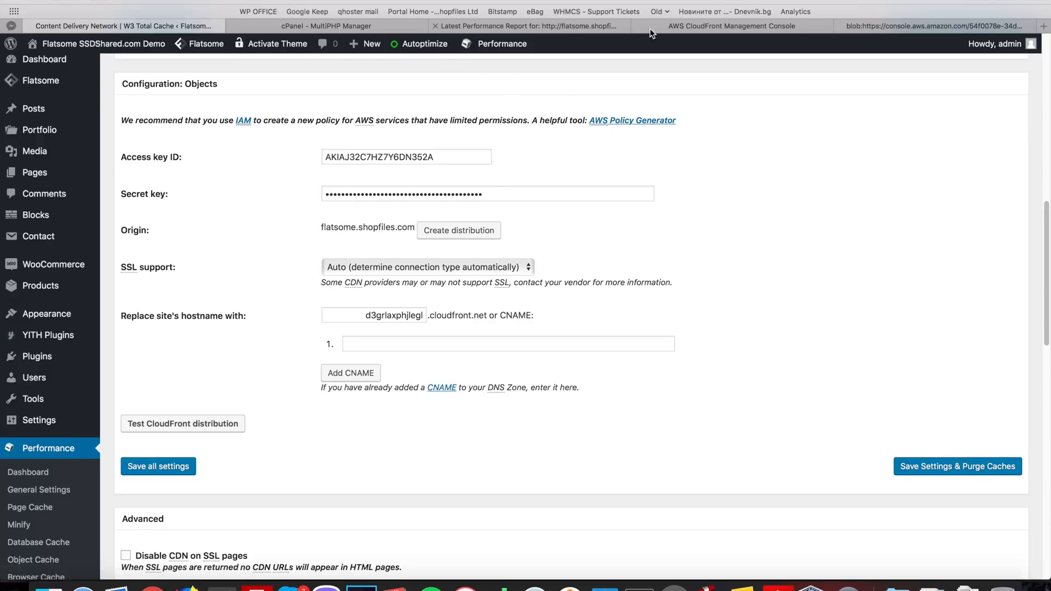
pyautogui.click(731, 26)
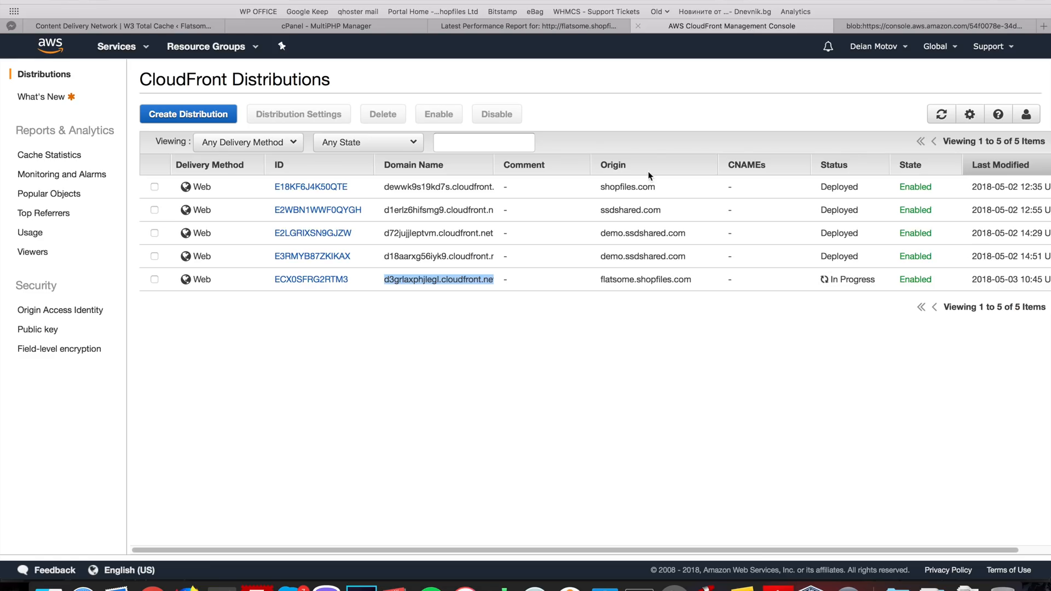
pyautogui.moveTo(591, 298)
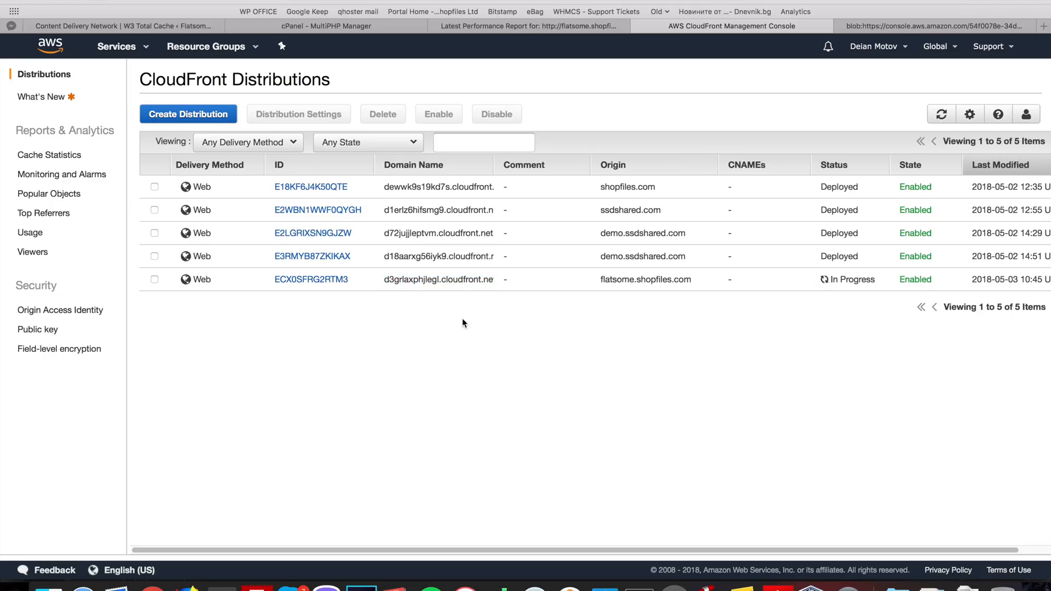
pyautogui.moveTo(825, 283)
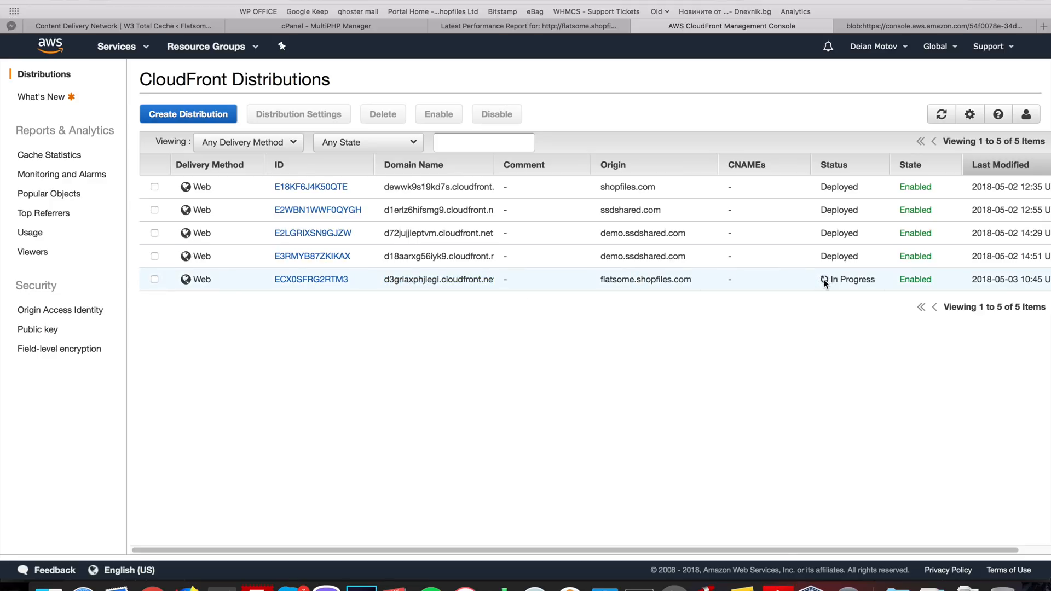
pyautogui.moveTo(827, 294)
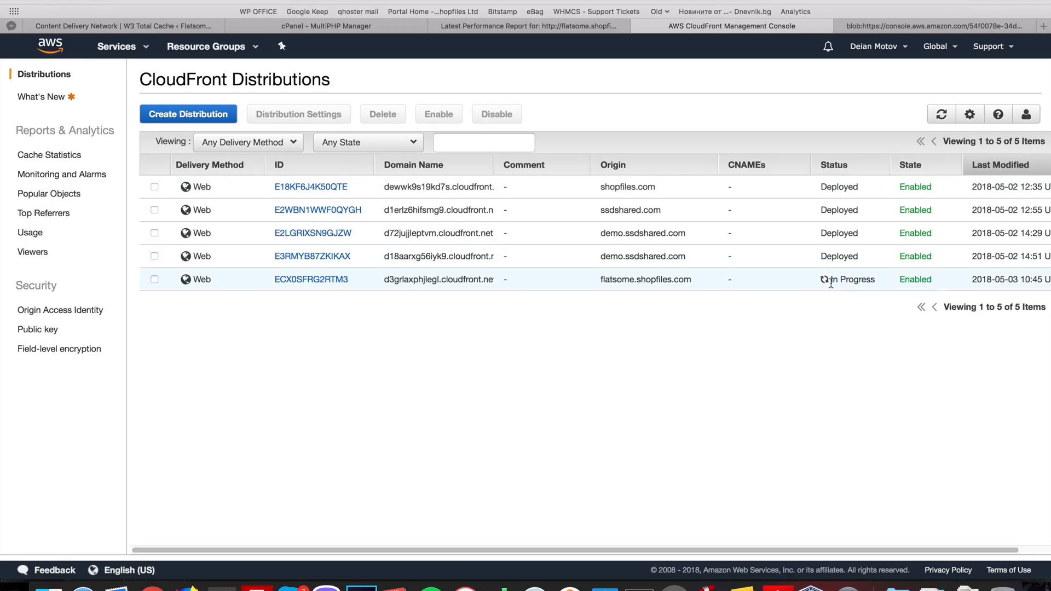
pyautogui.moveTo(829, 295)
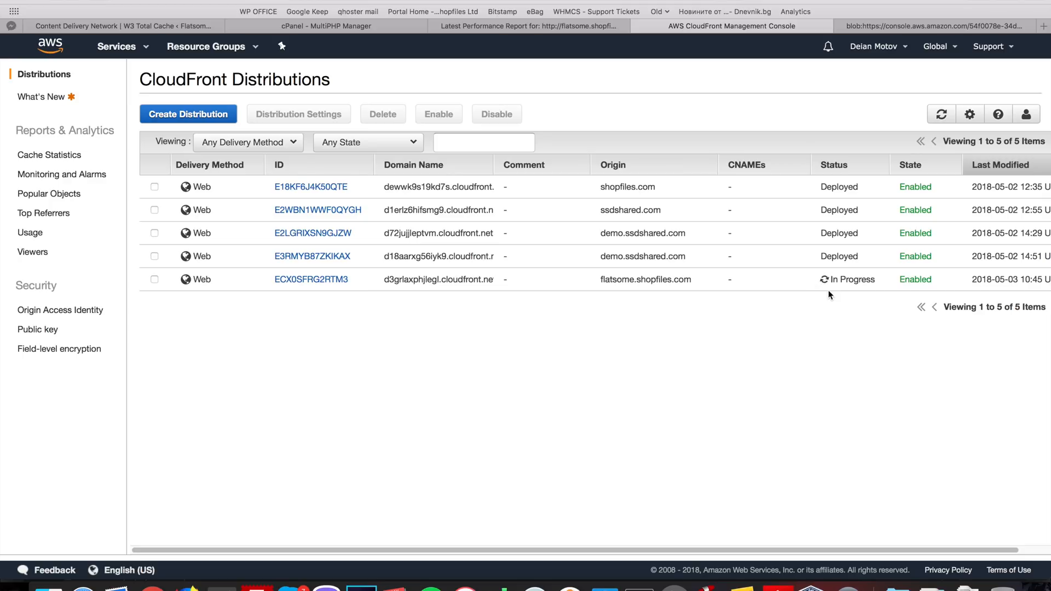
pyautogui.moveTo(567, 378)
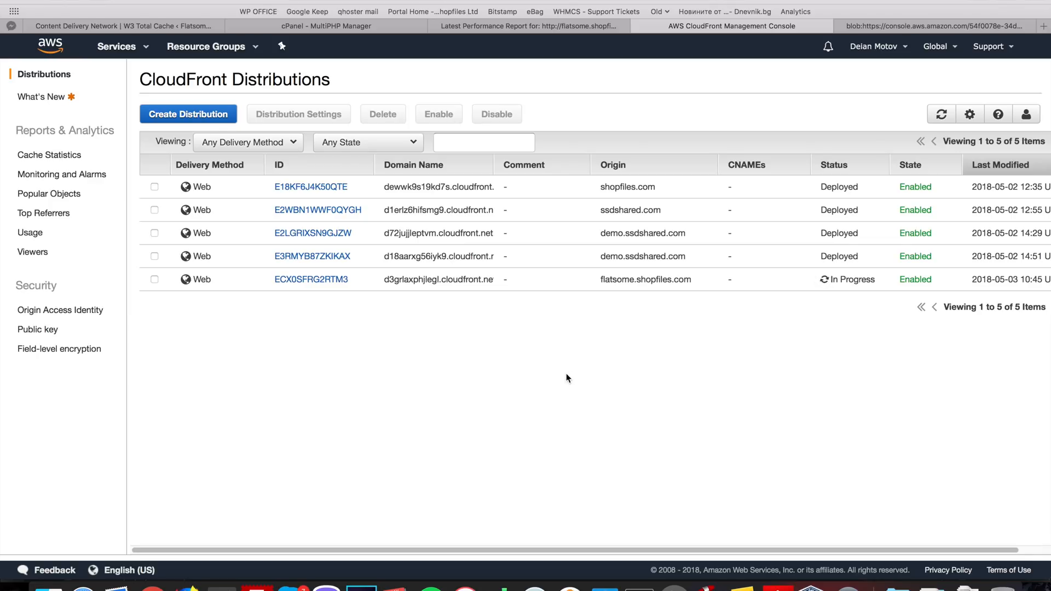
pyautogui.moveTo(471, 378)
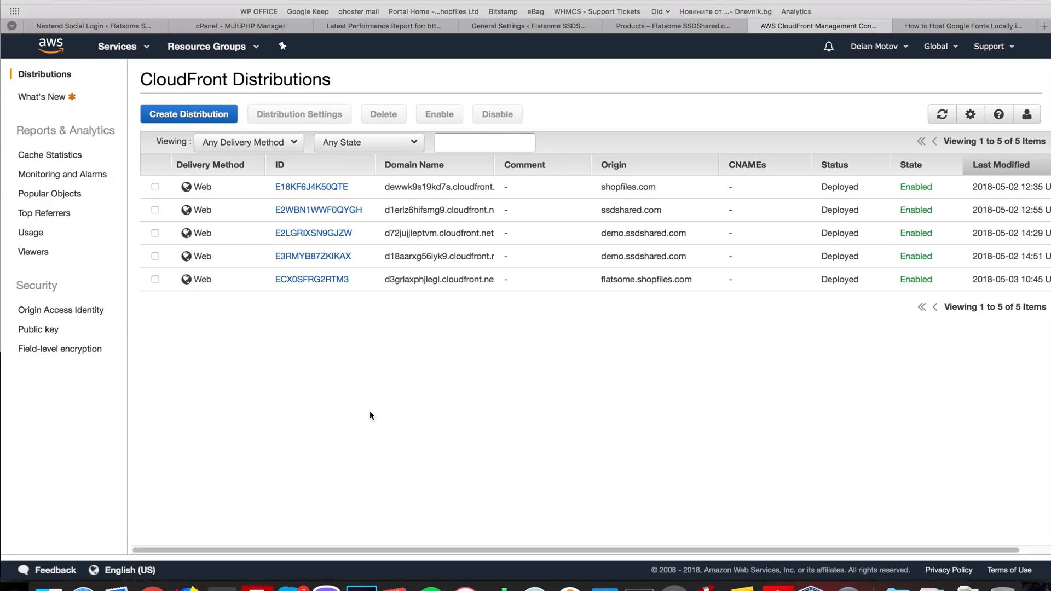
pyautogui.moveTo(306, 303)
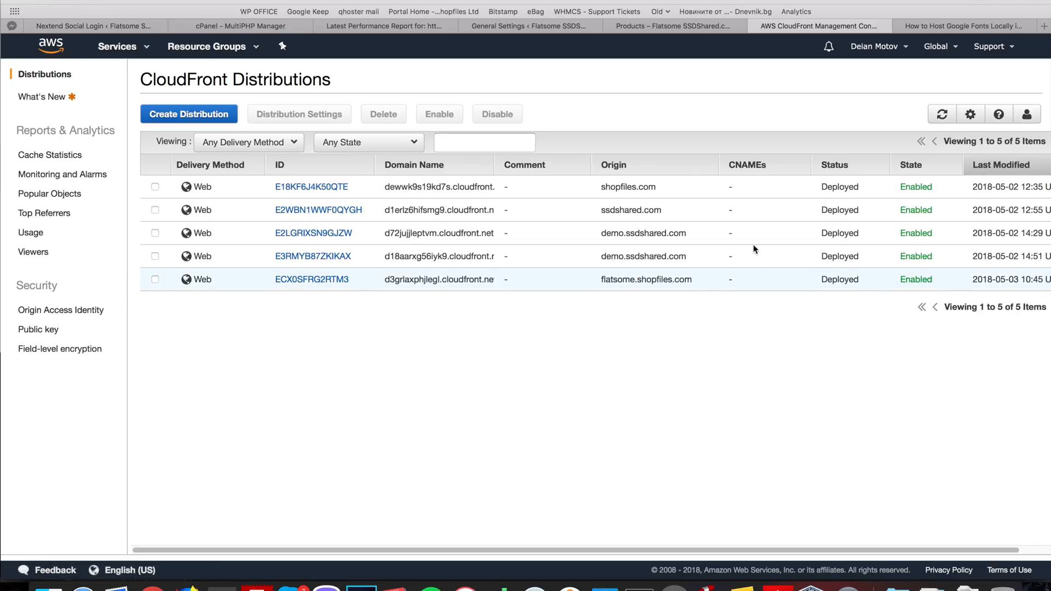
# - Confirm the flatsome.shopfiles.com distribution shows Deployed and Enabled, then return to GTmetrix
pyautogui.click(385, 26)
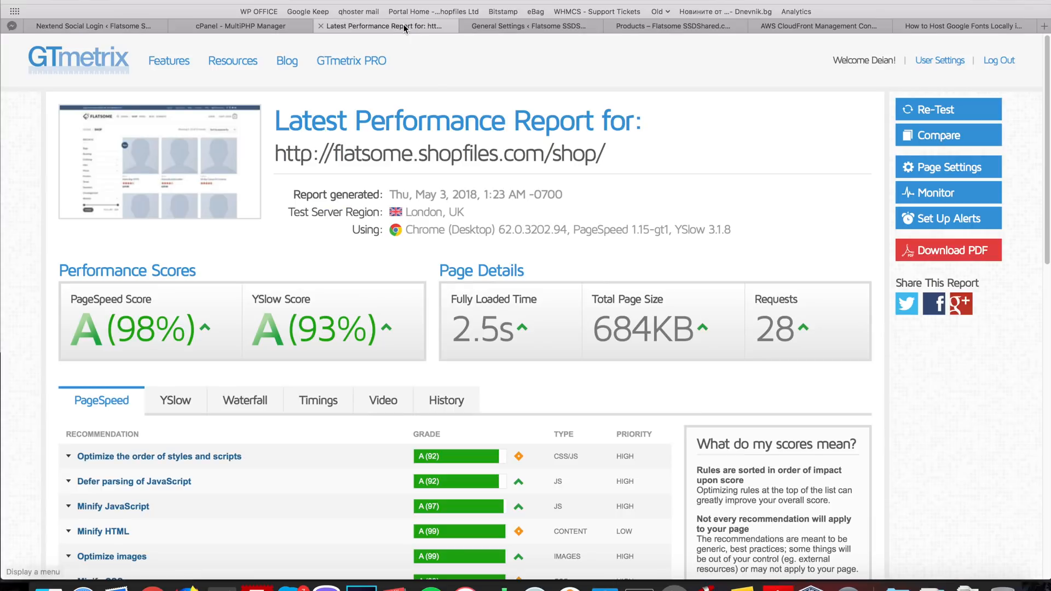
# - Show the report's YSlow tab with 'Make fewer HTTP requests' citing 14 external scripts
pyautogui.scroll(-3)
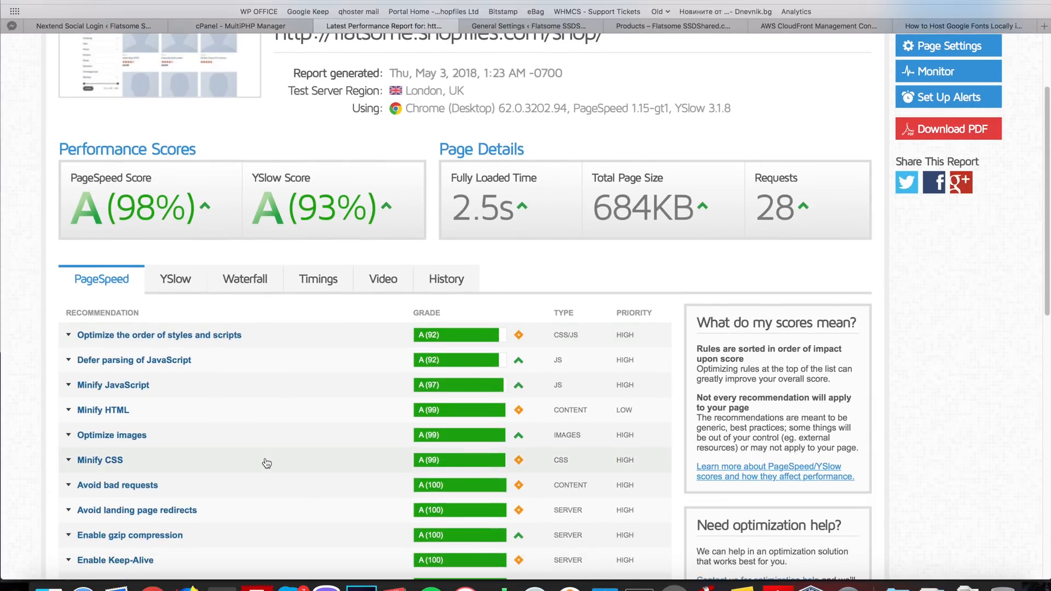
pyautogui.scroll(-3)
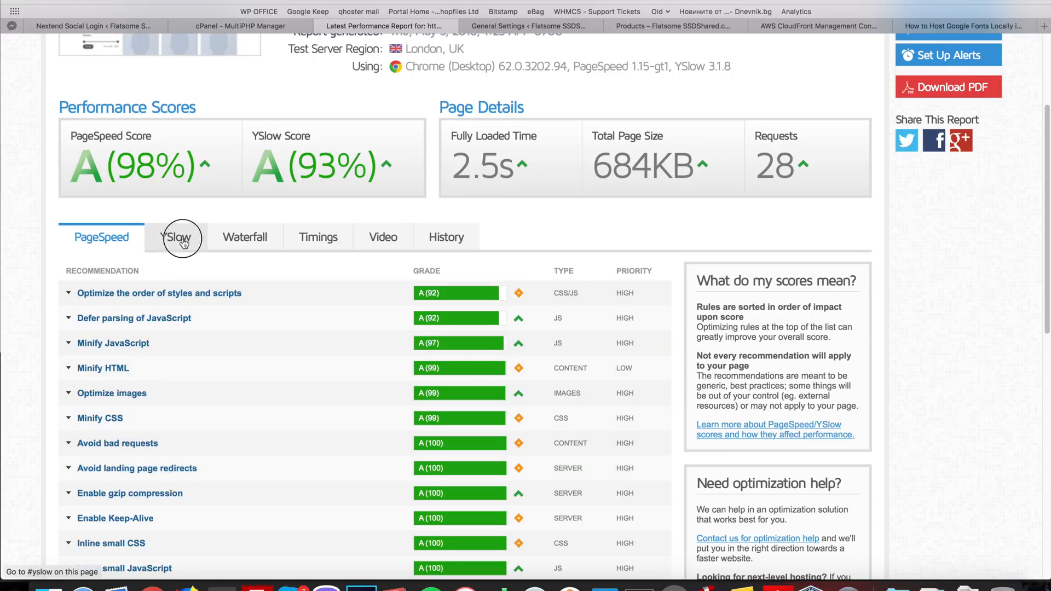
pyautogui.click(176, 237)
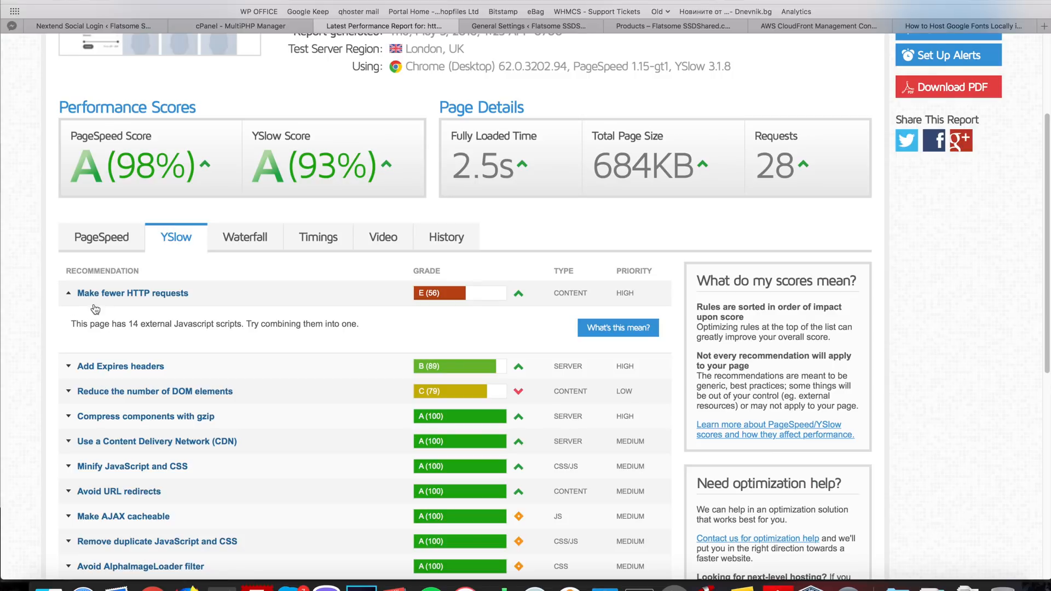
pyautogui.moveTo(153, 296)
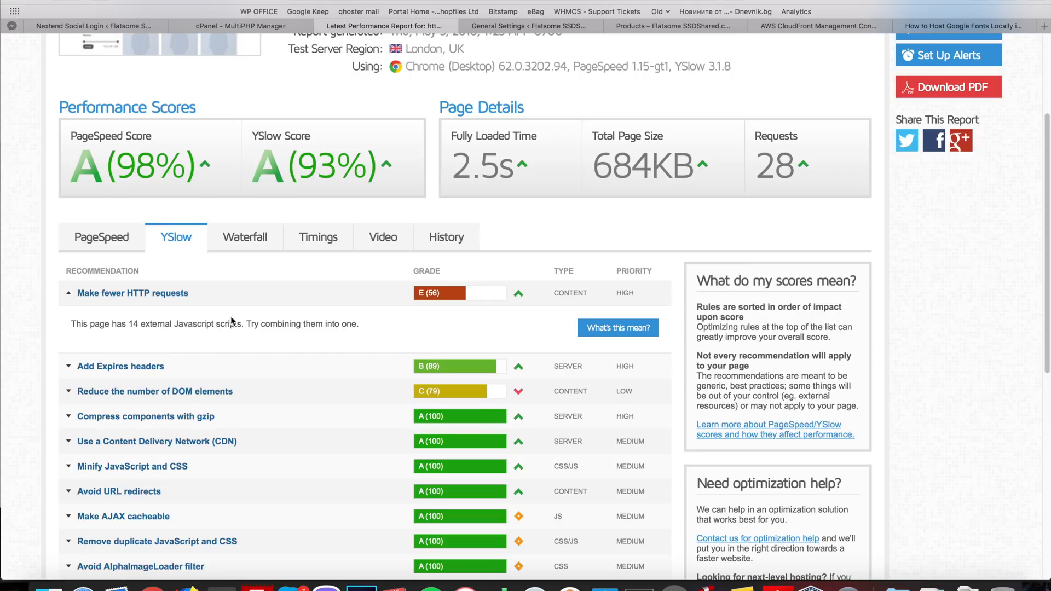
pyautogui.moveTo(335, 335)
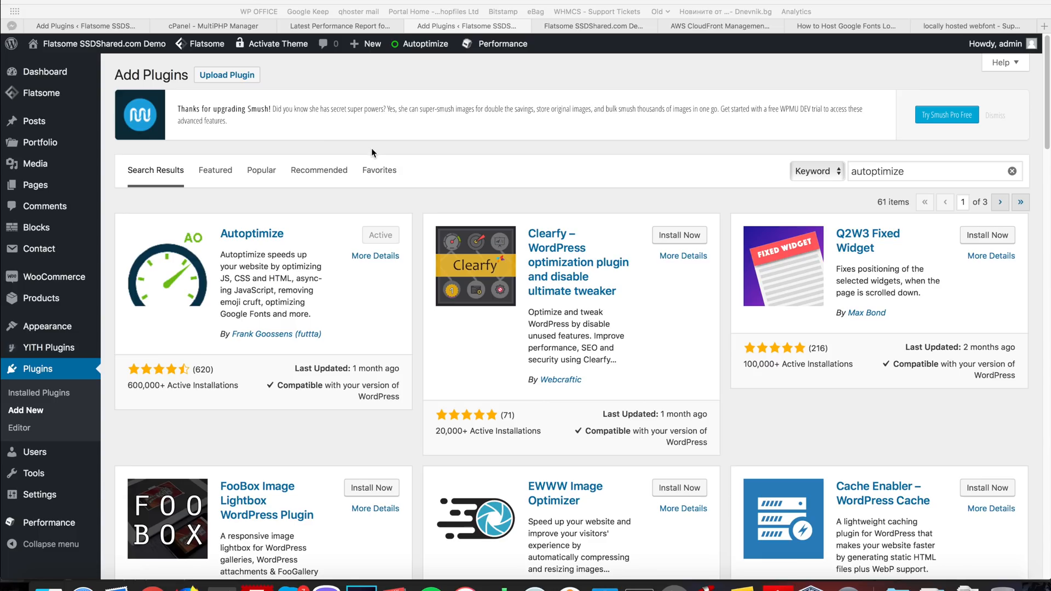
# - Search plugins for 'autoptimize', close its details, and open Autoptimize Settings
pyautogui.click(932, 171)
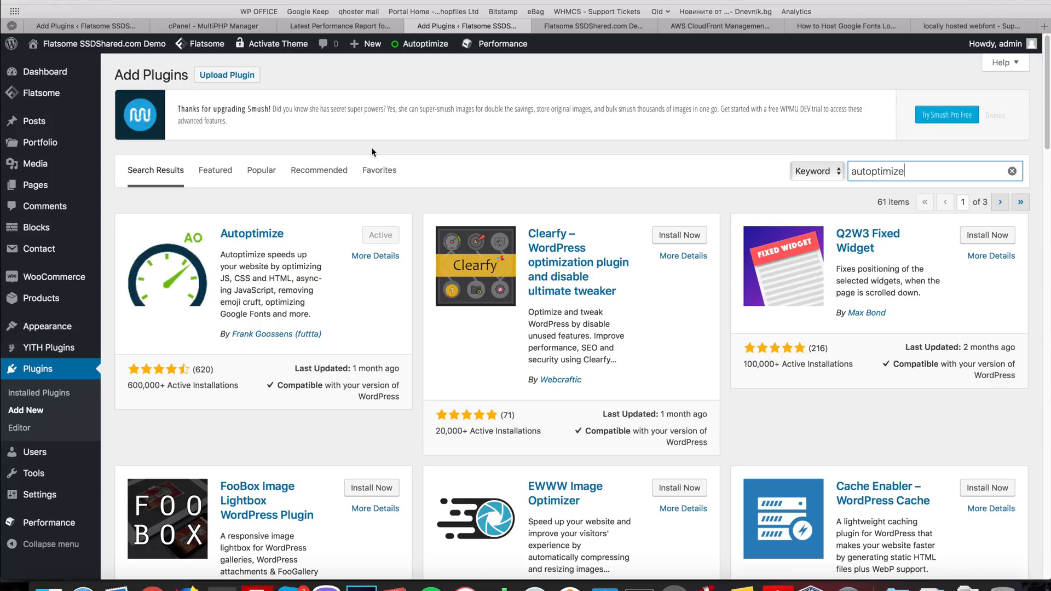
pyautogui.moveTo(356, 136)
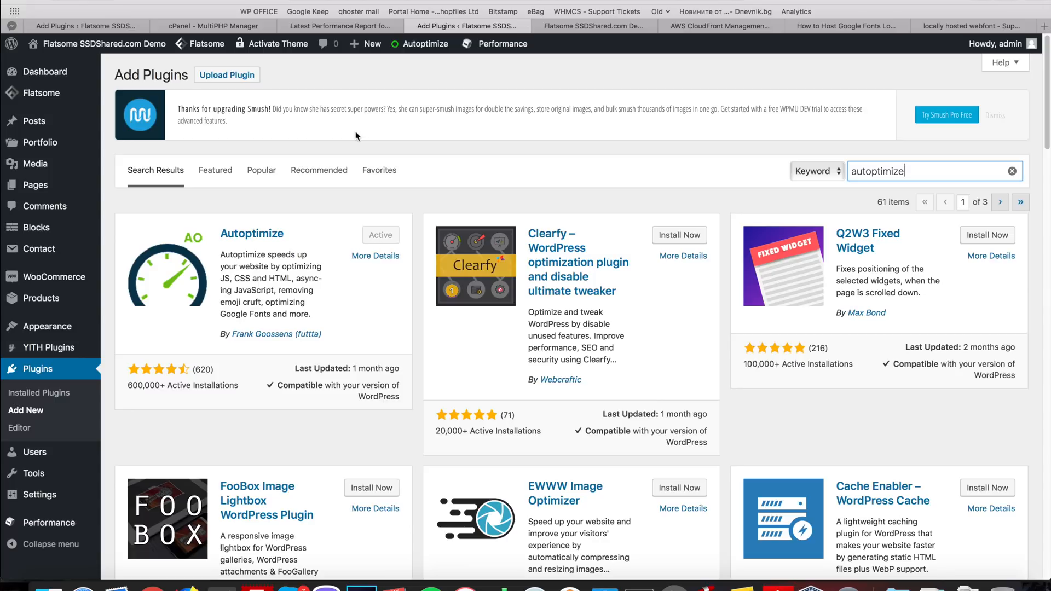
pyautogui.moveTo(717, 76)
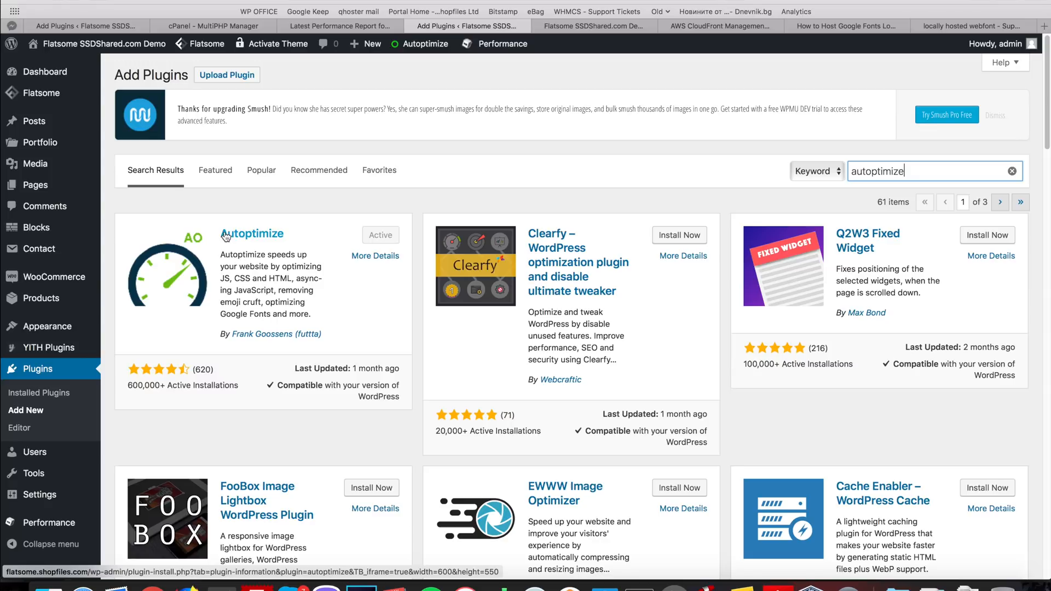
pyautogui.moveTo(268, 241)
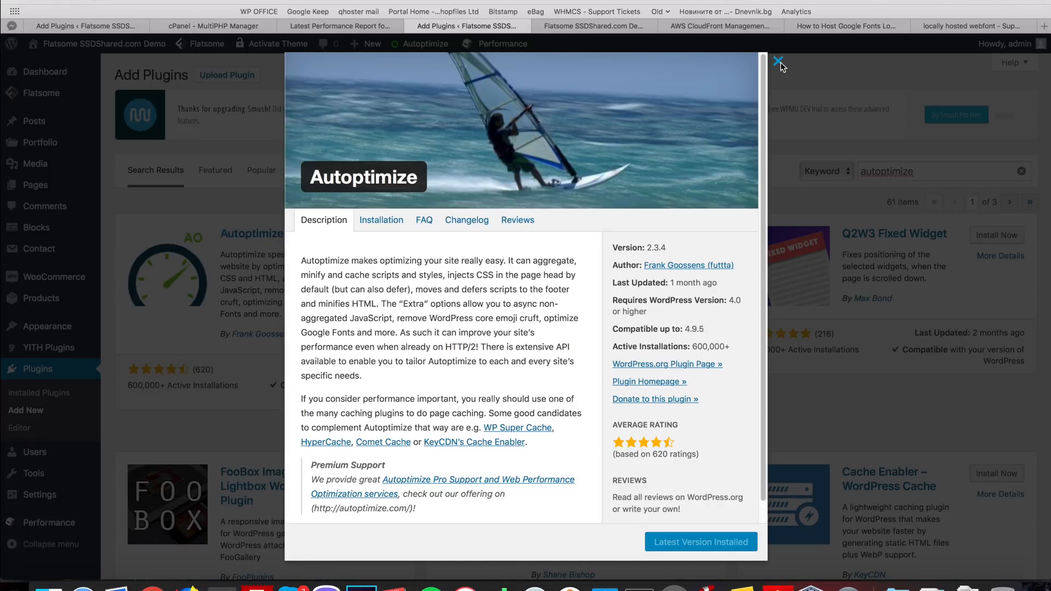
pyautogui.click(778, 61)
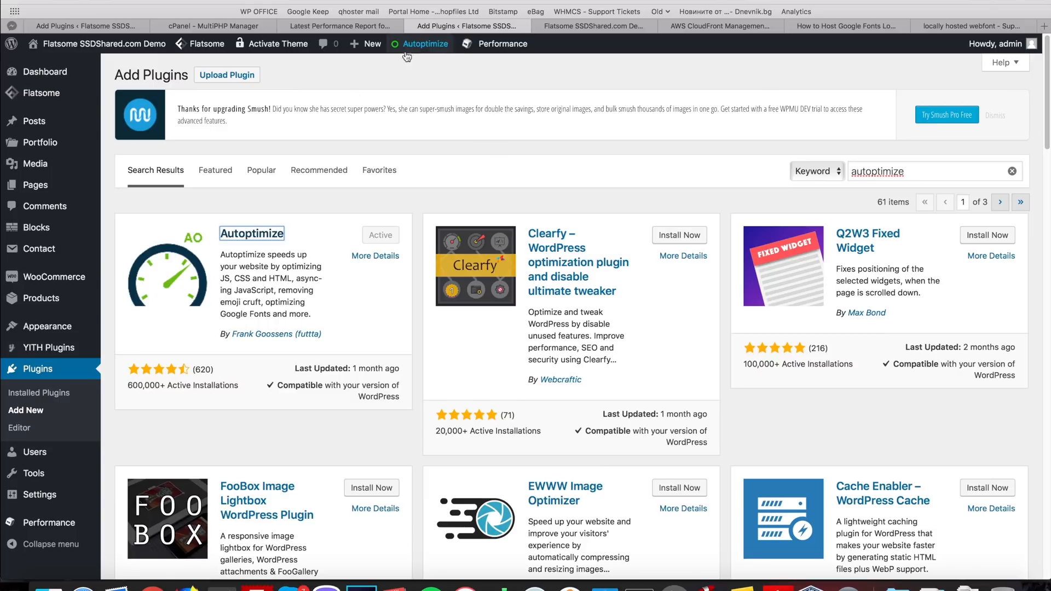
pyautogui.moveTo(414, 135)
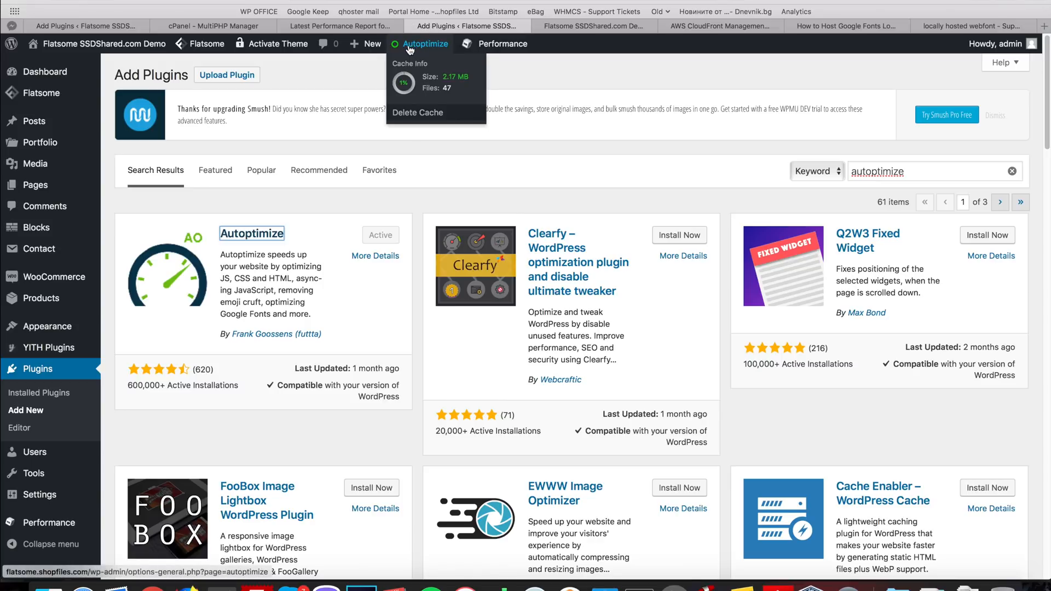
pyautogui.click(425, 44)
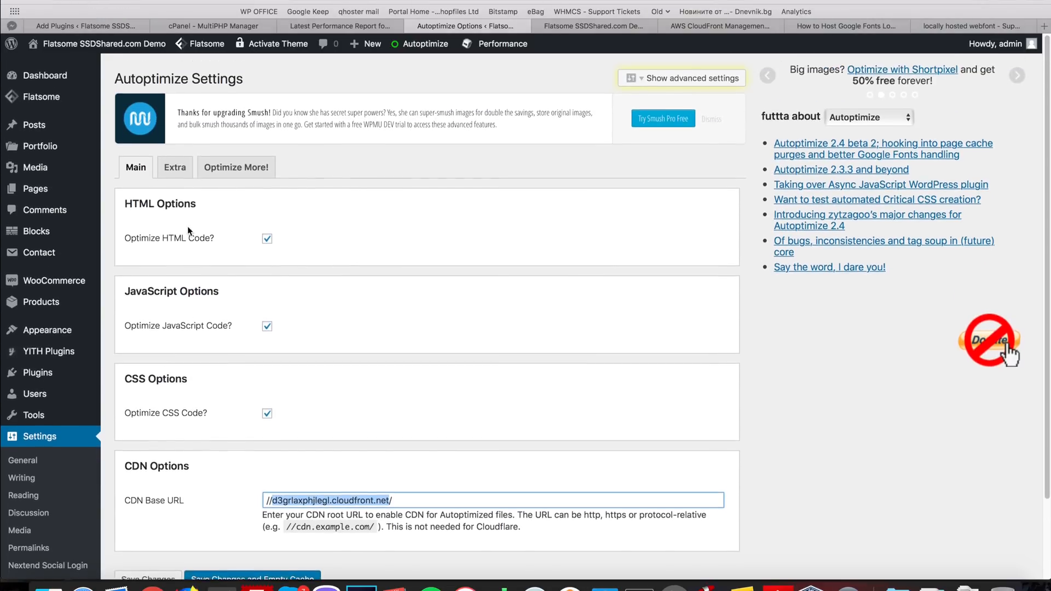
# - Save Autoptimize Extra options: remove emojis and query strings, async combined Google Fonts
pyautogui.click(174, 167)
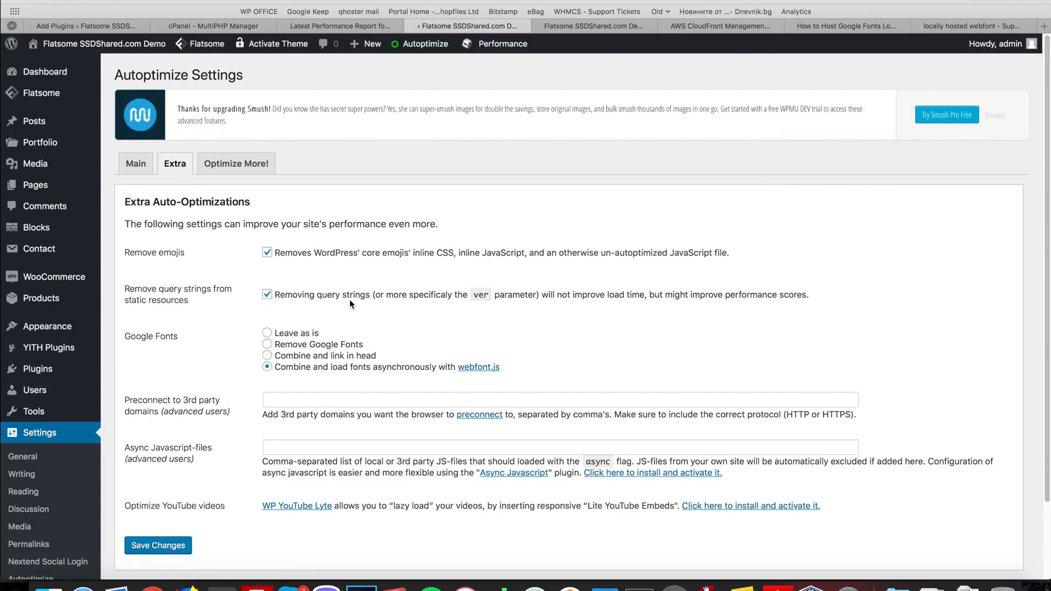
pyautogui.moveTo(328, 367)
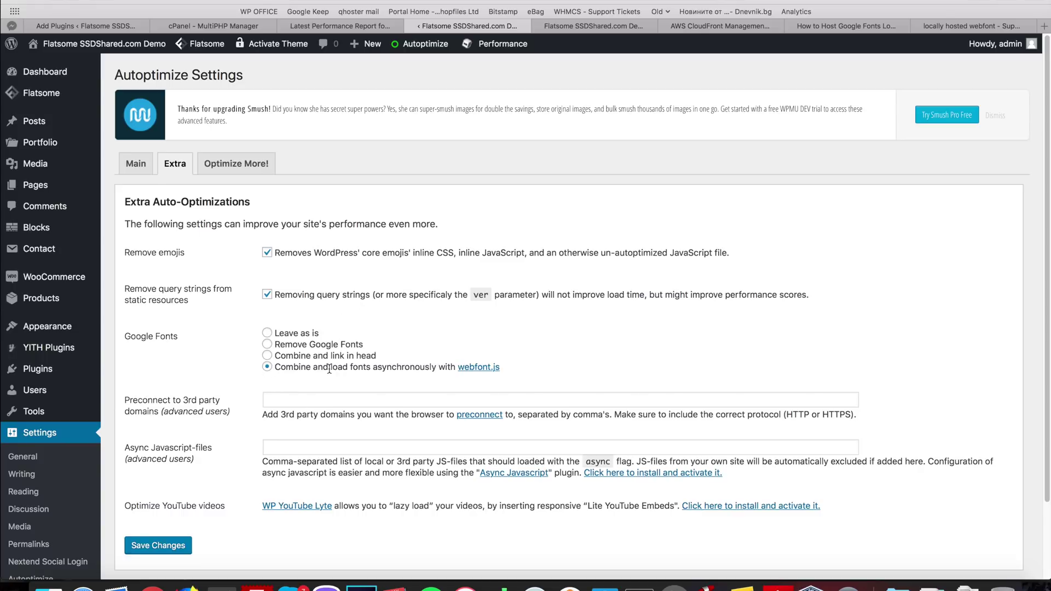
pyautogui.moveTo(478, 367)
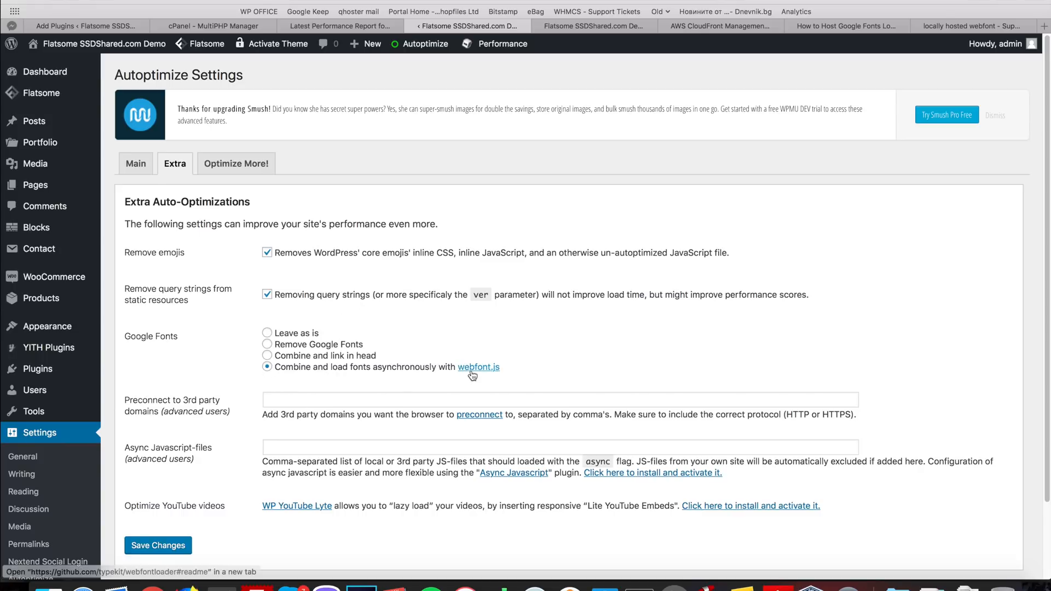
pyautogui.moveTo(158, 546)
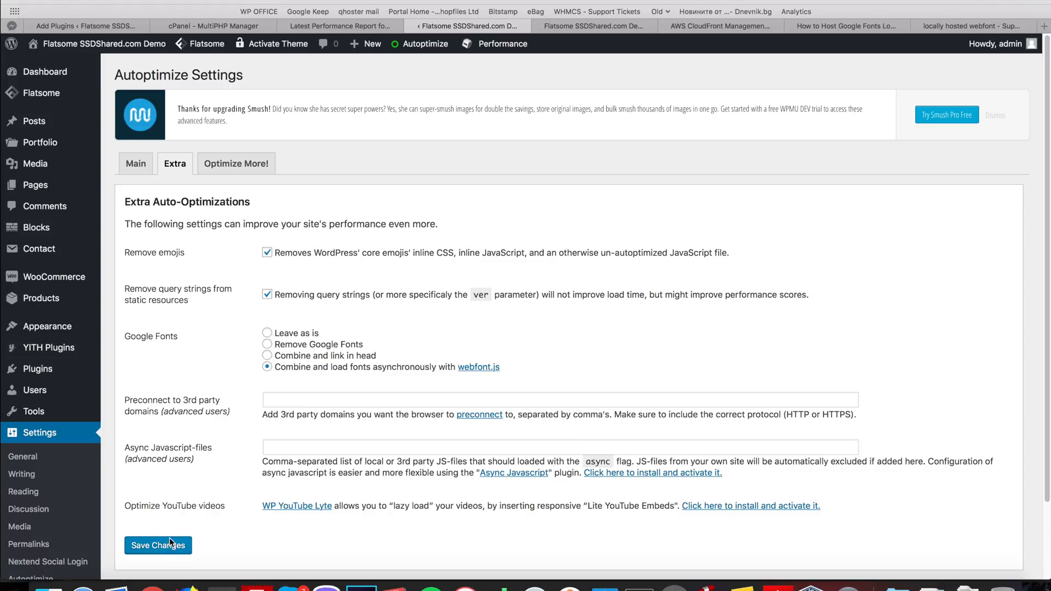
pyautogui.click(158, 546)
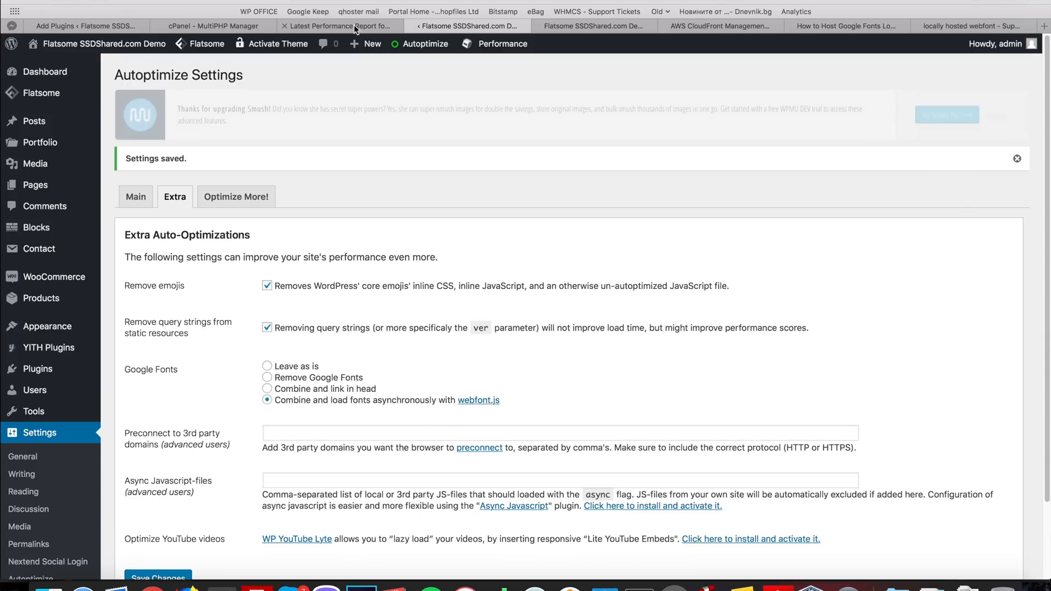
# - Review the new 99% PageSpeed / 97% YSlow report and expand the DOM-elements issue
pyautogui.click(341, 26)
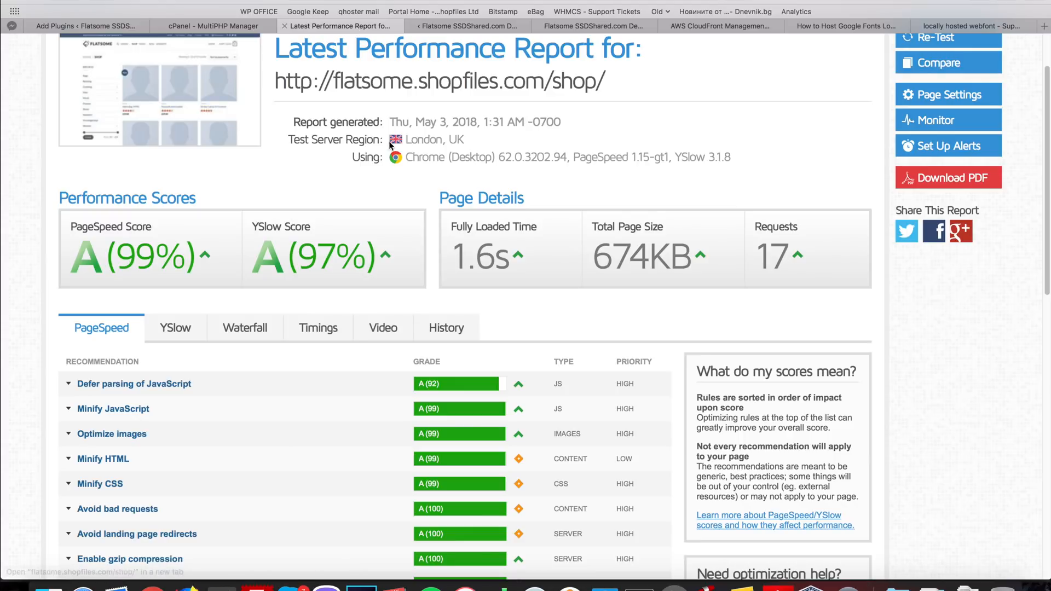
pyautogui.moveTo(207, 405)
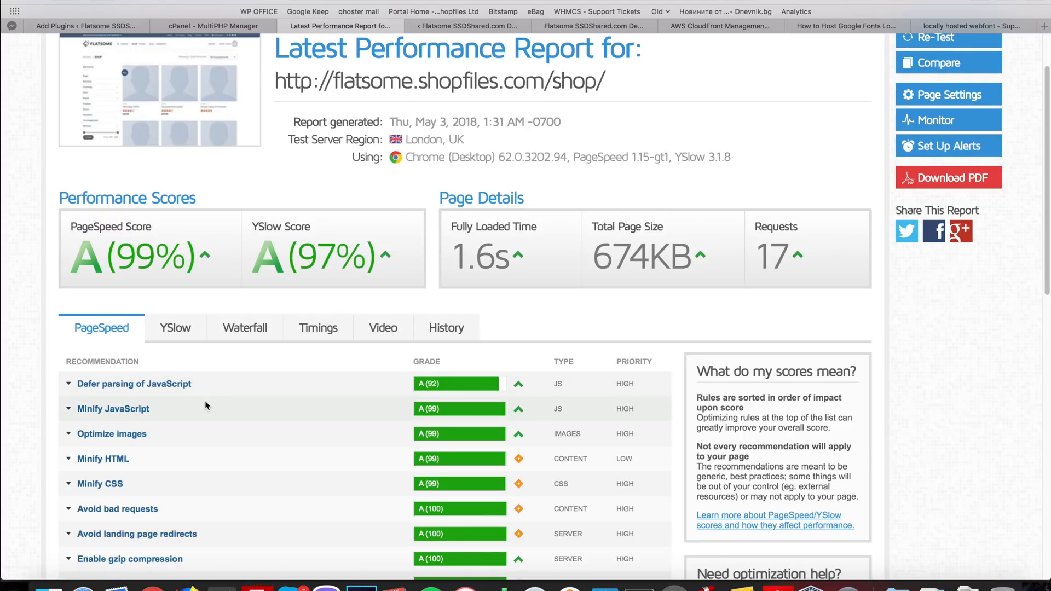
pyautogui.scroll(3)
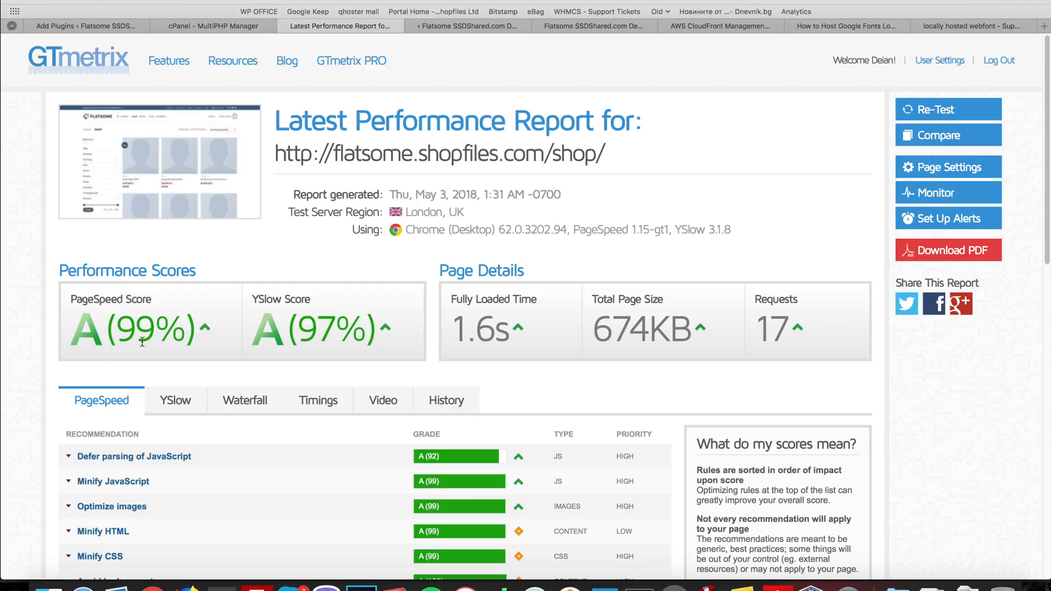
pyautogui.moveTo(175, 401)
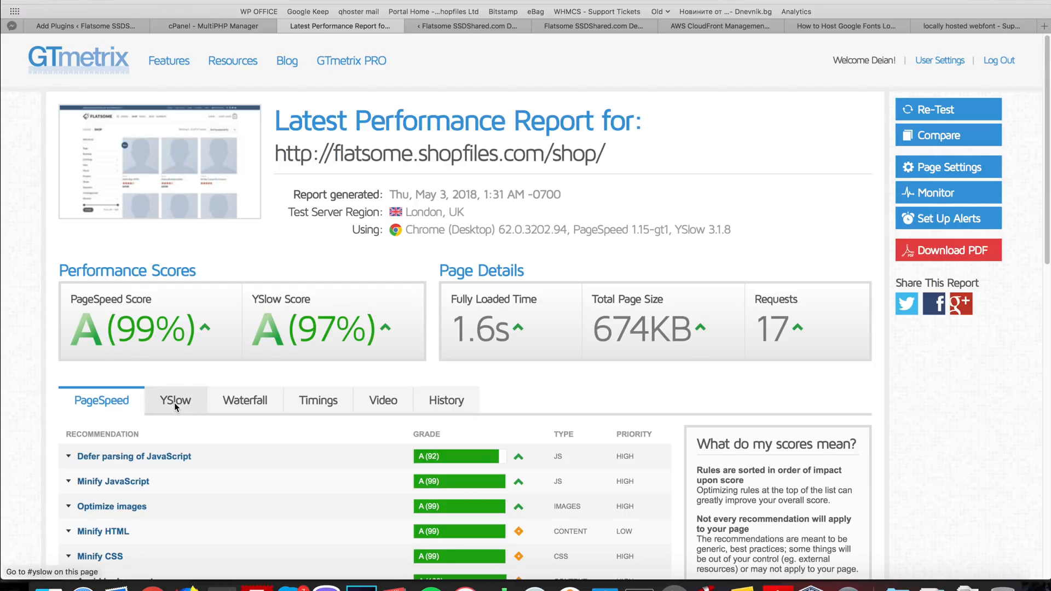
pyautogui.click(175, 400)
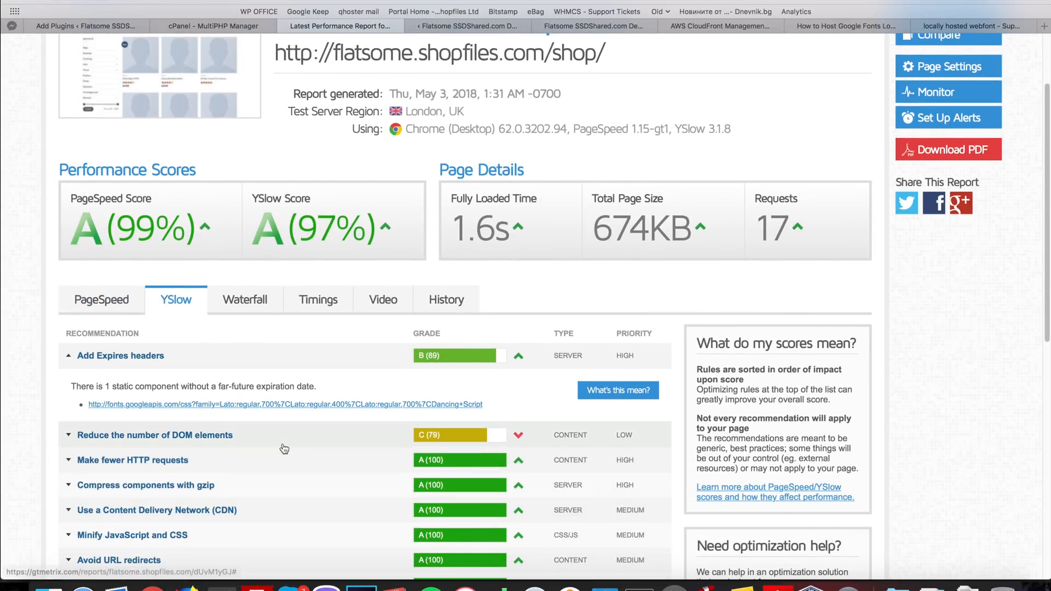
pyautogui.moveTo(188, 459)
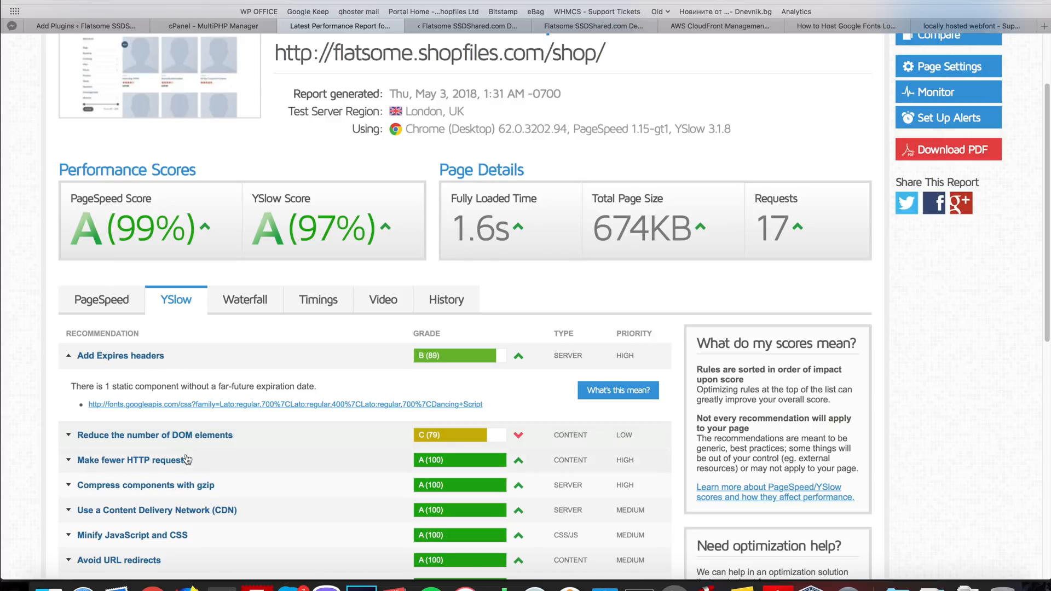
pyautogui.click(155, 435)
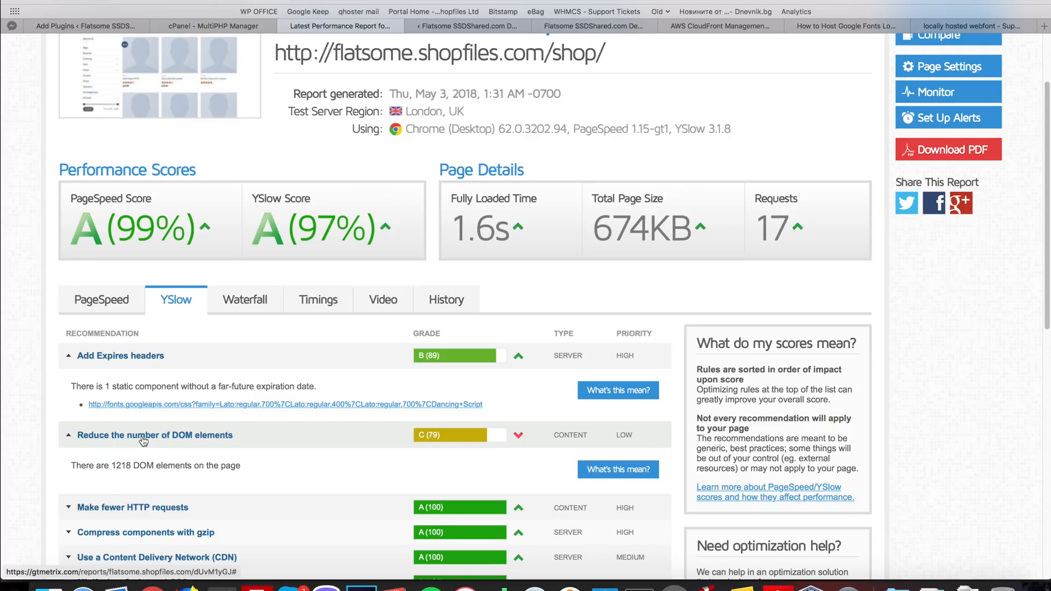
pyautogui.moveTo(170, 328)
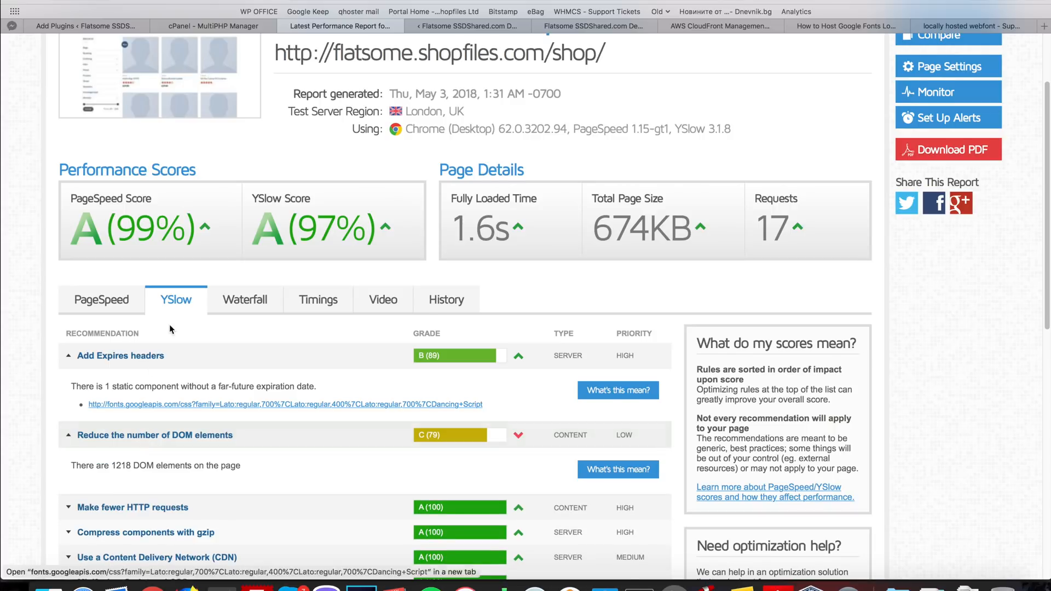
pyautogui.click(640, 25)
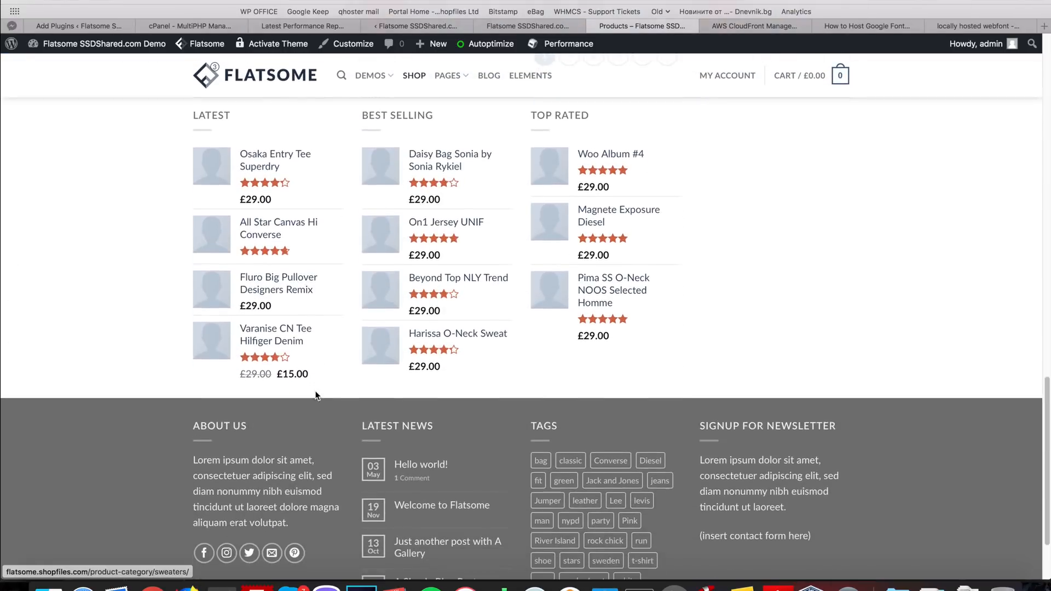
# - Open the Adelia Bag product page on the shop and scroll through it
pyautogui.click(414, 75)
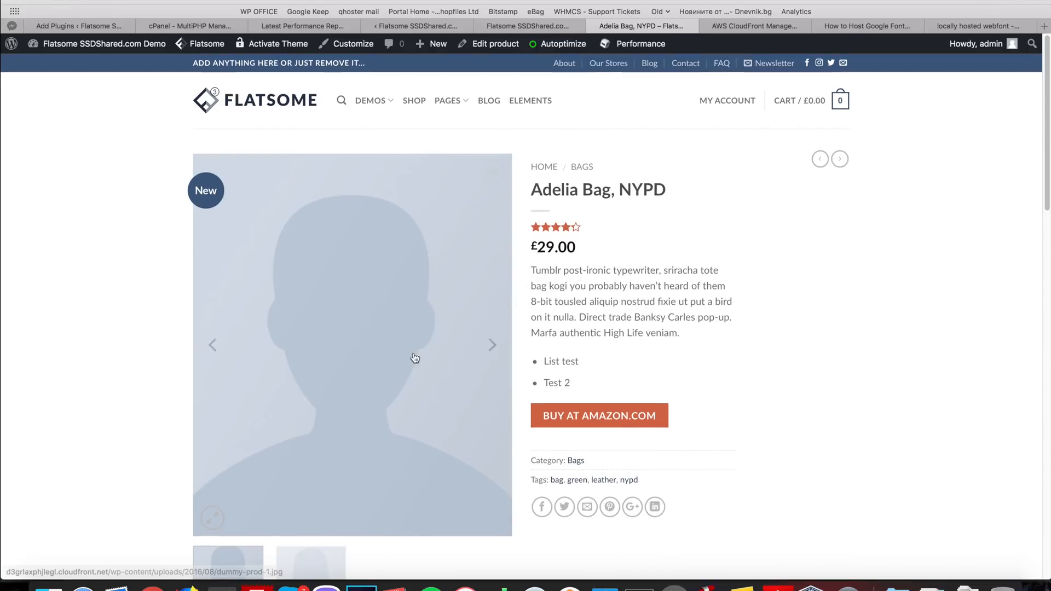
pyautogui.scroll(-3)
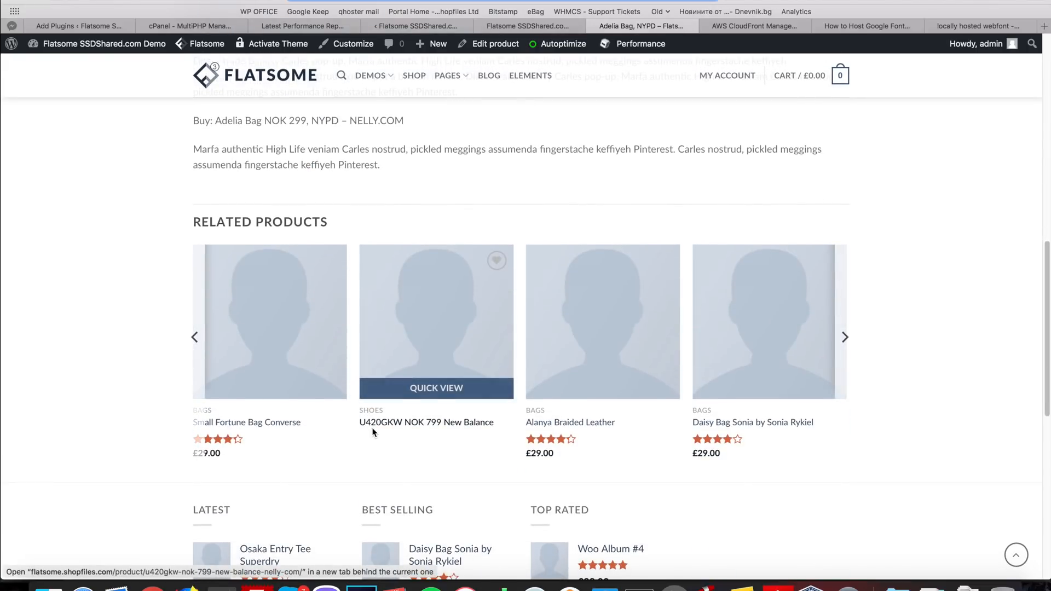
pyautogui.scroll(3)
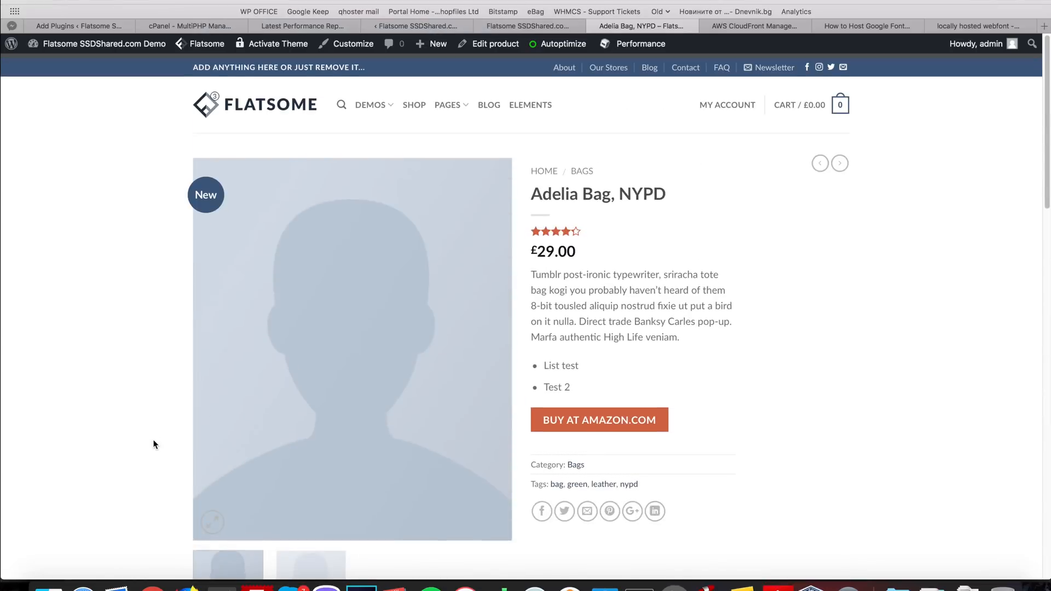
# - Switch back through the tabs and scroll the report's YSlow recommendations
pyautogui.click(564, 44)
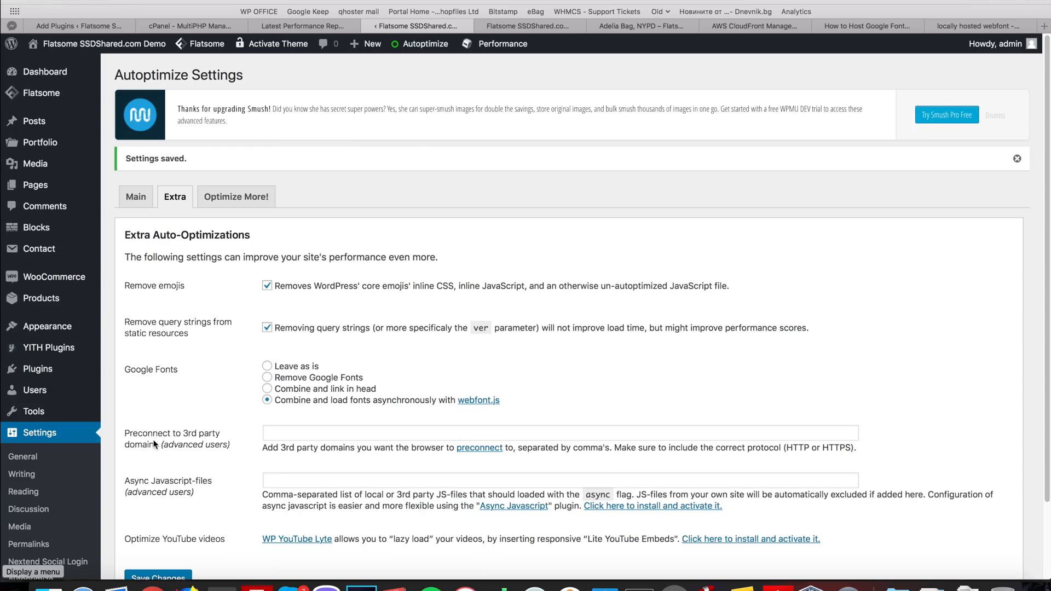
pyautogui.click(302, 26)
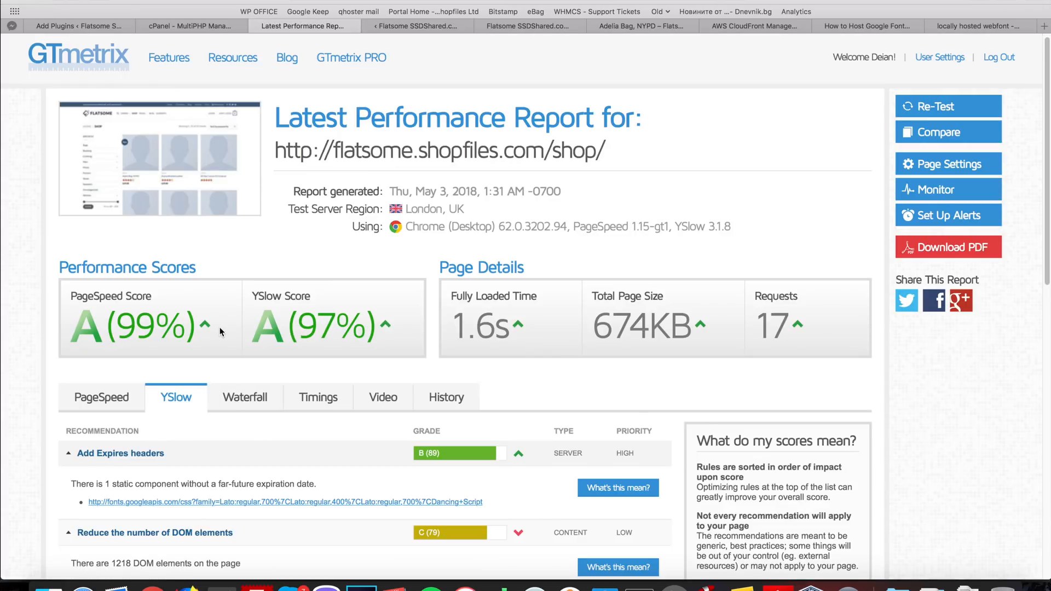
pyautogui.scroll(-3)
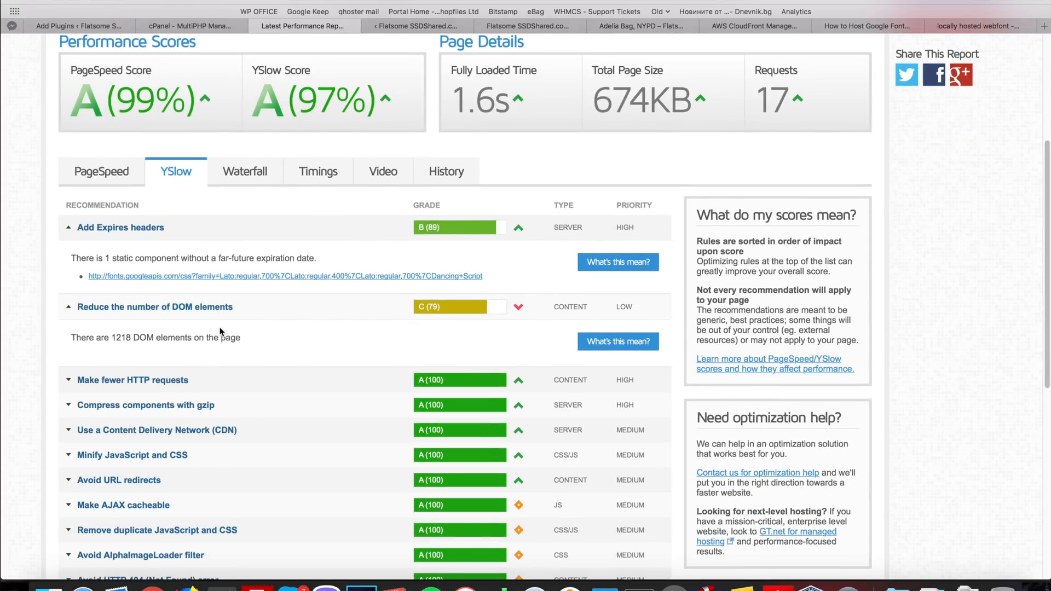
pyautogui.scroll(3)
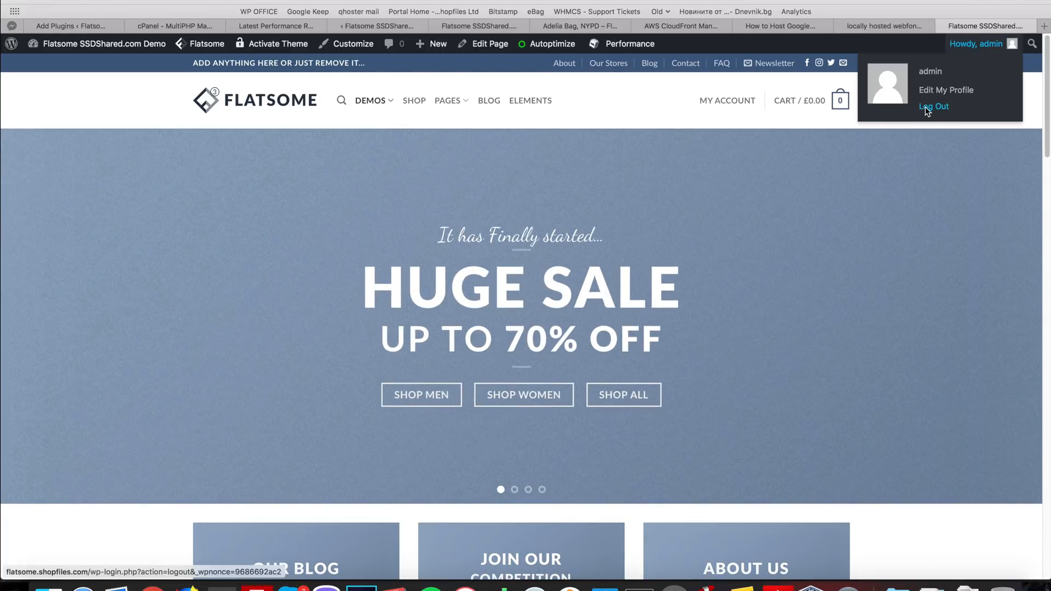
# - Log out of the admin account and return to the demo store front page
pyautogui.click(932, 106)
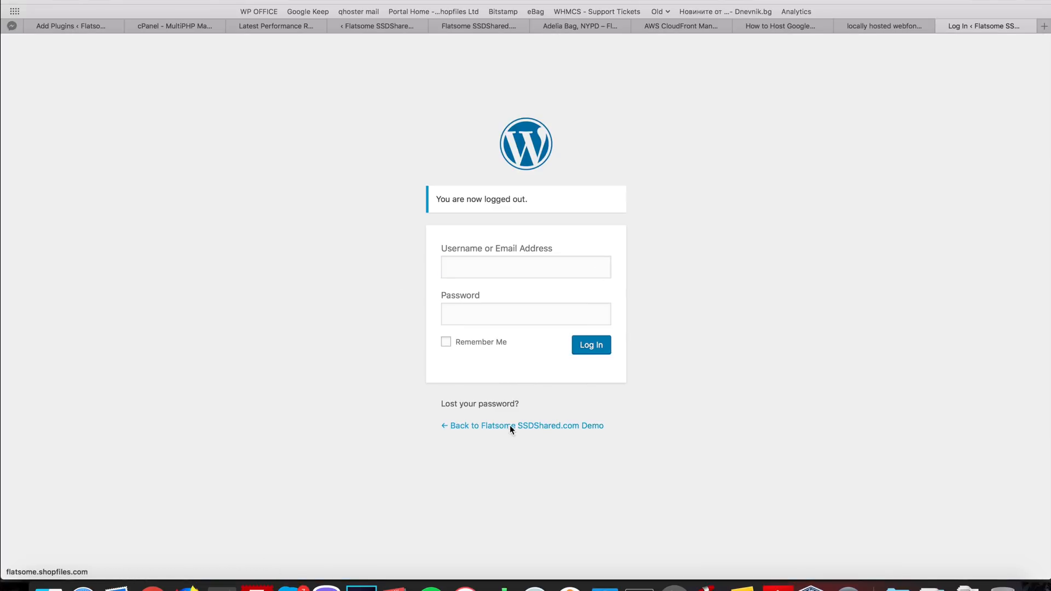
pyautogui.click(526, 426)
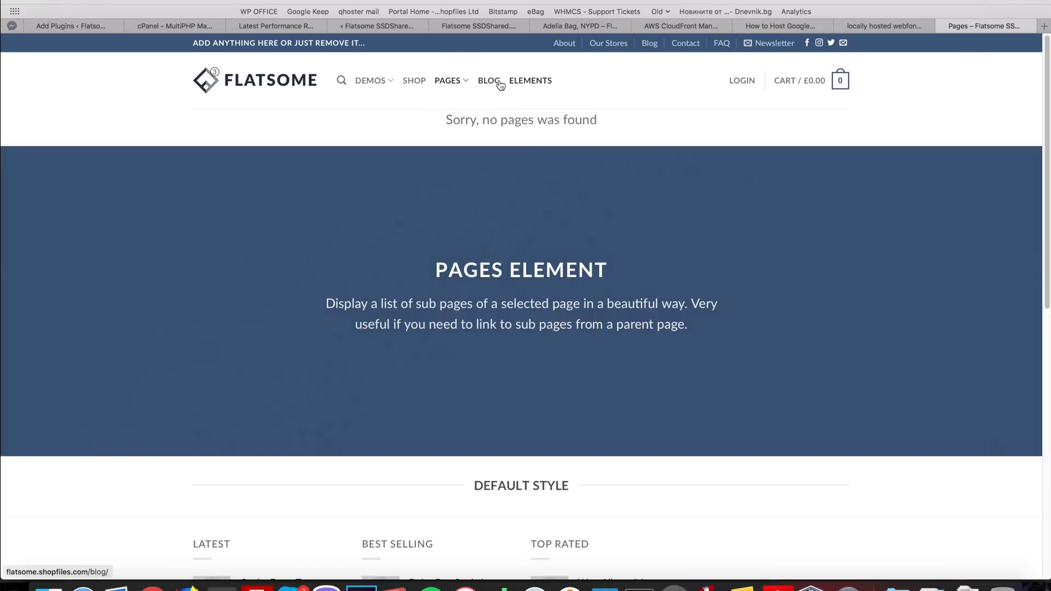
pyautogui.click(414, 81)
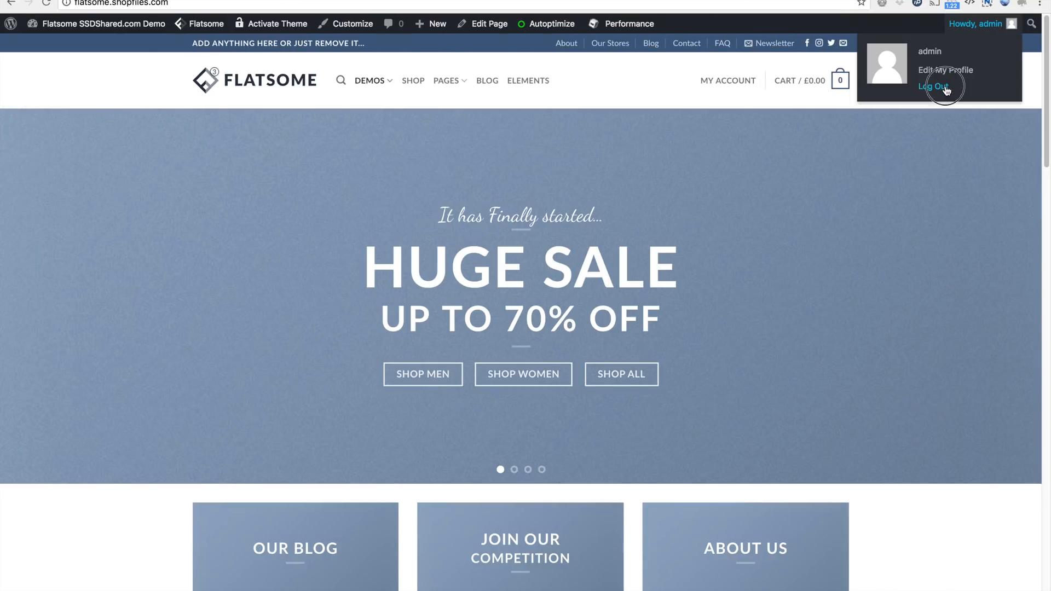
pyautogui.click(933, 86)
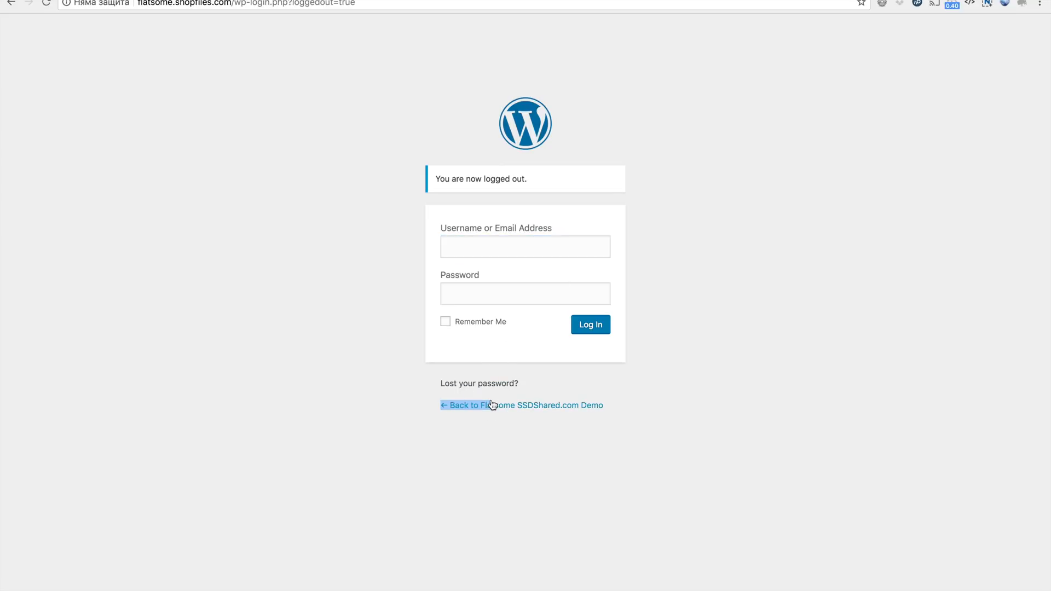
pyautogui.click(520, 405)
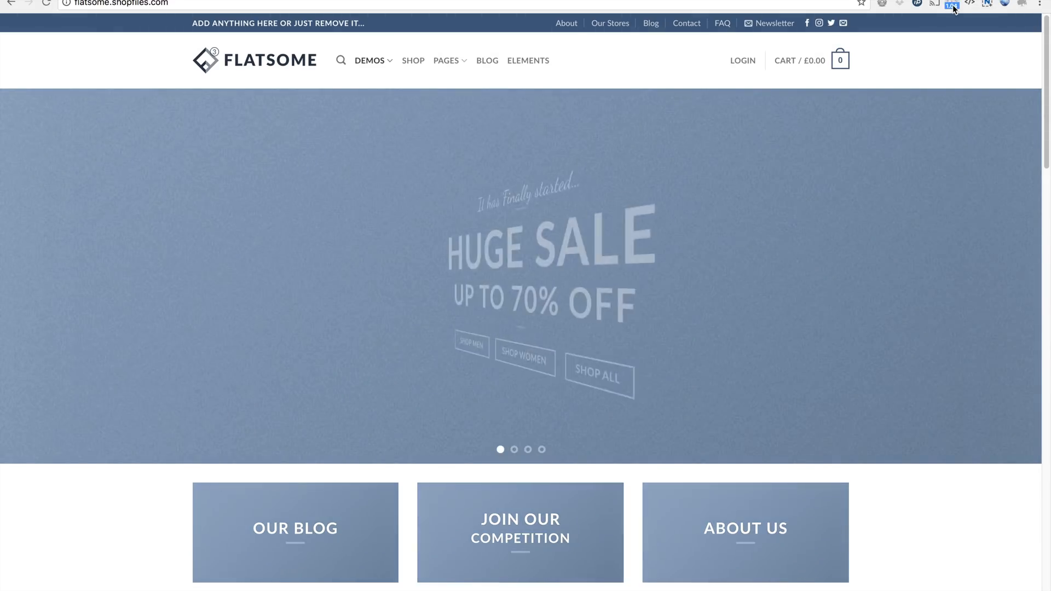
# - Browse the Shop, Pages, and the Booking and Clothing product categories
pyautogui.click(413, 60)
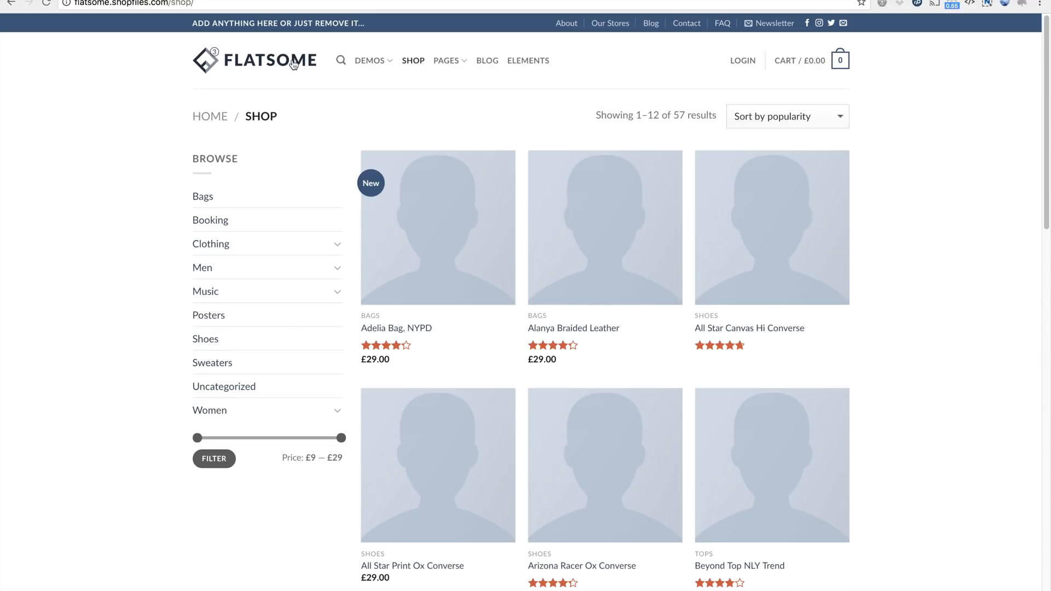
pyautogui.click(446, 60)
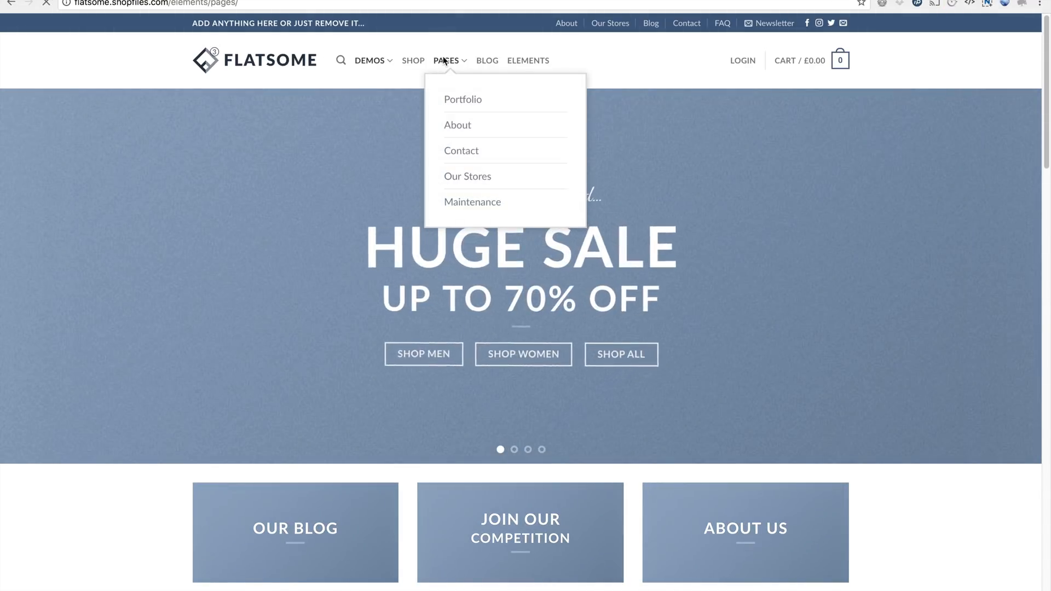
pyautogui.click(414, 60)
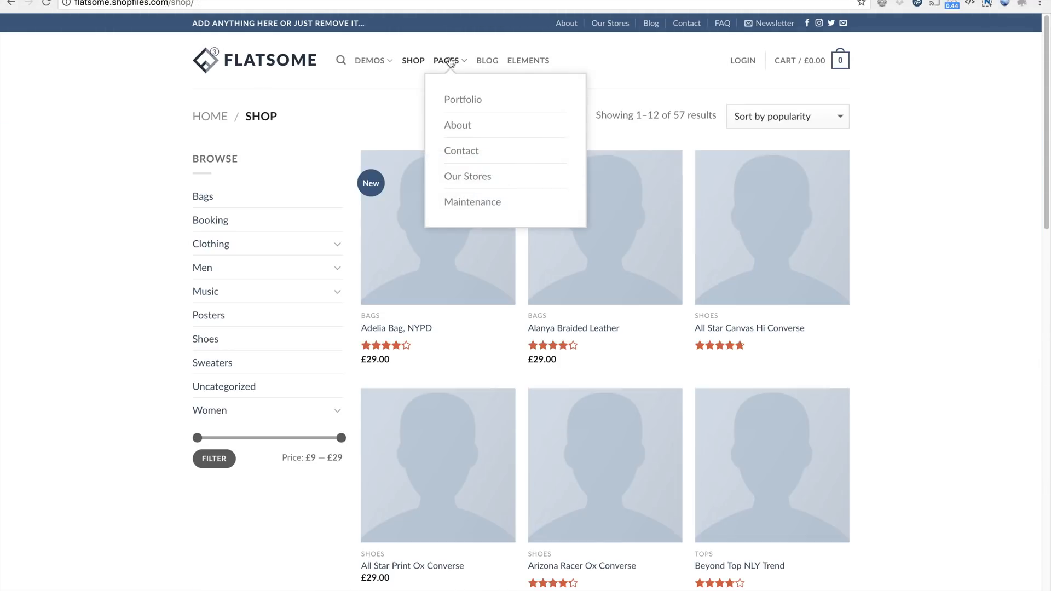
pyautogui.click(210, 220)
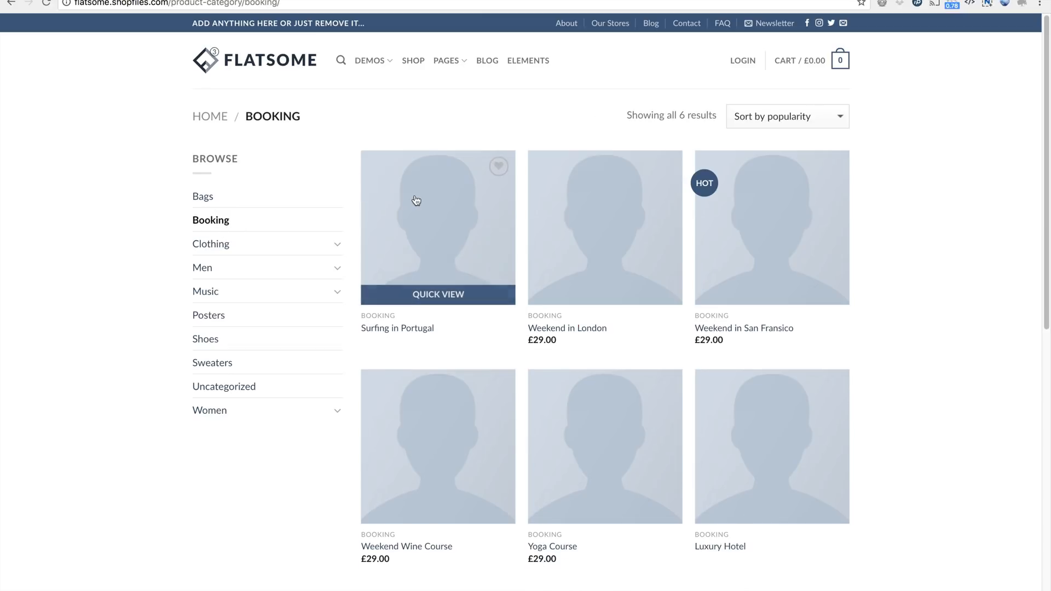
pyautogui.click(210, 243)
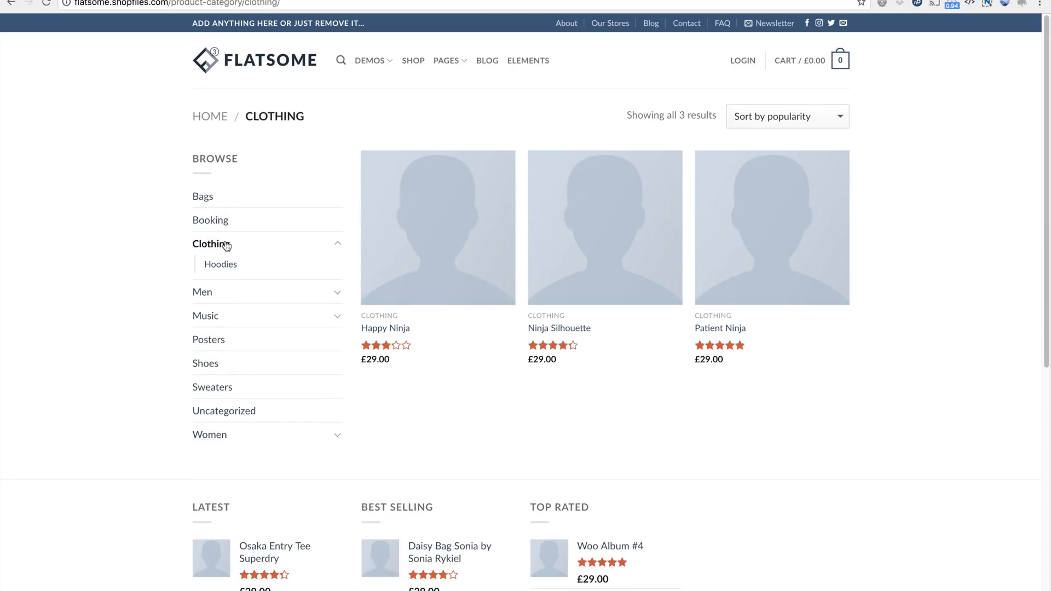
pyautogui.click(413, 61)
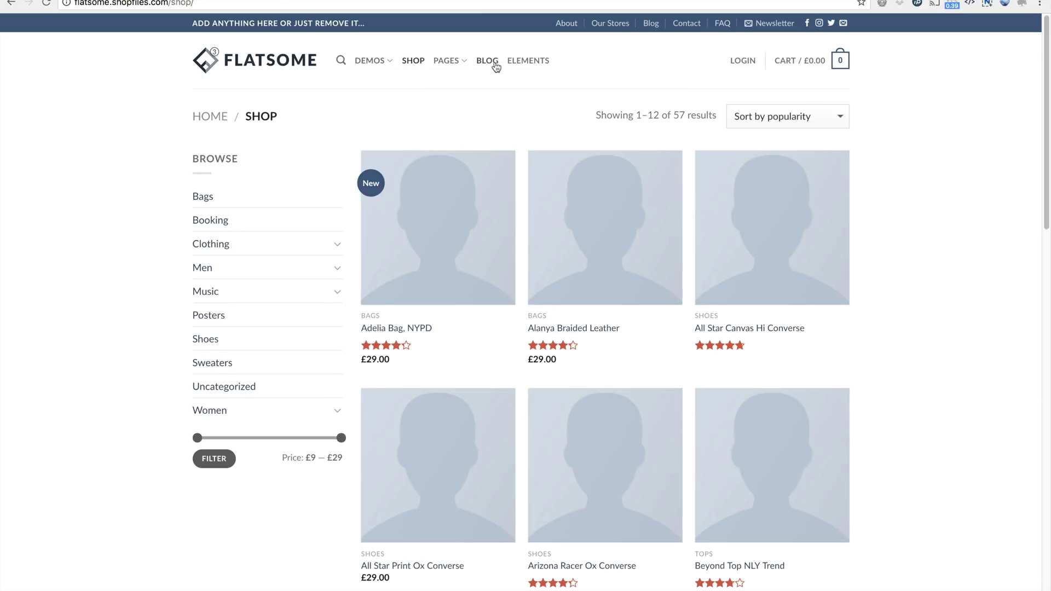
pyautogui.moveTo(952, 21)
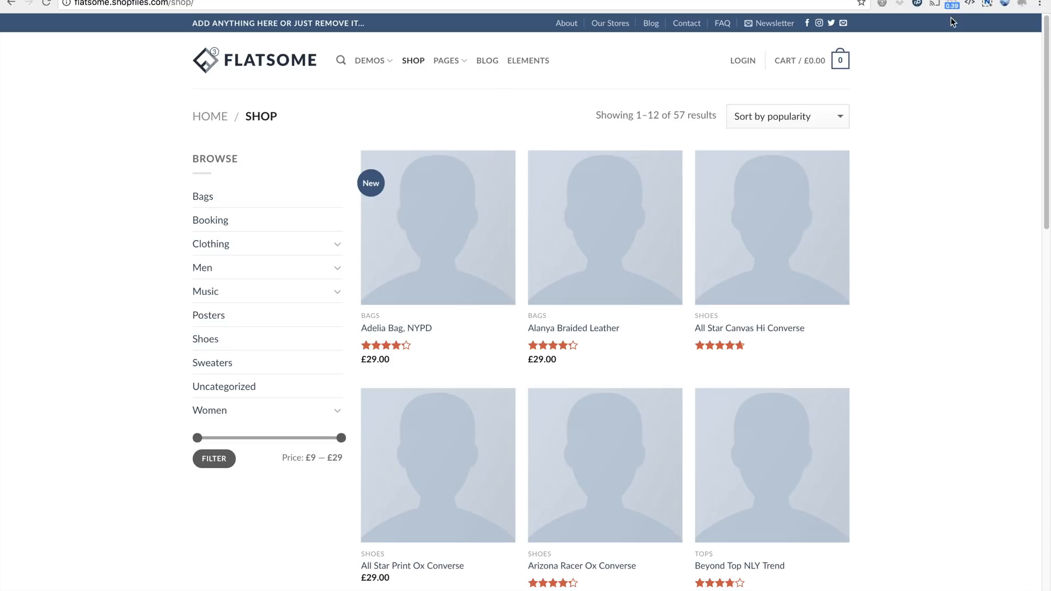
pyautogui.moveTo(952, 5)
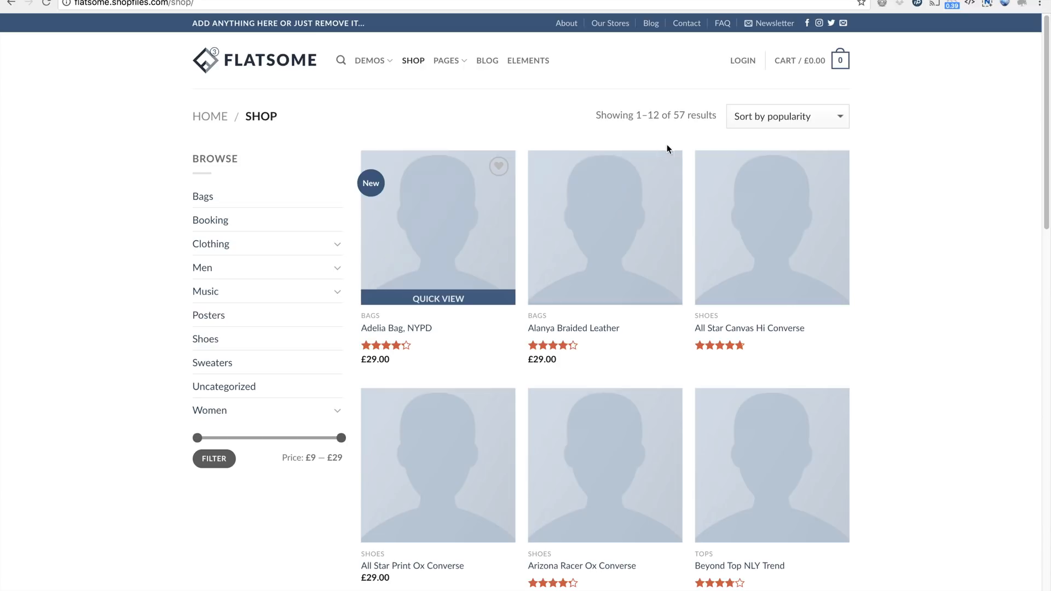
# - View the Adelia Bag, NYPD product, then return to the store's home page
pyautogui.click(436, 228)
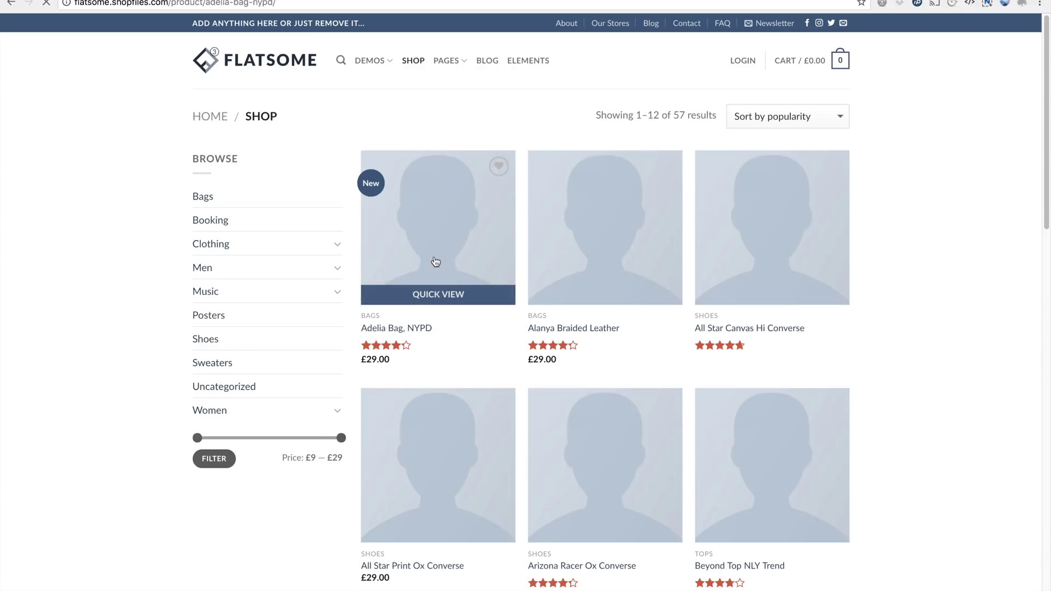
pyautogui.click(437, 226)
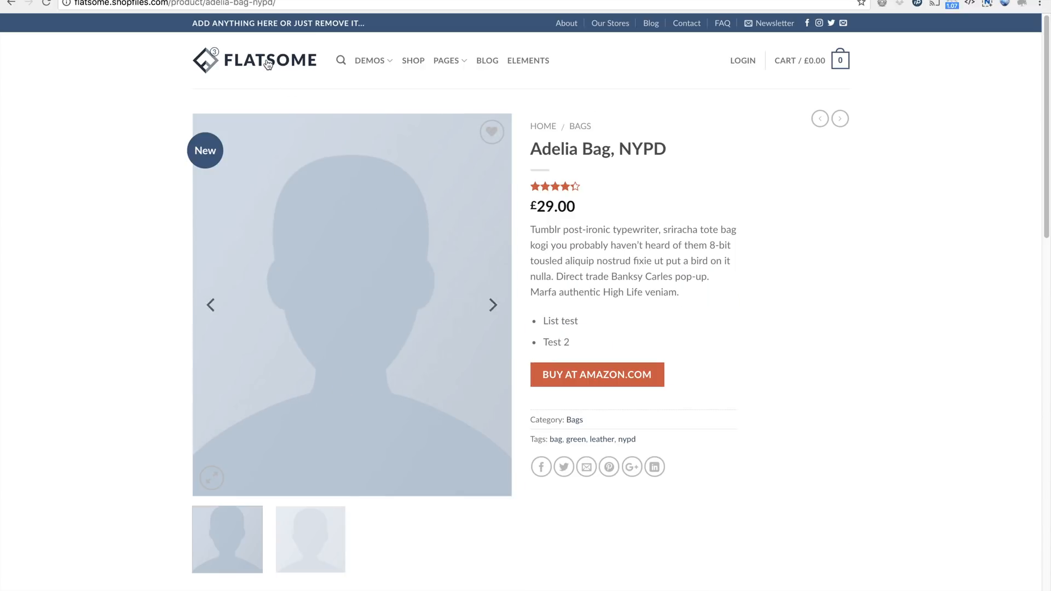
pyautogui.click(255, 60)
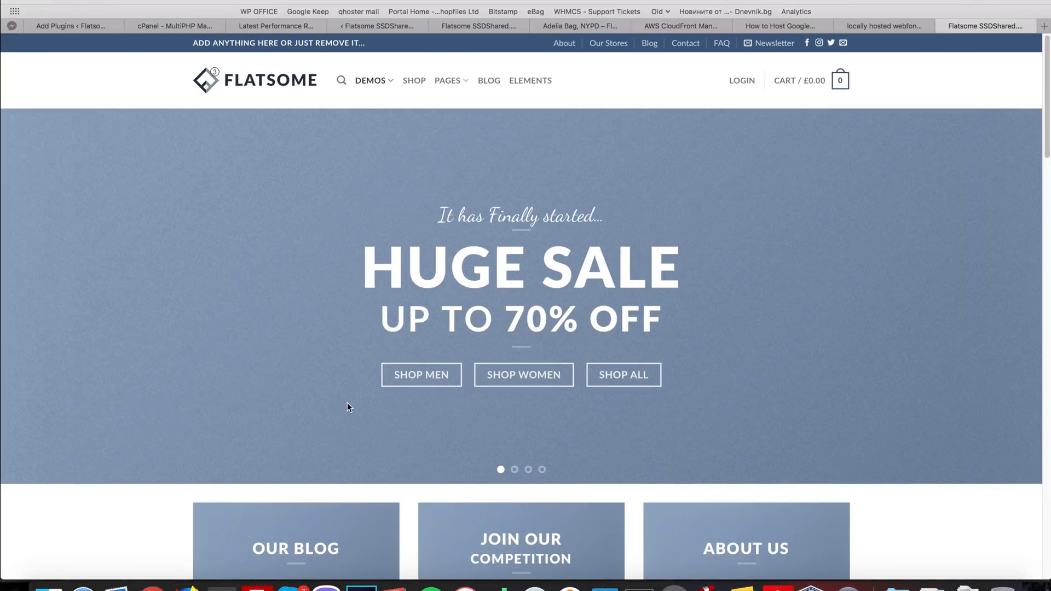
pyautogui.moveTo(516, 141)
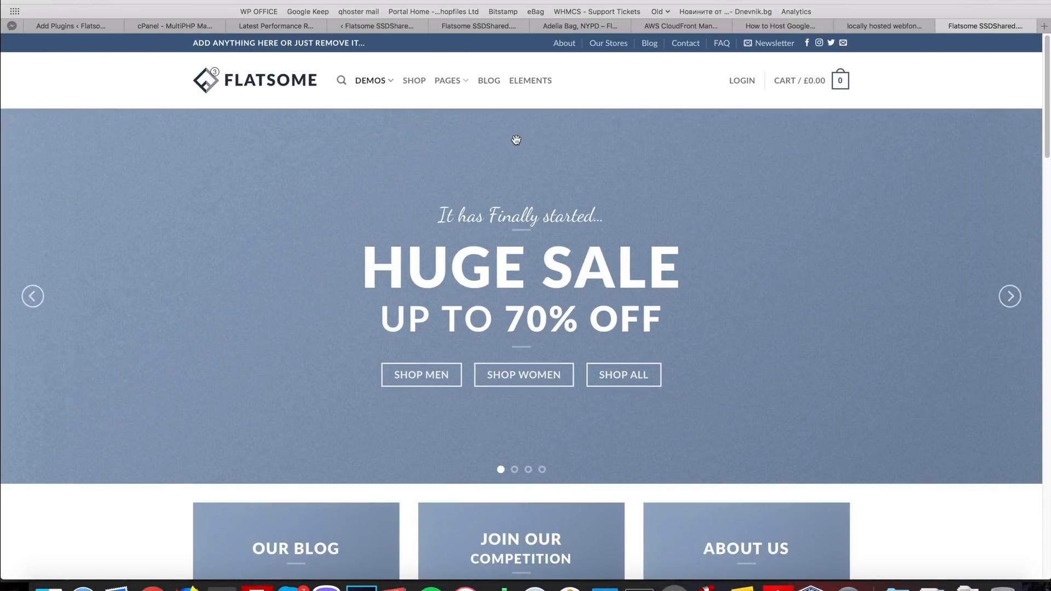
# - Scroll through the report's PageSpeed recommendations, every one graded A
pyautogui.click(275, 26)
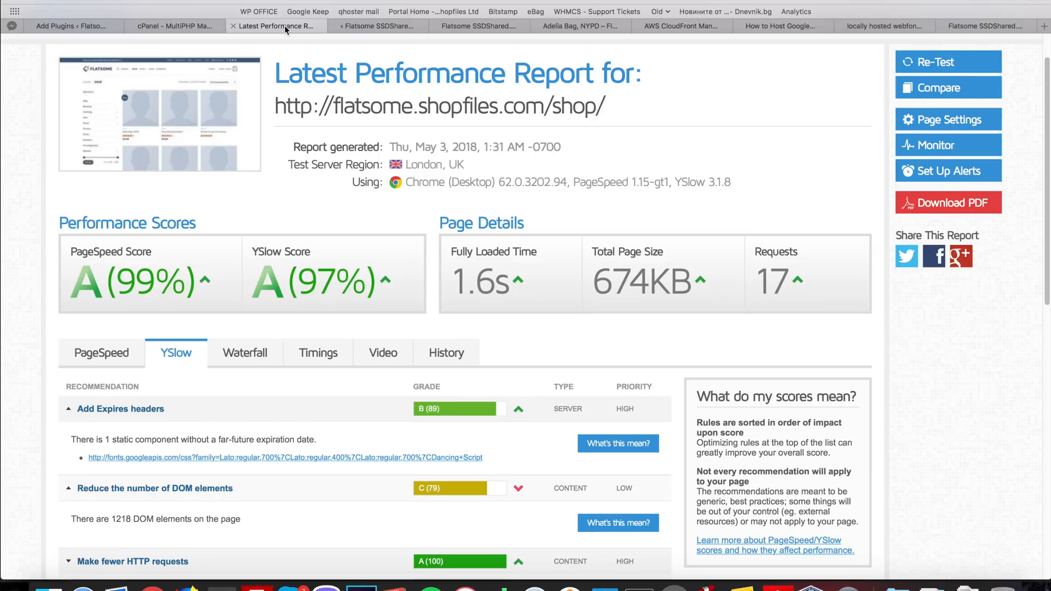
pyautogui.moveTo(262, 320)
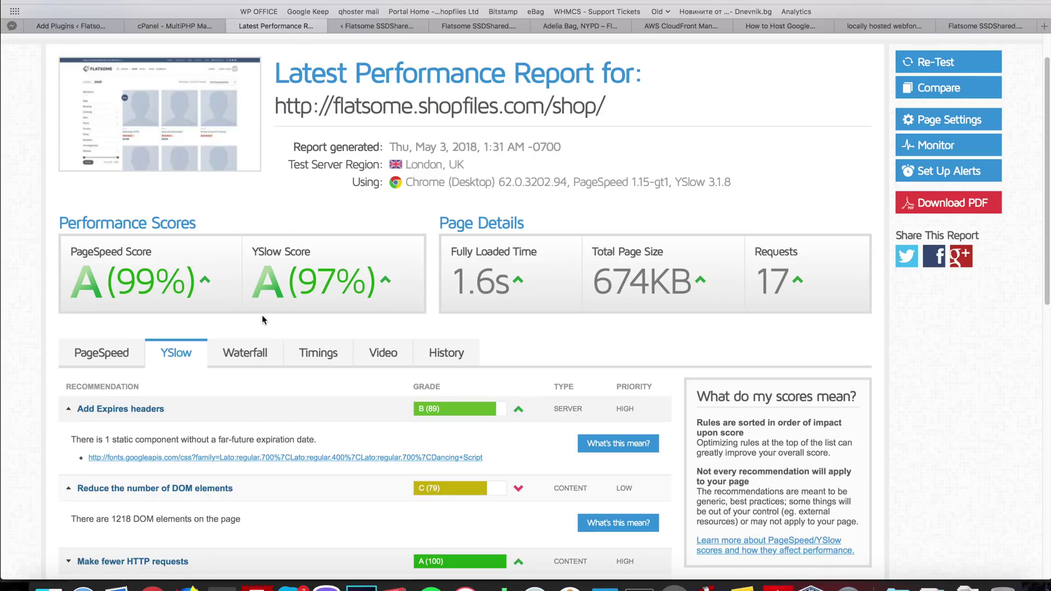
pyautogui.moveTo(391, 187)
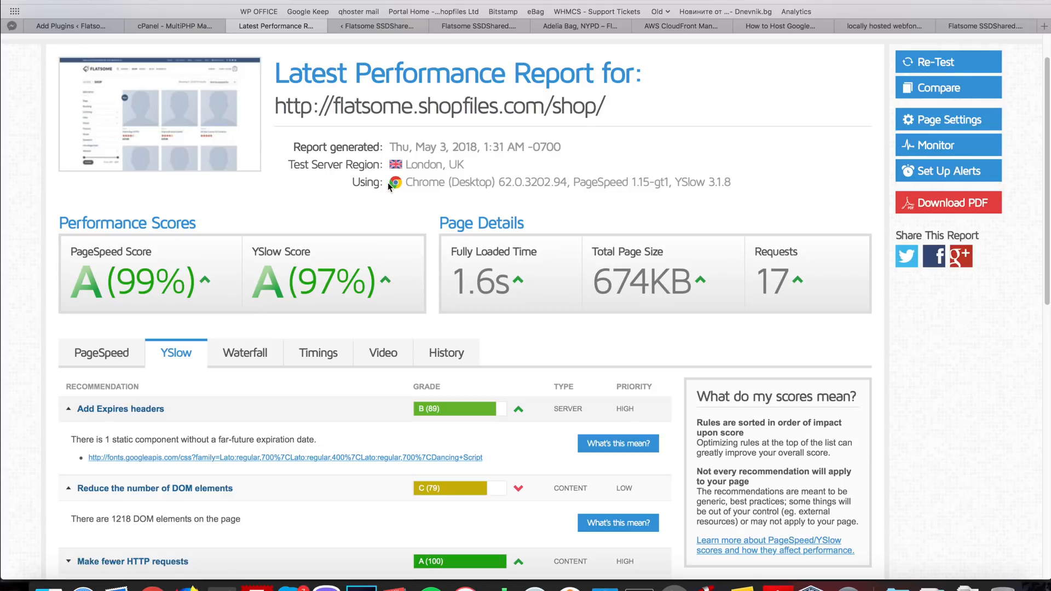
pyautogui.moveTo(412, 12)
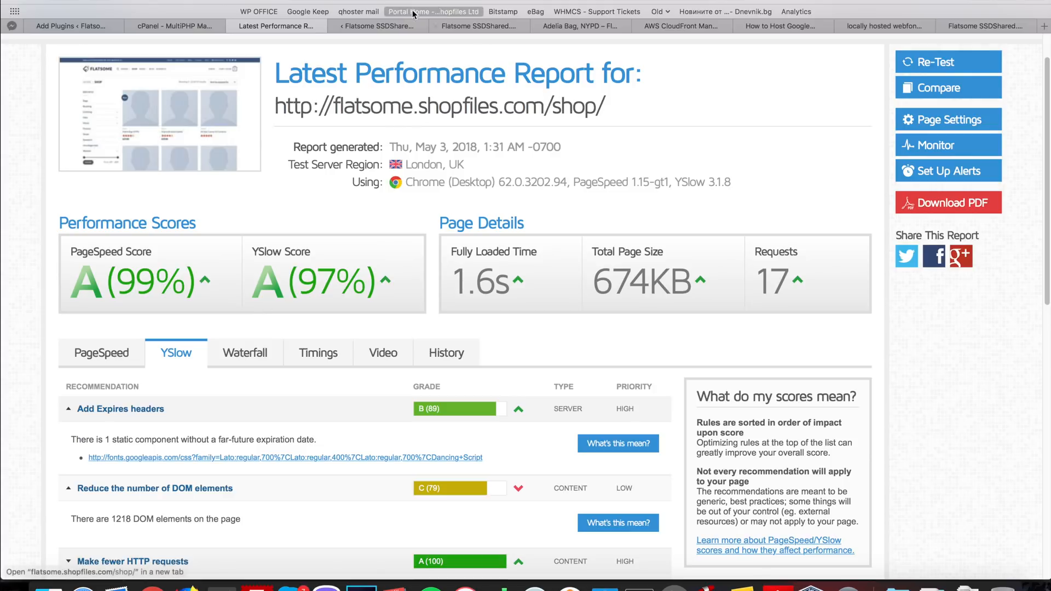
pyautogui.moveTo(379, 26)
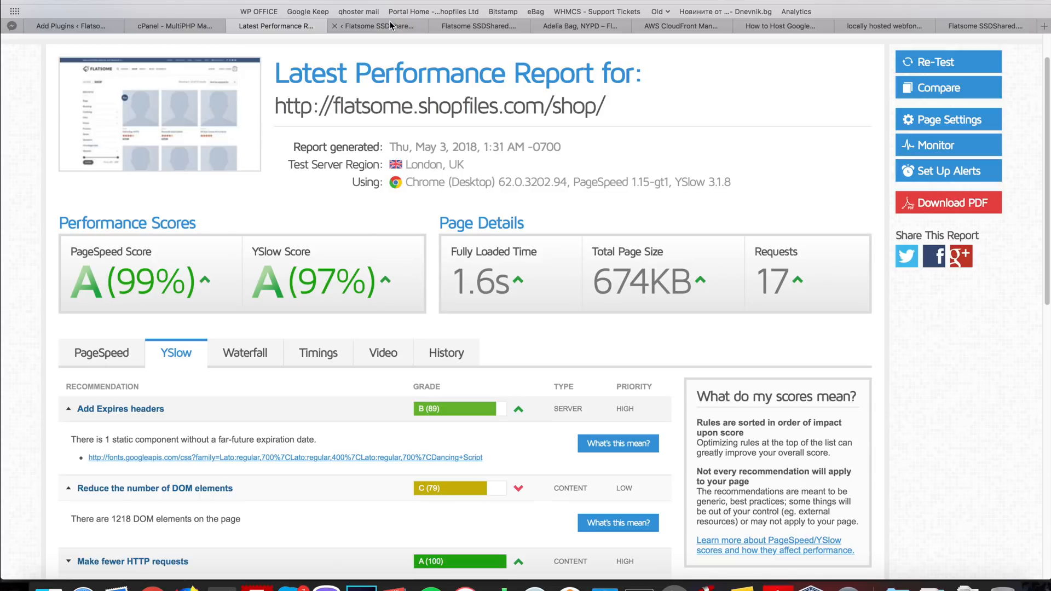
pyautogui.moveTo(101, 353)
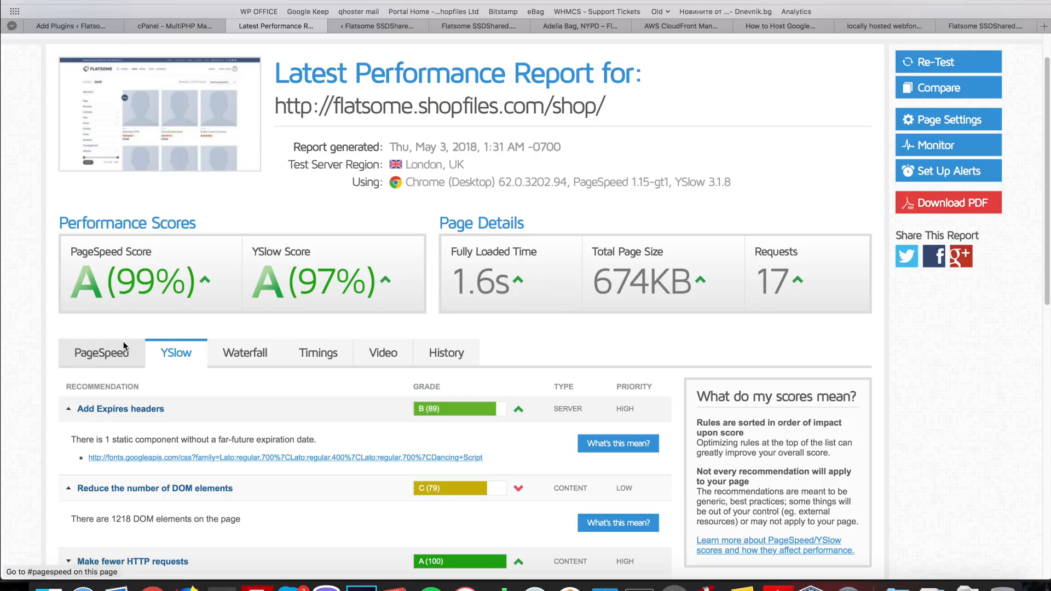
pyautogui.click(102, 352)
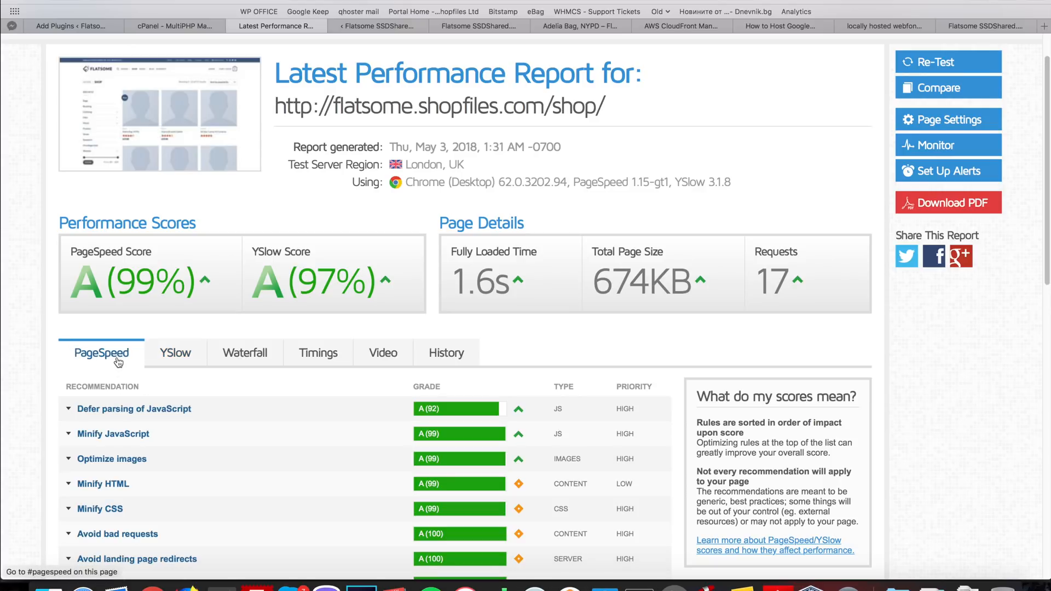
pyautogui.scroll(-3)
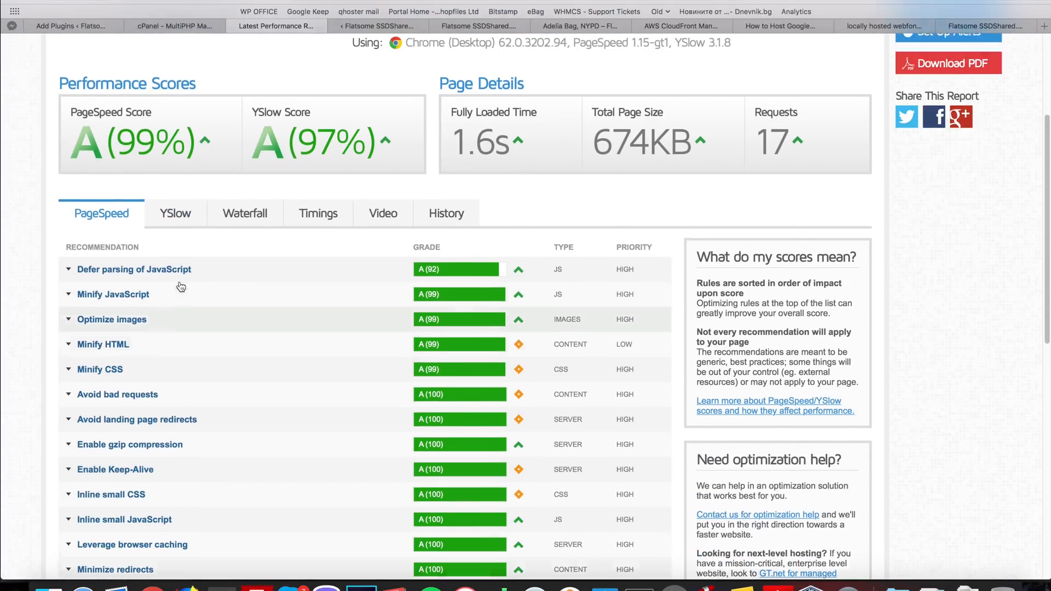
pyautogui.scroll(3)
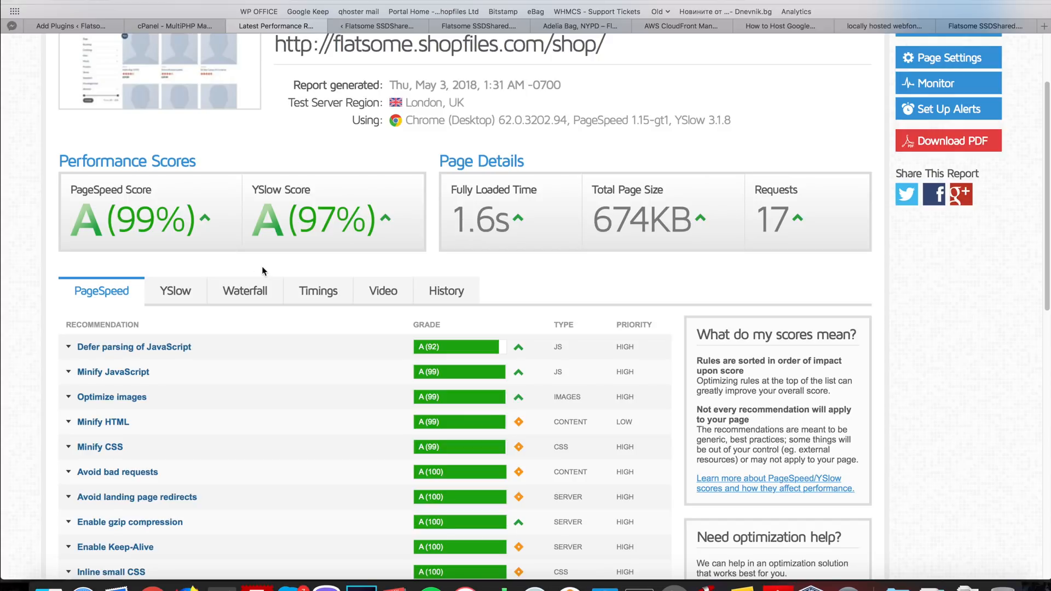
pyautogui.scroll(3)
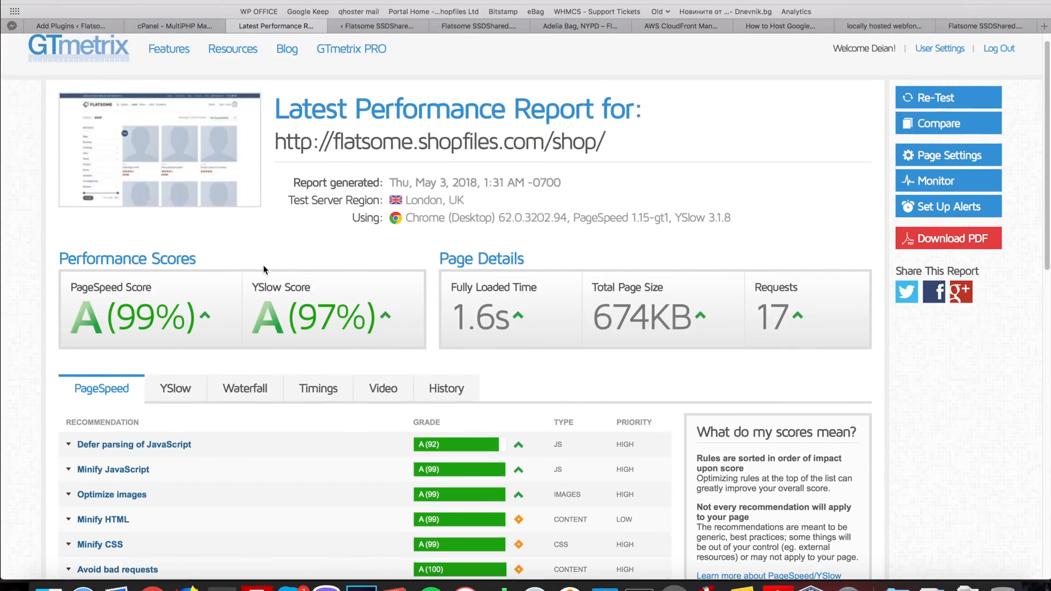
pyautogui.moveTo(367, 363)
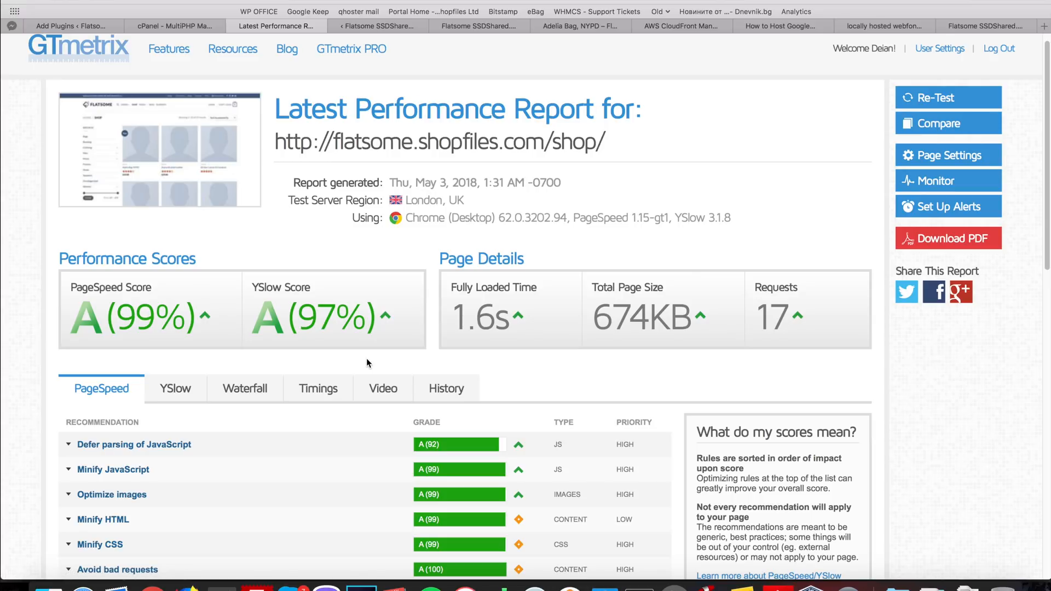